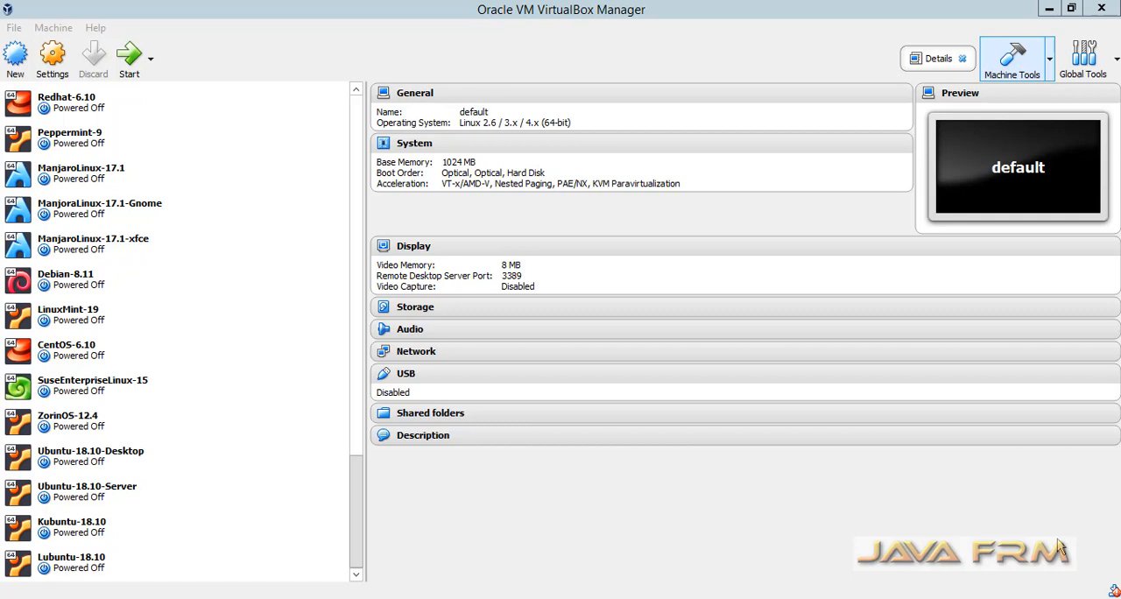
mouse_move(16, 56)
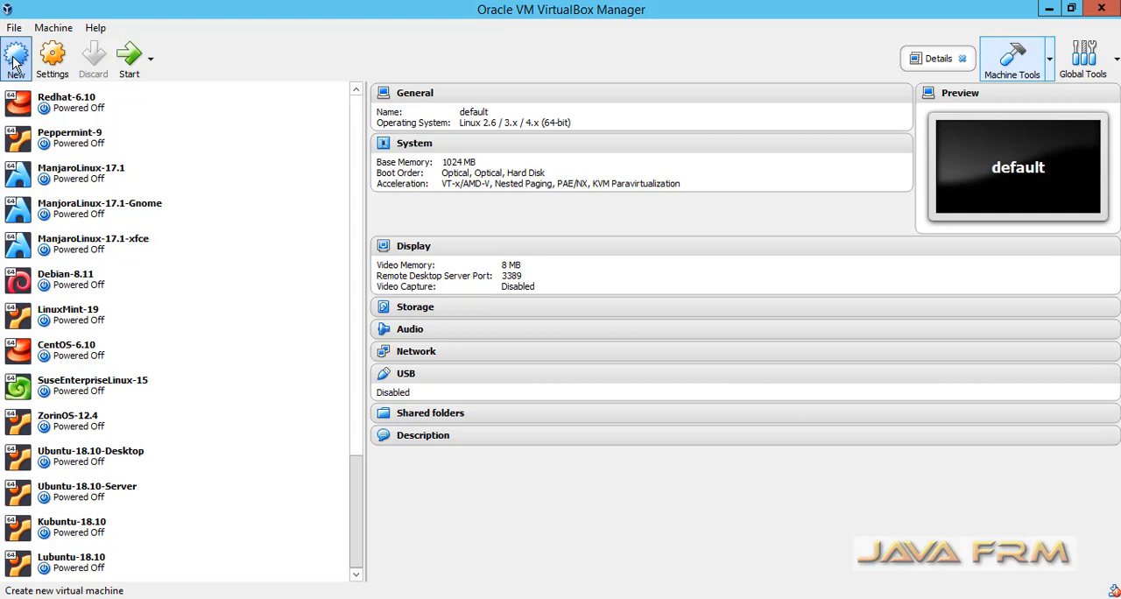
Start a new virtual machine named Xubuntu-18.10 as Ubuntu 64-bit.
left_click(14, 54)
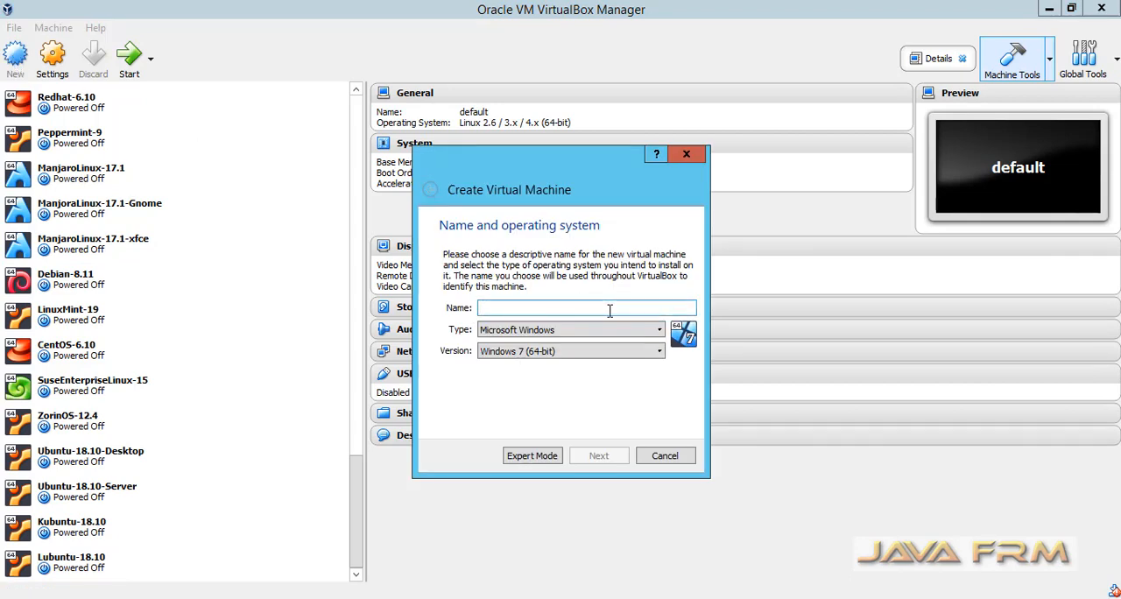
type("Xubu")
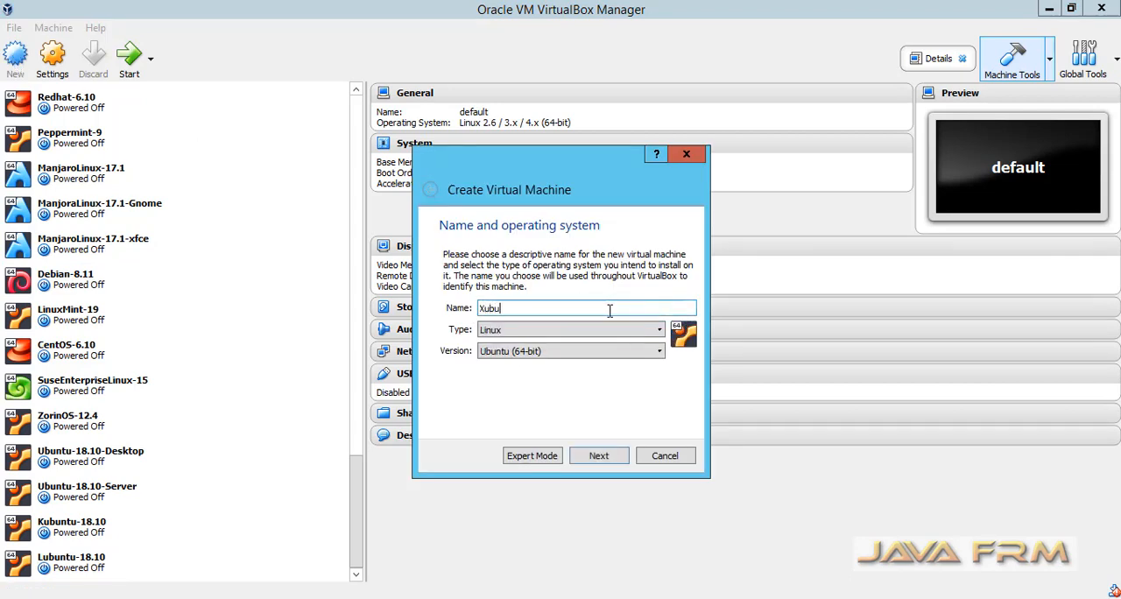
type("ntu-")
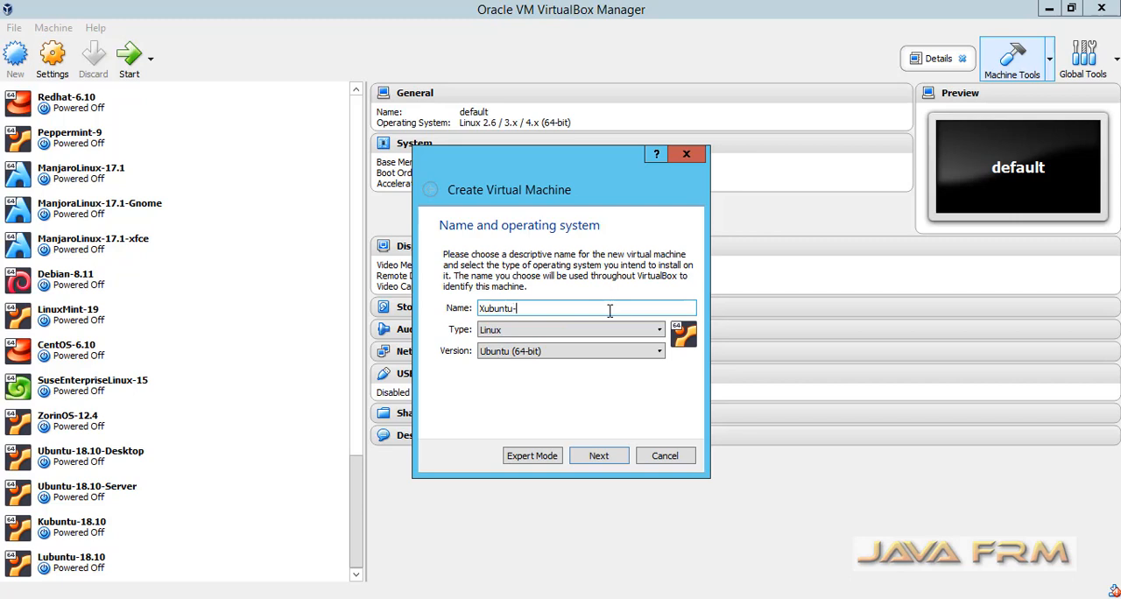
type("18.")
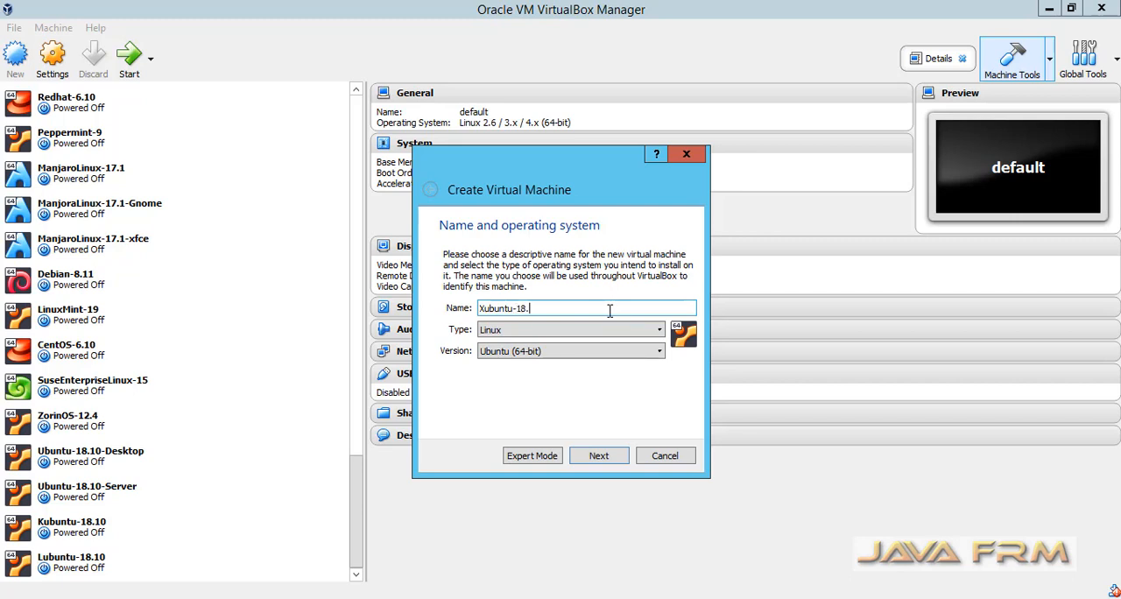
type("10")
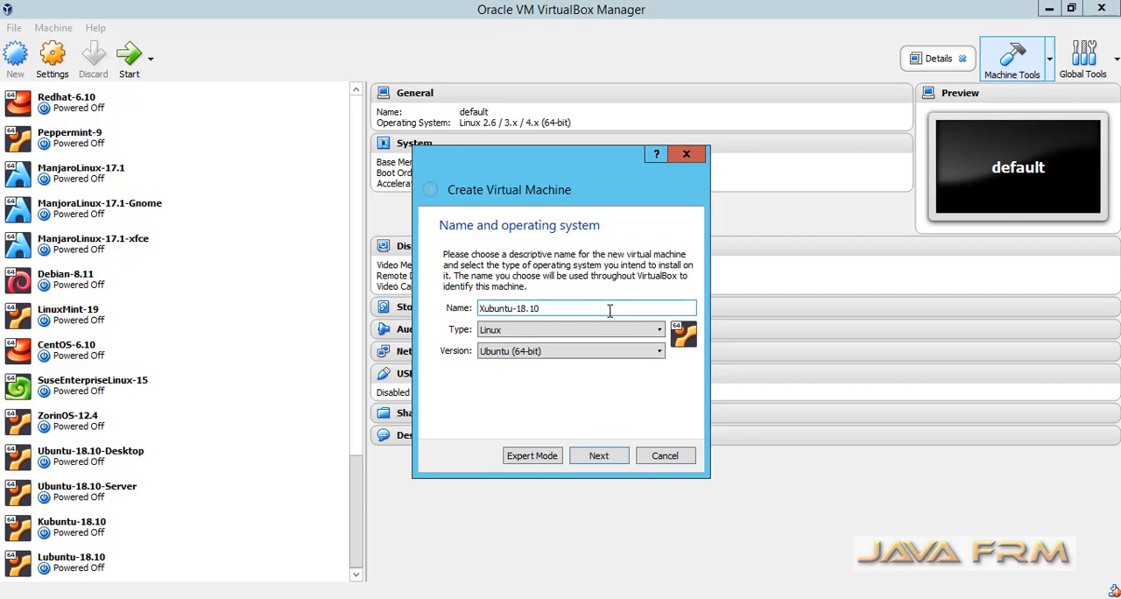
left_click(599, 455)
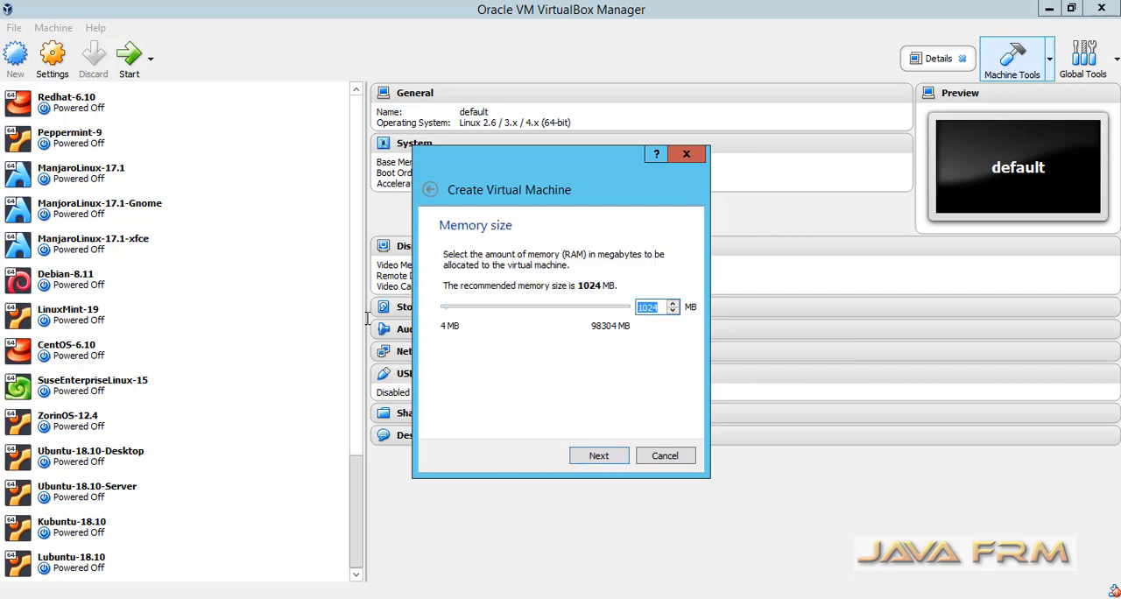
Give it 8192 MB memory and a new dynamically allocated 20 GB VDI disk.
type("8192")
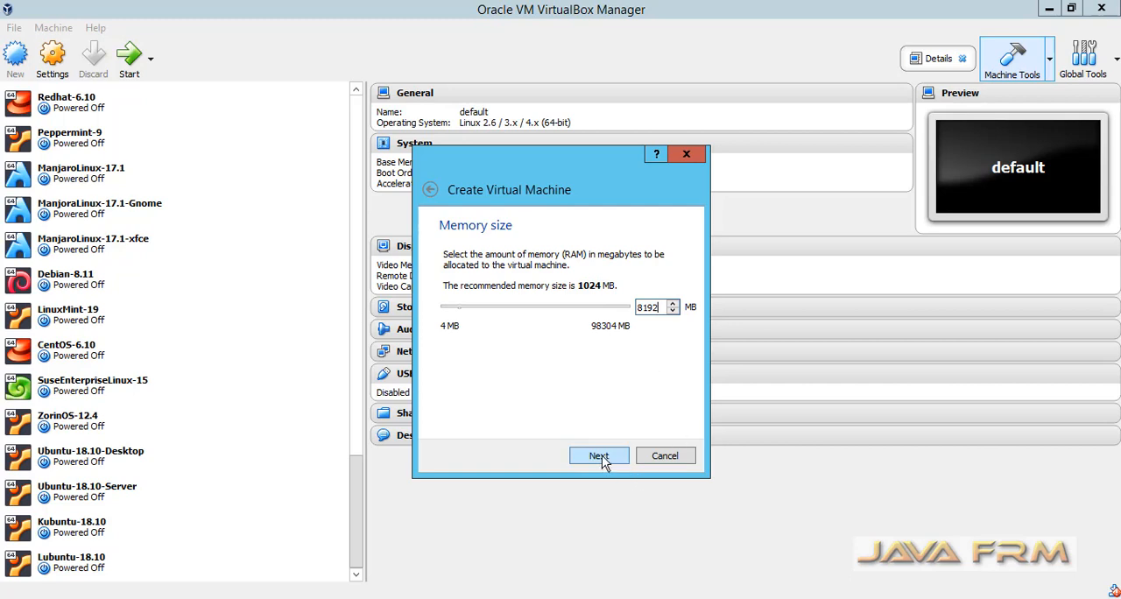
left_click(599, 456)
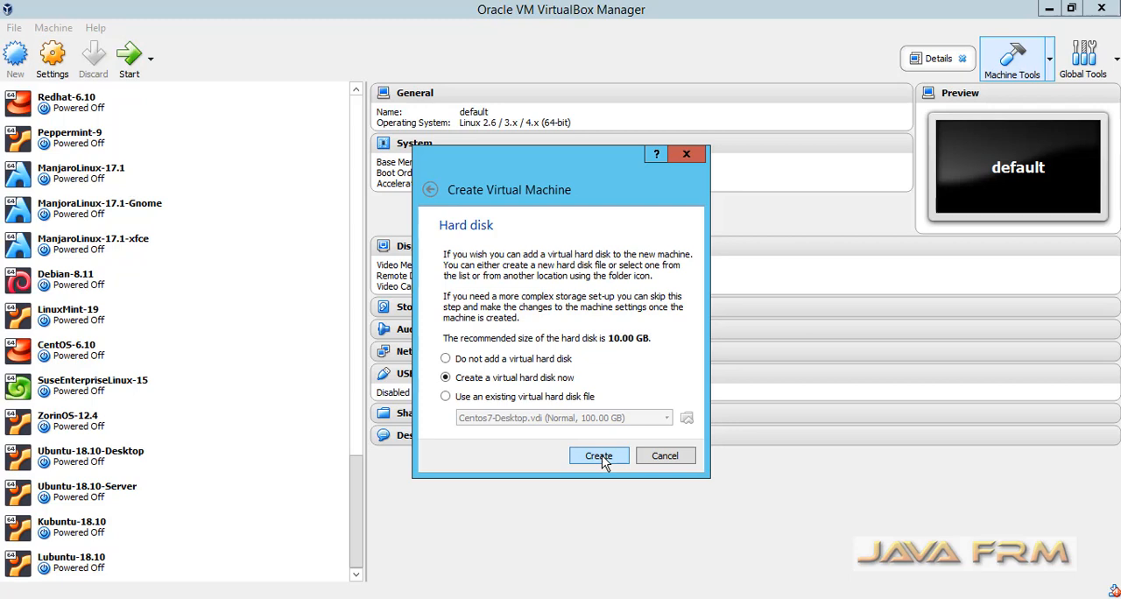
left_click(599, 455)
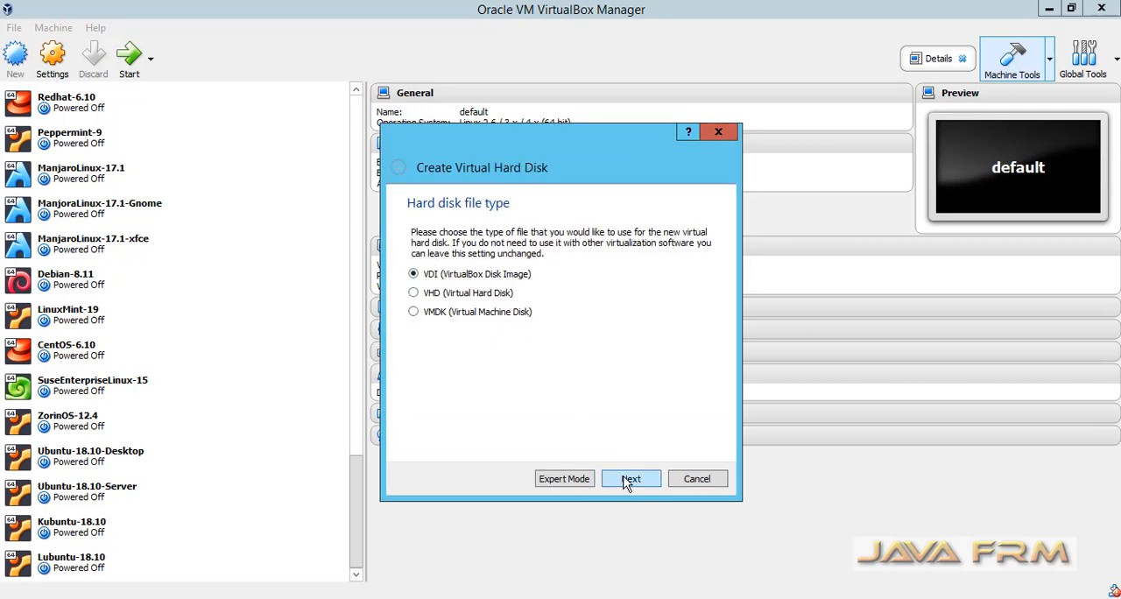
left_click(631, 478)
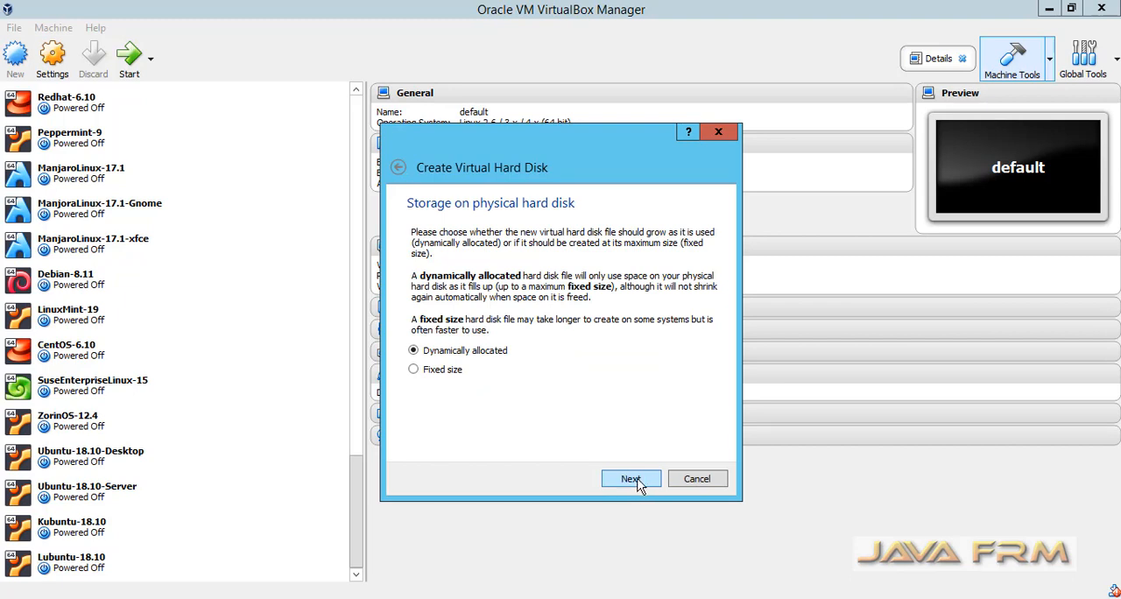
left_click(631, 478)
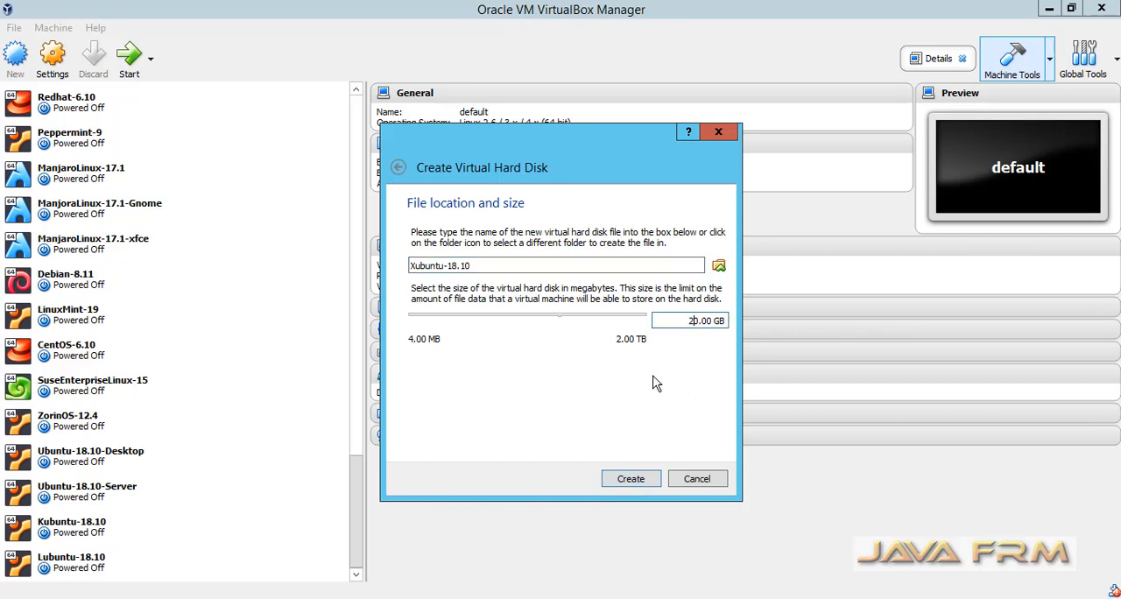
left_click(631, 478)
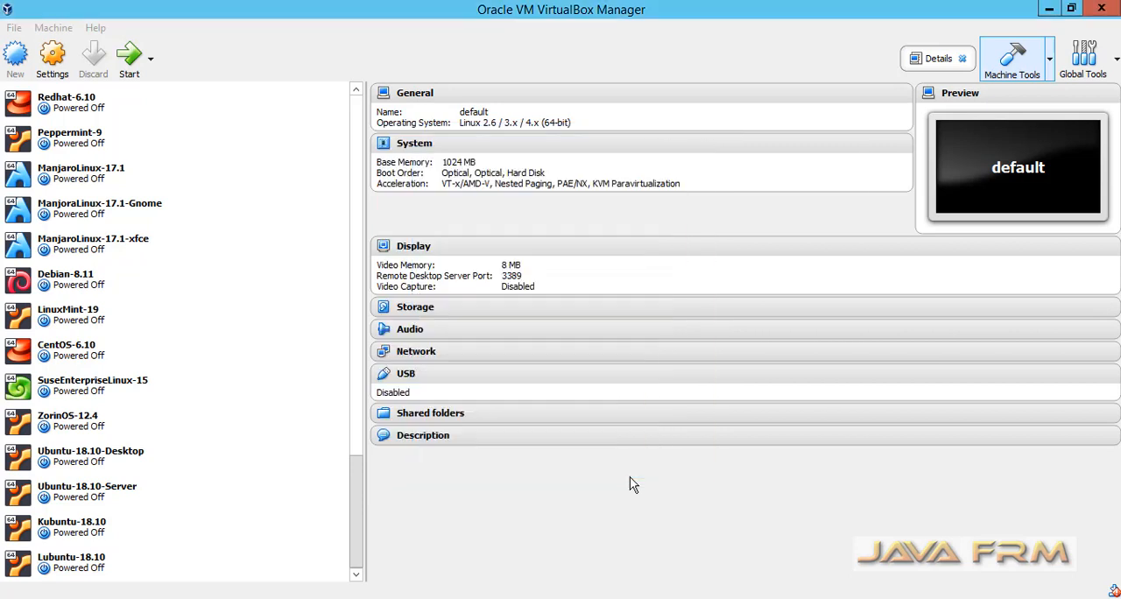
In the Xubuntu-18.10 settings, review General and set System > Processor to 4 CPUs.
left_click(71, 561)
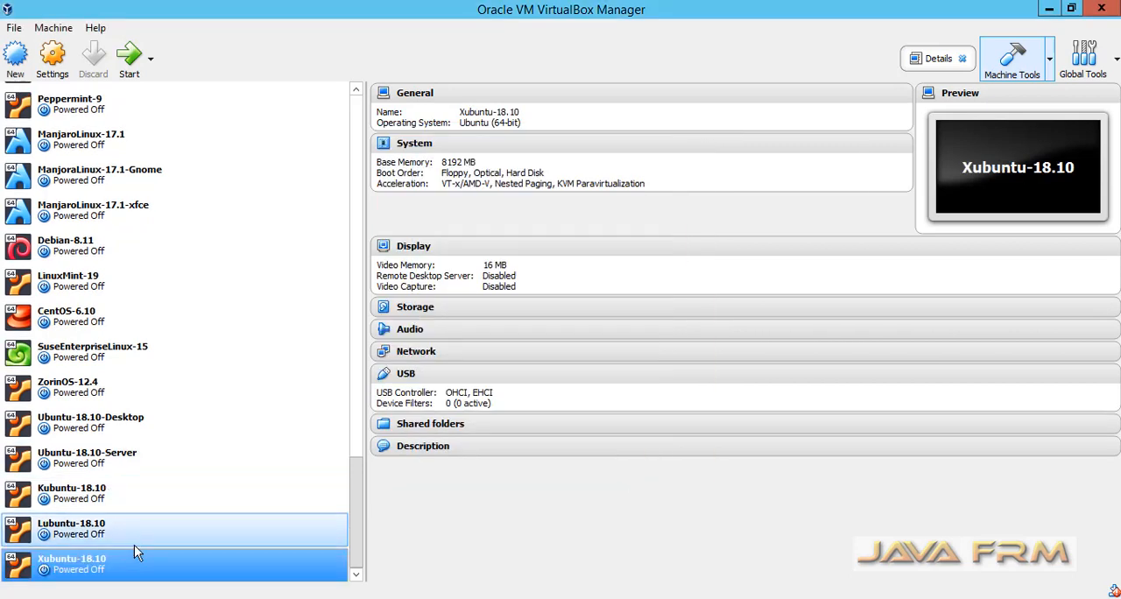
right_click(70, 564)
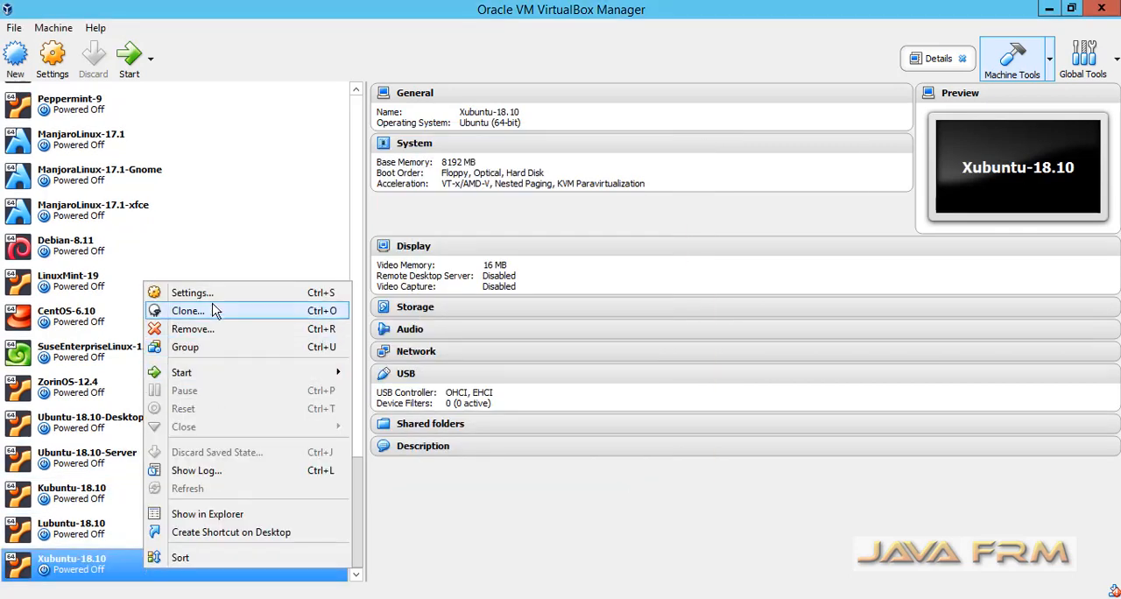
left_click(191, 292)
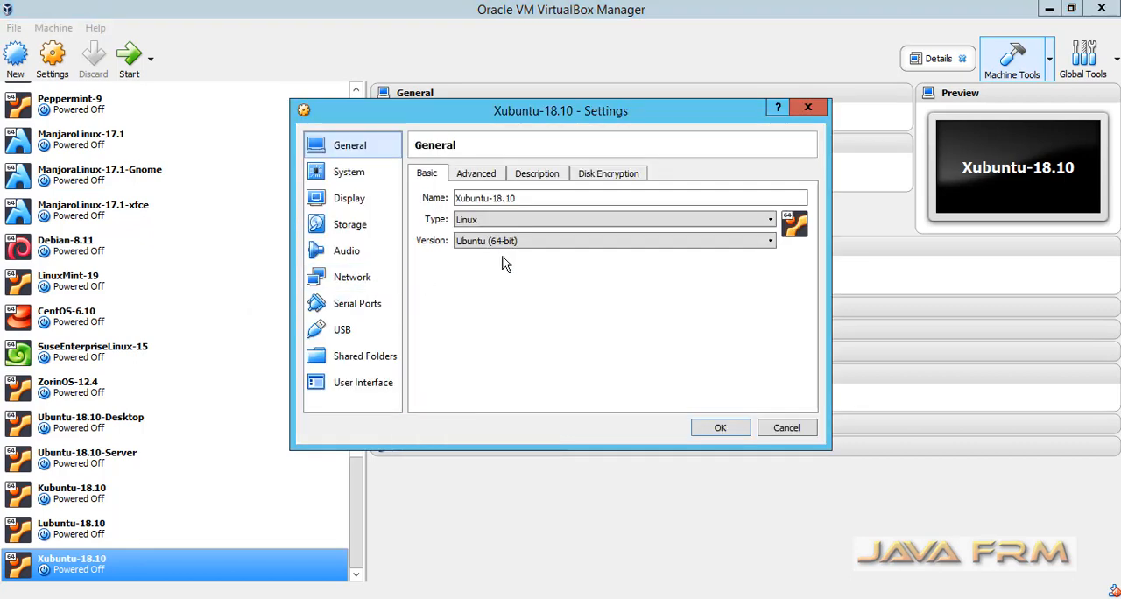
left_click(476, 174)
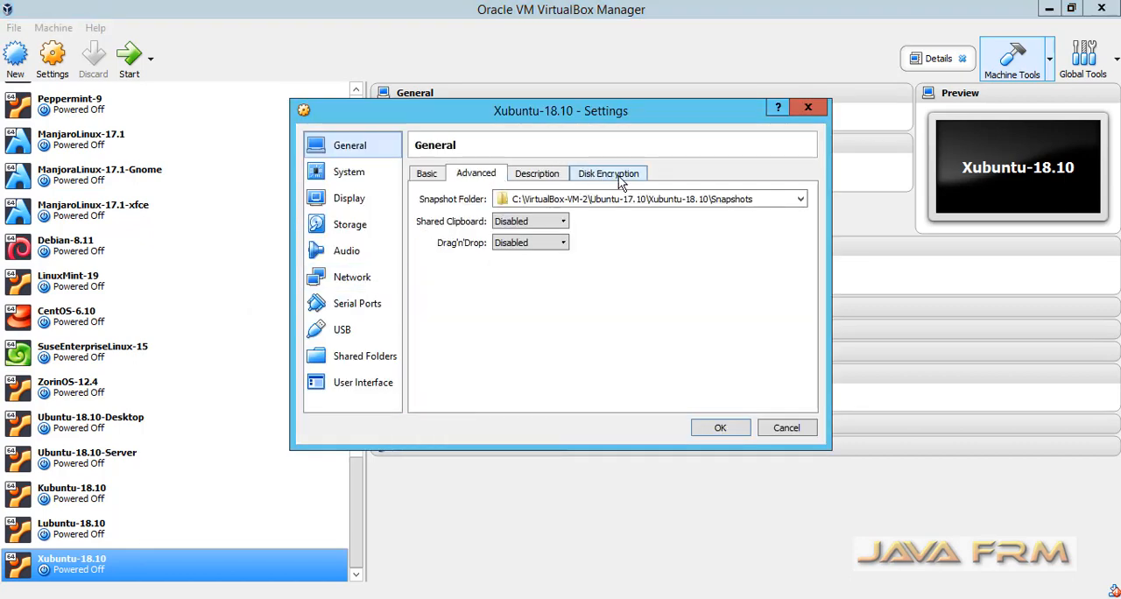
left_click(349, 172)
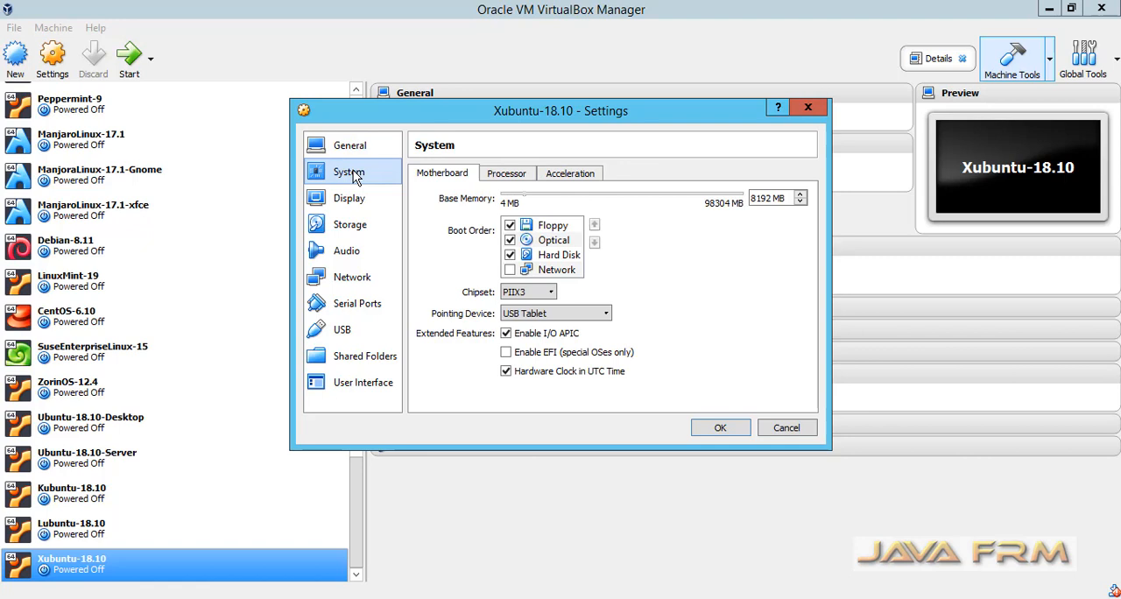
left_click(508, 174)
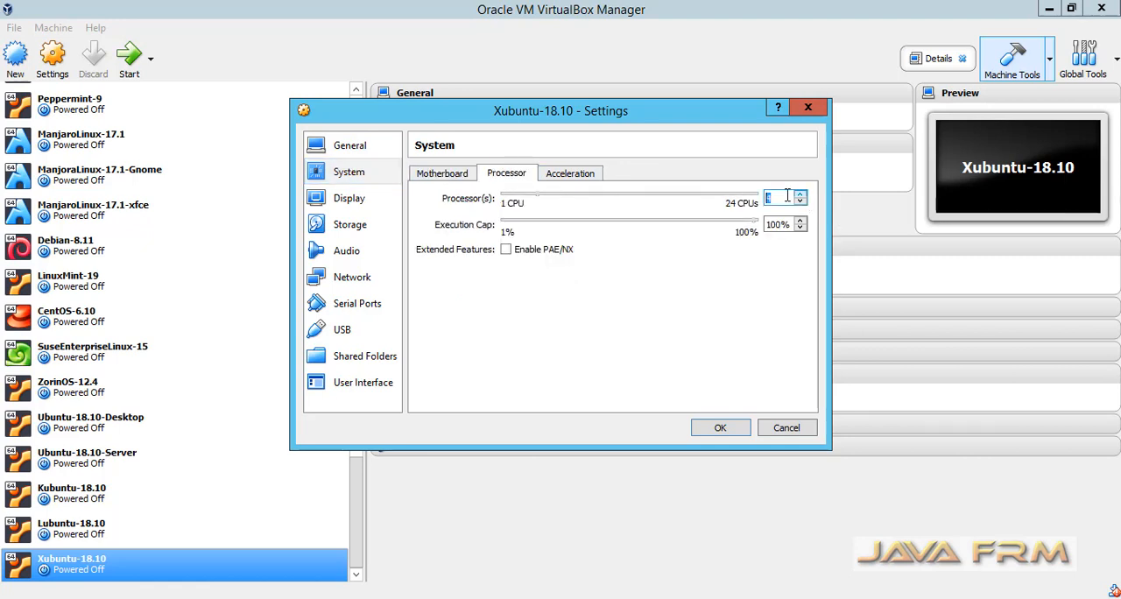
left_click(347, 197)
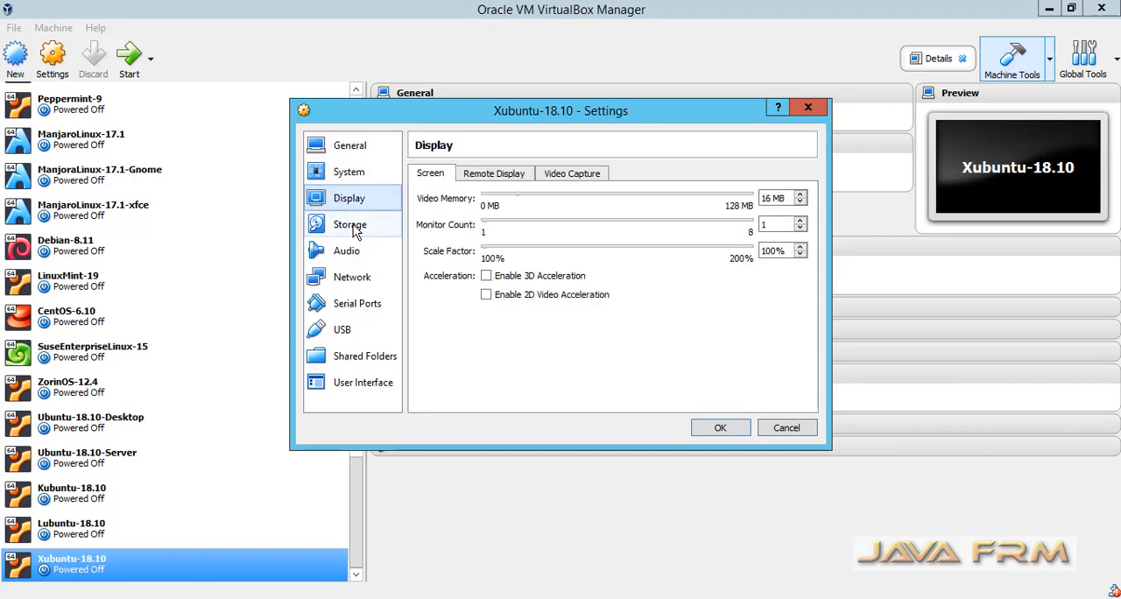
Load the xubuntu-18.10-desktop-amd64 ISO into the optical drive and save the settings.
left_click(348, 225)
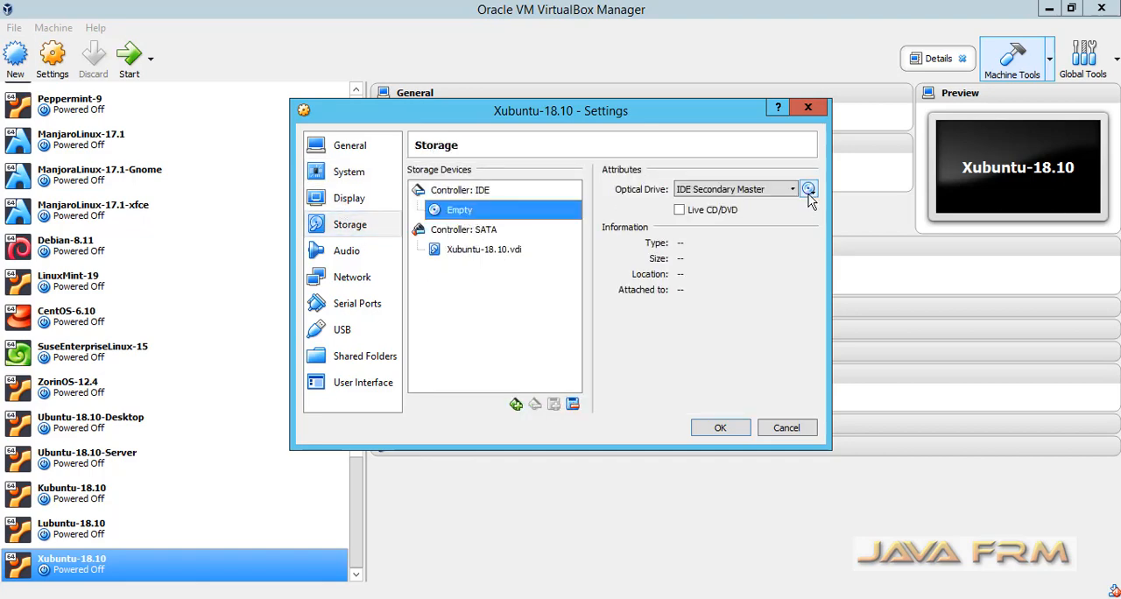
left_click(809, 190)
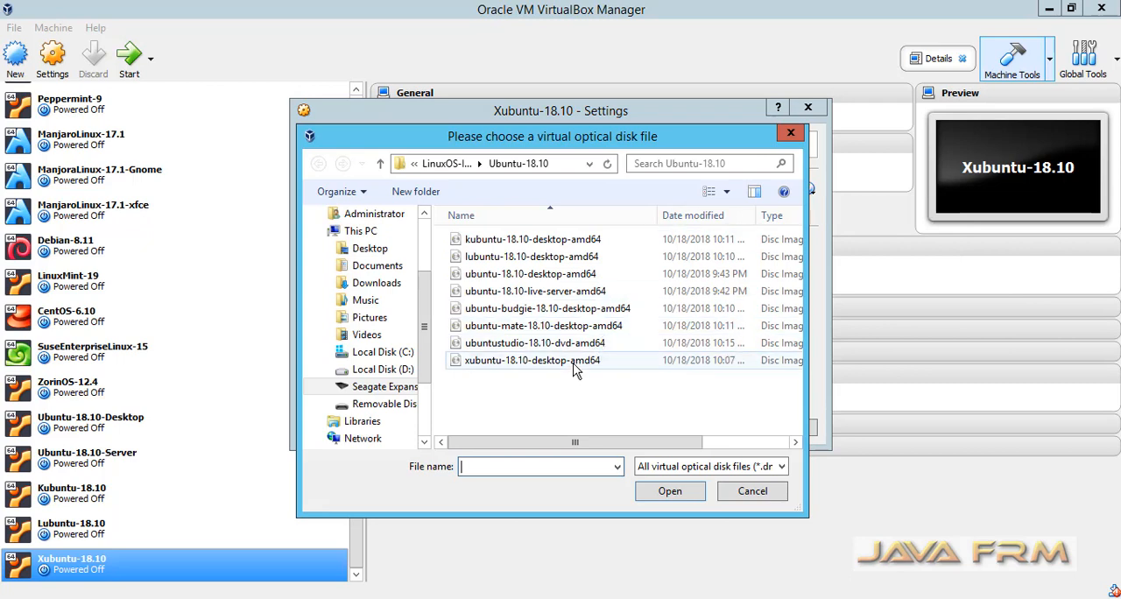
left_click(536, 361)
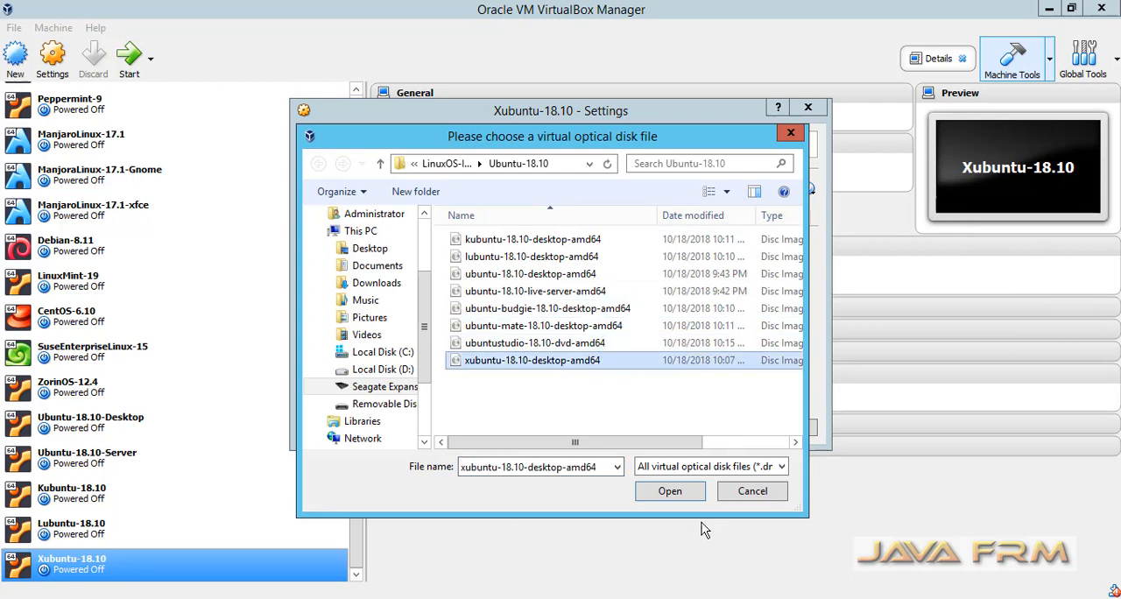
left_click(670, 491)
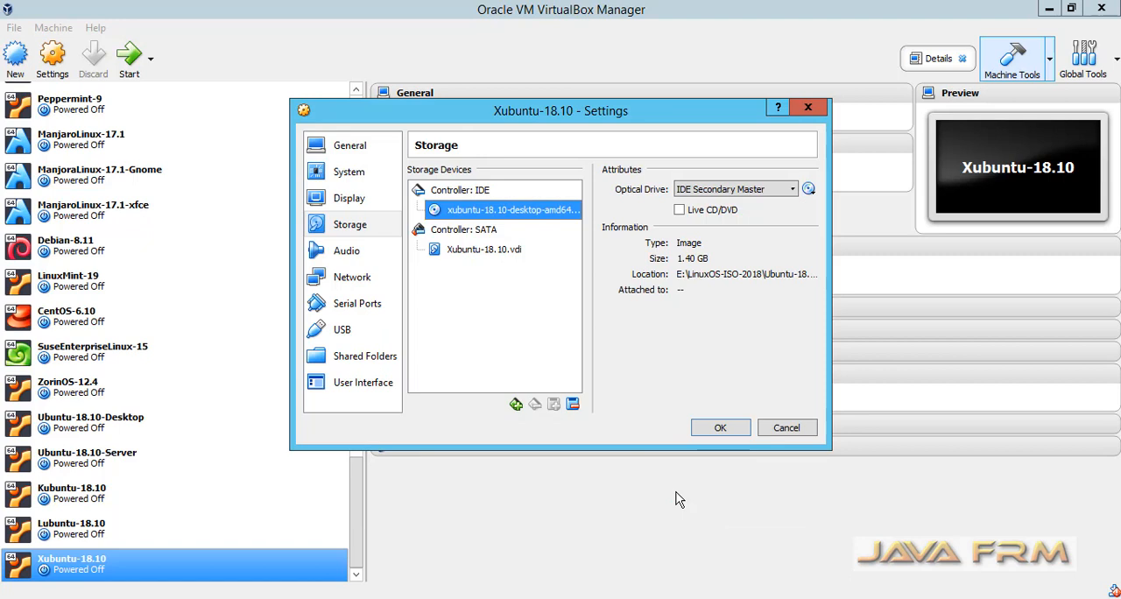
mouse_move(747, 480)
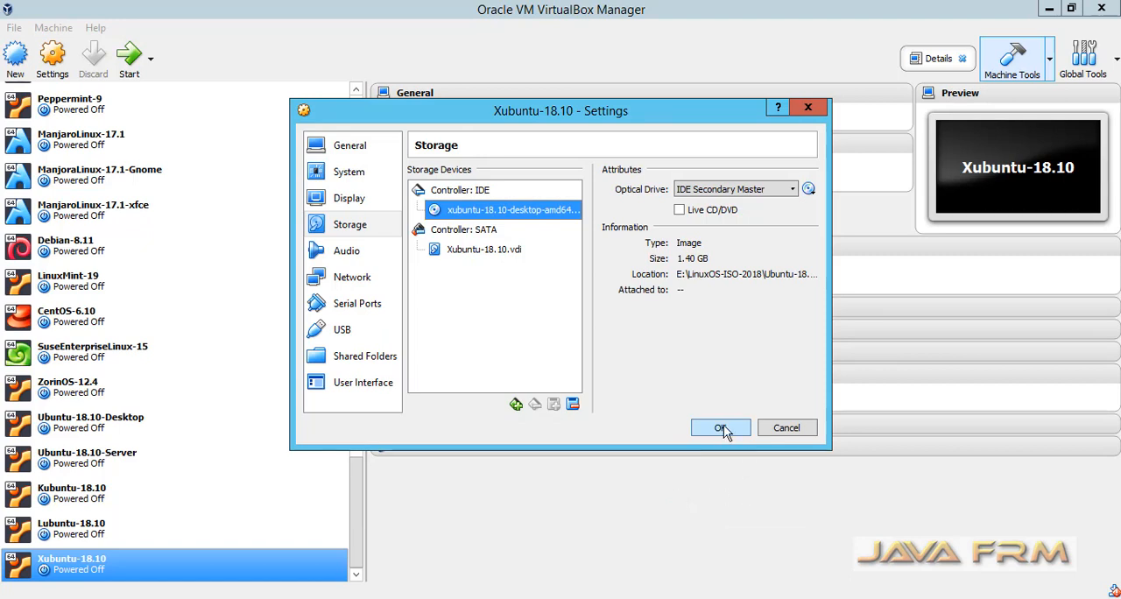
left_click(350, 277)
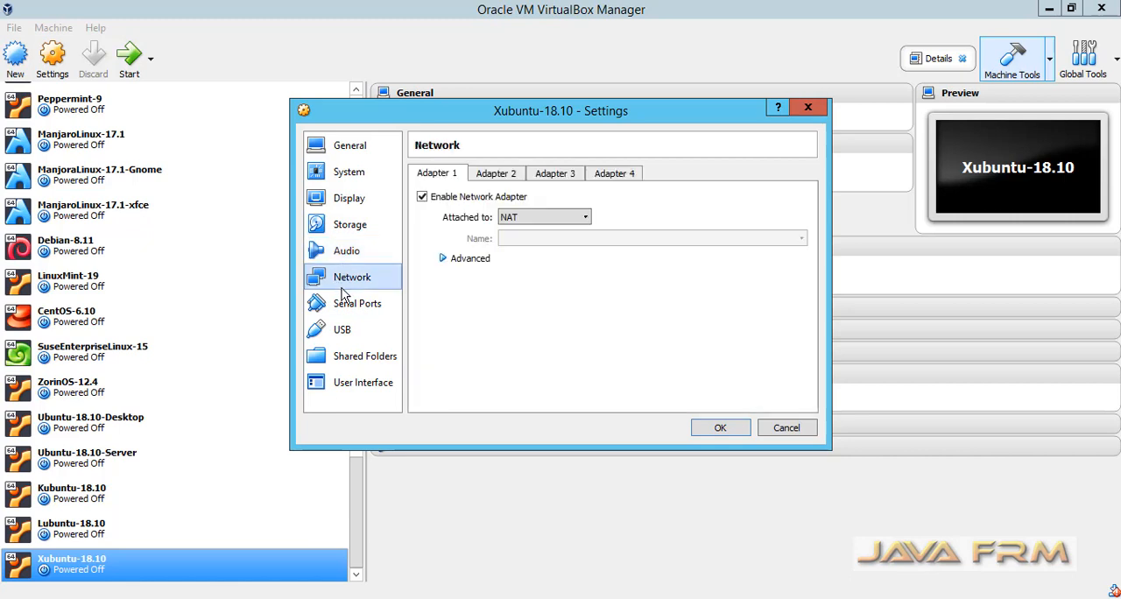
left_click(342, 330)
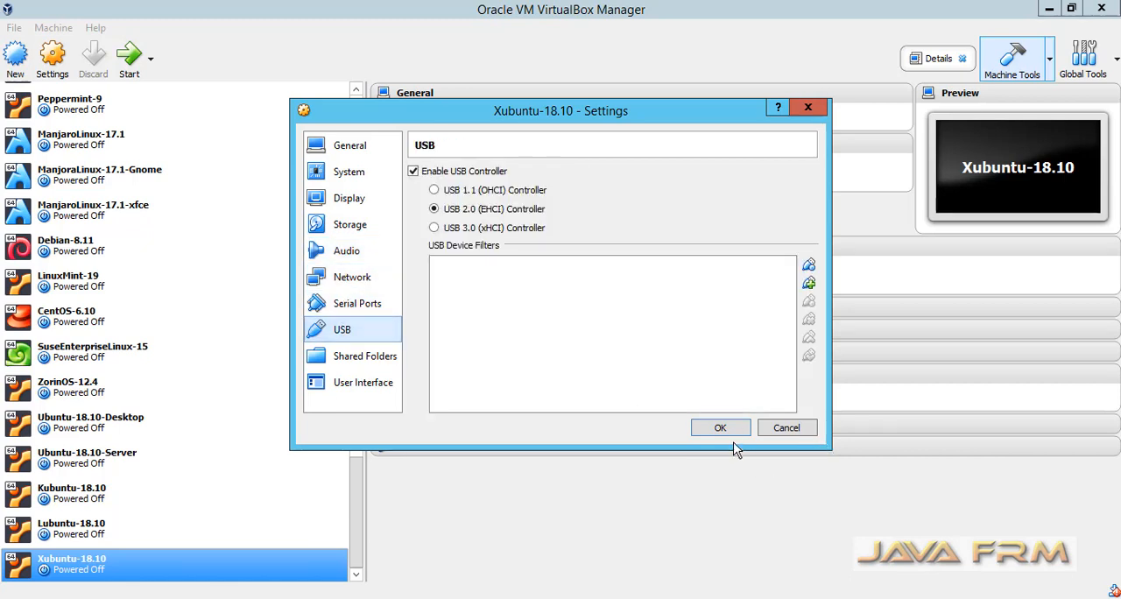
left_click(721, 428)
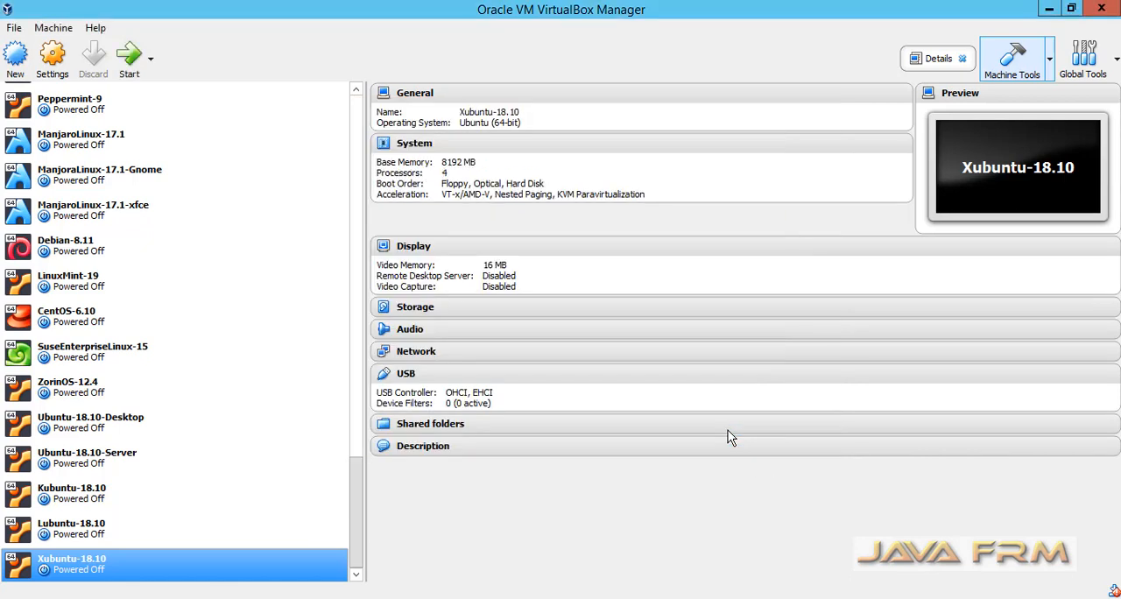
mouse_move(128, 568)
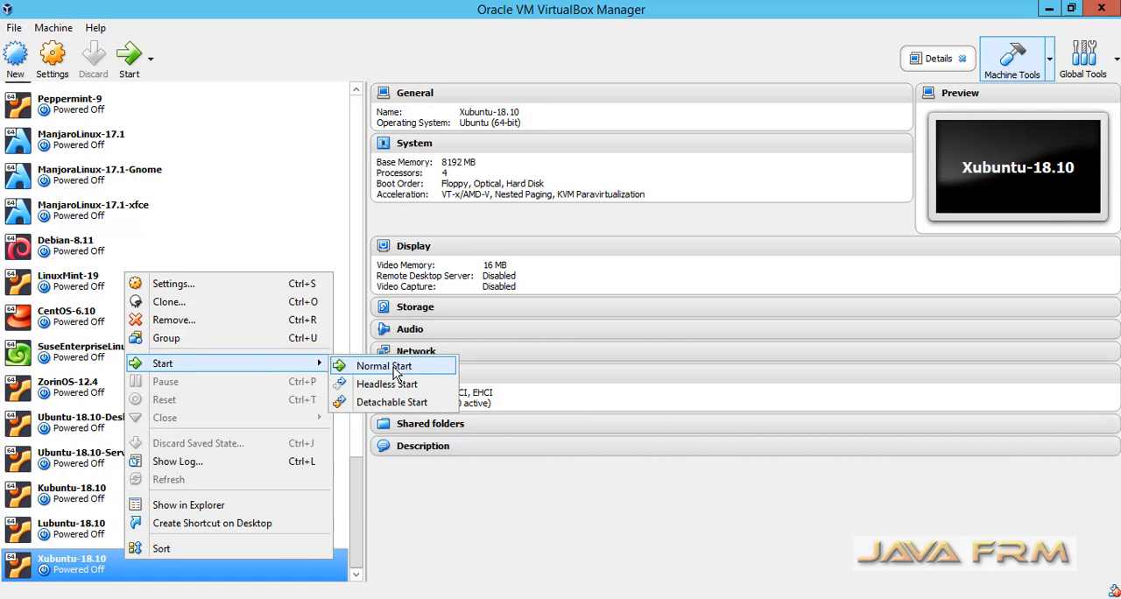
Start the Xubuntu-18.10 machine normally and choose Try Xubuntu on the welcome screen.
left_click(384, 364)
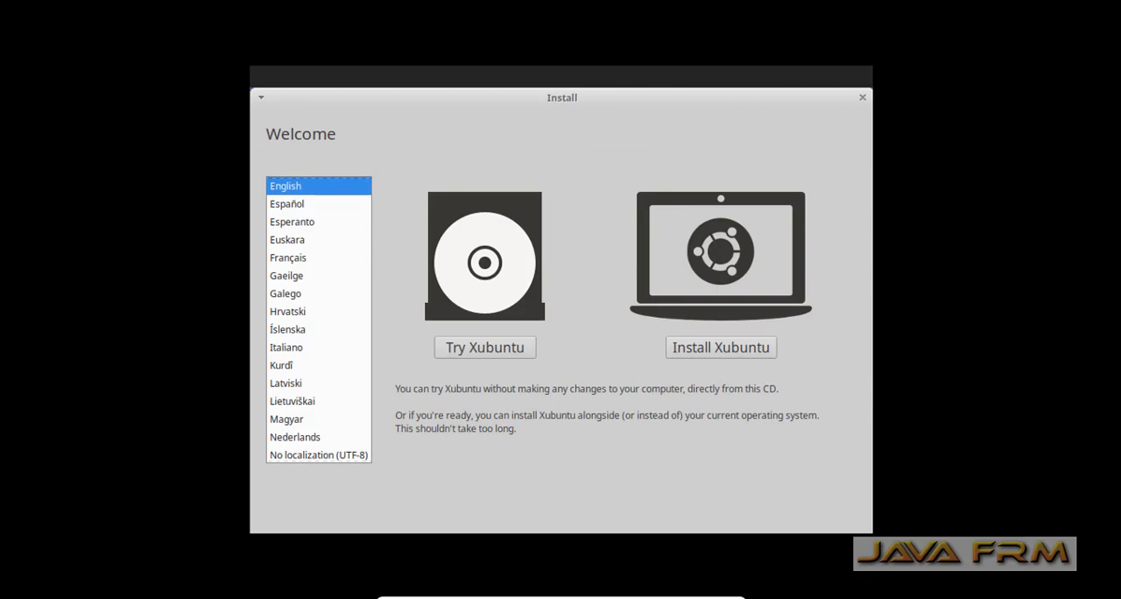
mouse_move(491, 354)
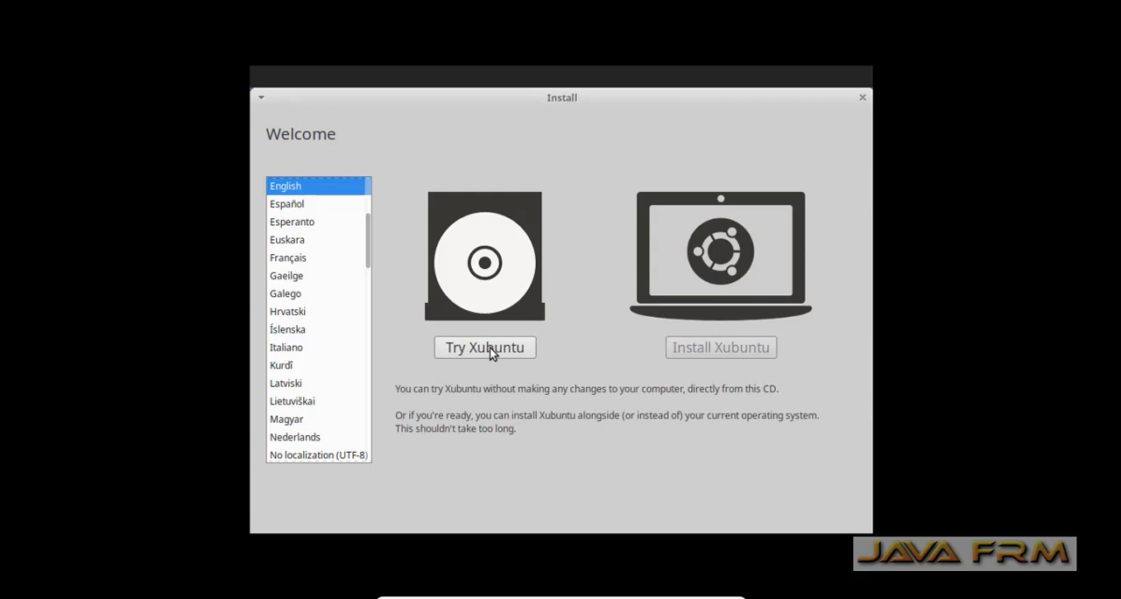
left_click(484, 347)
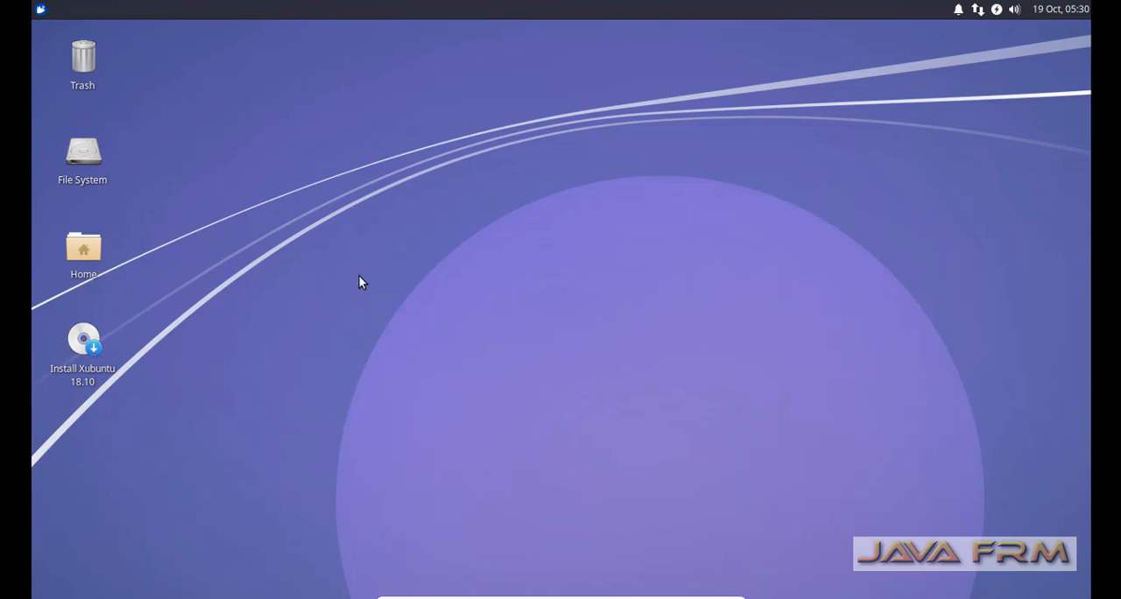
Launch Install Xubuntu 18.10 with English language, English (US) keyboard and default software options.
double_click(84, 340)
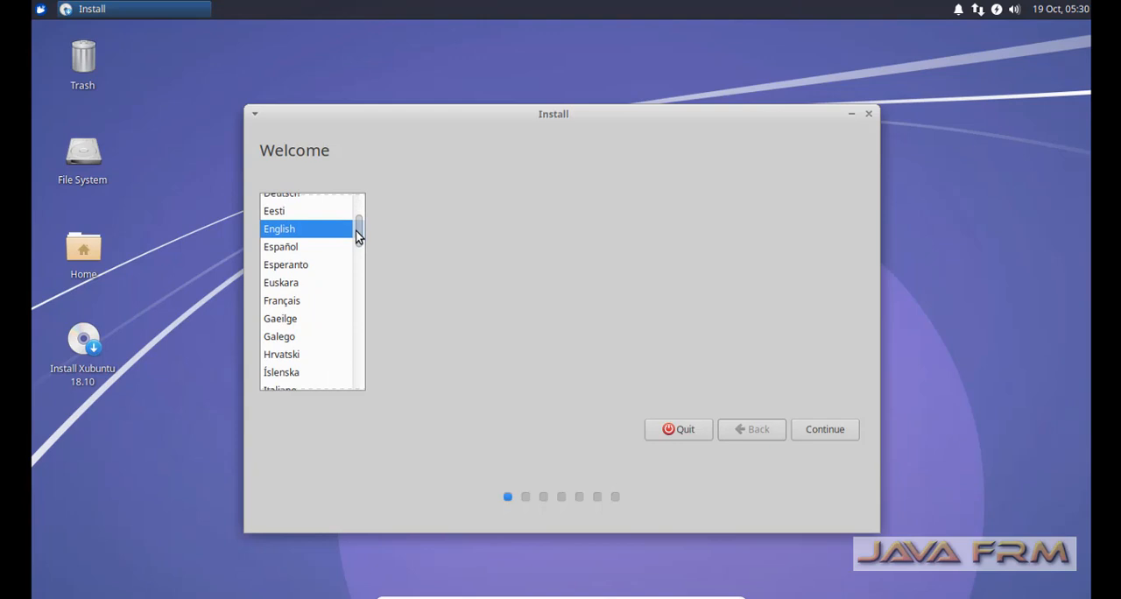
mouse_move(827, 441)
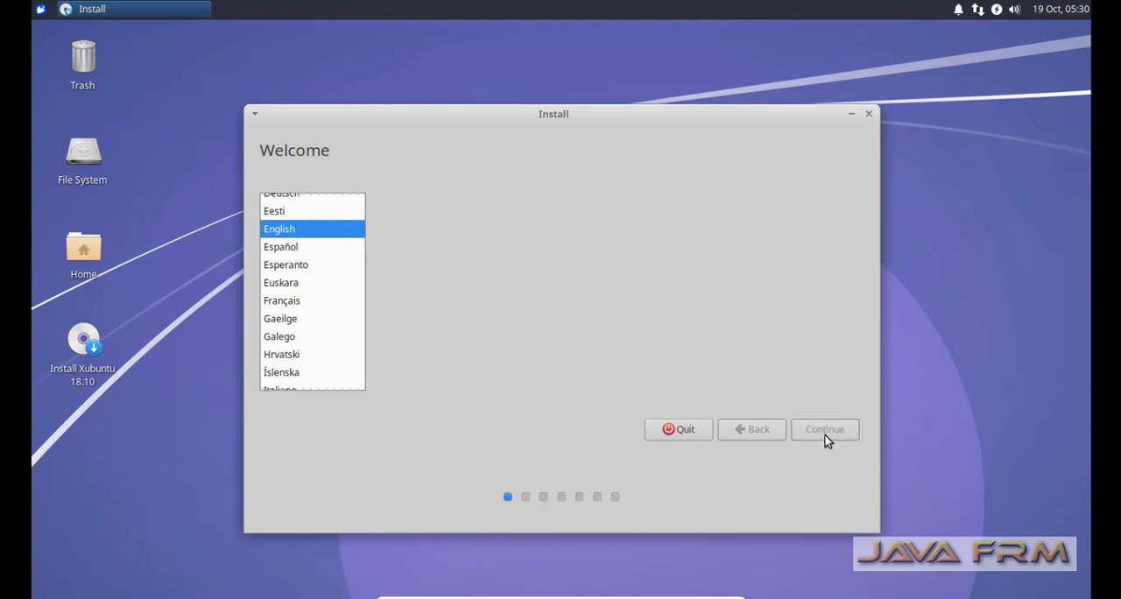
left_click(823, 429)
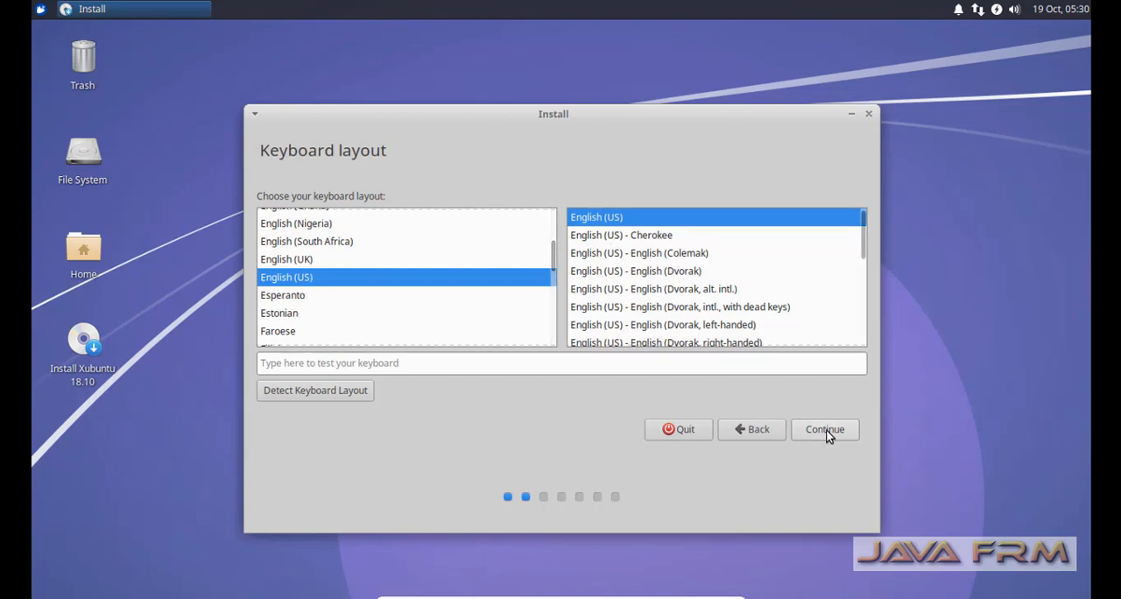
left_click(825, 429)
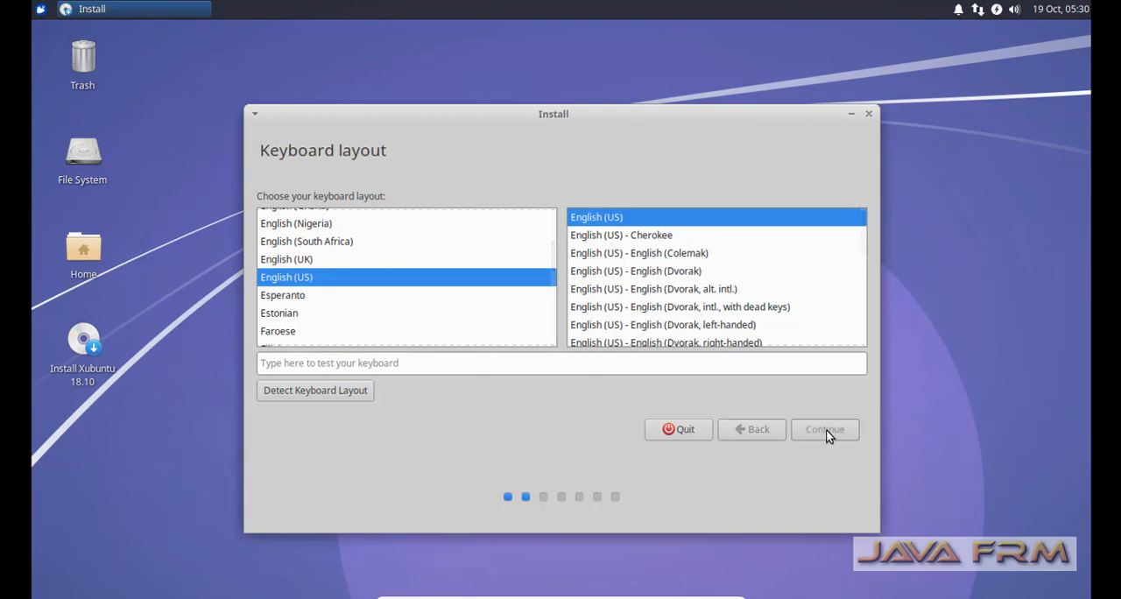
left_click(825, 429)
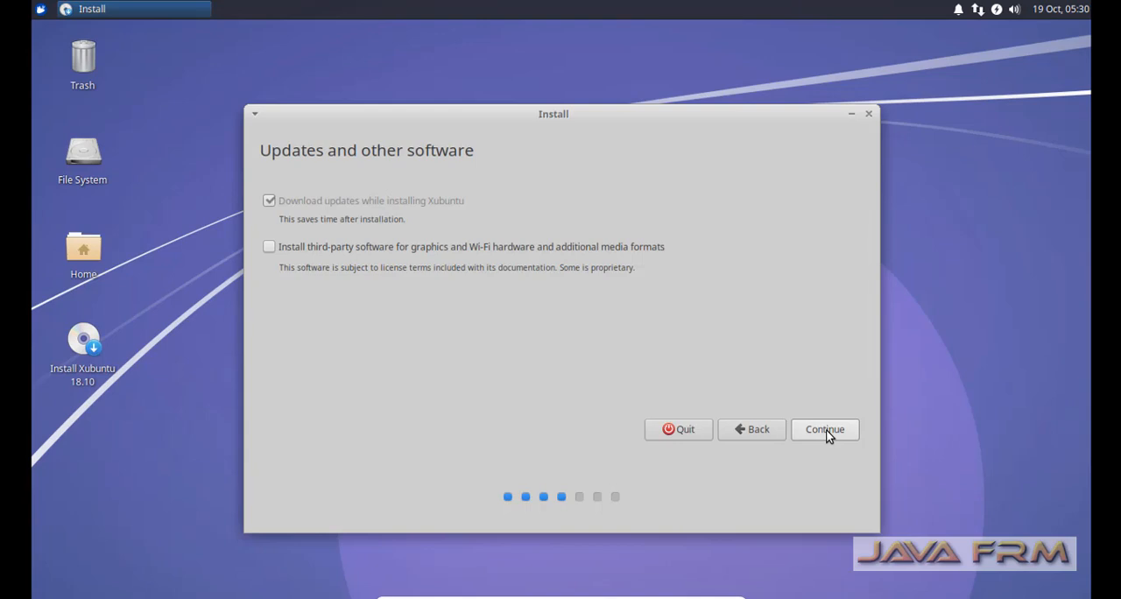
left_click(824, 429)
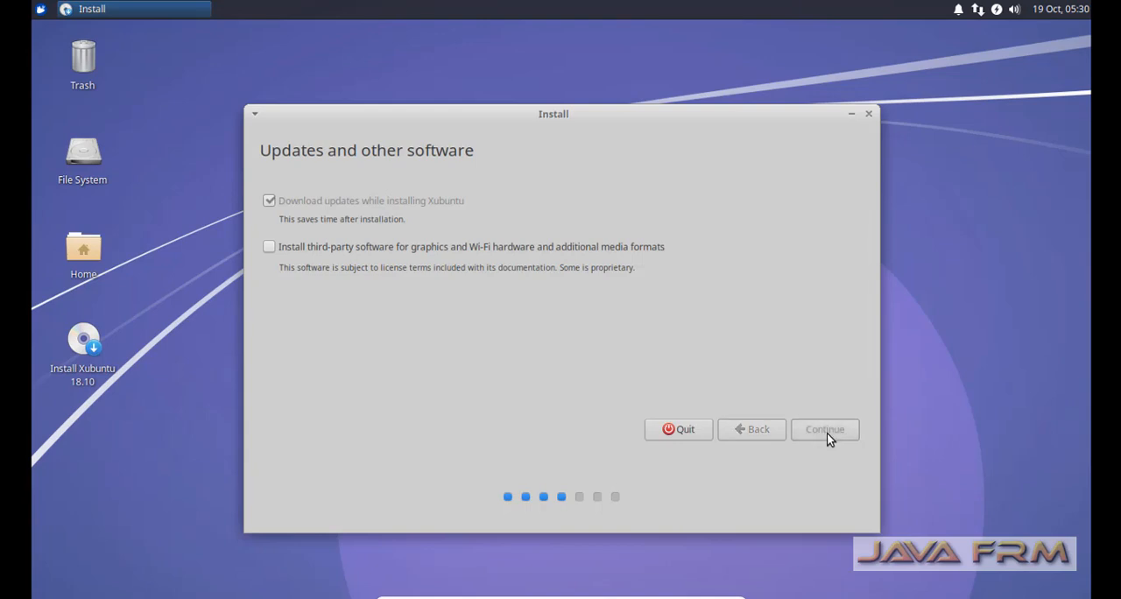
left_click(823, 429)
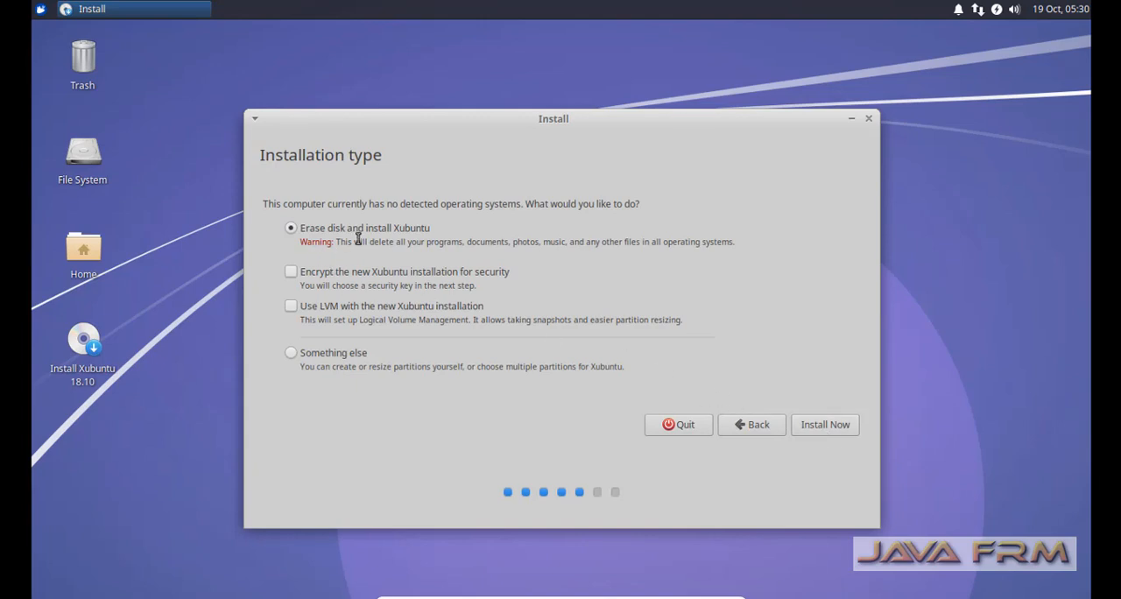
mouse_move(396, 242)
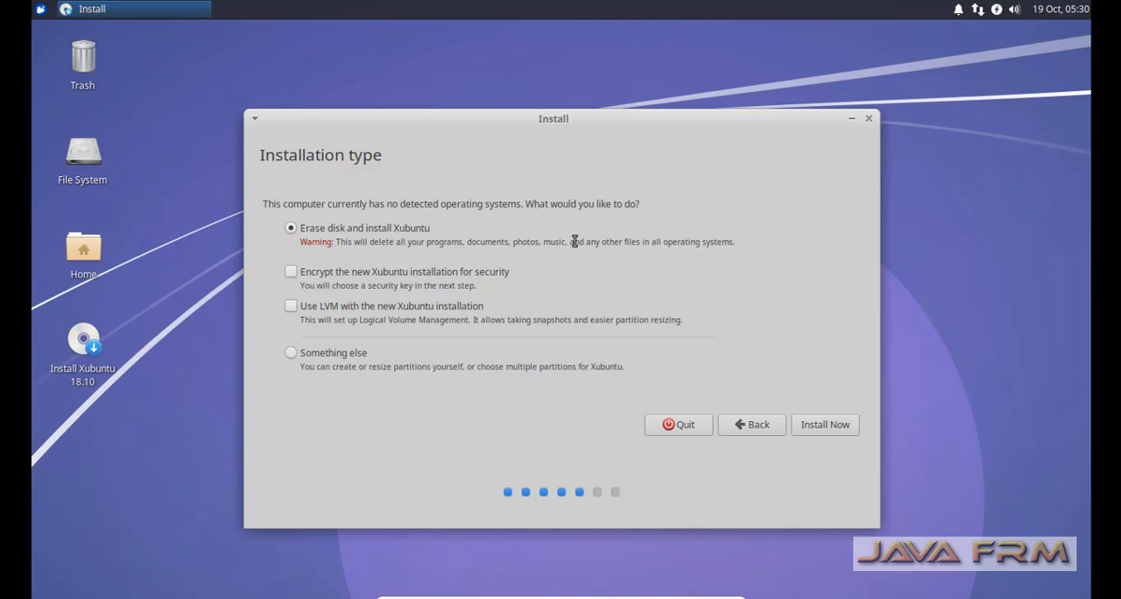
Choose Erase disk and install, confirm the disk changes, and set the time zone to Kolkata, India.
left_click(824, 424)
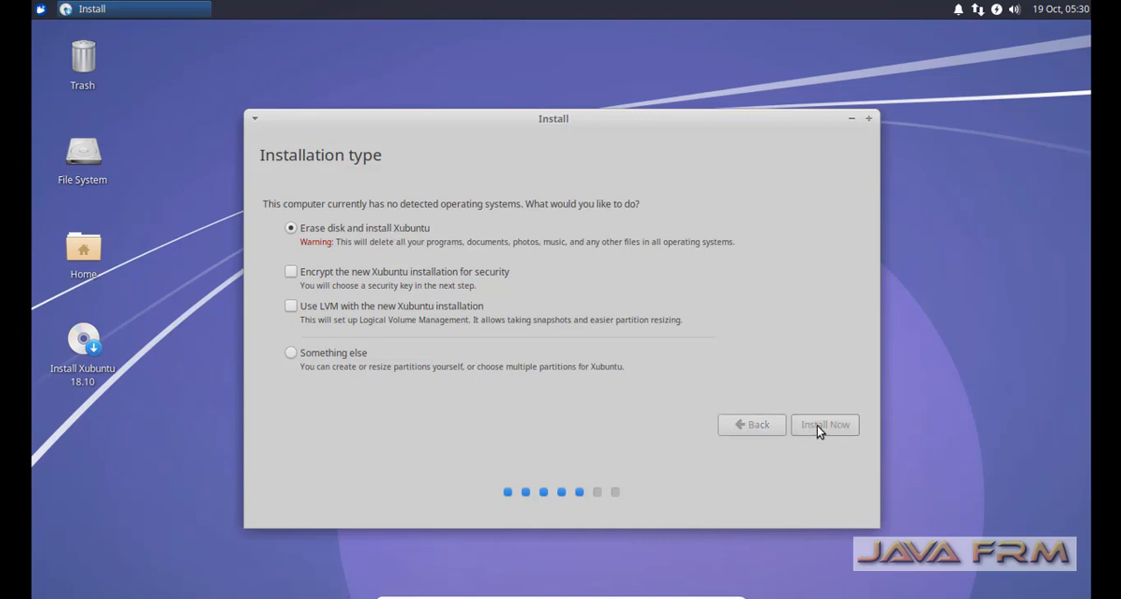
left_click(824, 424)
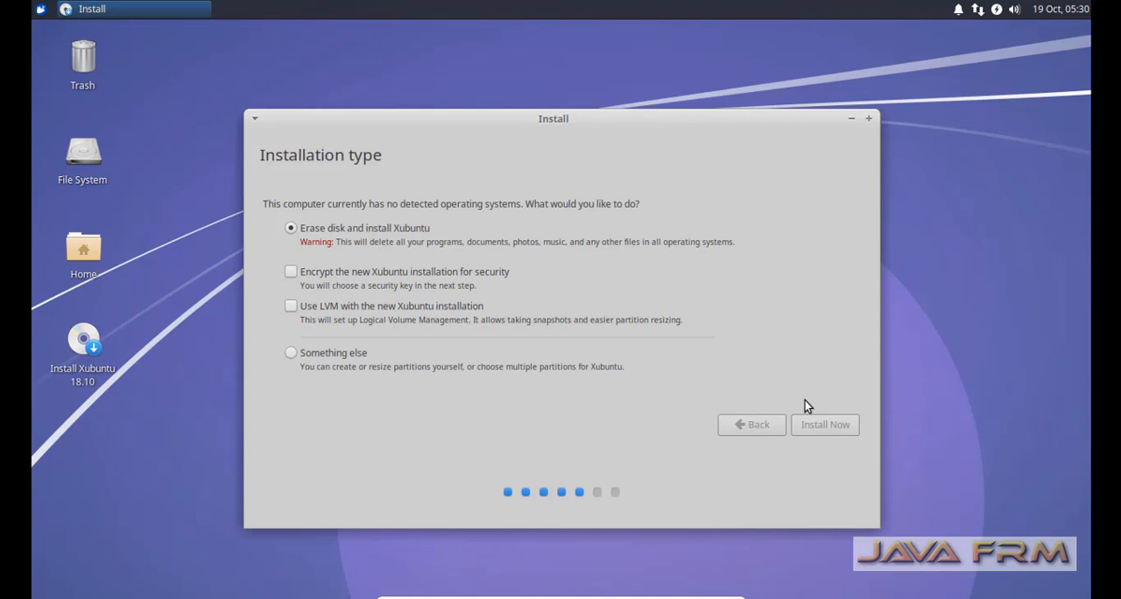
left_click(823, 424)
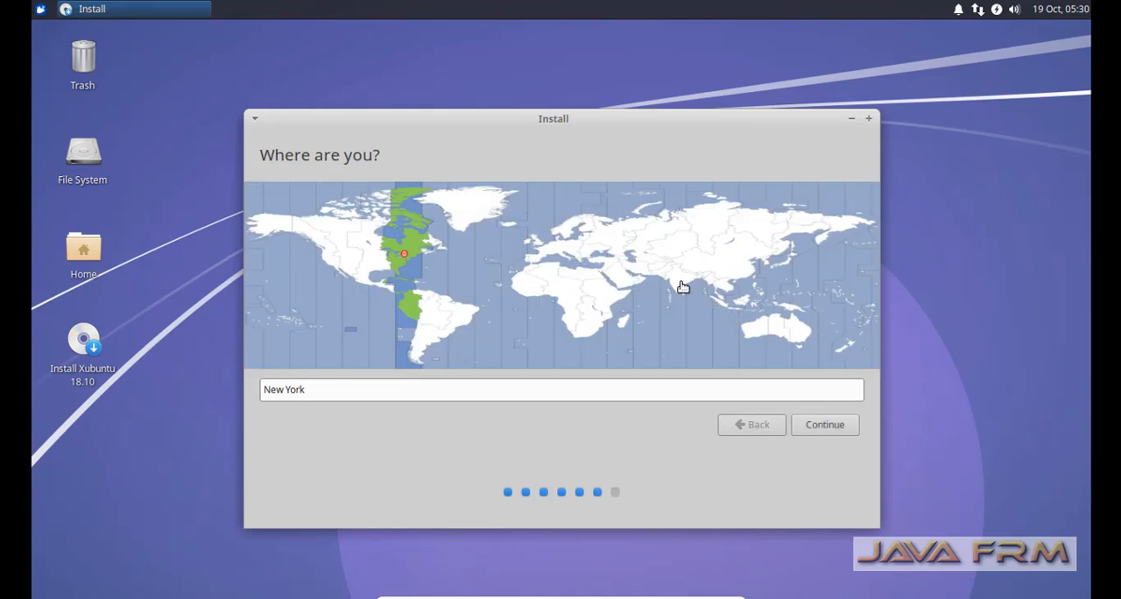
left_click(678, 279)
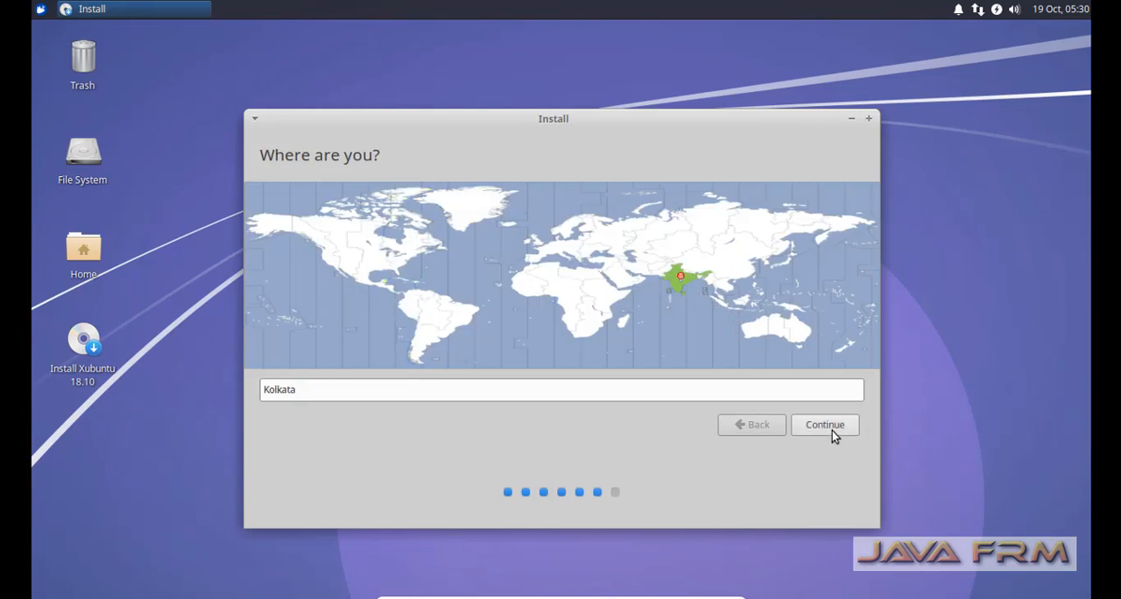
left_click(824, 424)
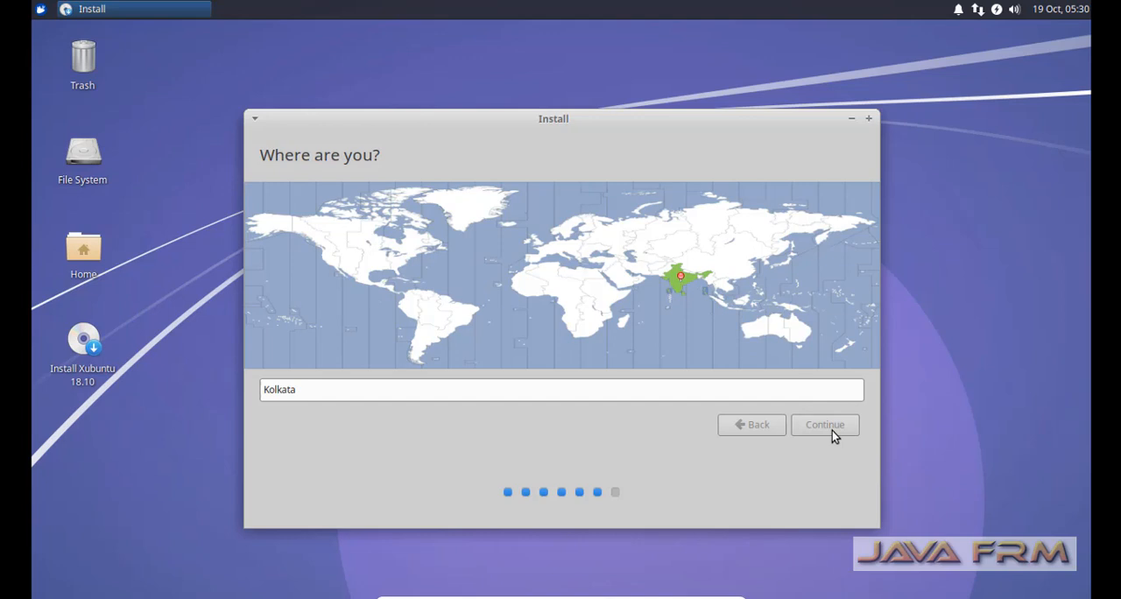
left_click(824, 424)
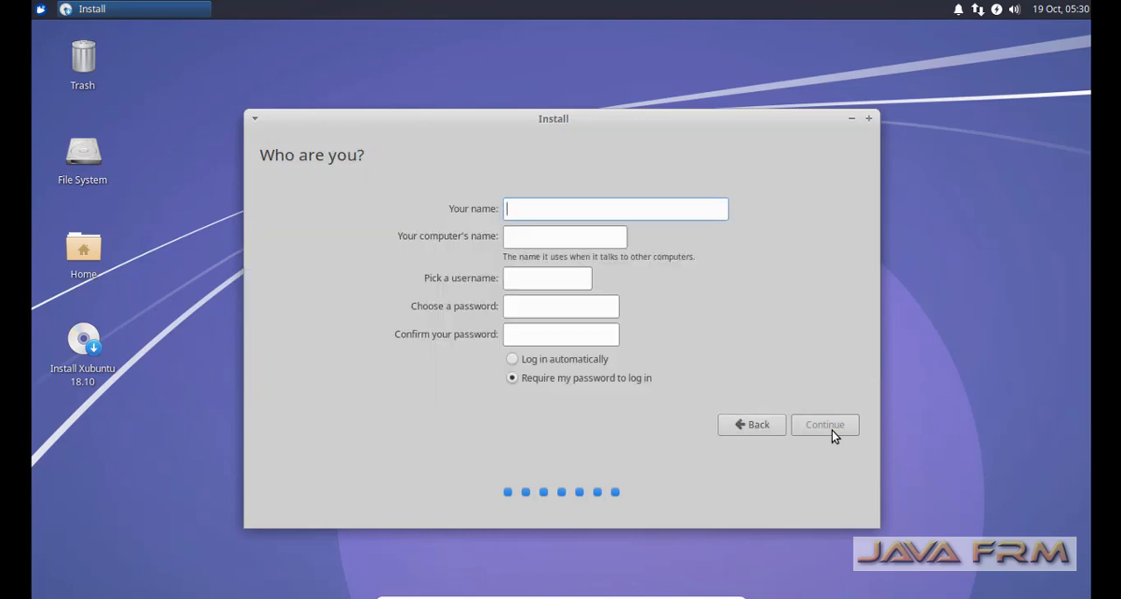
Enter the name ramanathan and the computer name Xcuttlefish.
type("ramana")
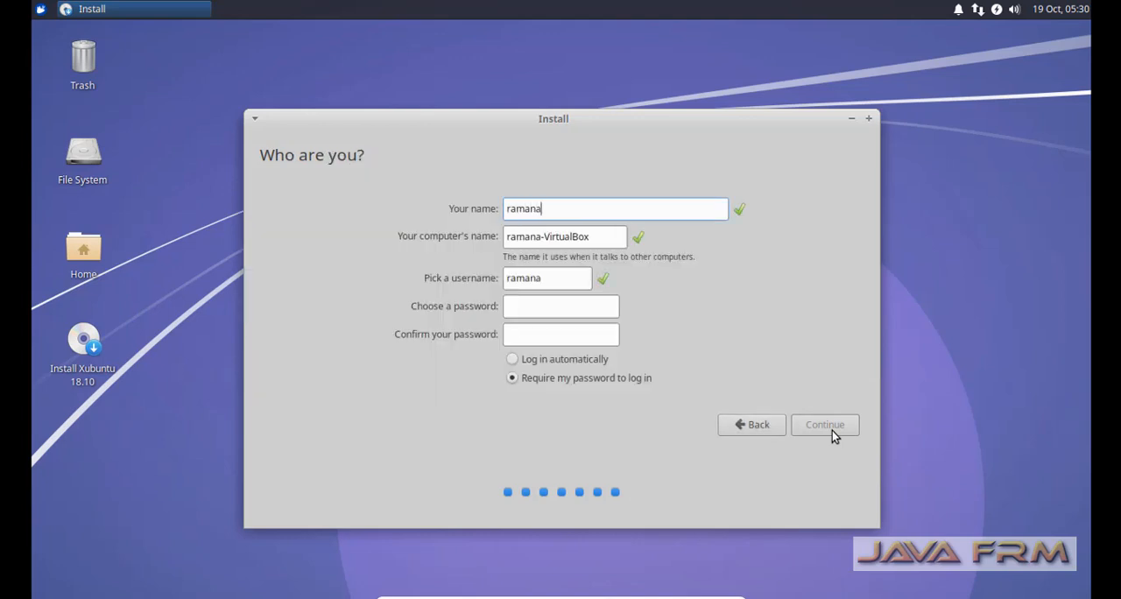
type("than")
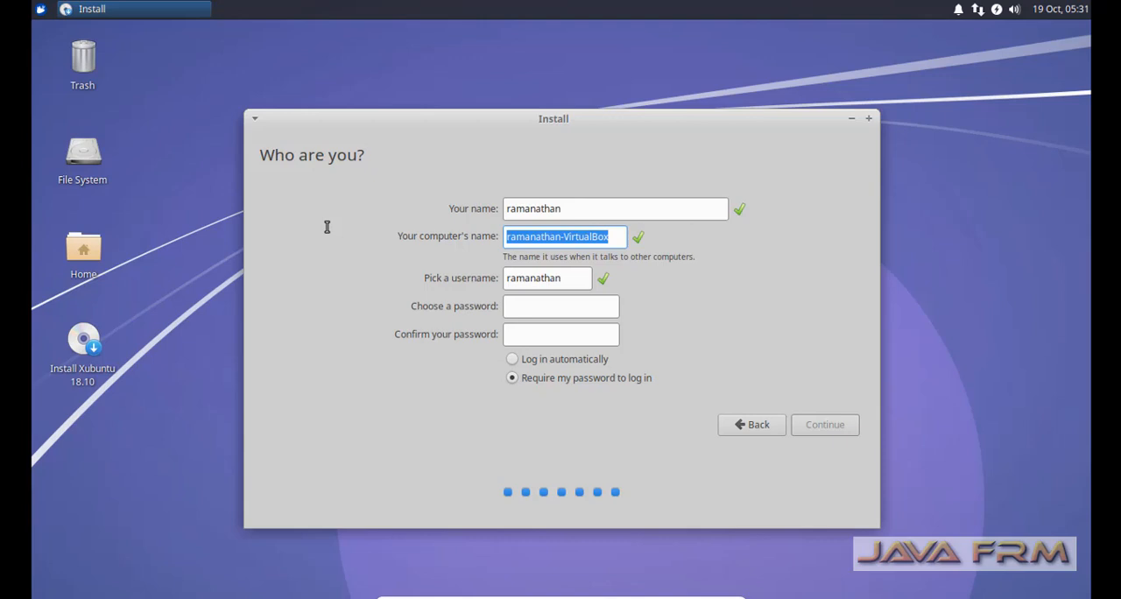
type("Xcut")
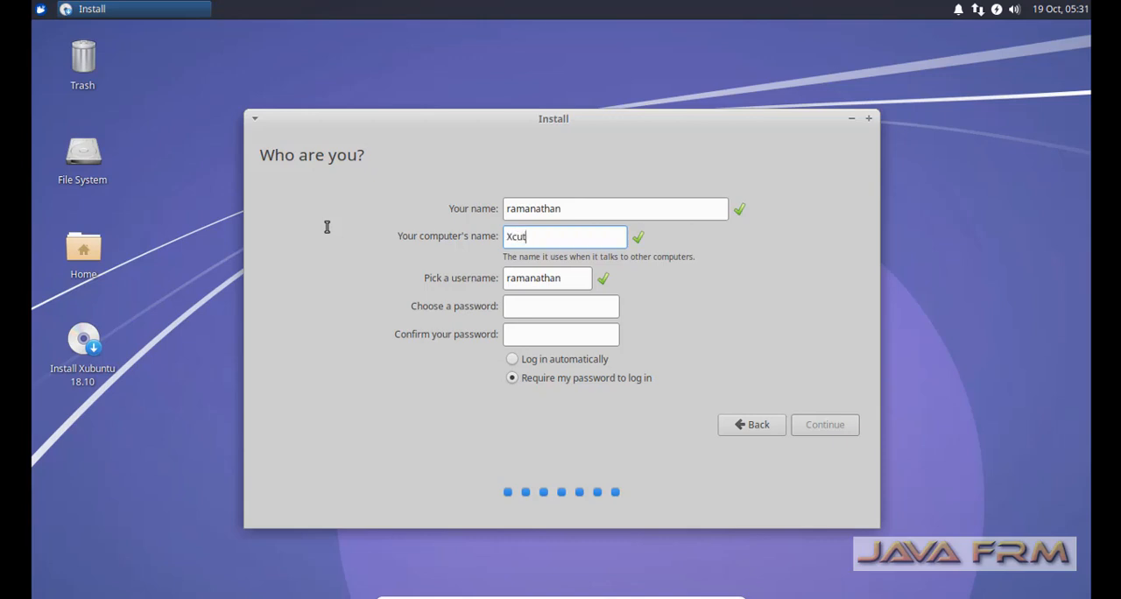
type("tlefi")
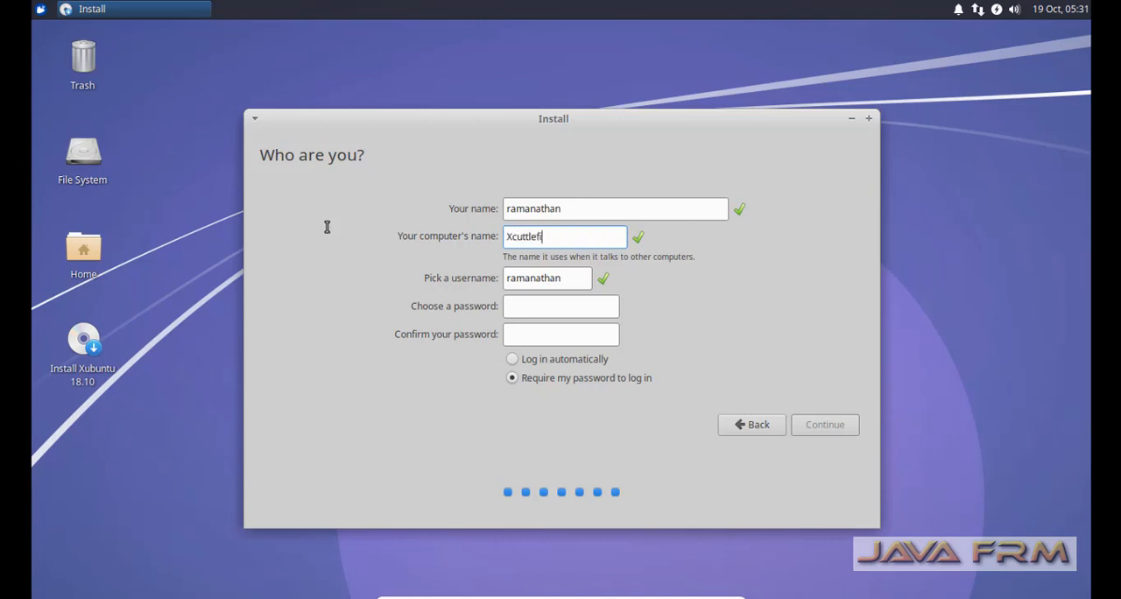
type("sh")
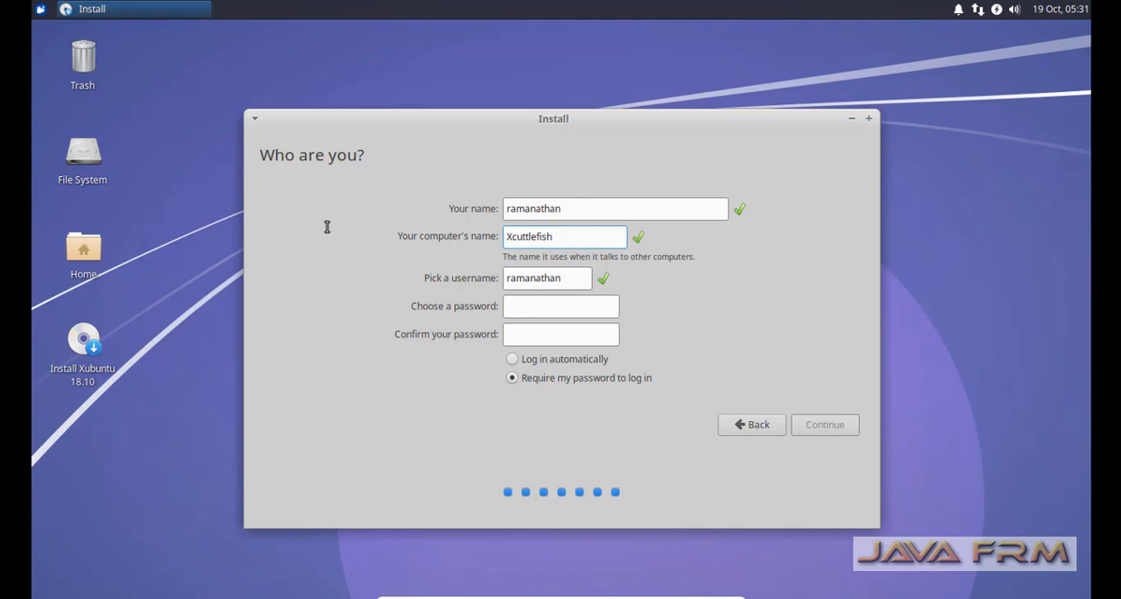
Enter and confirm the account password, then continue to run the installation.
left_click(560, 305)
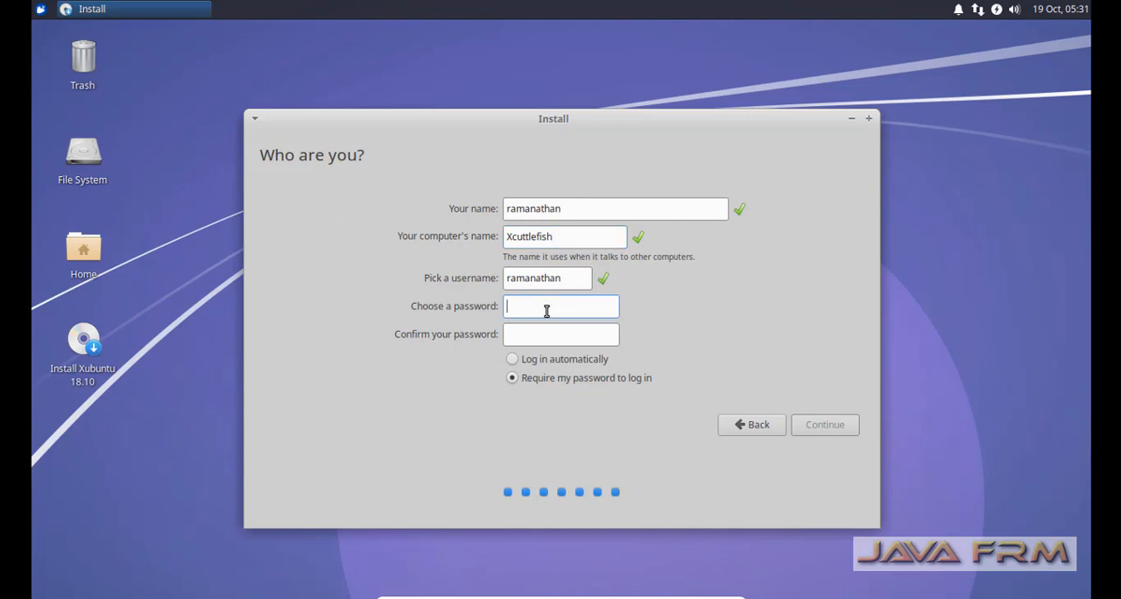
type("*")
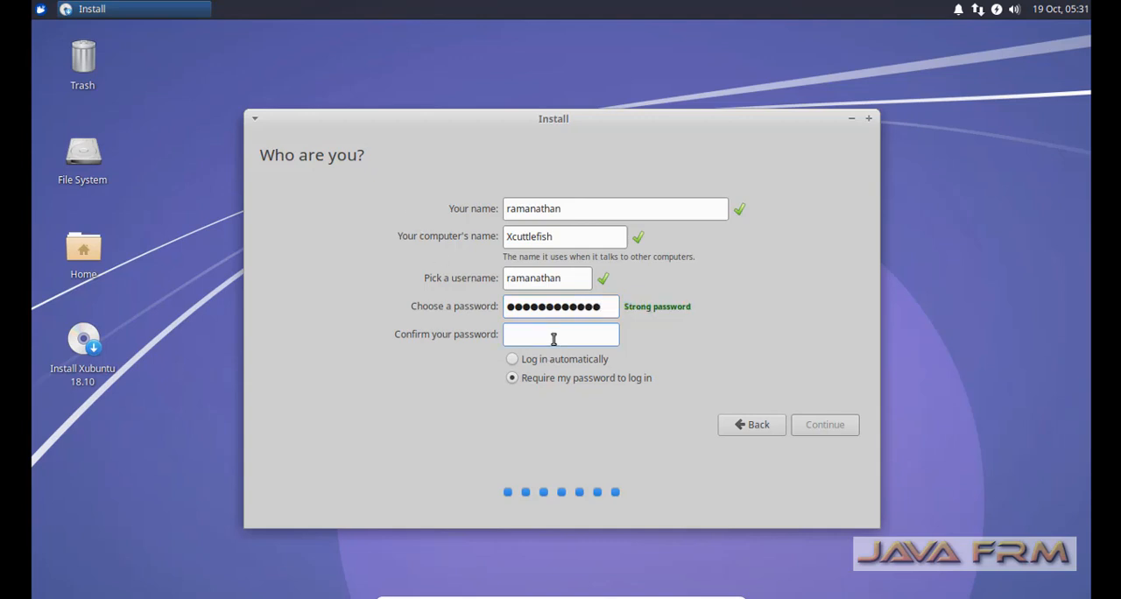
type("•••••")
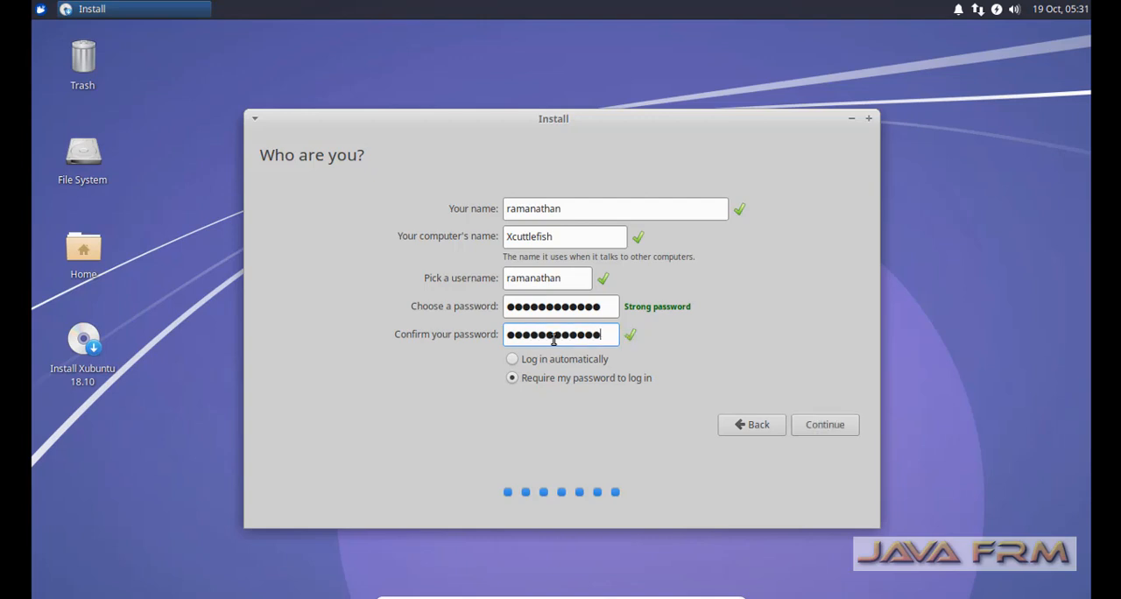
mouse_move(824, 431)
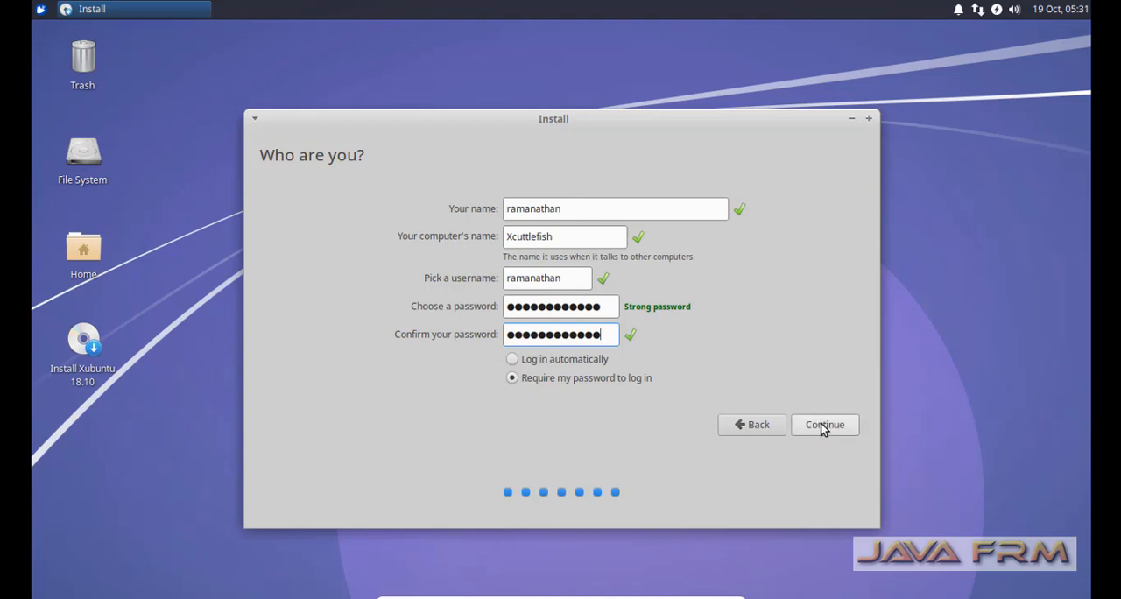
left_click(825, 424)
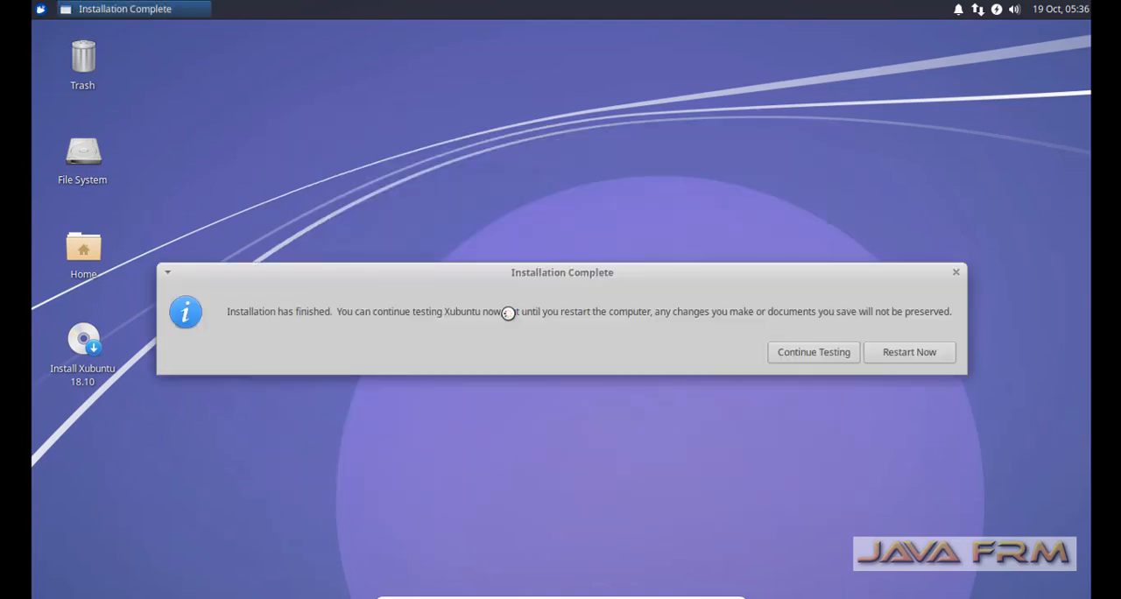
mouse_move(746, 231)
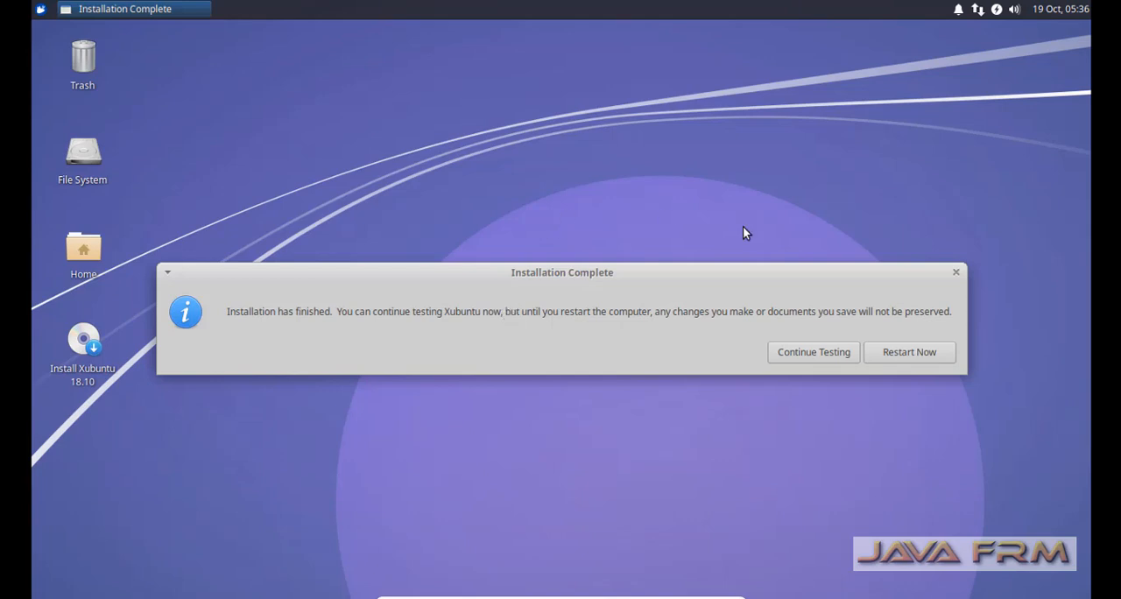
Restart Now from the Installation Complete dialog to boot the installed system.
left_click(909, 352)
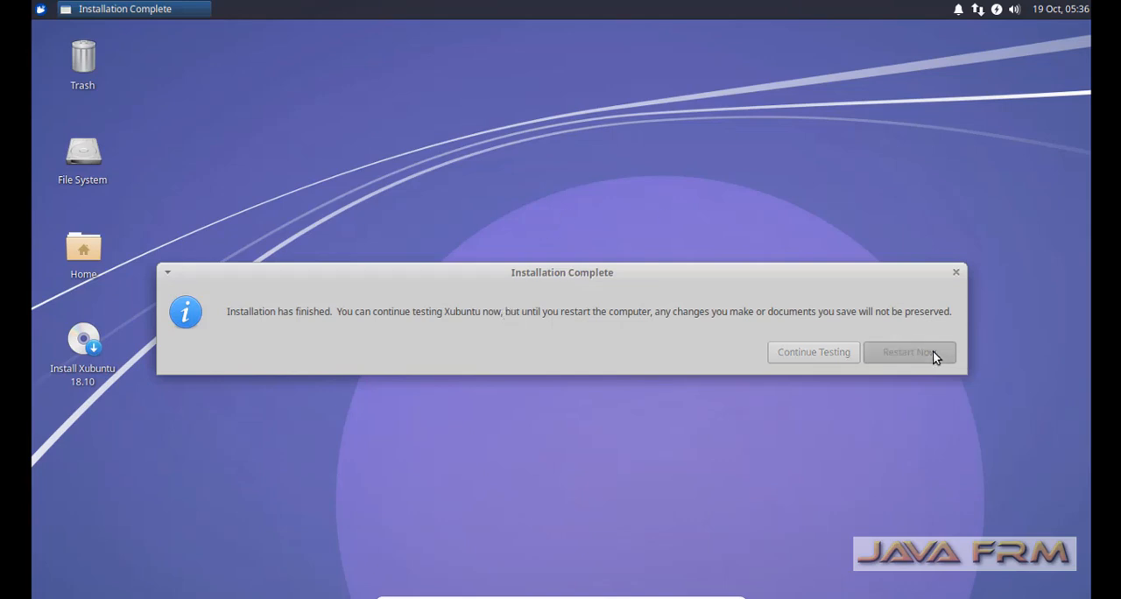
left_click(911, 352)
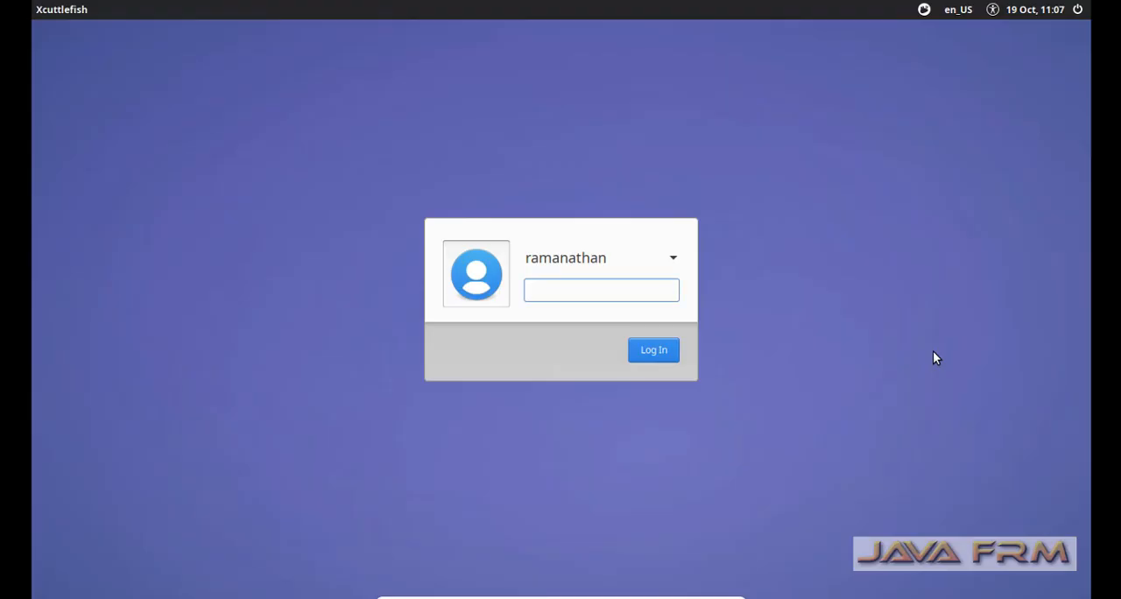
Log in as ramanathan with the account password.
type("password")
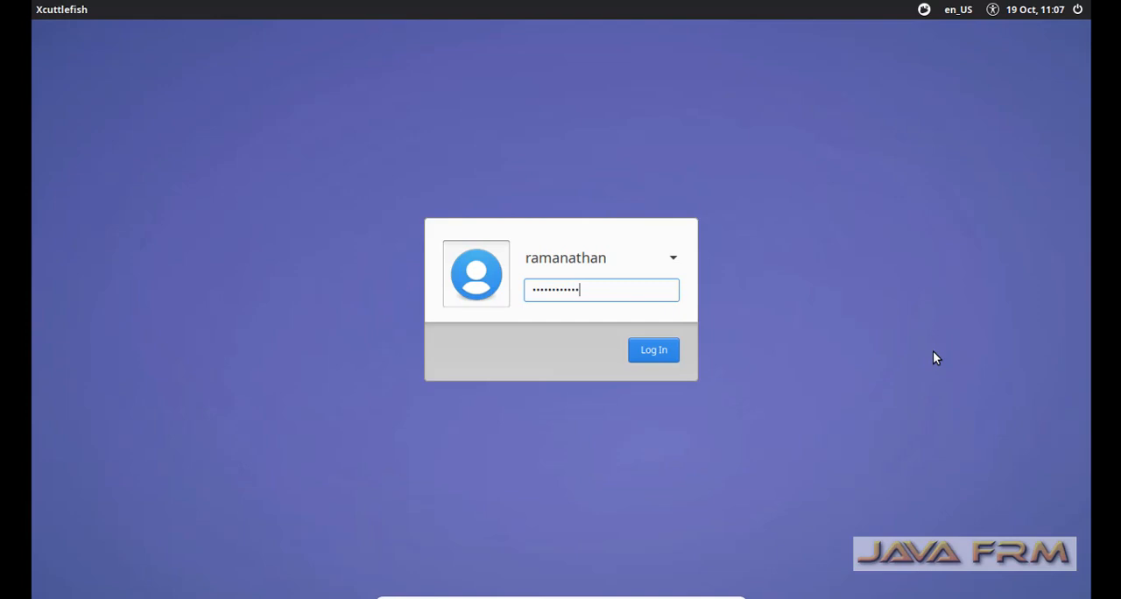
left_click(654, 351)
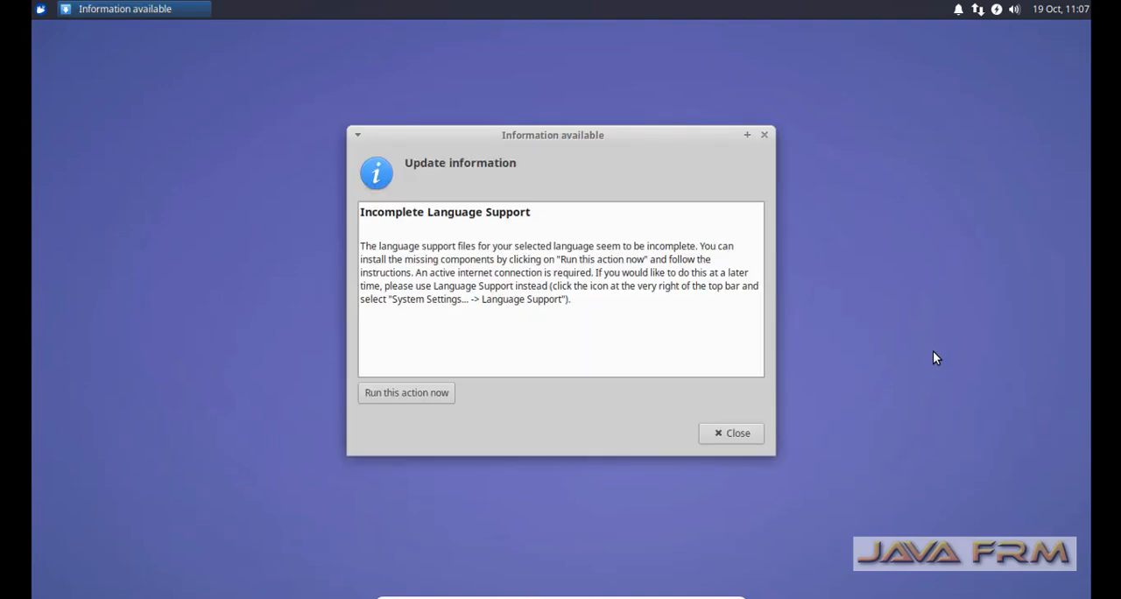
mouse_move(490, 391)
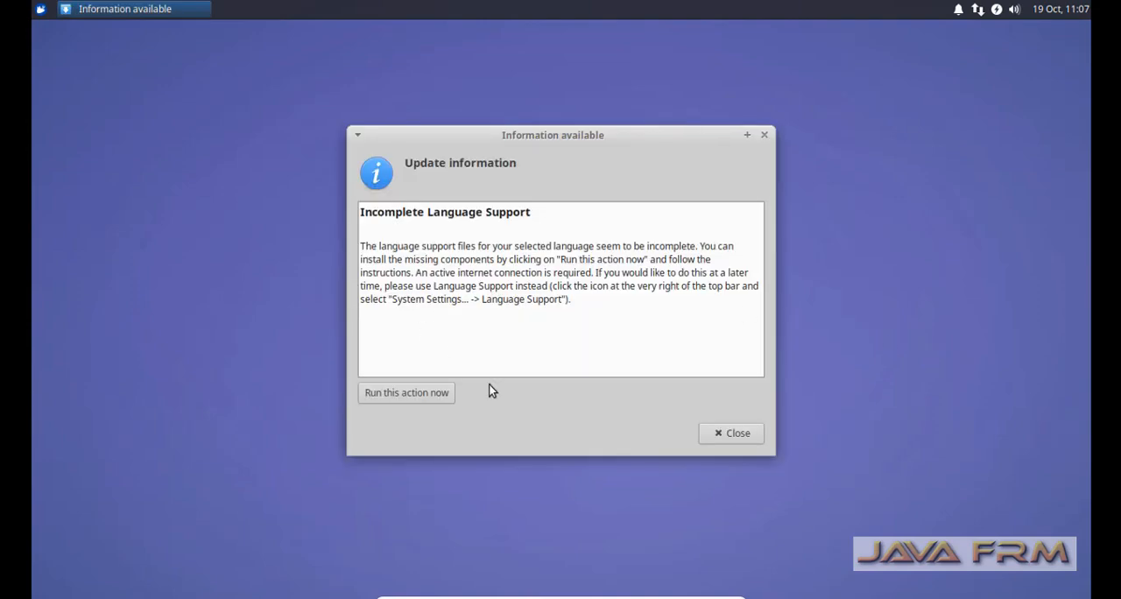
Close the Incomplete Language Support information dialog.
left_click(732, 435)
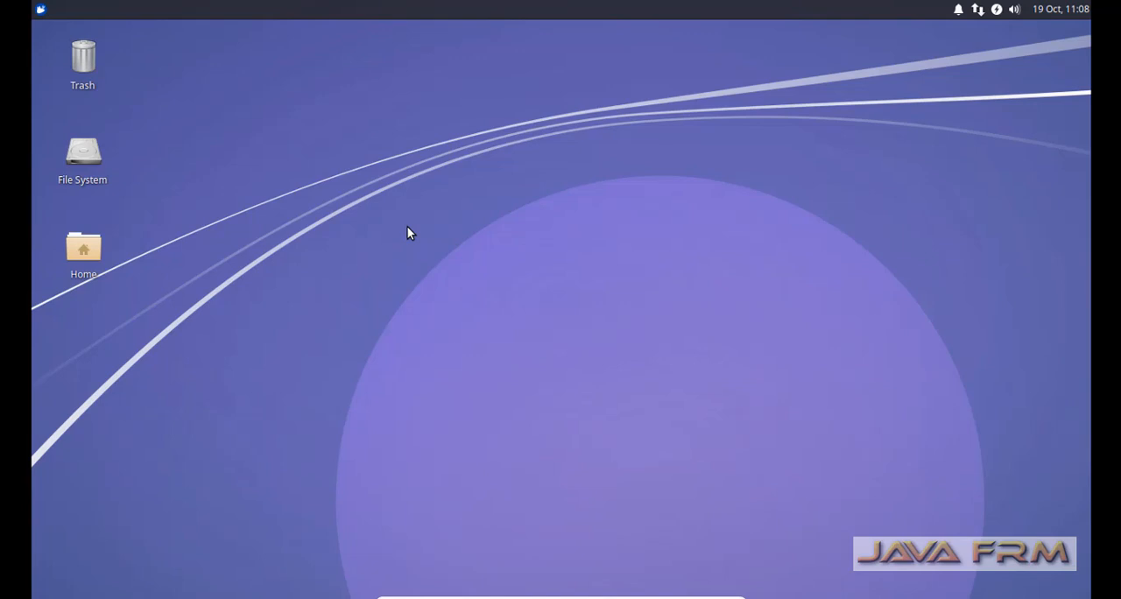
Browse the Whisker menu's Settings, System and Accessories categories, then launch Notes.
left_click(39, 11)
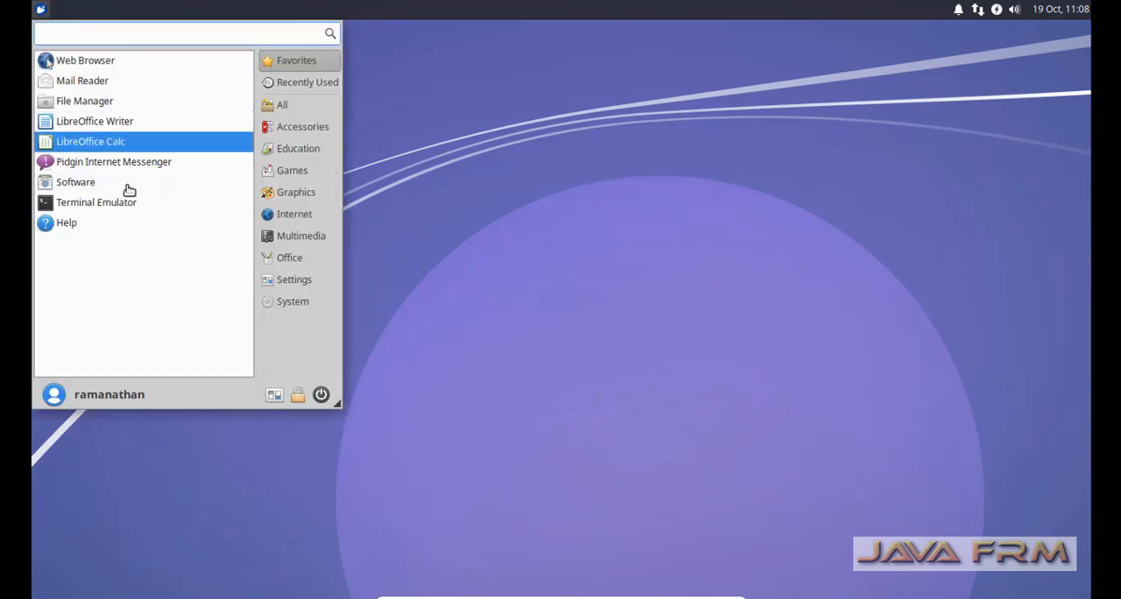
mouse_move(103, 234)
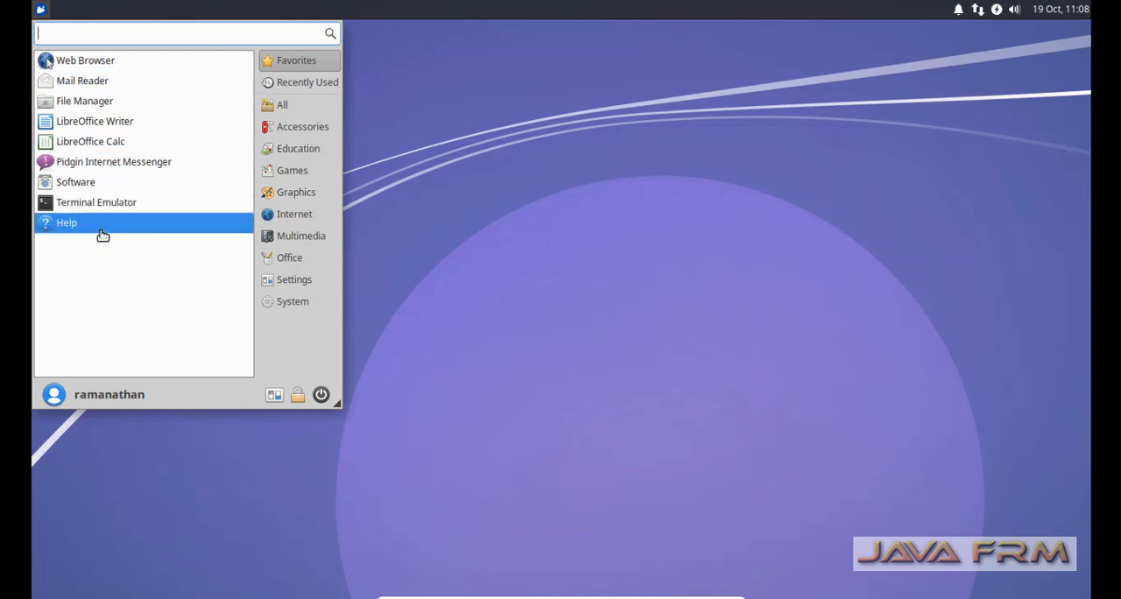
mouse_move(84, 59)
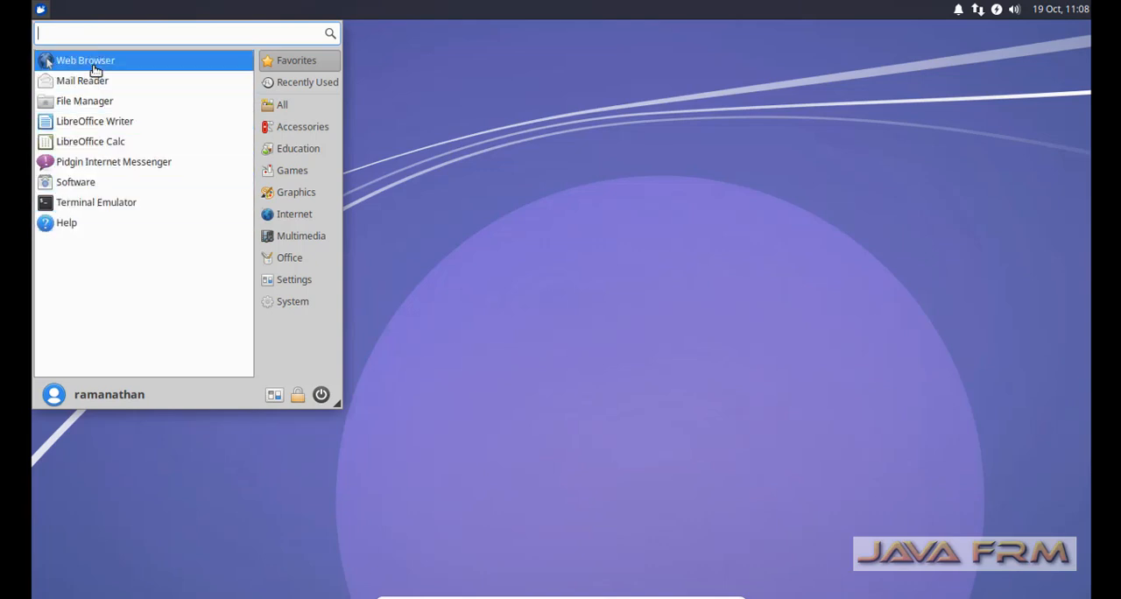
mouse_move(293, 132)
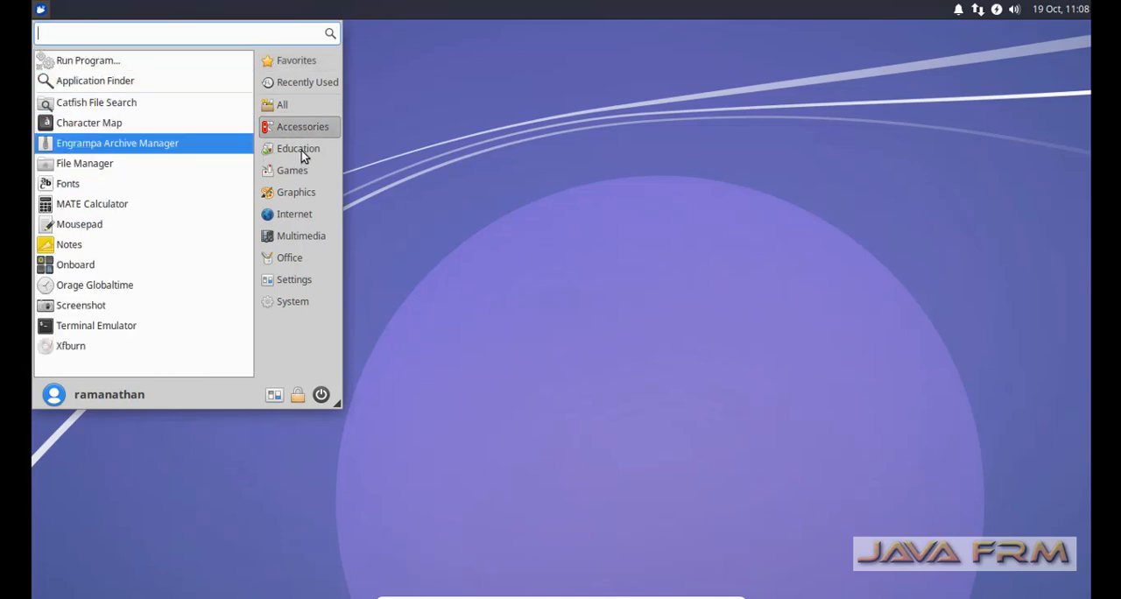
left_click(290, 170)
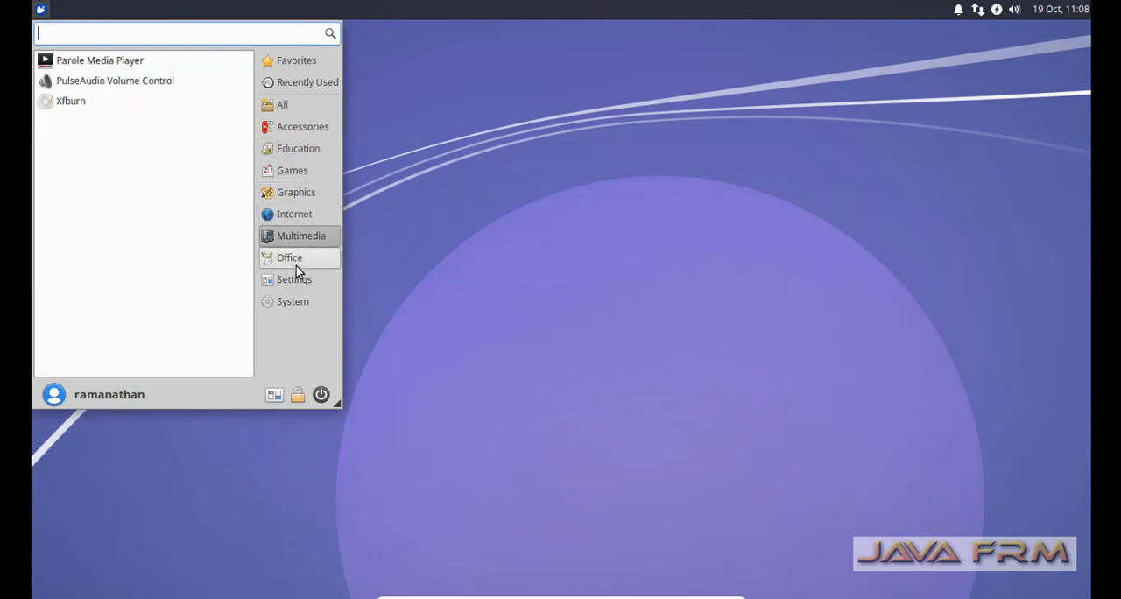
left_click(289, 256)
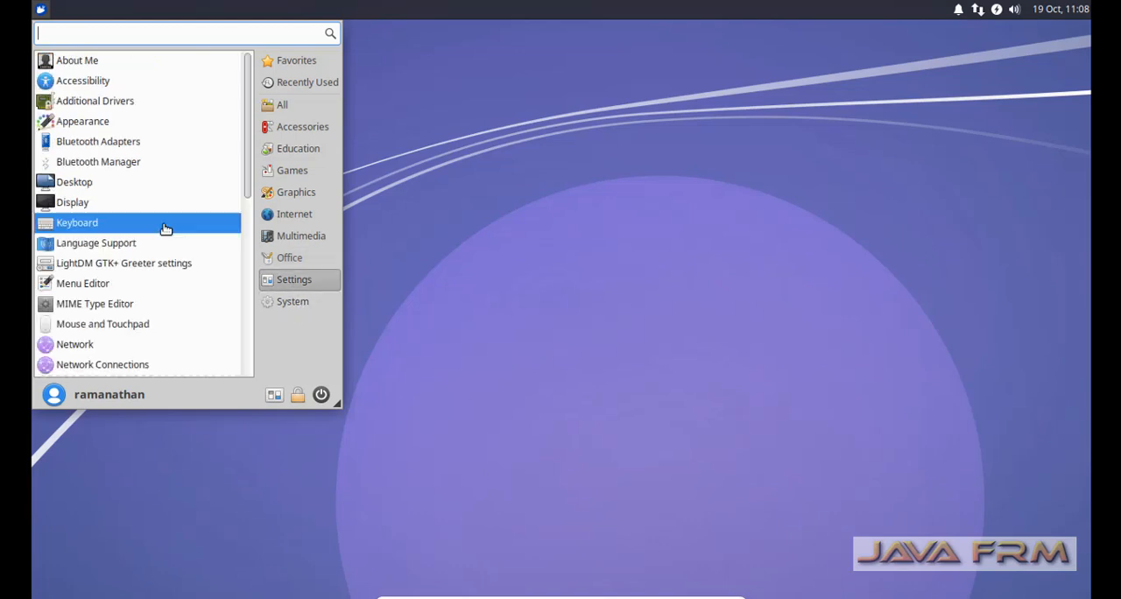
mouse_move(301, 302)
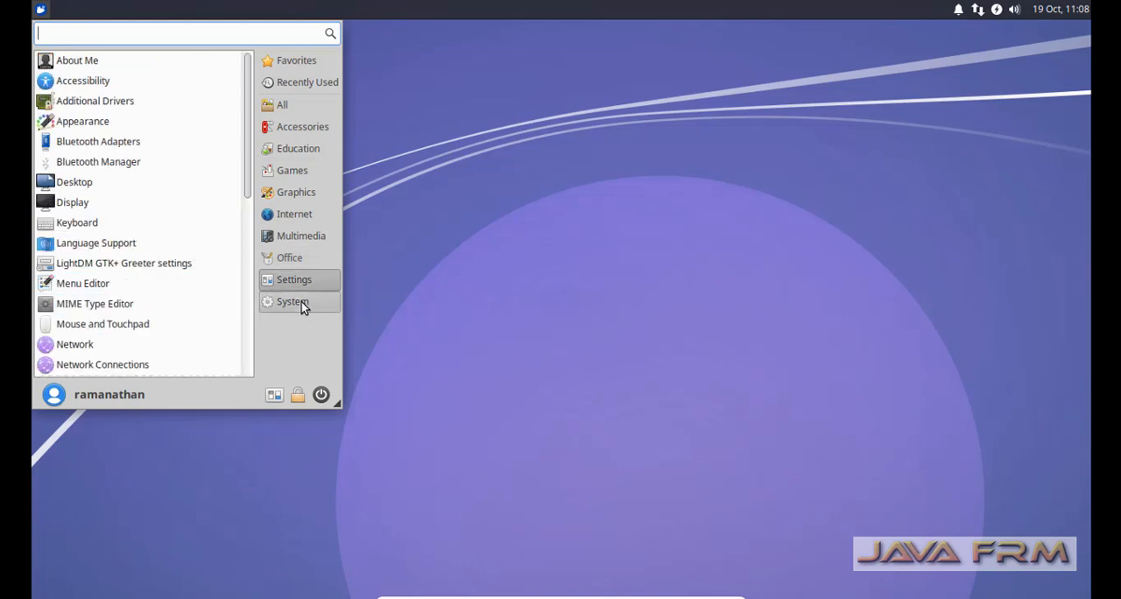
left_click(293, 301)
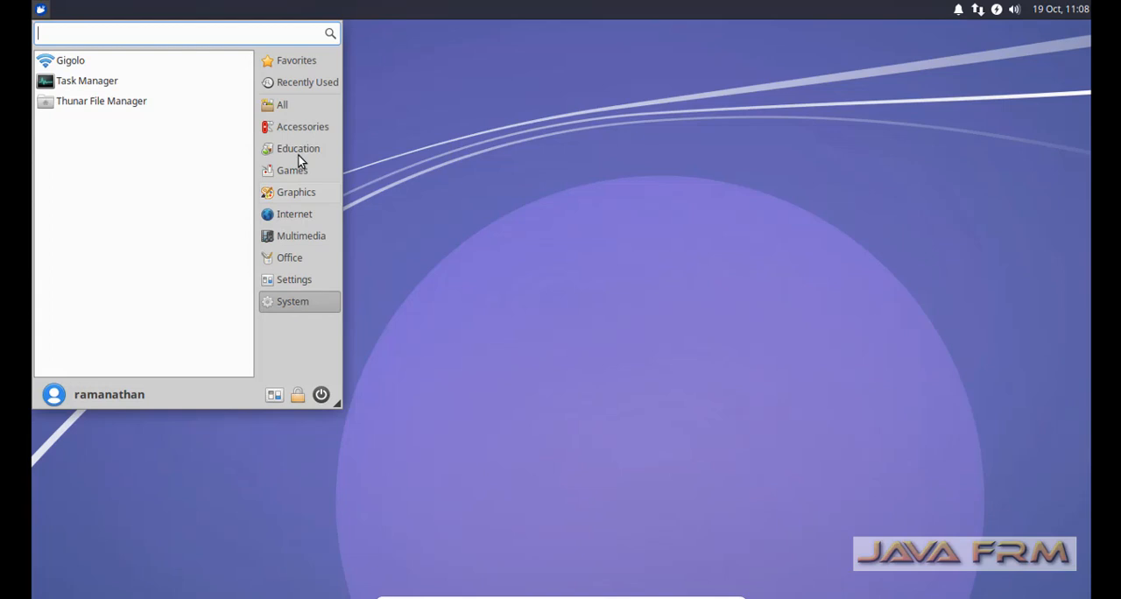
mouse_move(305, 128)
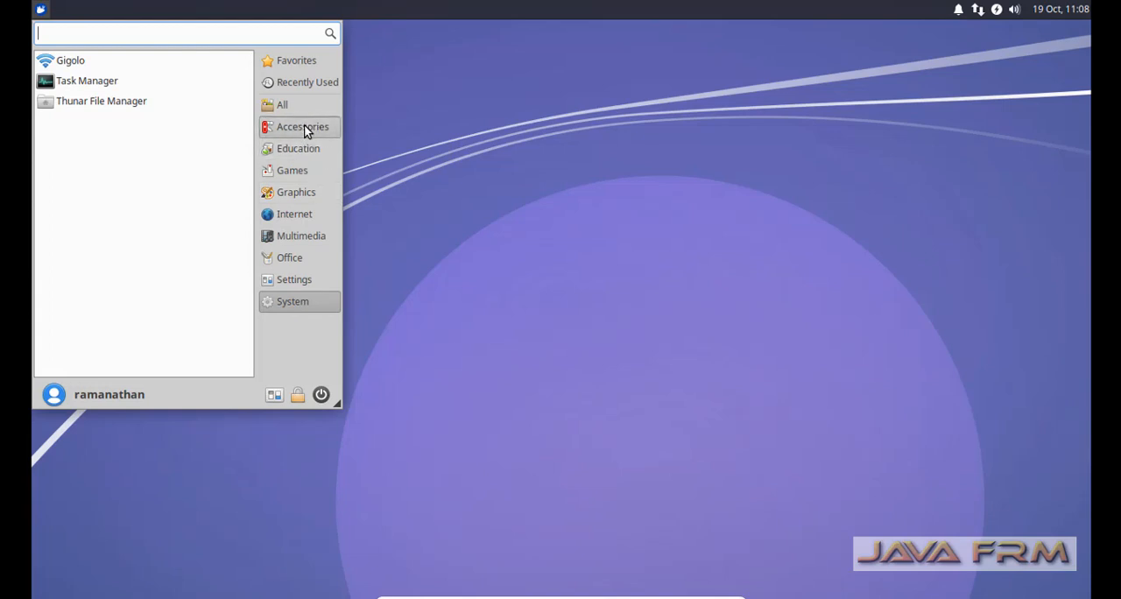
left_click(301, 126)
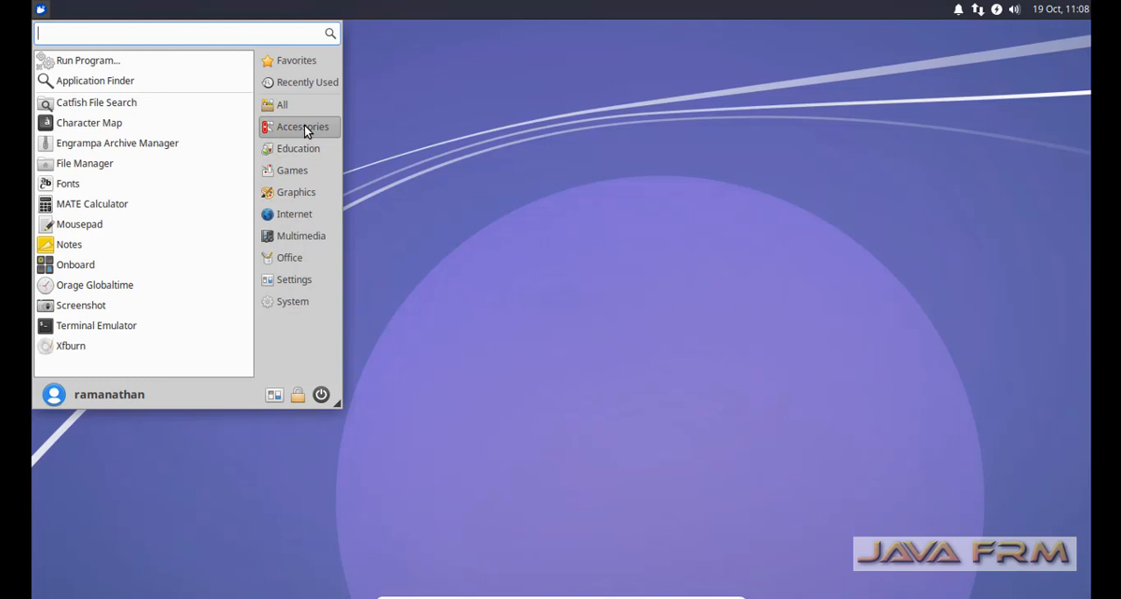
left_click(68, 245)
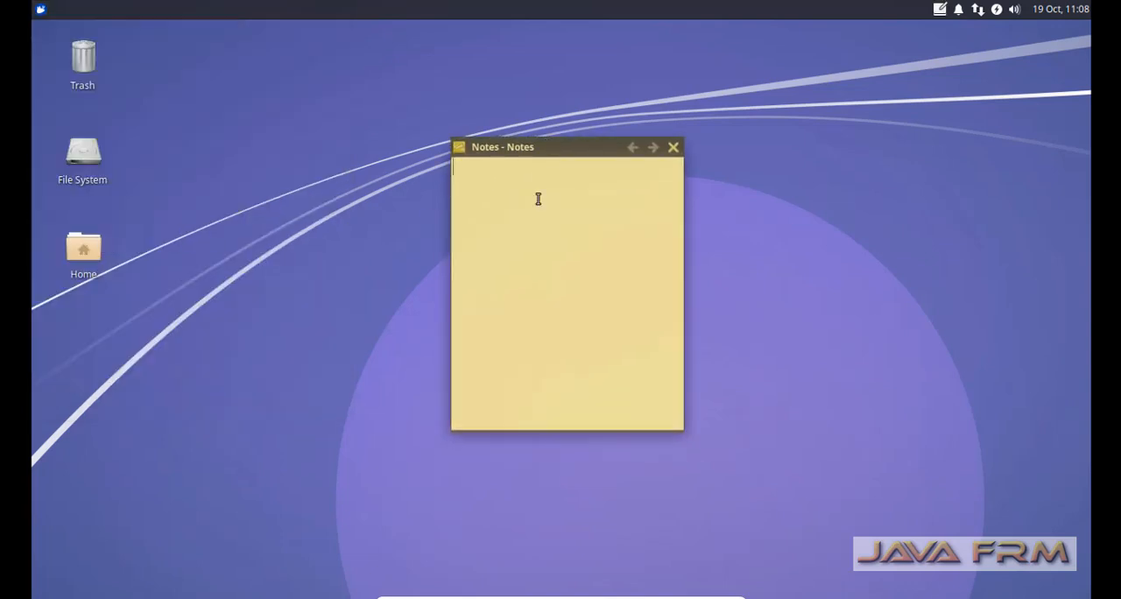
Write "welcome to xubuntu" in the sticky note and reopen the Whisker menu.
type("welco")
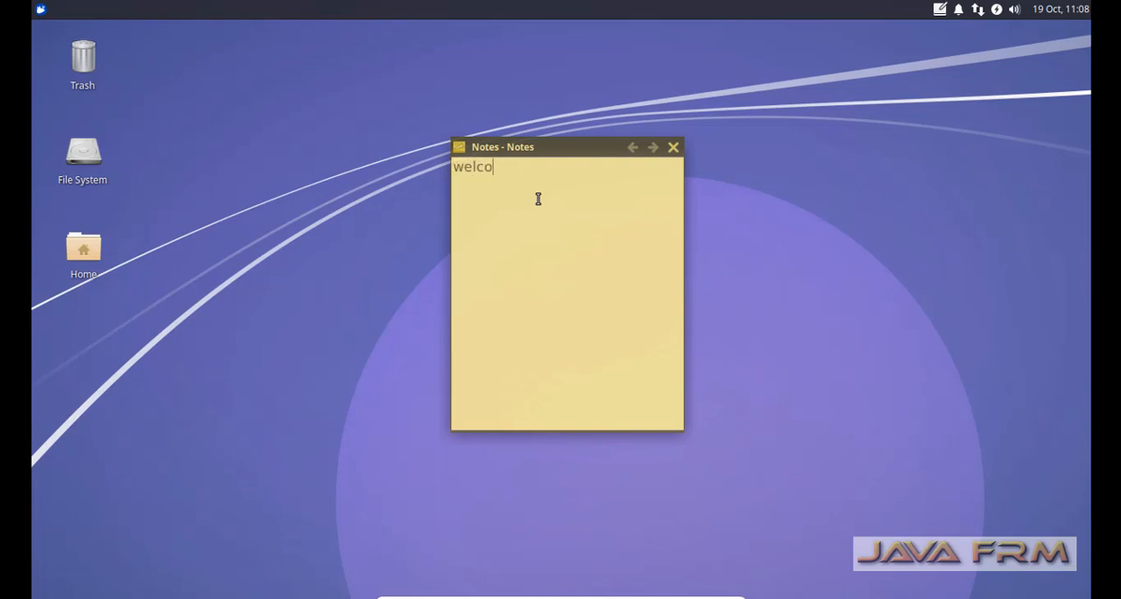
type("me to xubu")
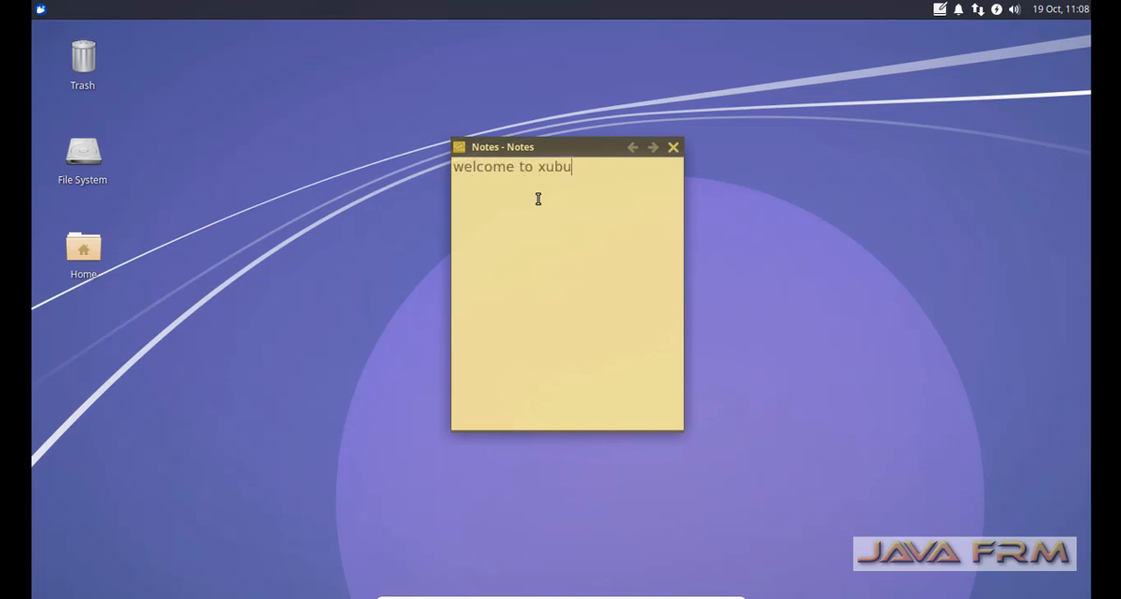
type("ntu")
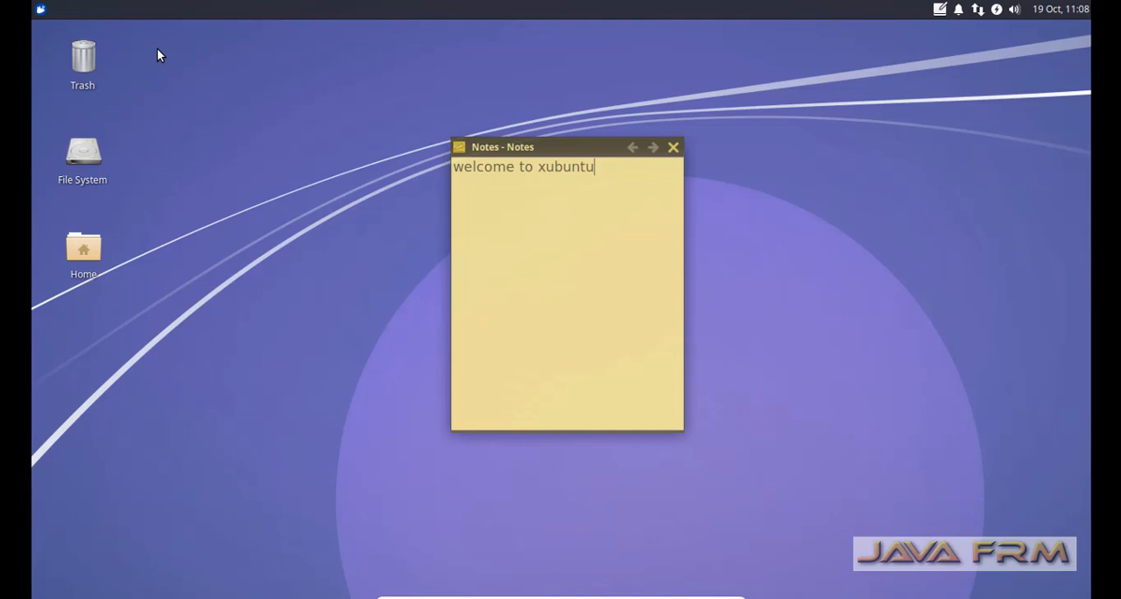
left_click(42, 10)
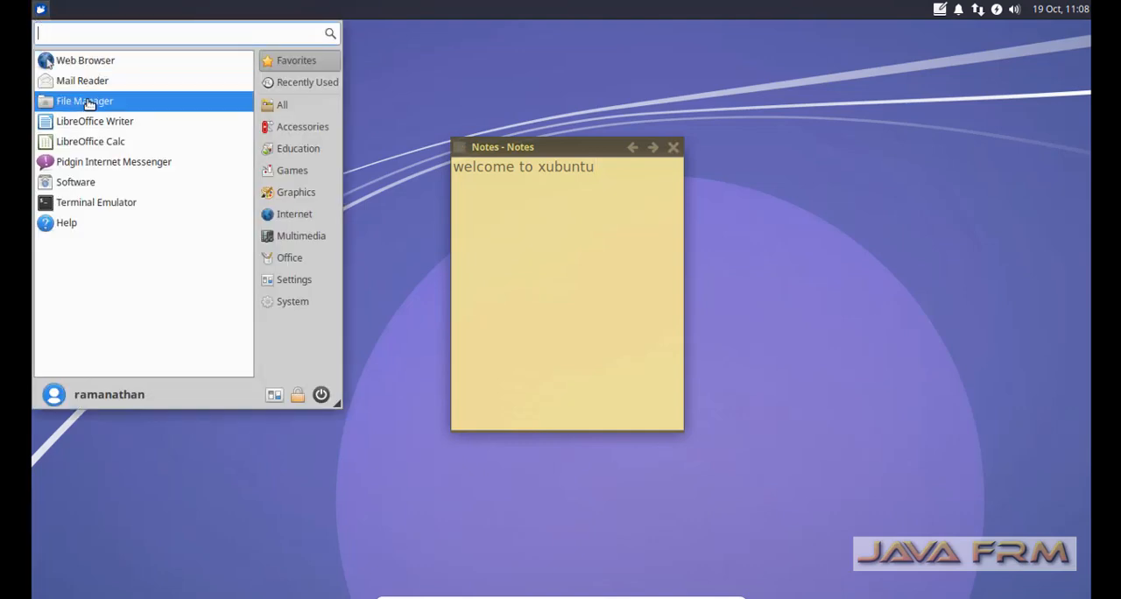
mouse_move(301, 133)
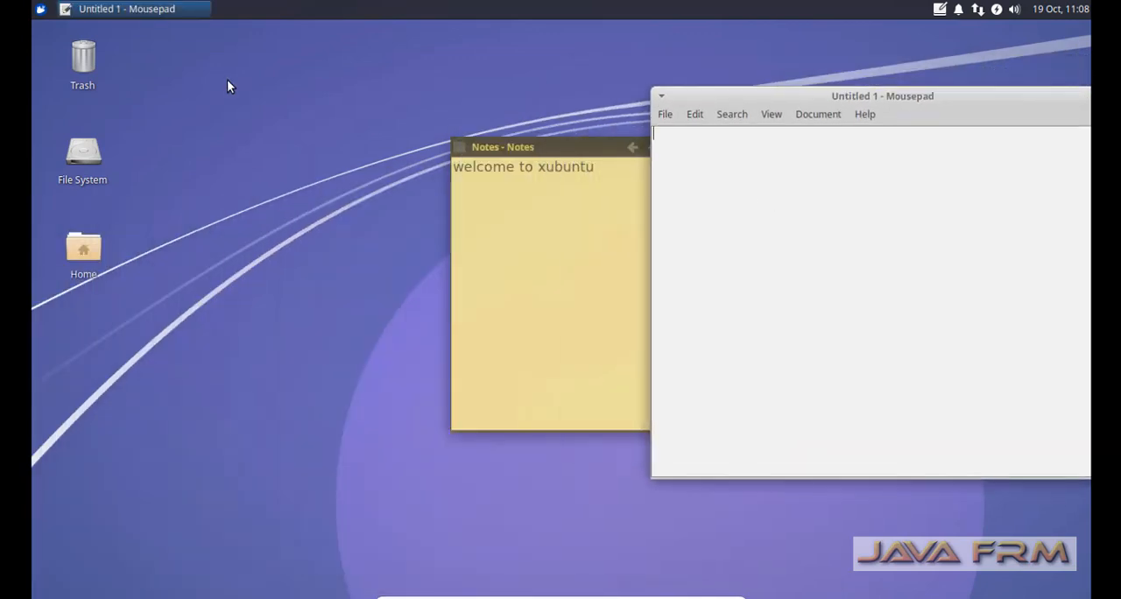
Reopen the Whisker applications menu after Mousepad's Untitled 1 document appears.
left_click(11, 18)
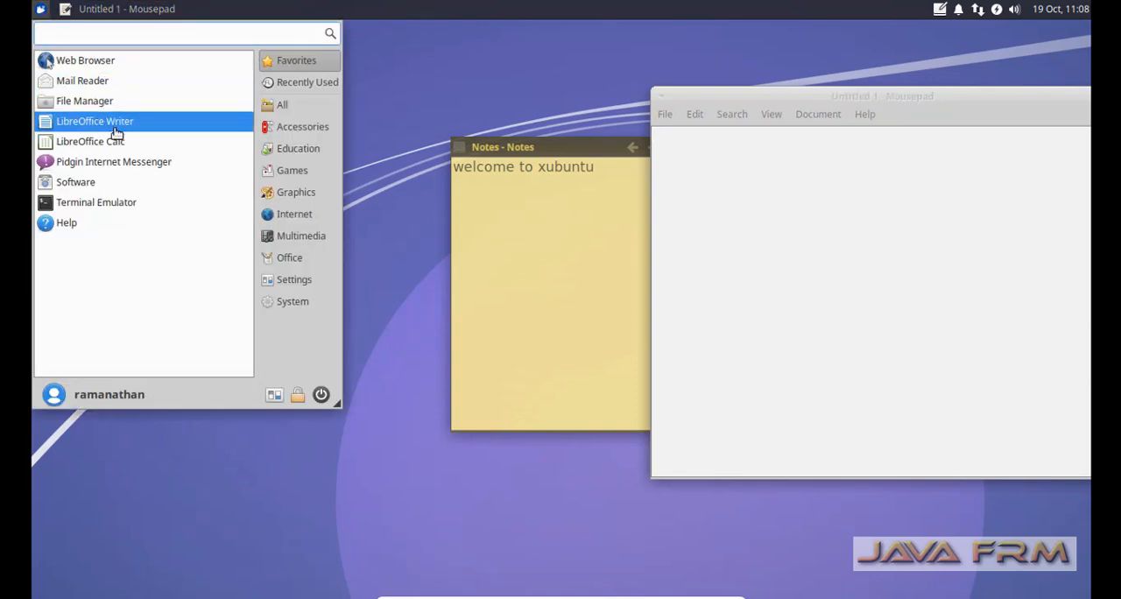
Launch MATE Calculator from Accessories, set Scientific mode and place it at the lower right.
left_click(301, 126)
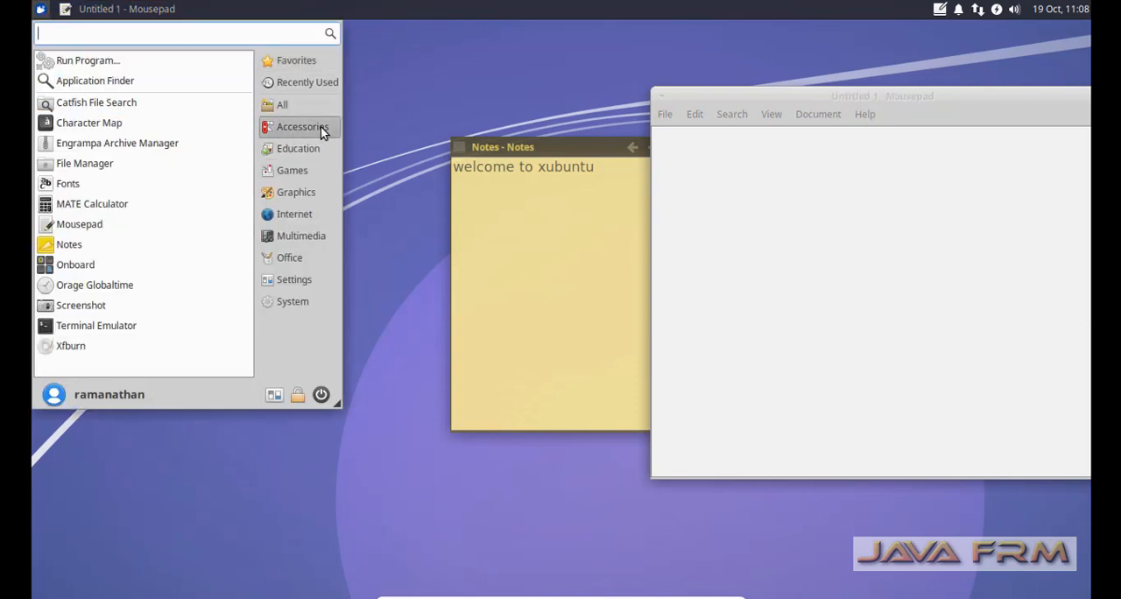
mouse_move(95, 326)
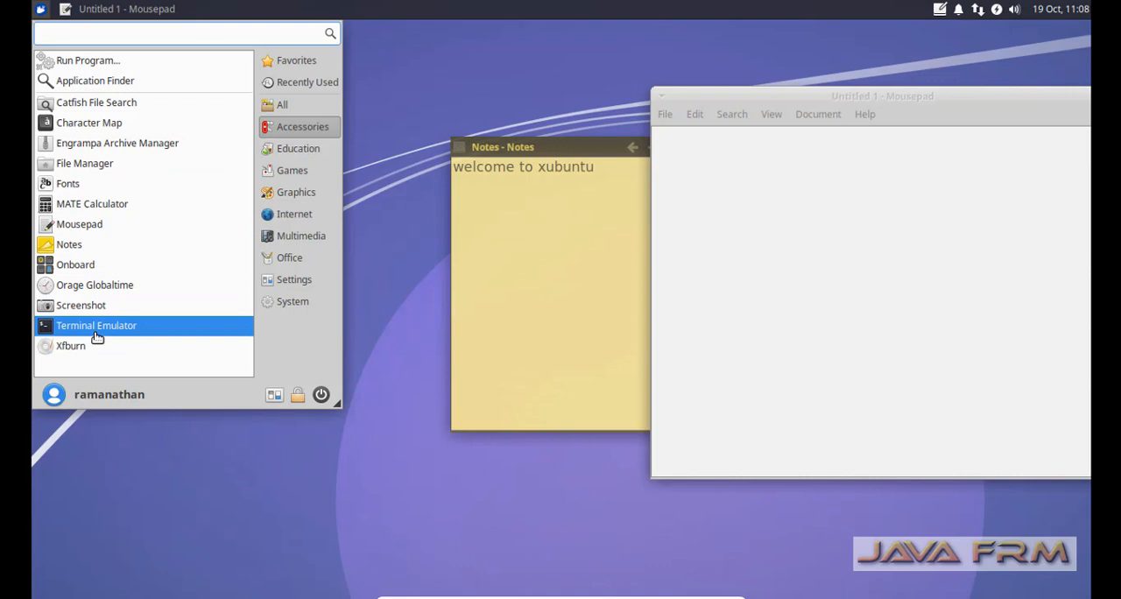
left_click(91, 203)
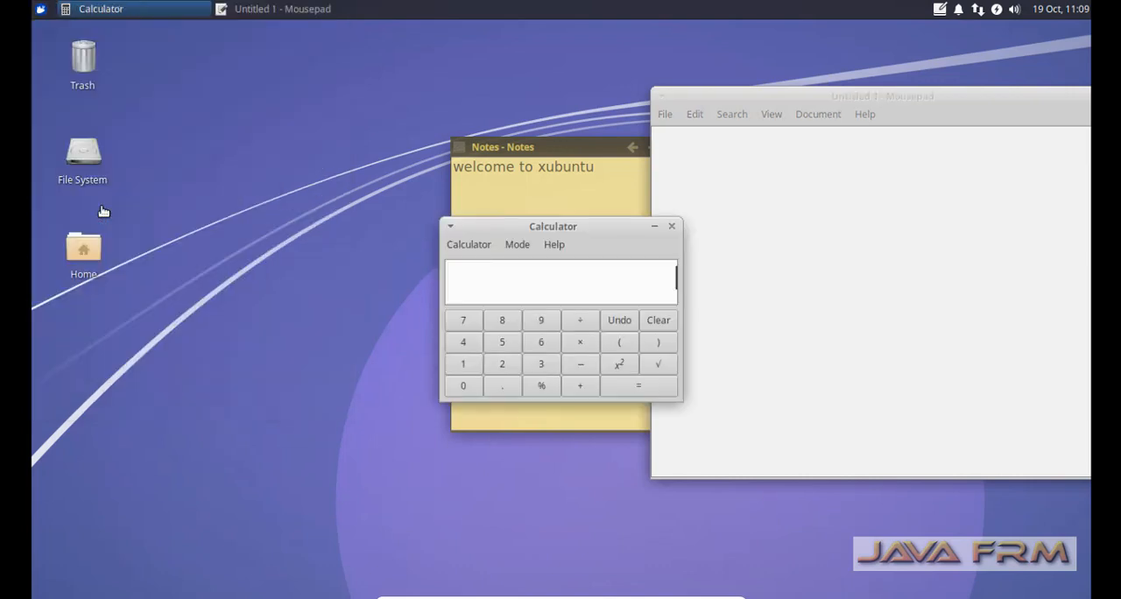
left_click(517, 245)
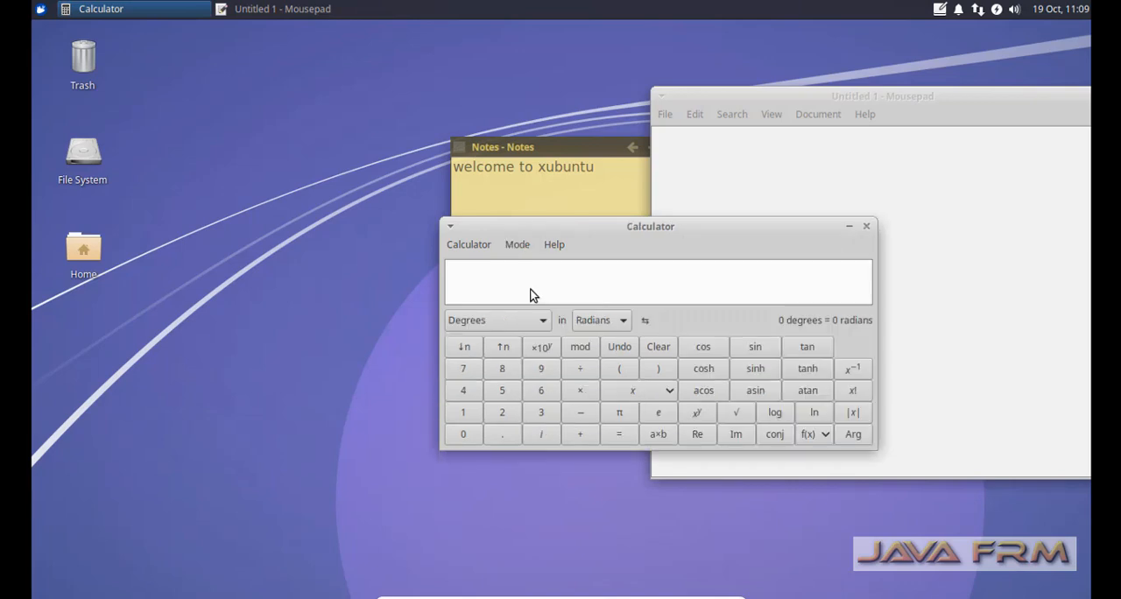
left_click_drag(650, 226, 852, 308)
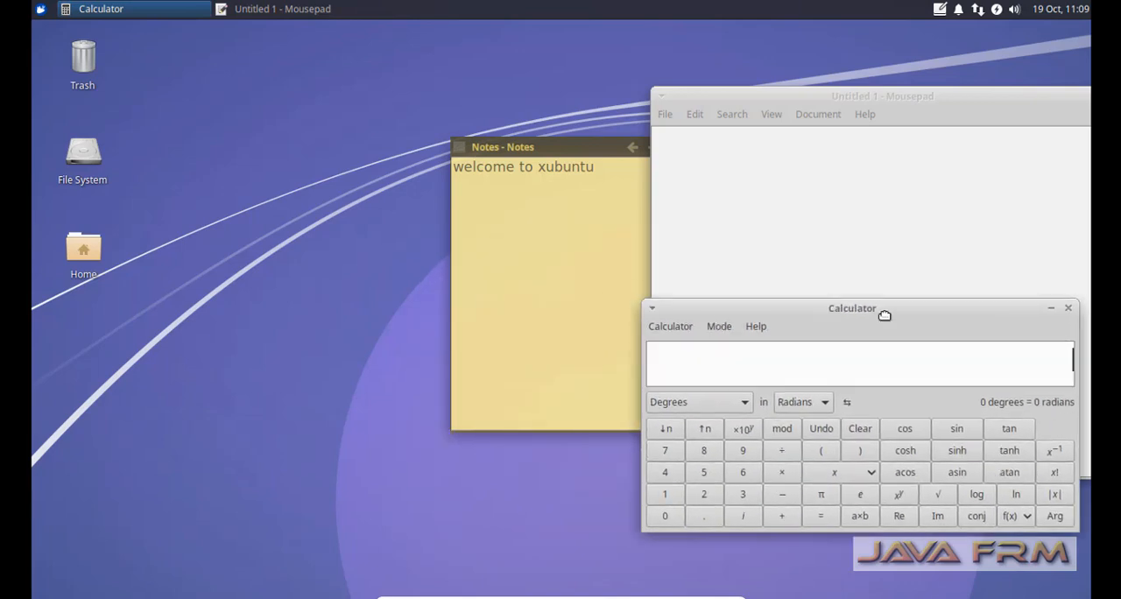
left_click(38, 11)
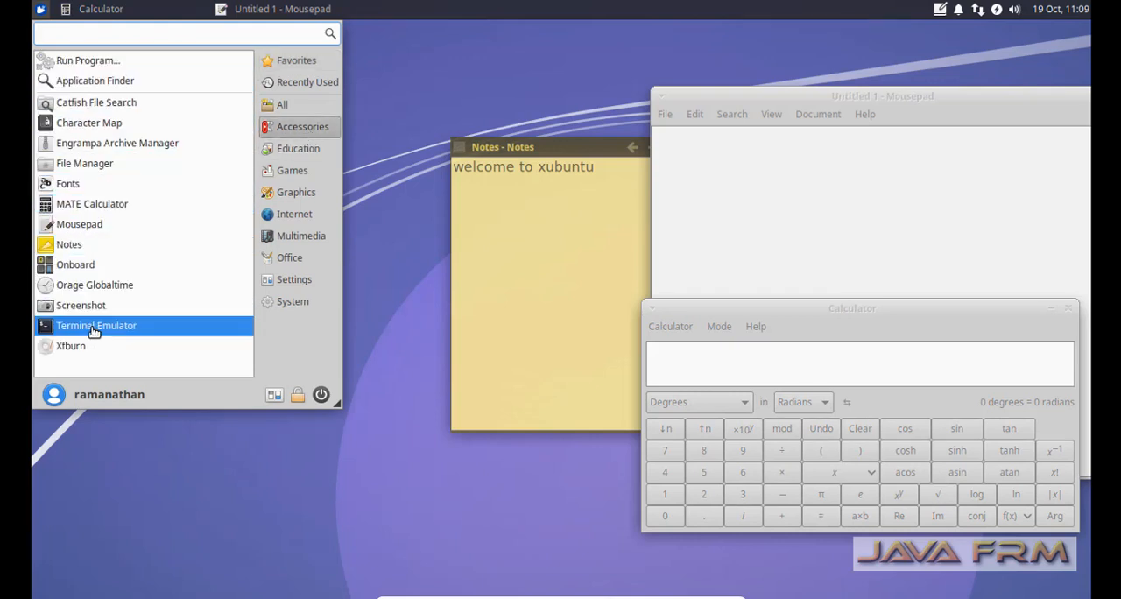
mouse_move(70, 347)
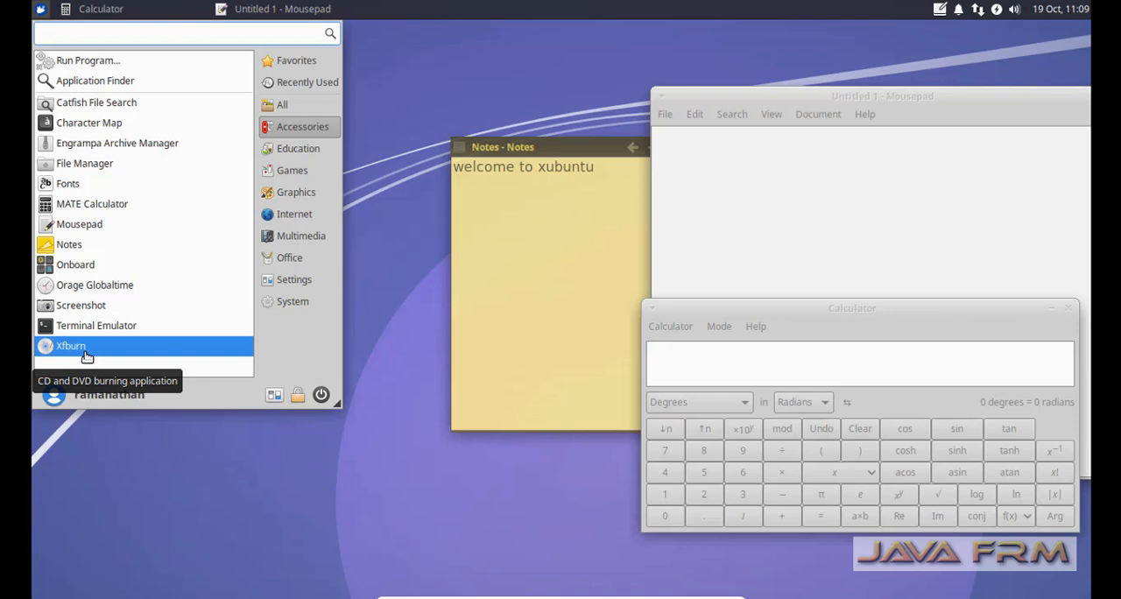
mouse_move(98, 331)
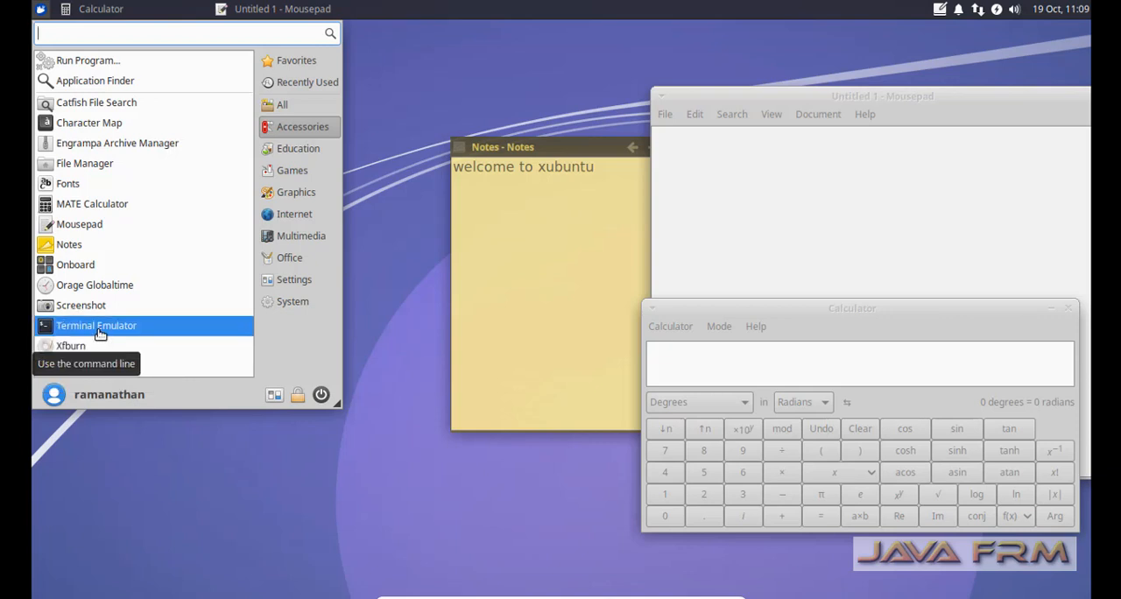
Launch Terminal Emulator from Accessories and start repositioning its window.
left_click(96, 325)
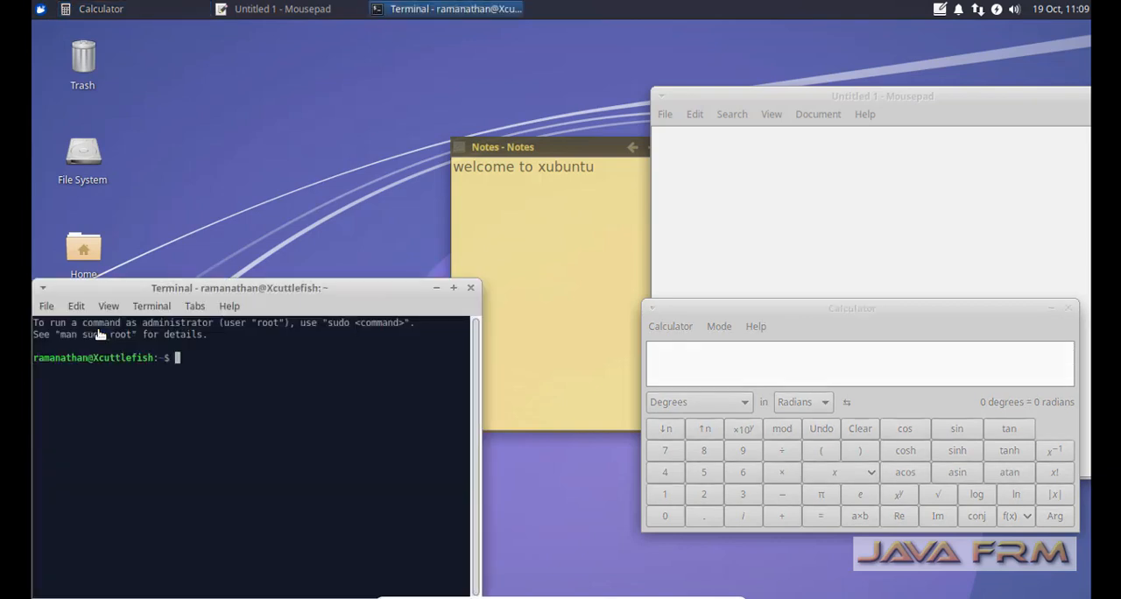
left_click_drag(239, 288, 330, 91)
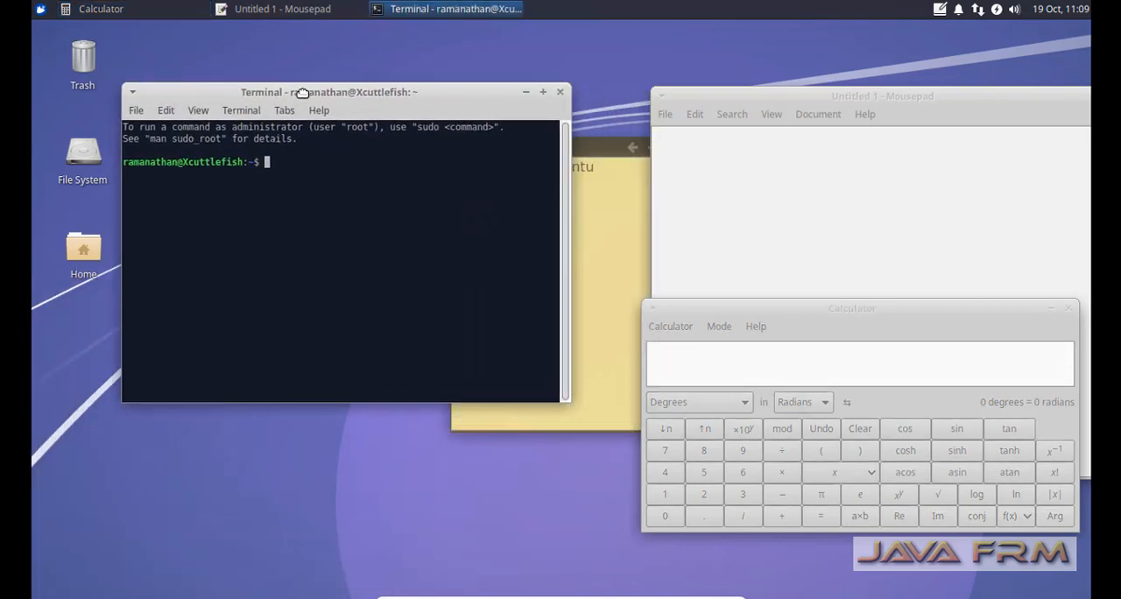
mouse_move(297, 94)
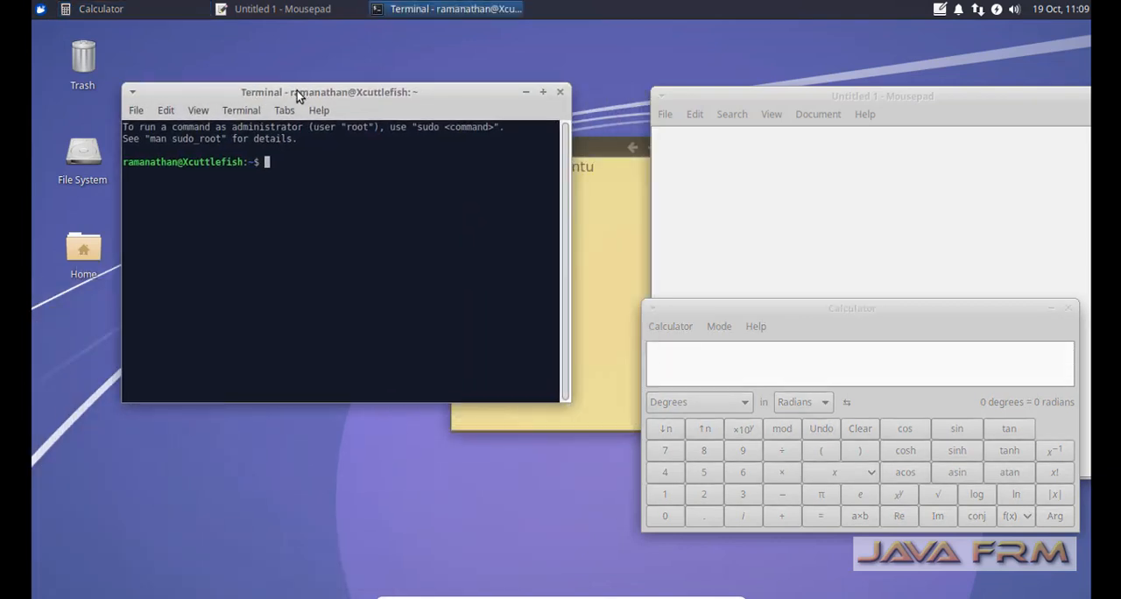
left_click(198, 109)
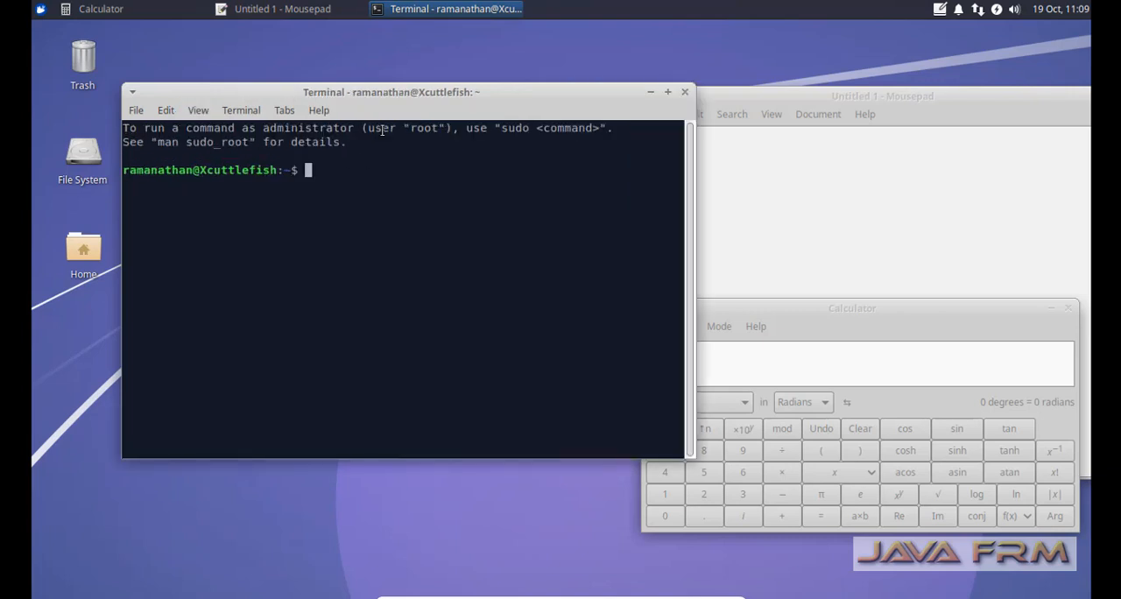
left_click_drag(392, 91, 417, 312)
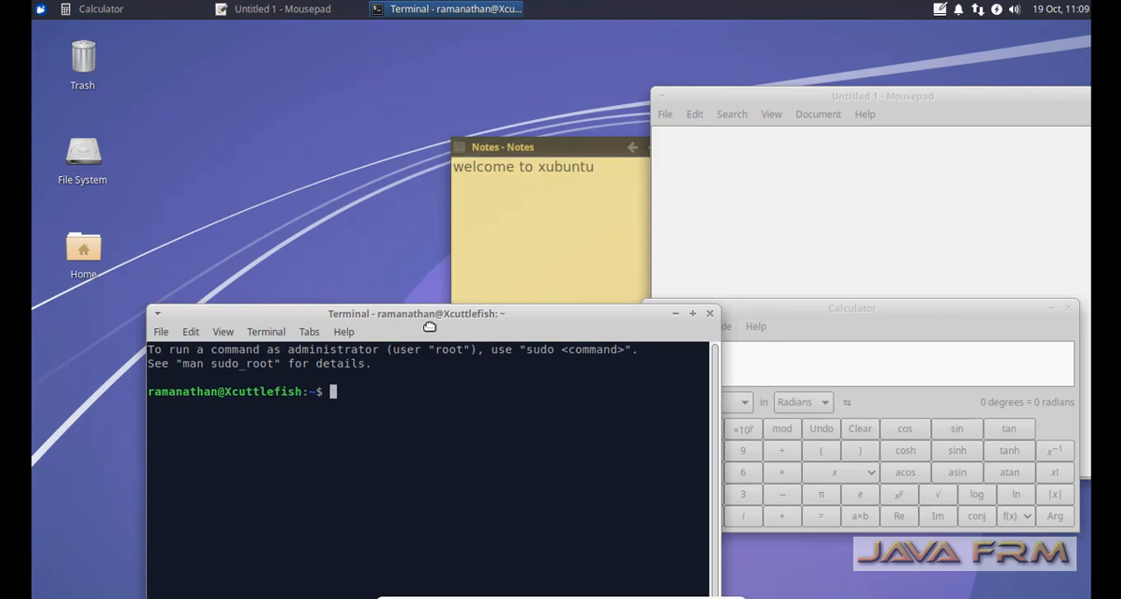
Settle the Xfce Terminal window in the lower middle of the desktop.
left_click_drag(429, 313, 449, 30)
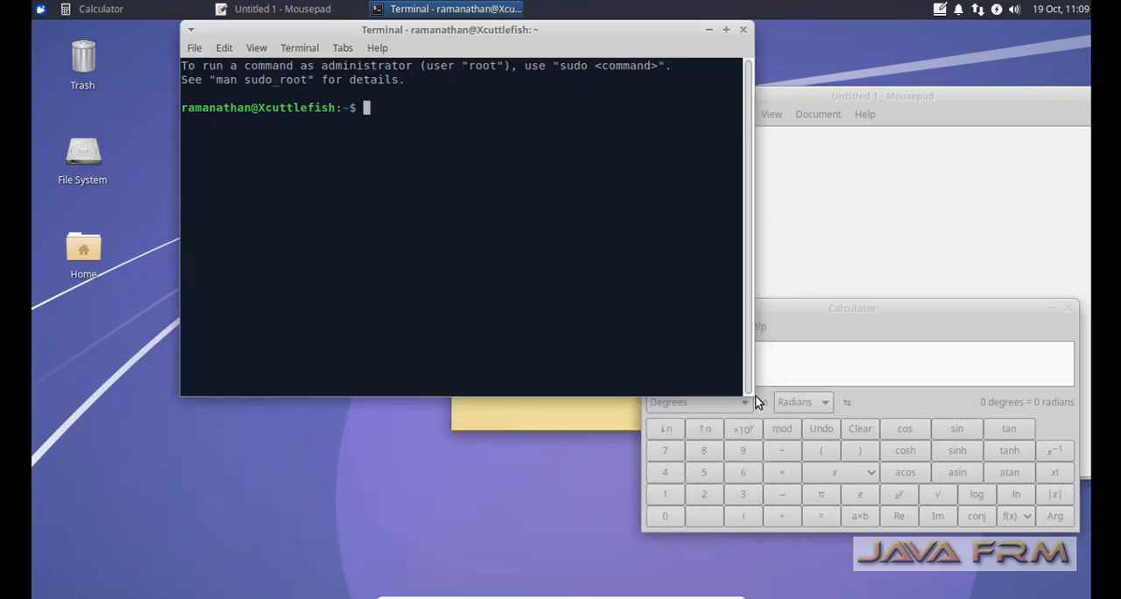
mouse_move(746, 392)
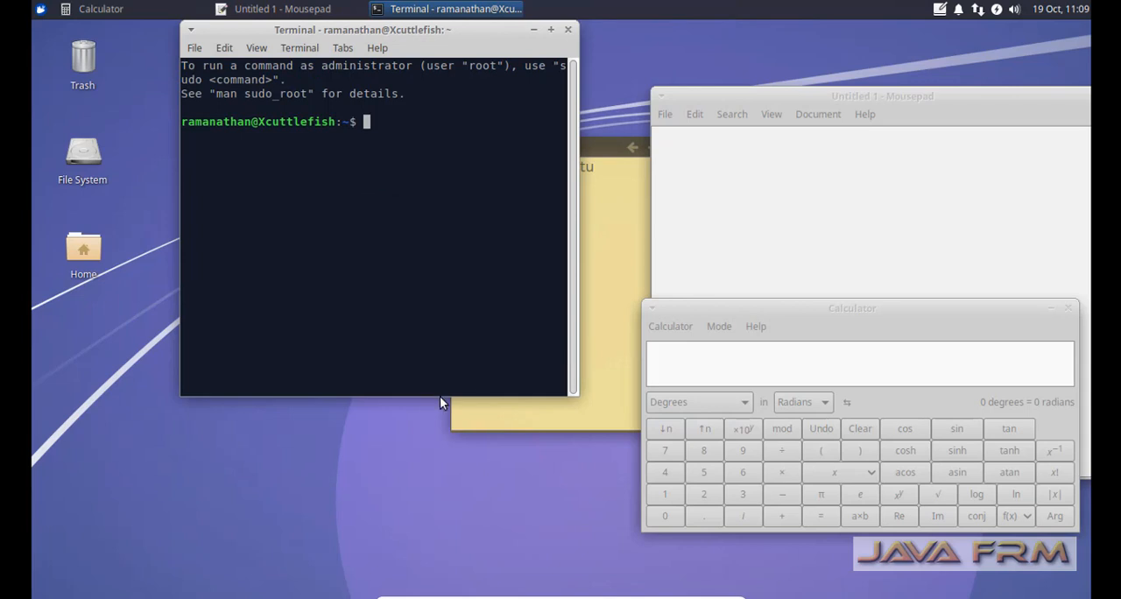
mouse_move(441, 396)
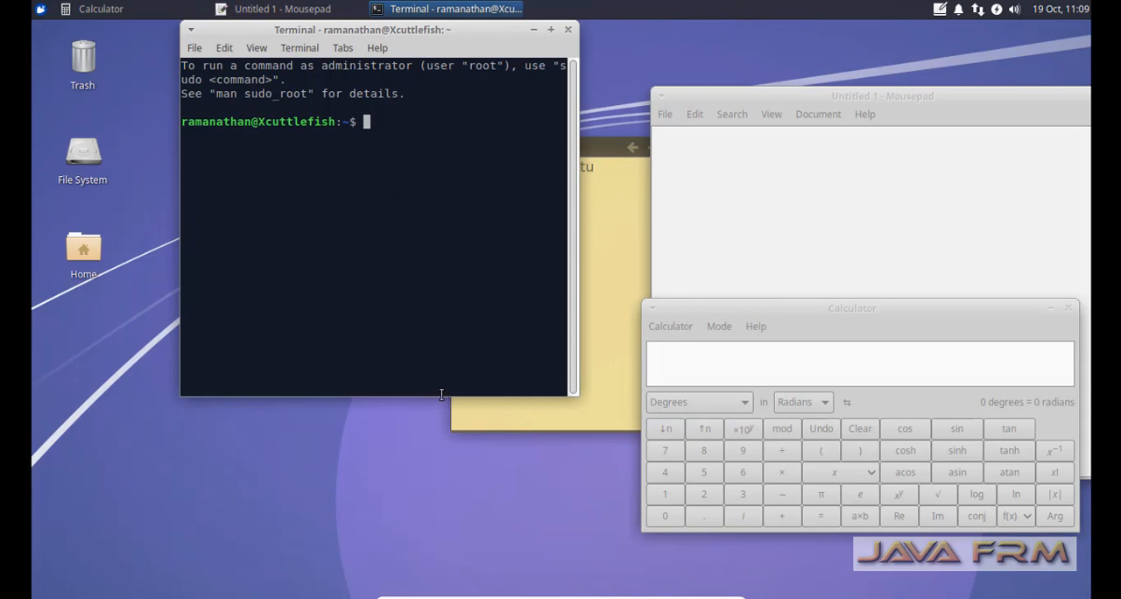
left_click_drag(361, 28, 466, 289)
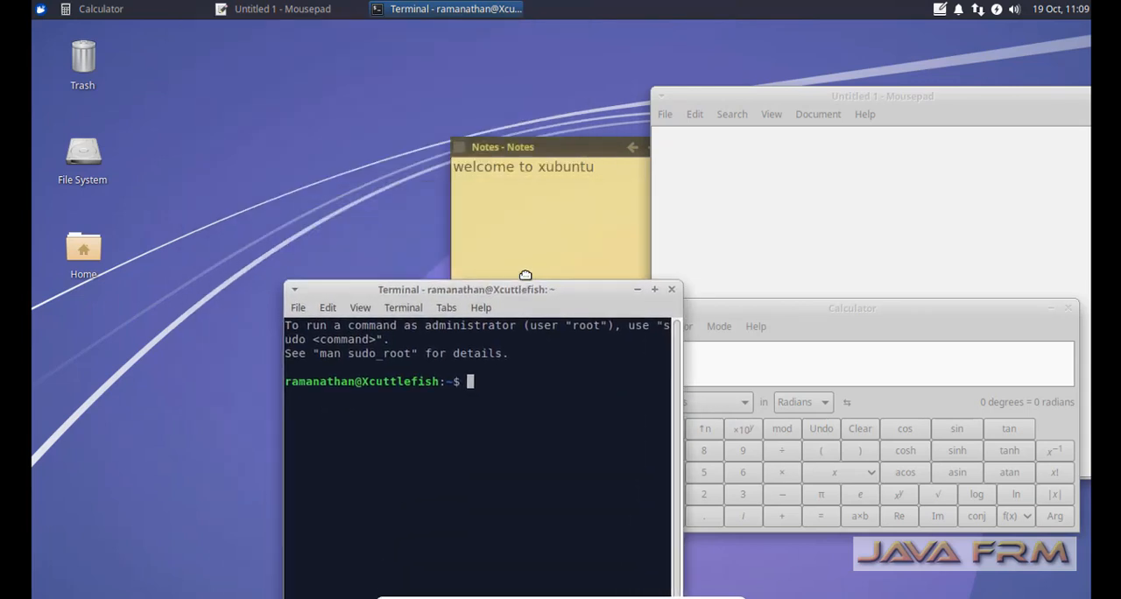
left_click(91, 9)
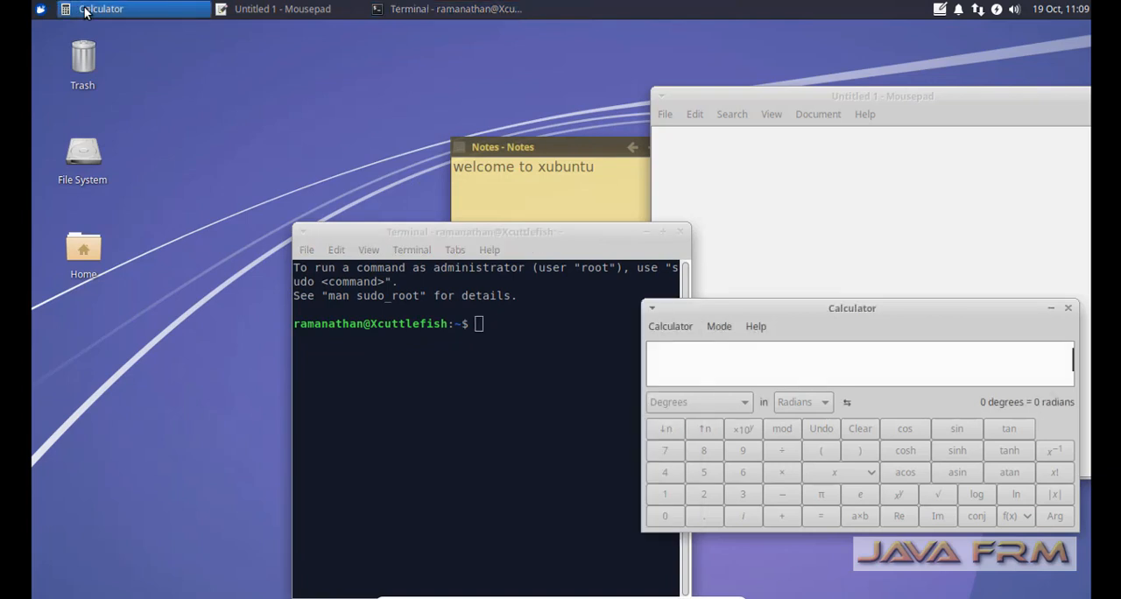
Launch File Manager from Whisker menu Accessories to show ramanathan's home folder.
left_click(37, 7)
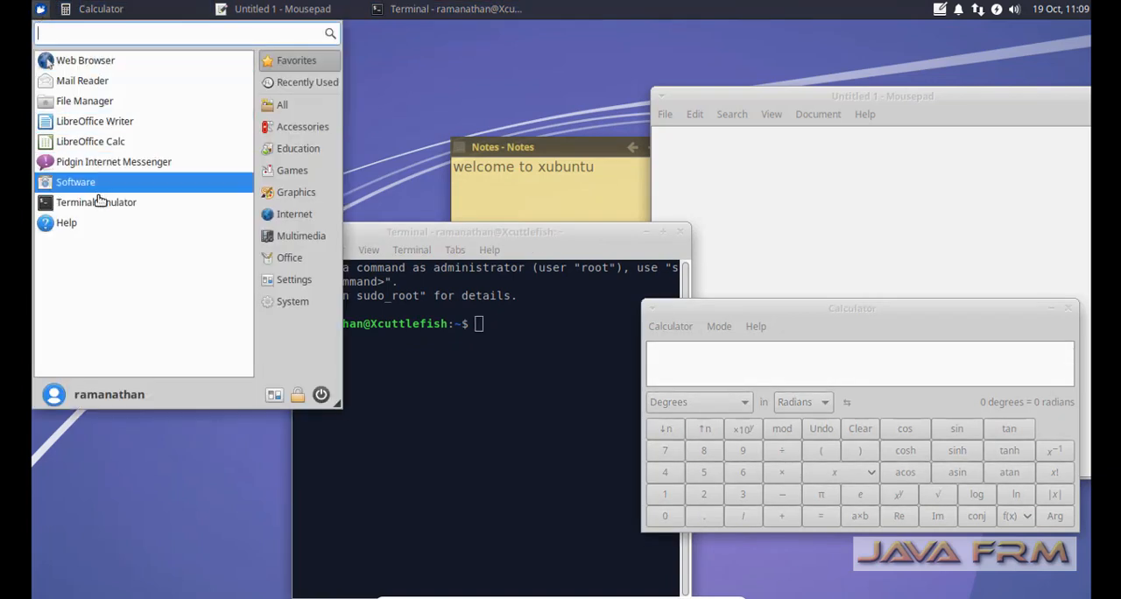
mouse_move(119, 209)
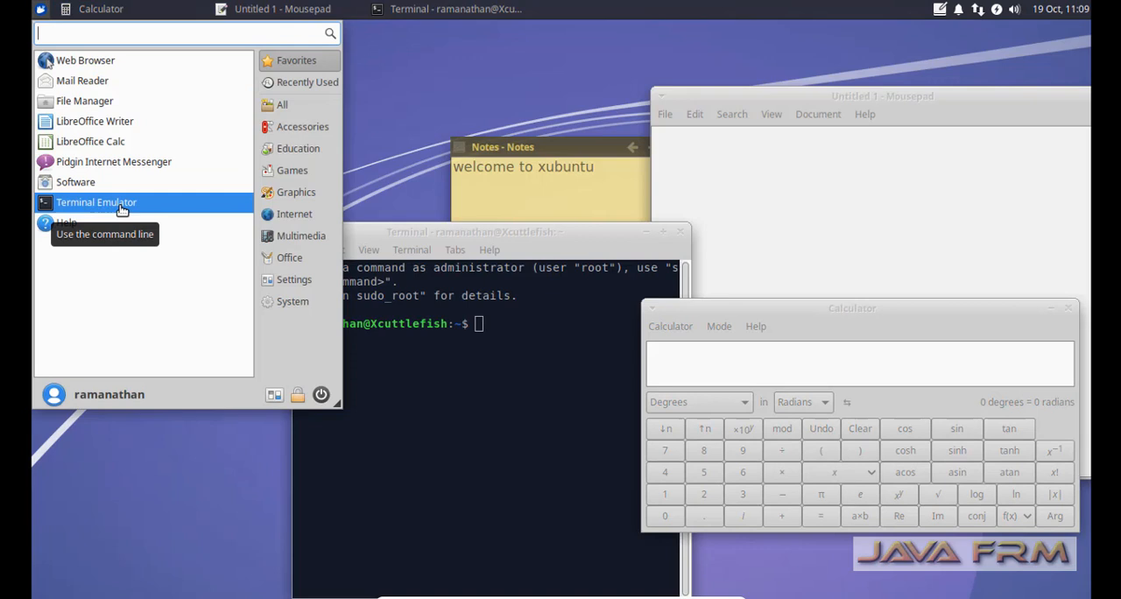
left_click(301, 126)
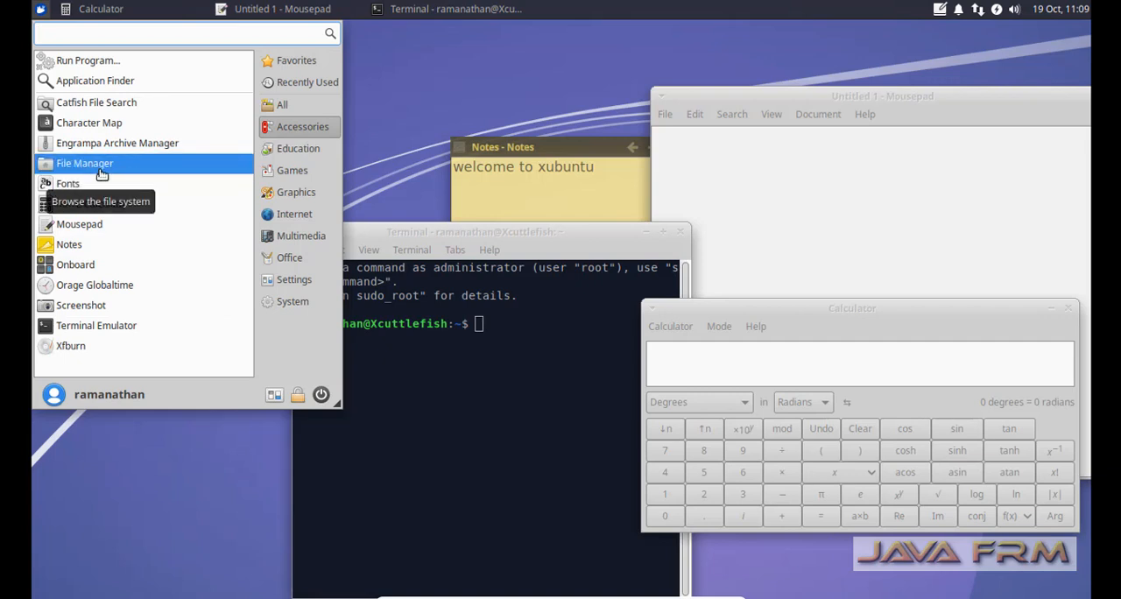
left_click(84, 163)
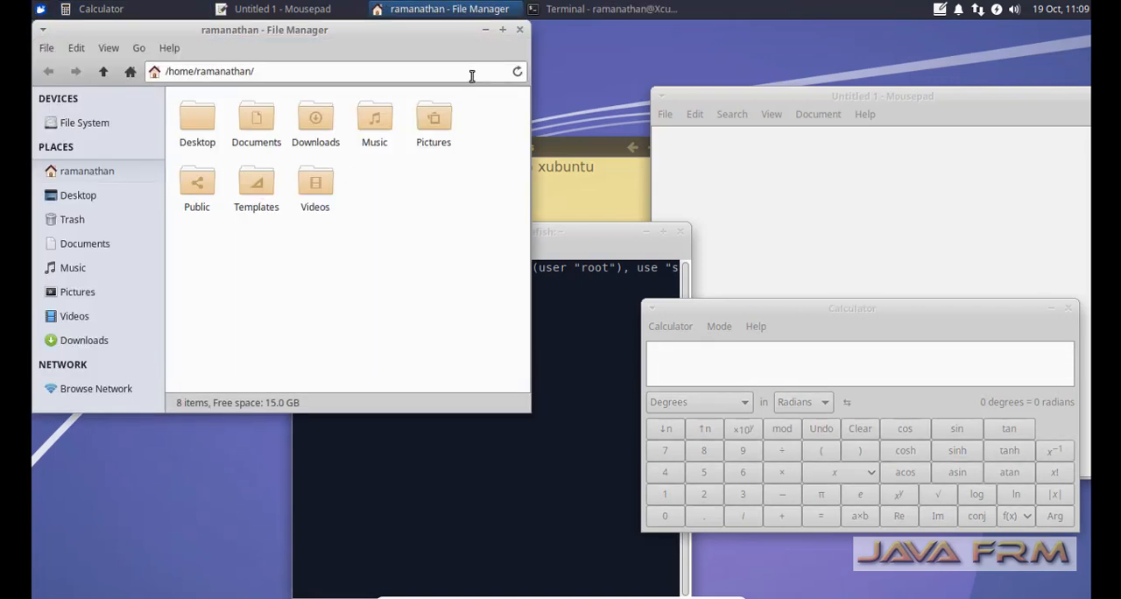
Maximize Thunar, browse the root File System, then head back toward the home folder.
left_click(501, 32)
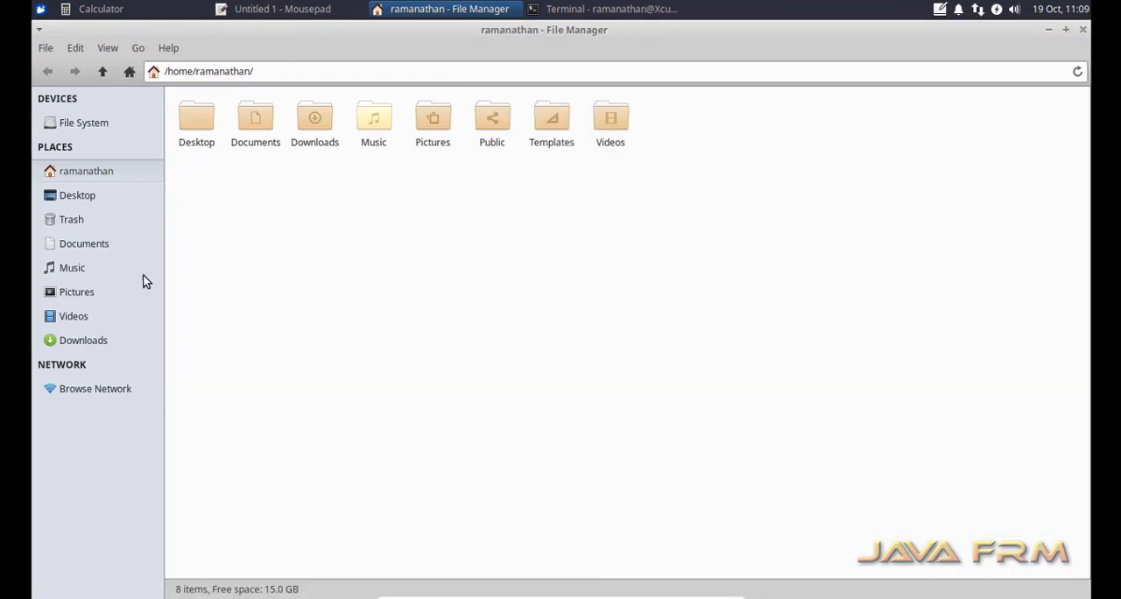
mouse_move(562, 140)
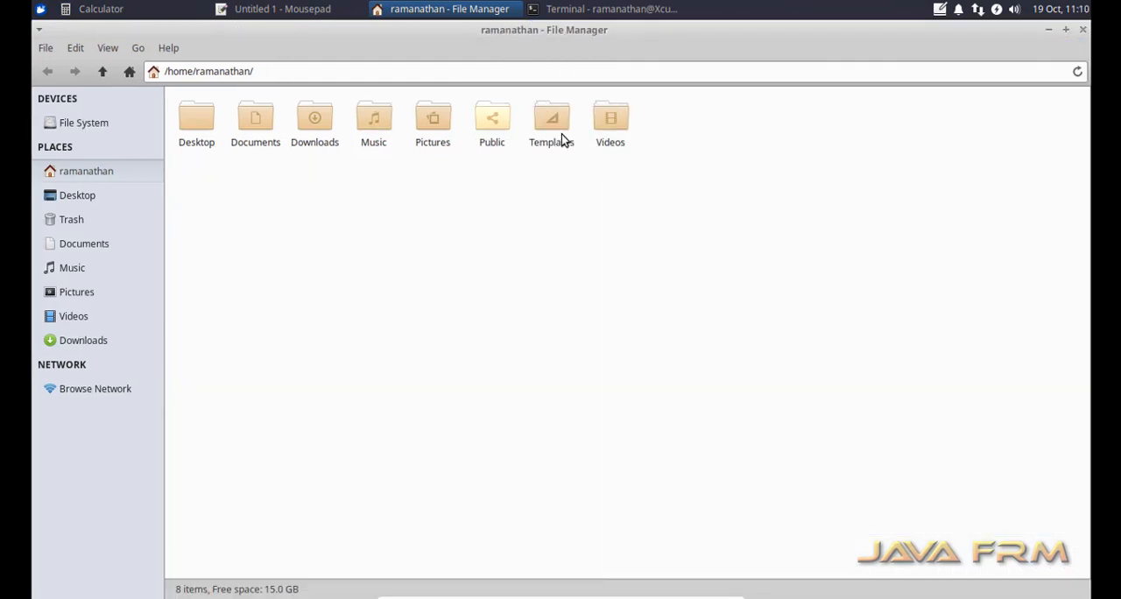
left_click(84, 123)
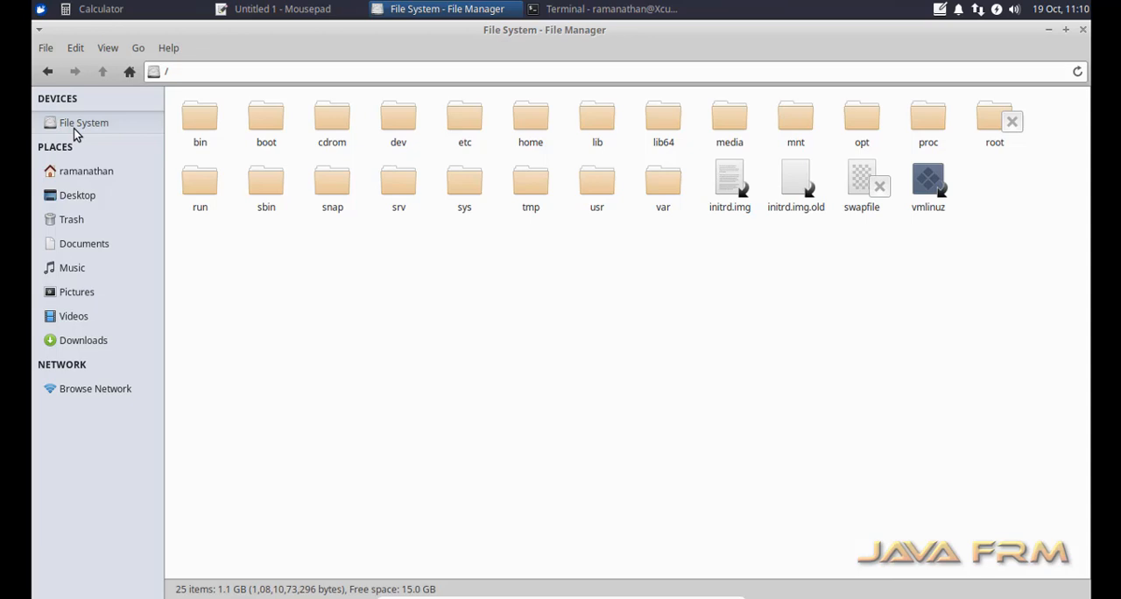
mouse_move(676, 326)
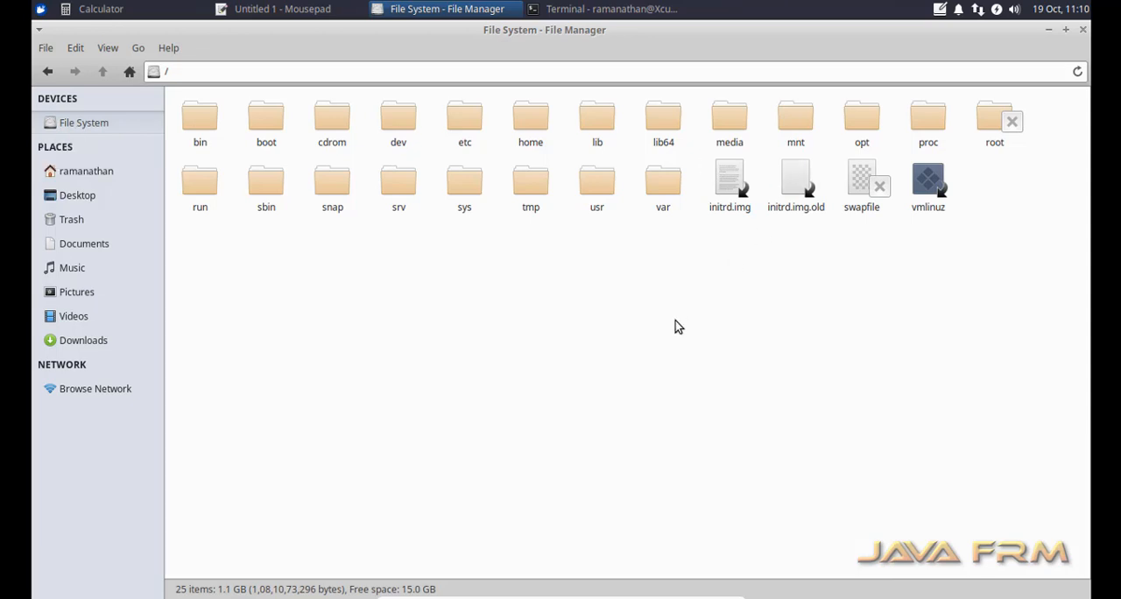
mouse_move(549, 123)
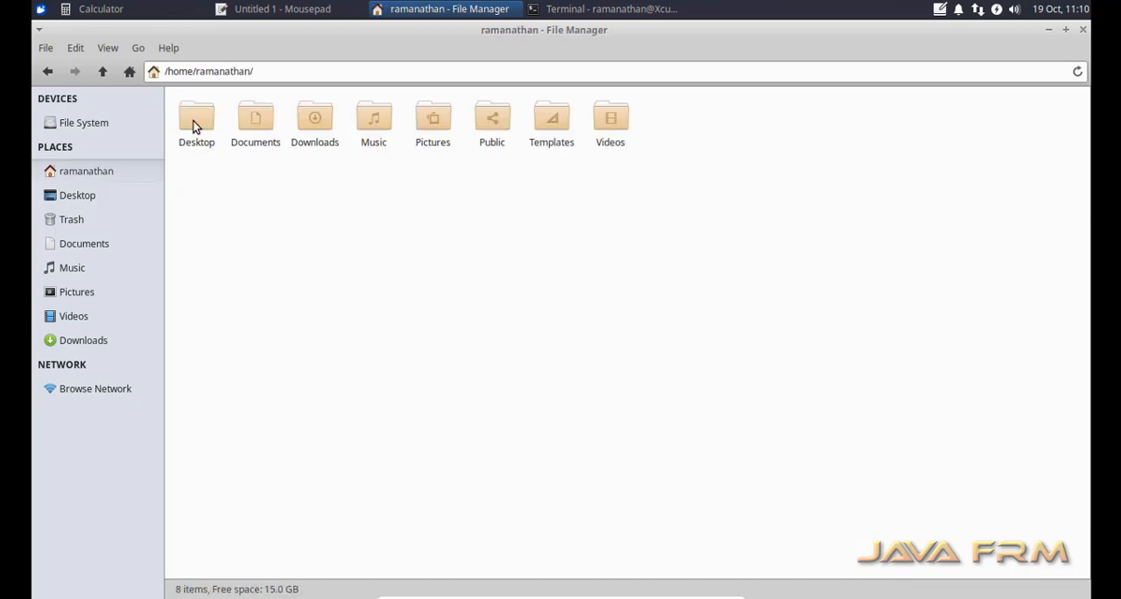
left_click(108, 48)
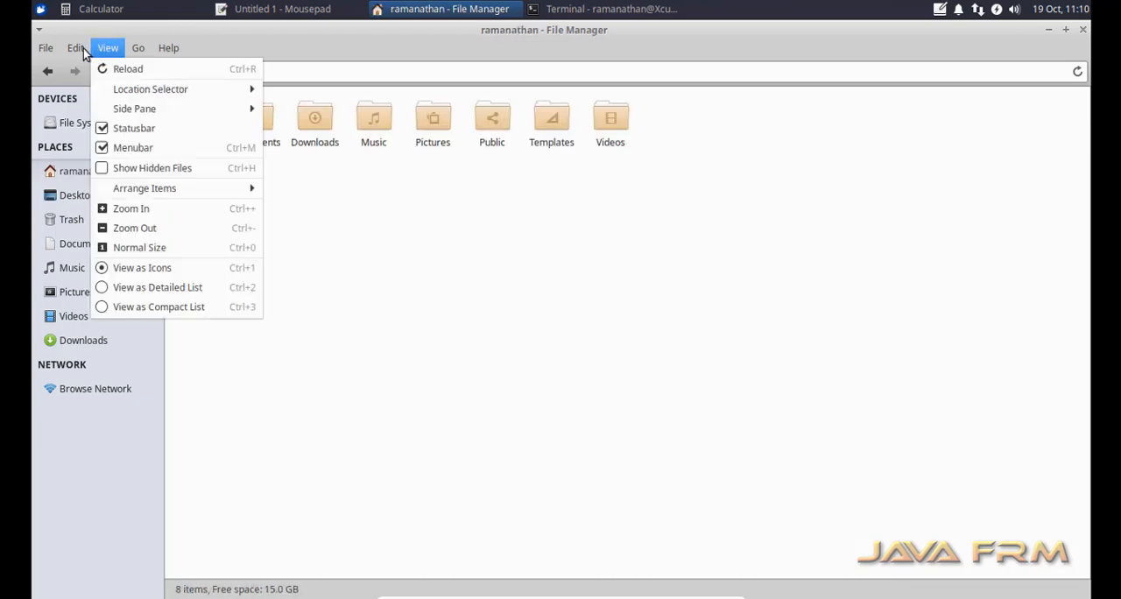
mouse_move(153, 168)
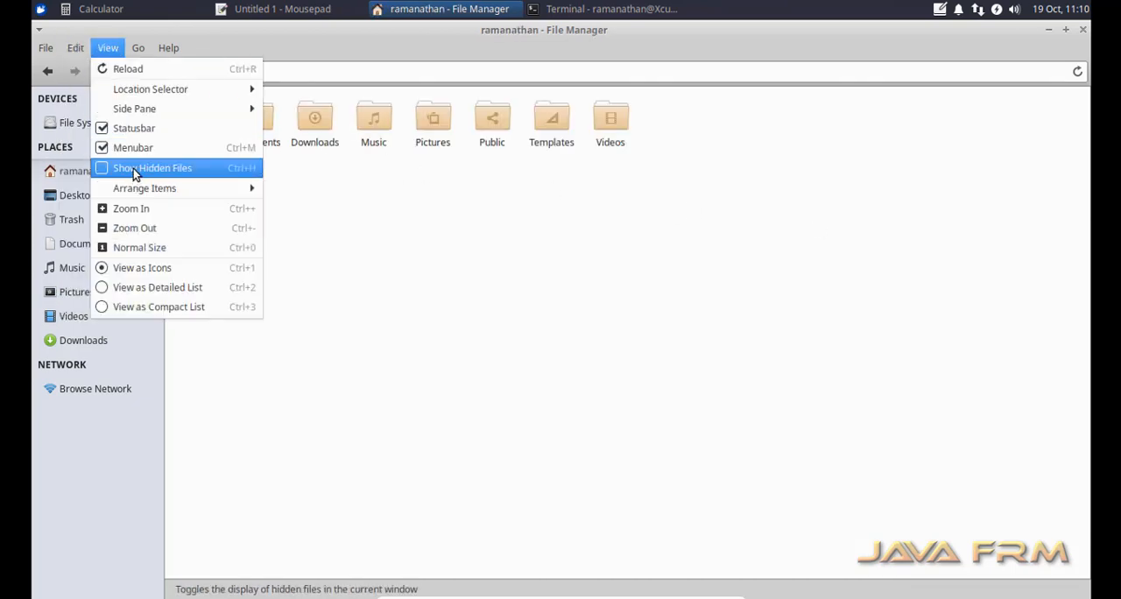
Show hidden files and cycle the home folder through detailed and compact list views.
left_click(152, 169)
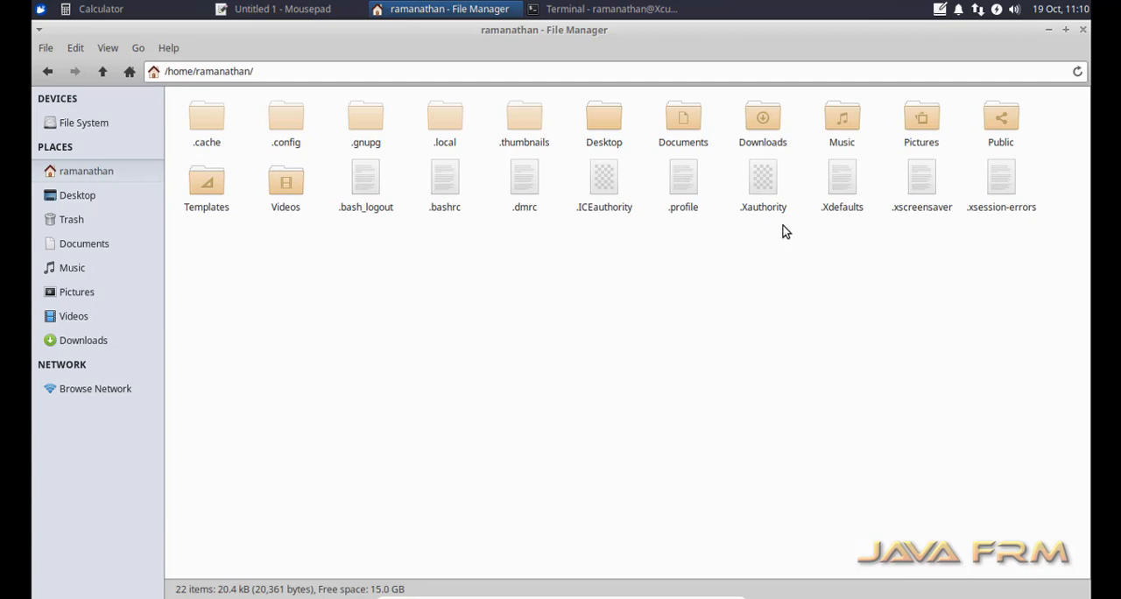
left_click(140, 47)
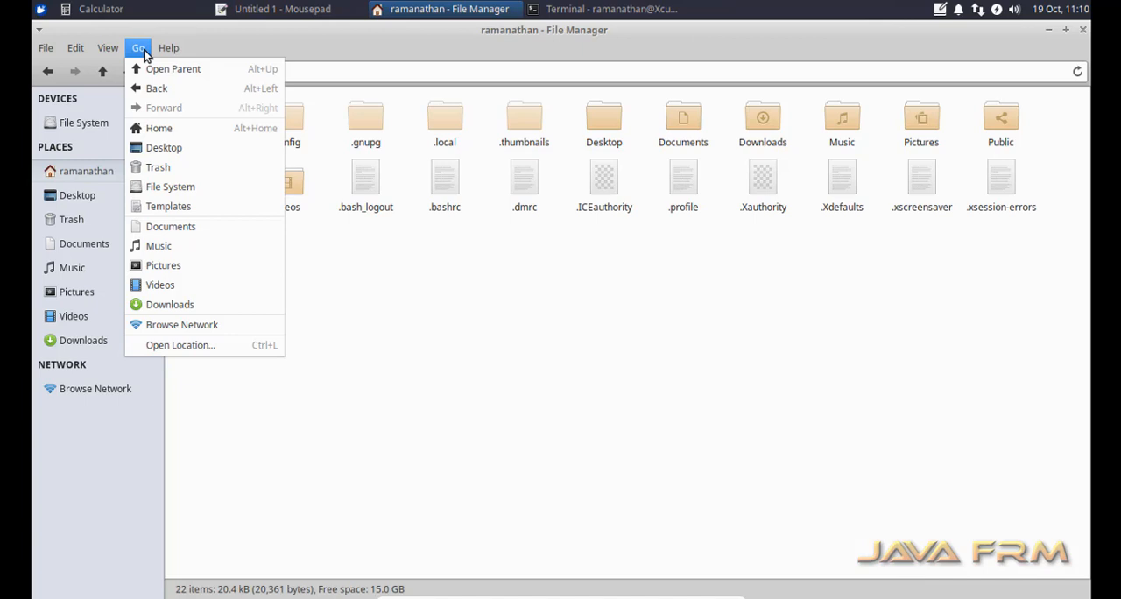
left_click(108, 47)
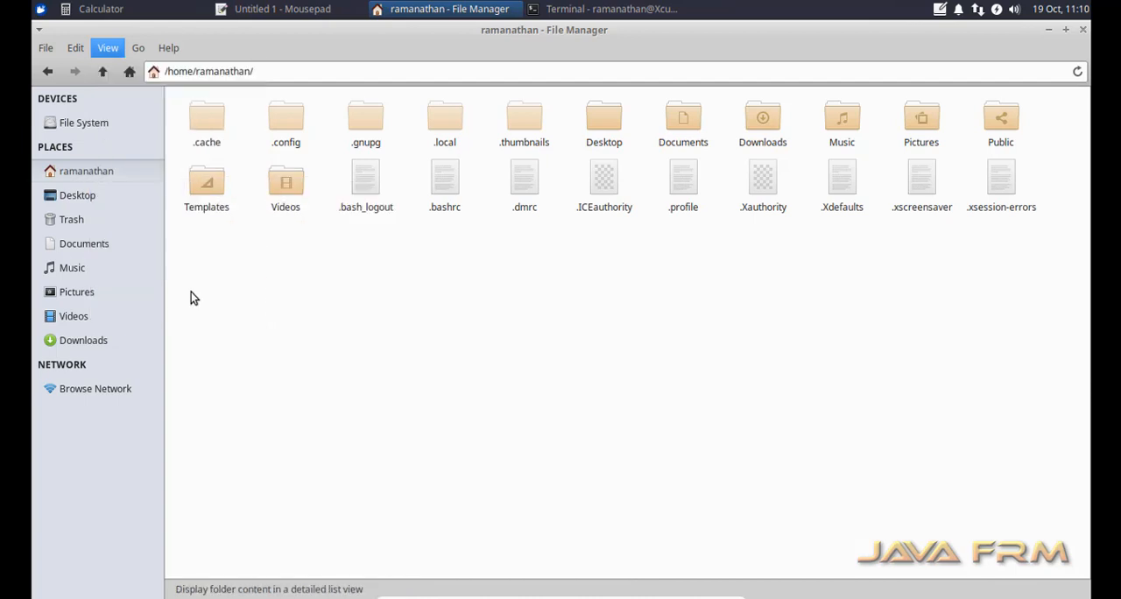
left_click(106, 47)
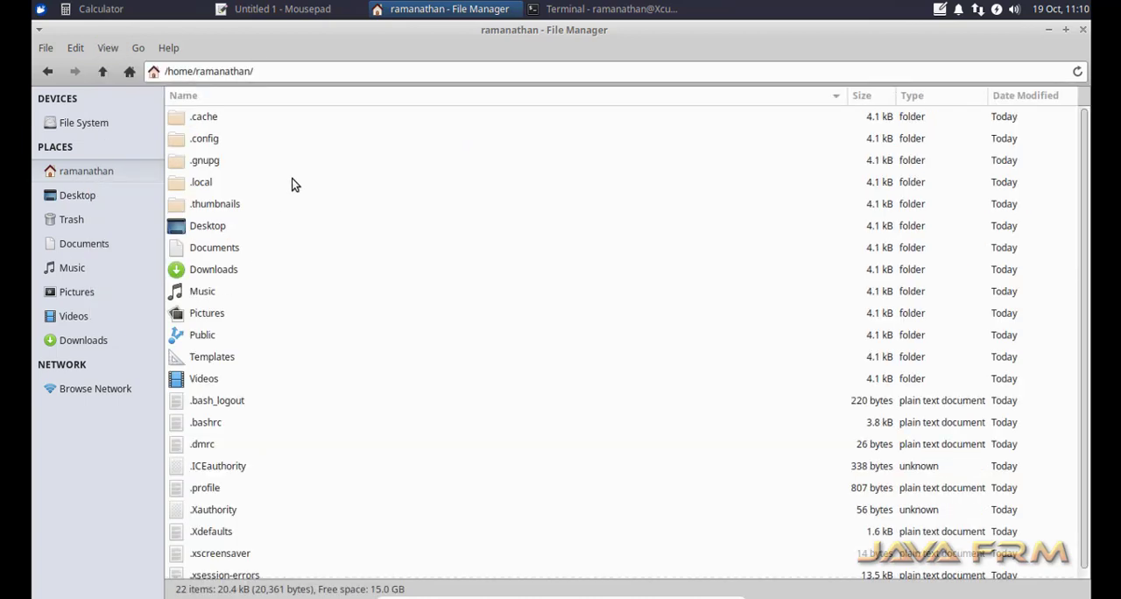
left_click(109, 47)
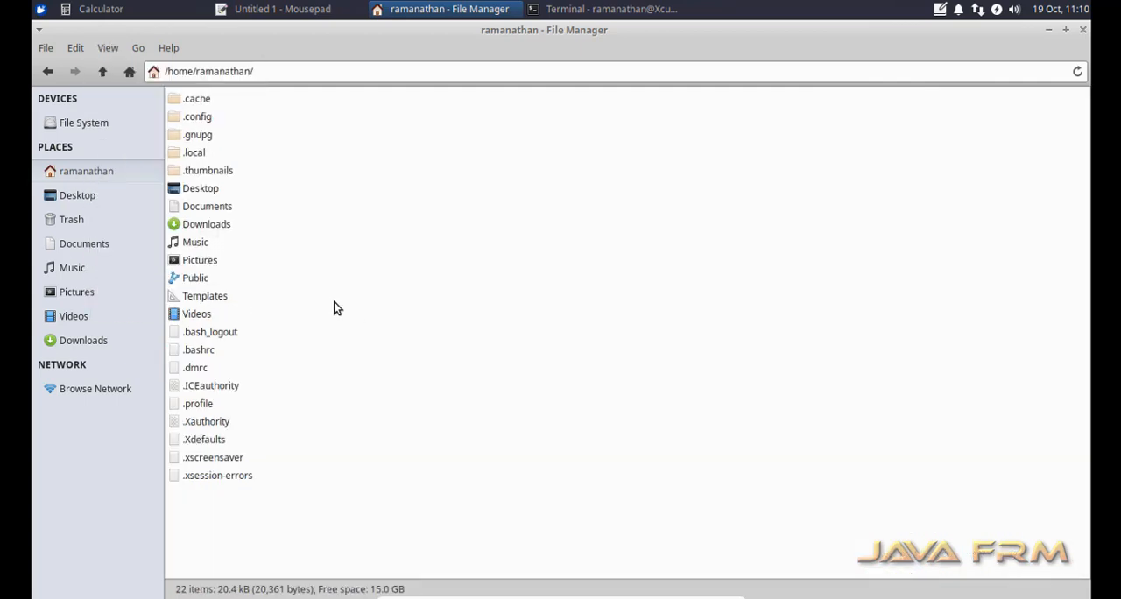
Return the folder to icon view and restore the Thunar window to normal size.
left_click(109, 47)
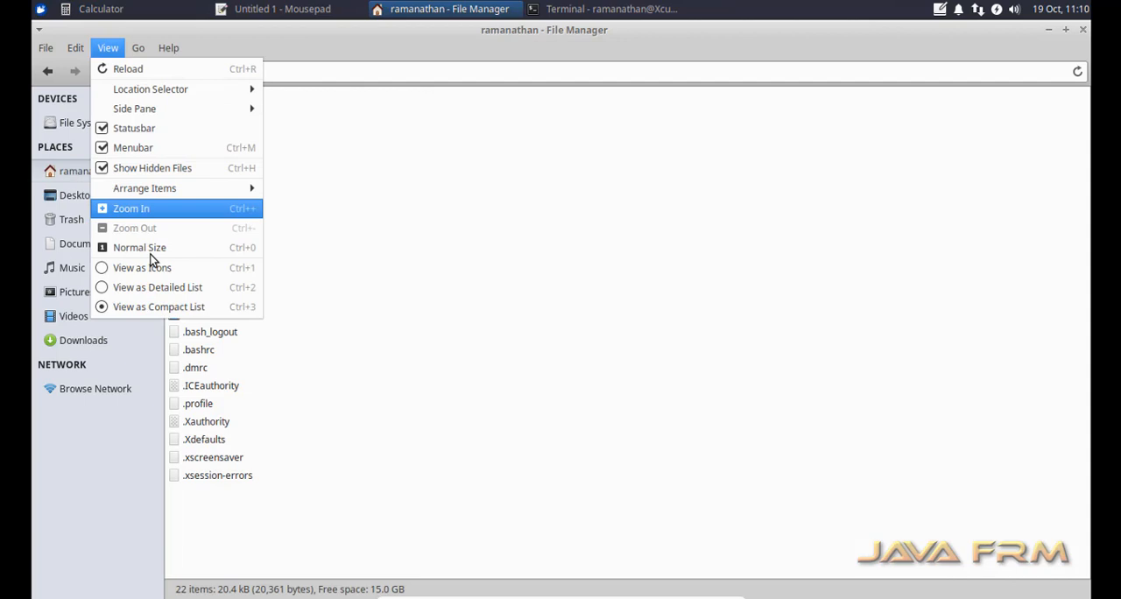
left_click(142, 267)
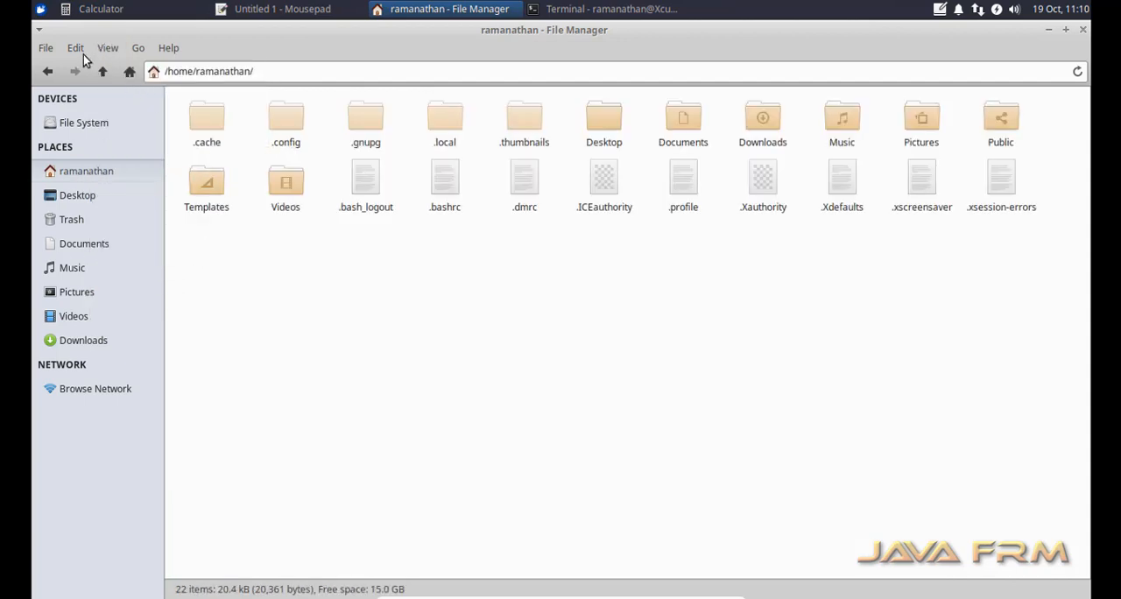
left_click(75, 47)
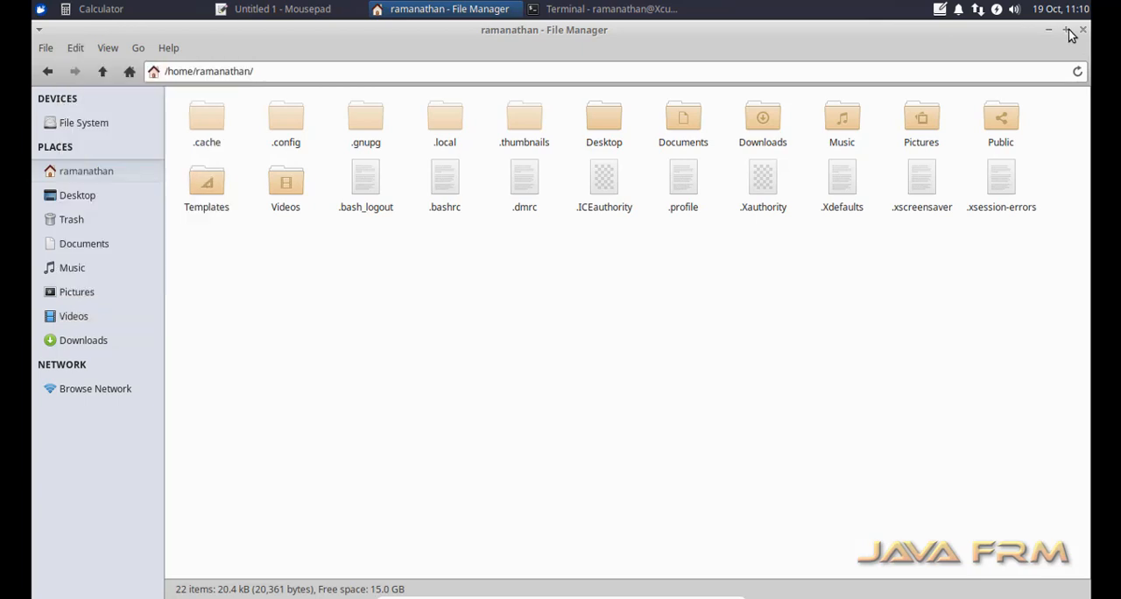
left_click(1065, 31)
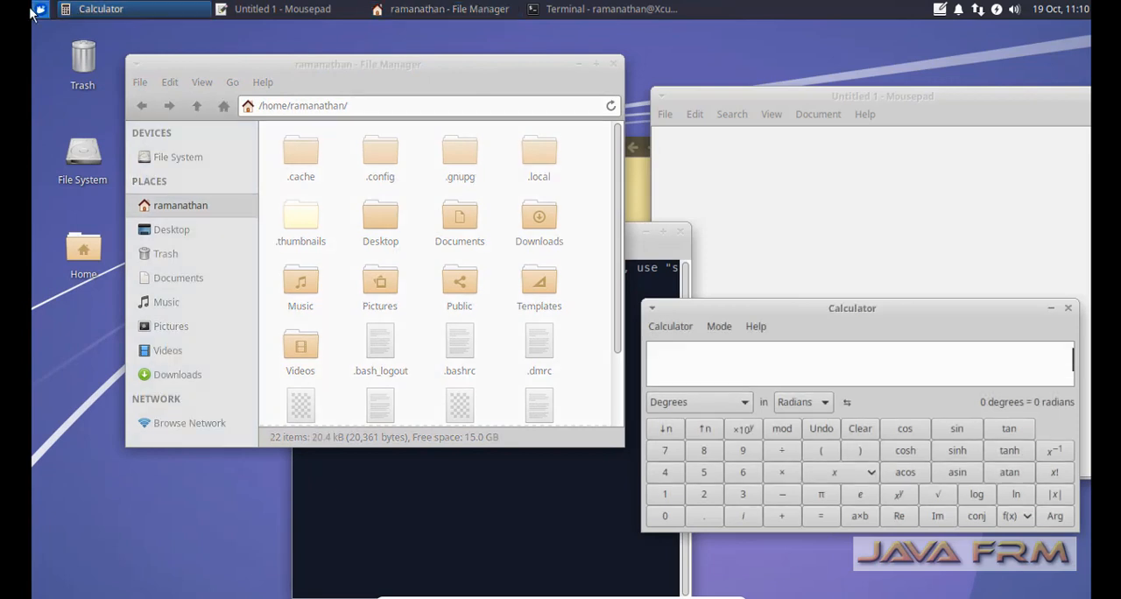
Launch Sudoku from the Games category and start a Medium difficulty puzzle.
left_click(37, 10)
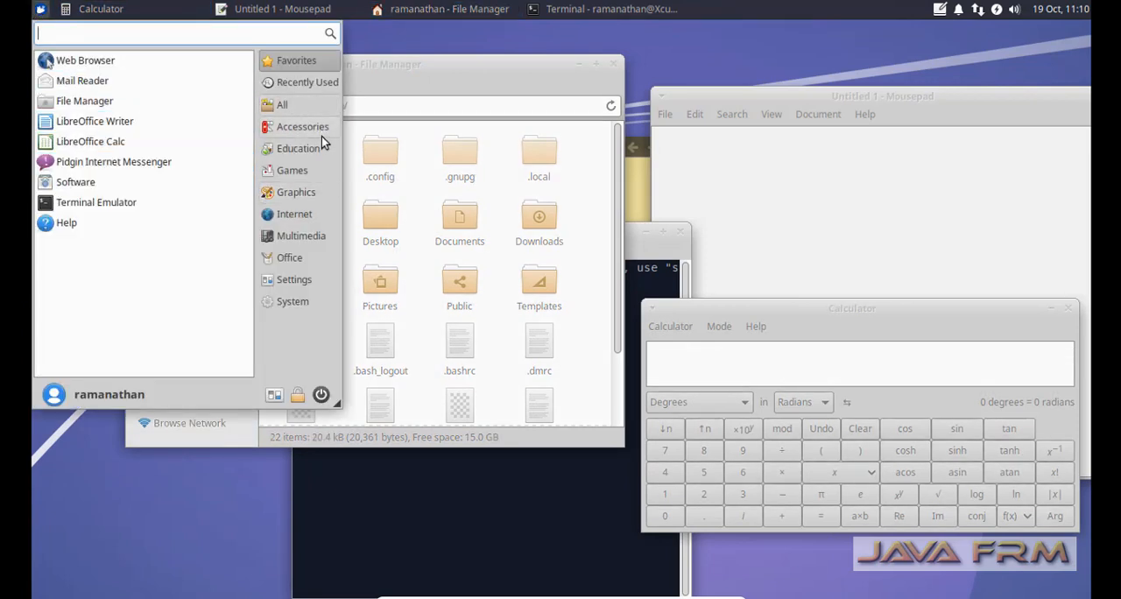
mouse_move(311, 170)
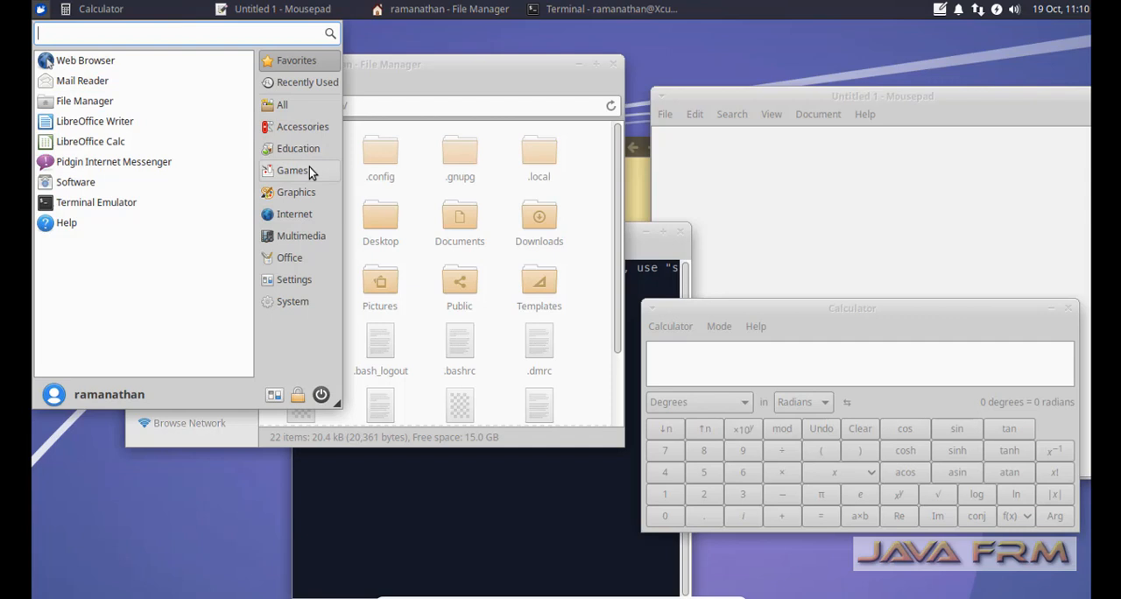
left_click(292, 170)
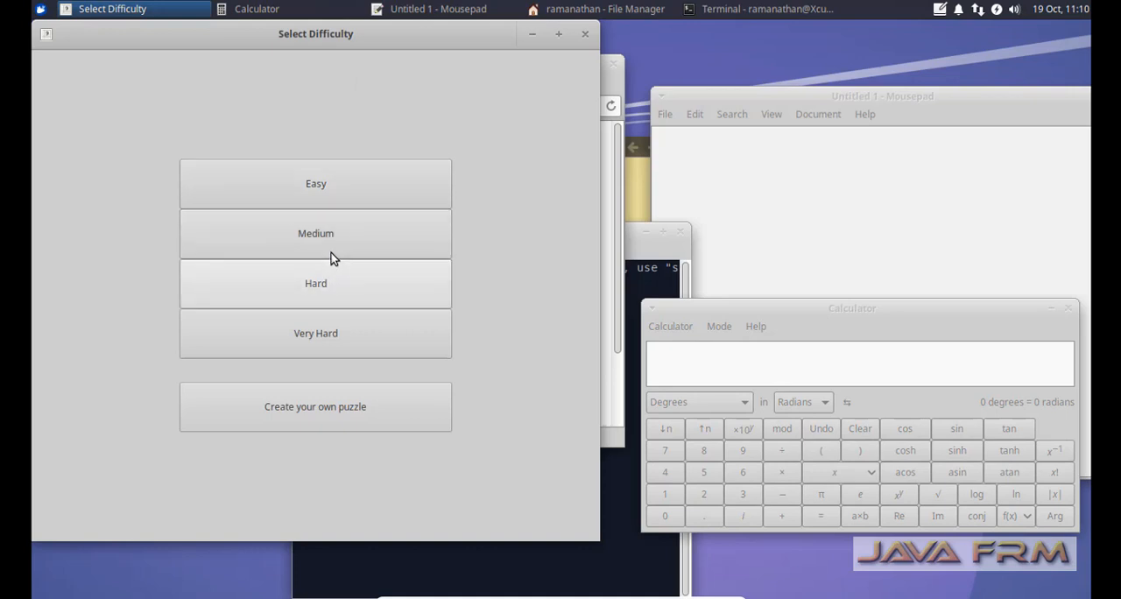
left_click(315, 232)
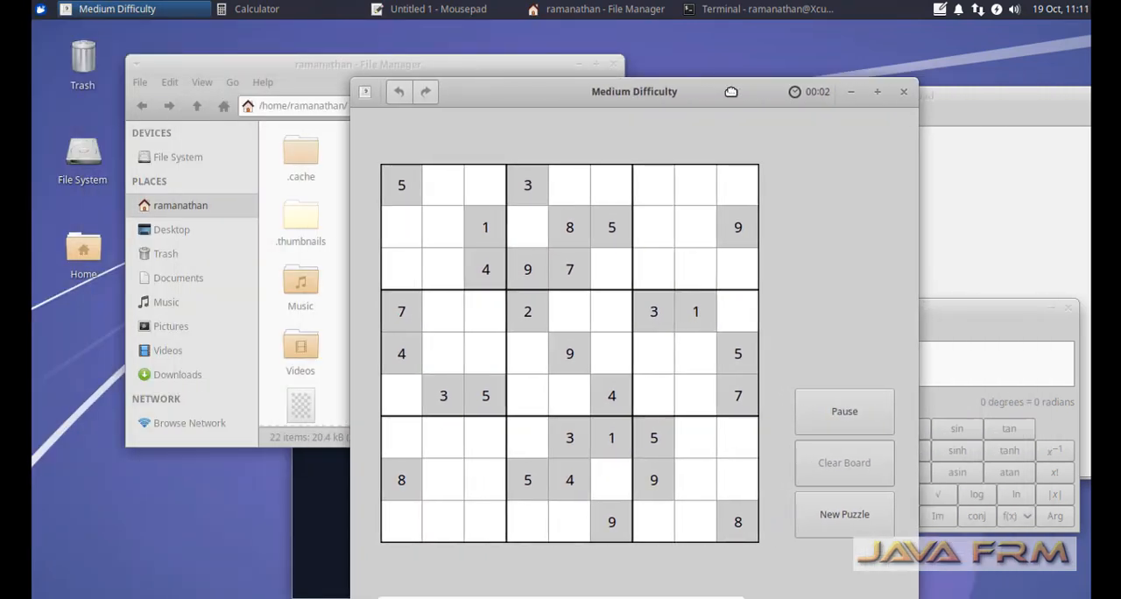
left_click(42, 9)
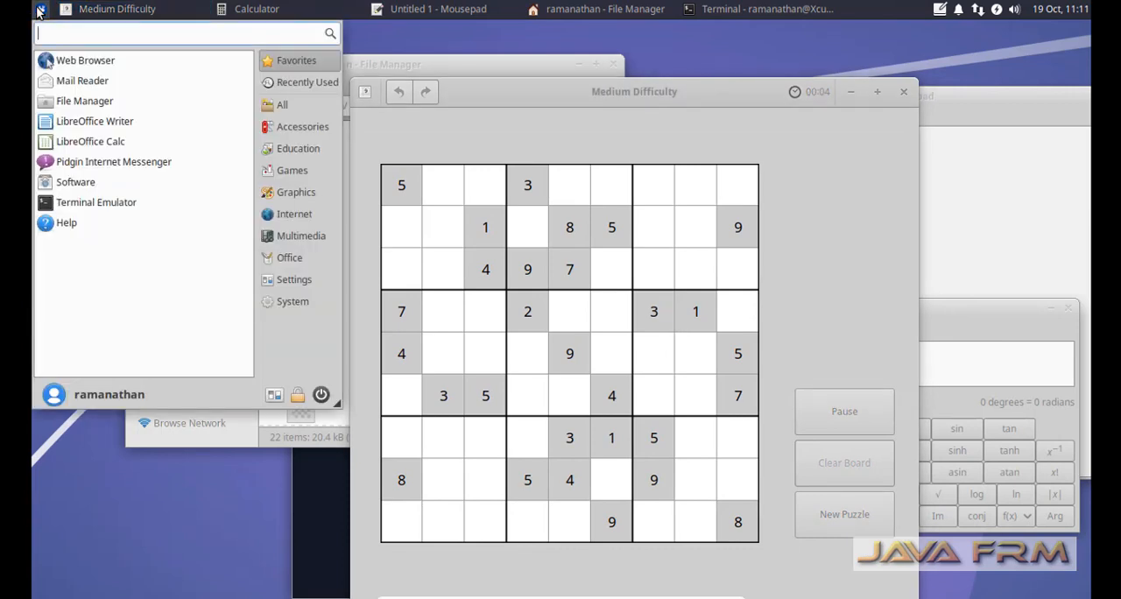
Launch Ristretto Image Viewer from Graphics and drag it to the screen centre.
left_click(295, 193)
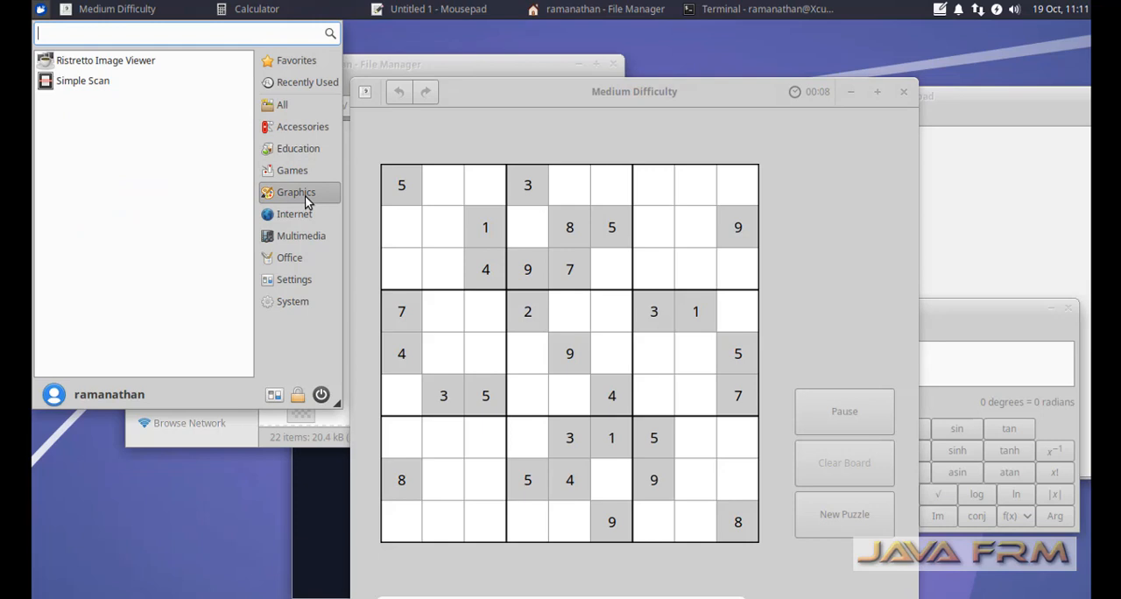
left_click(106, 59)
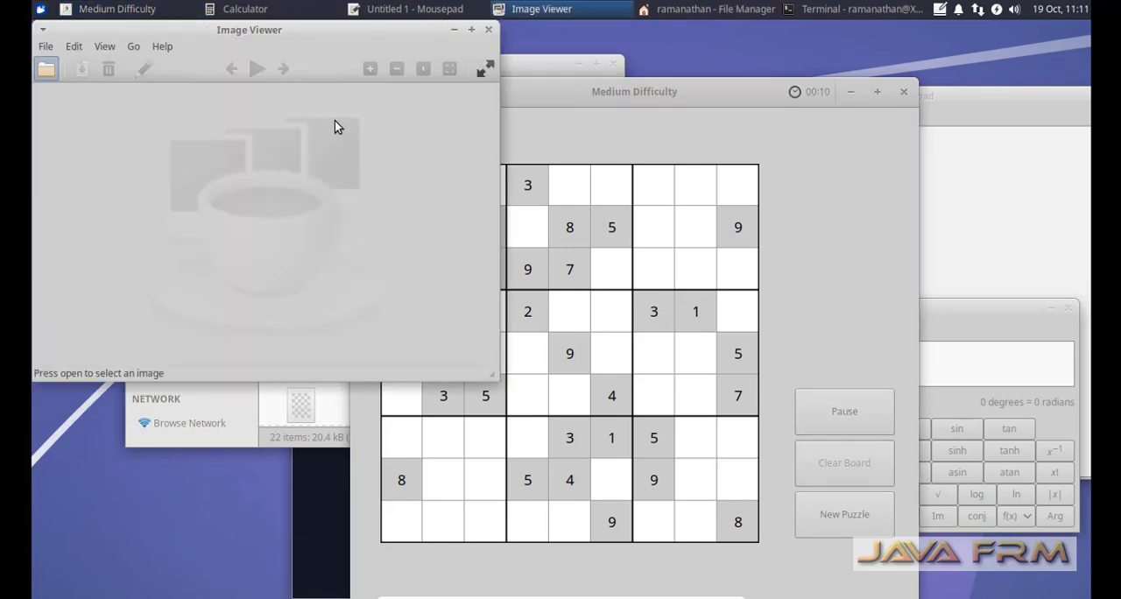
left_click_drag(249, 28, 650, 182)
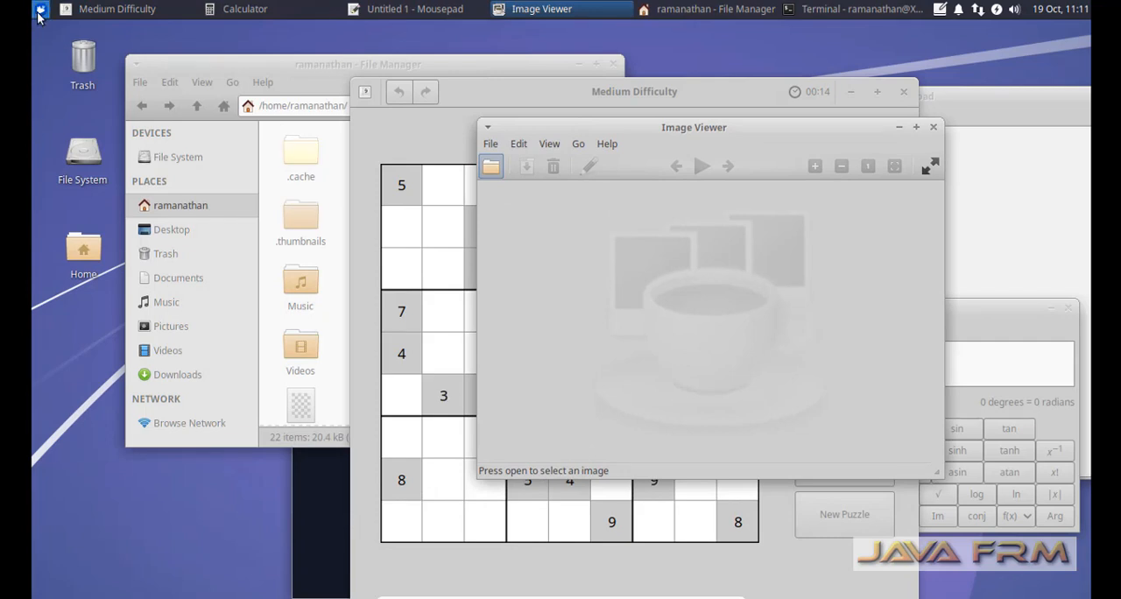
left_click(38, 14)
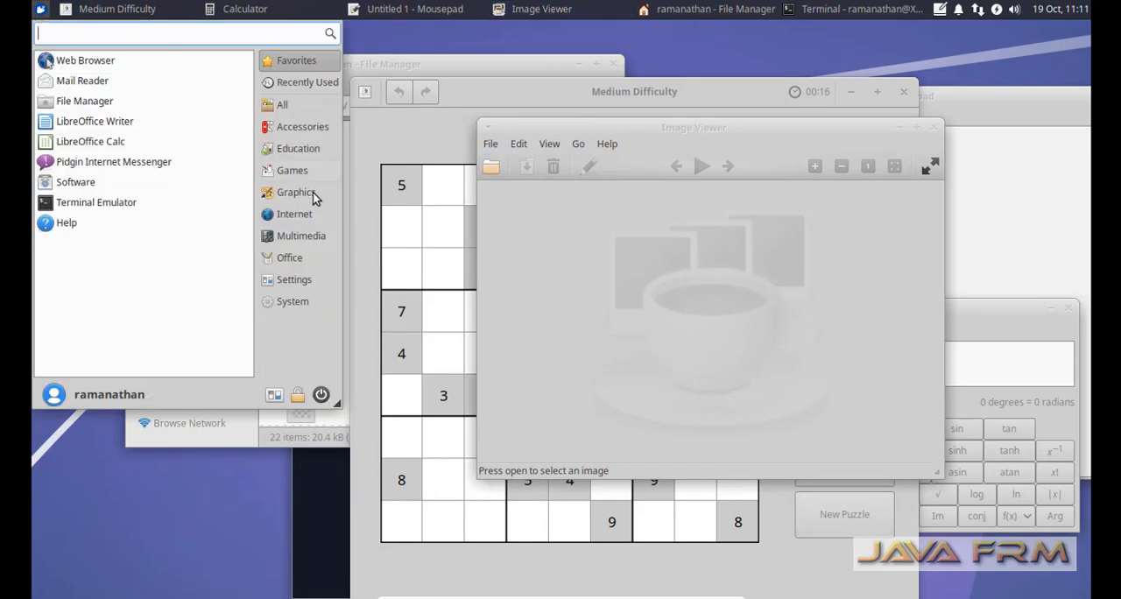
mouse_move(311, 217)
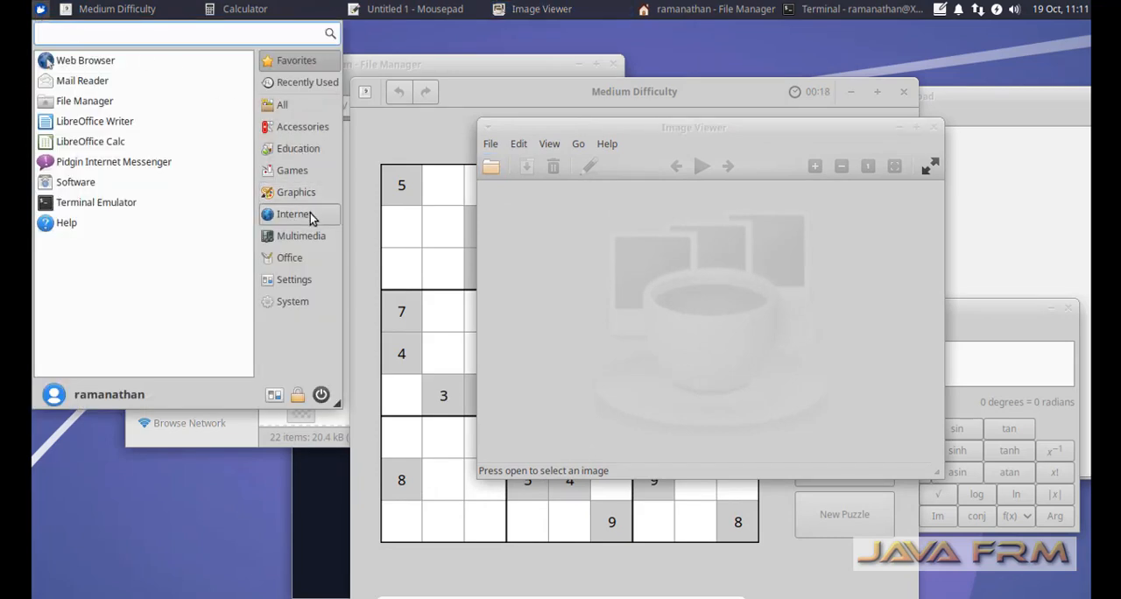
left_click(294, 215)
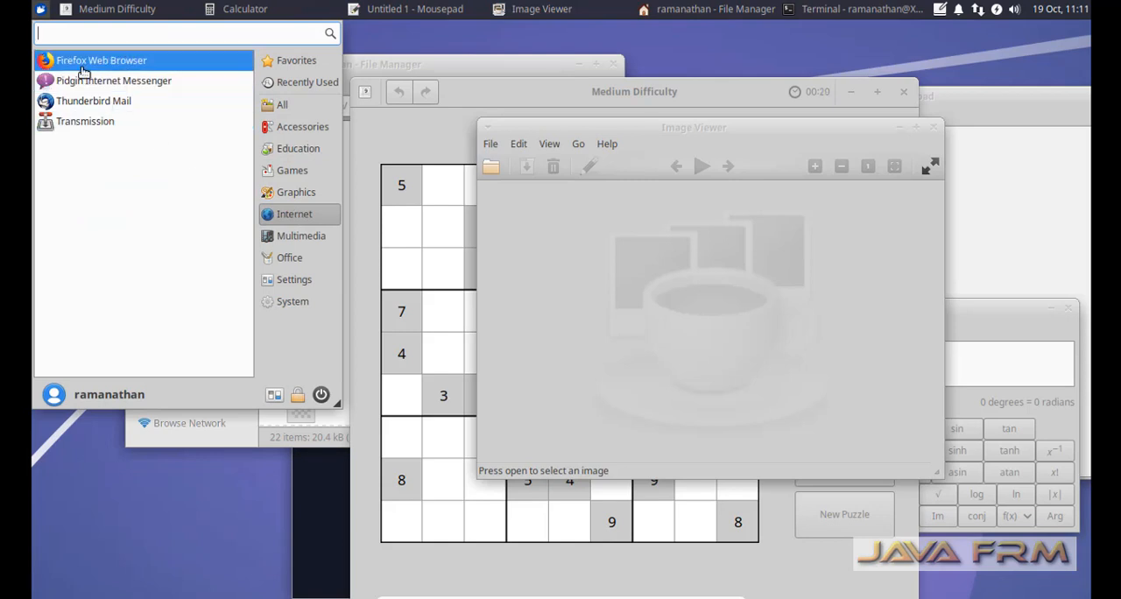
mouse_move(105, 67)
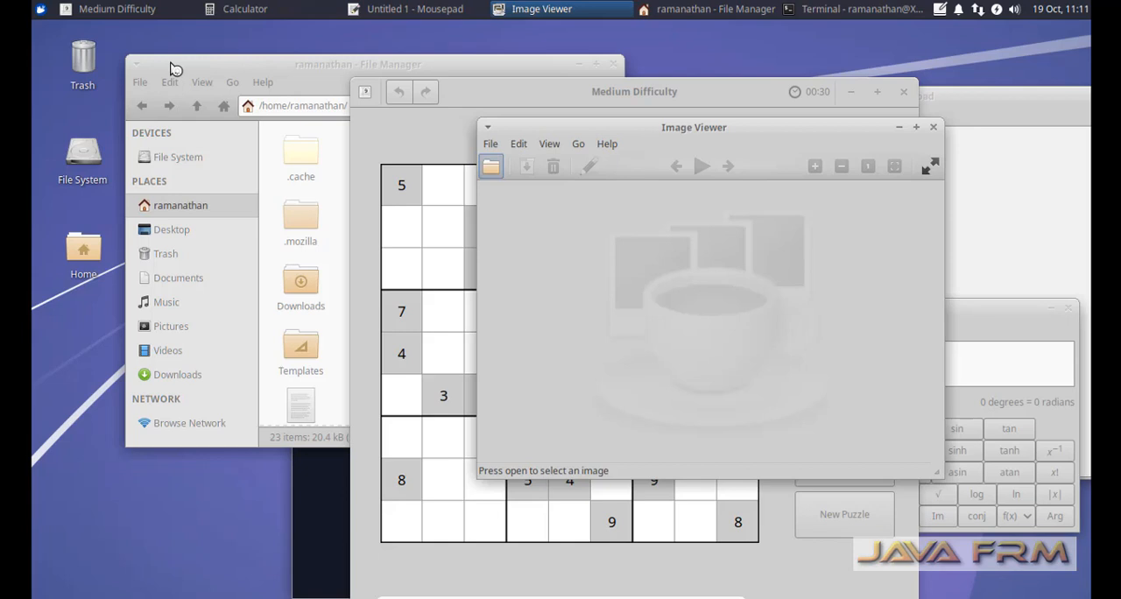
Close Firefox's Server Not Found tab, view About Firefox showing 63.0, then close the browser.
left_click(102, 9)
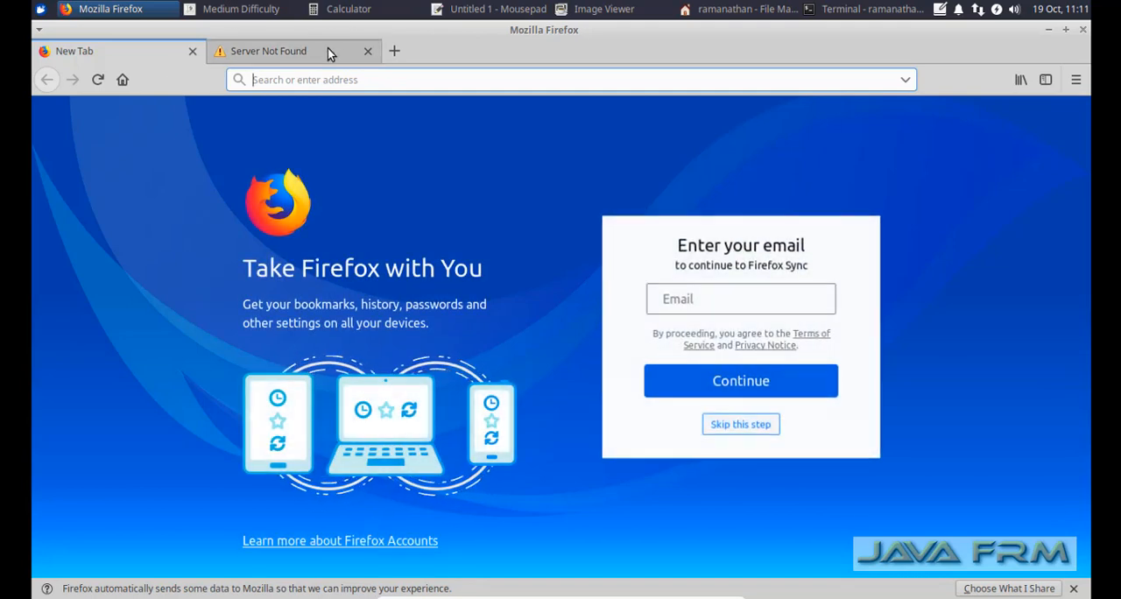
left_click(368, 51)
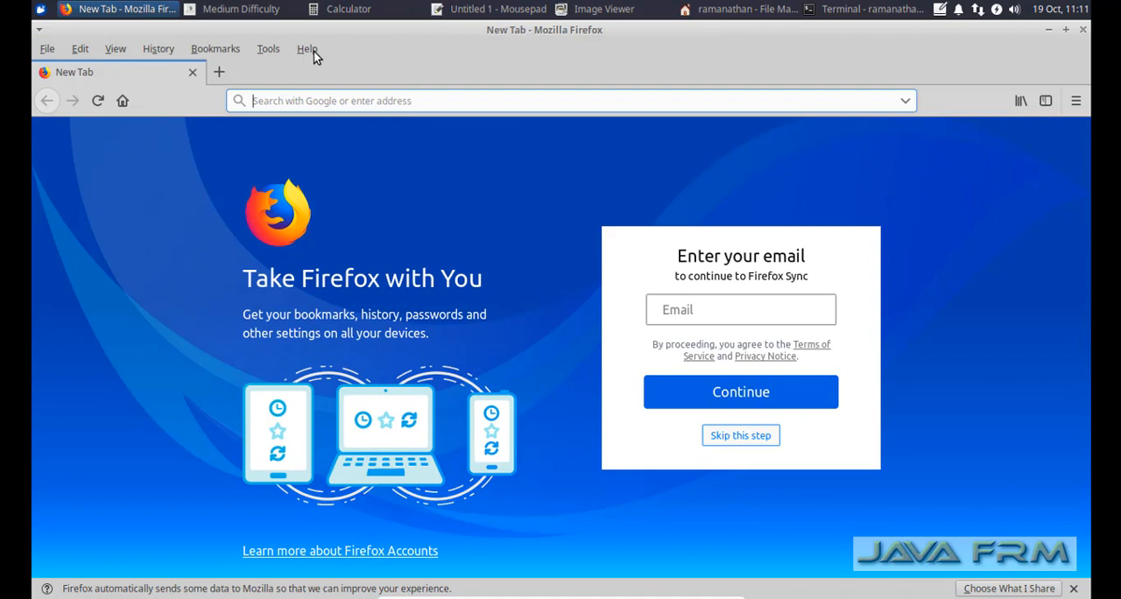
left_click(307, 49)
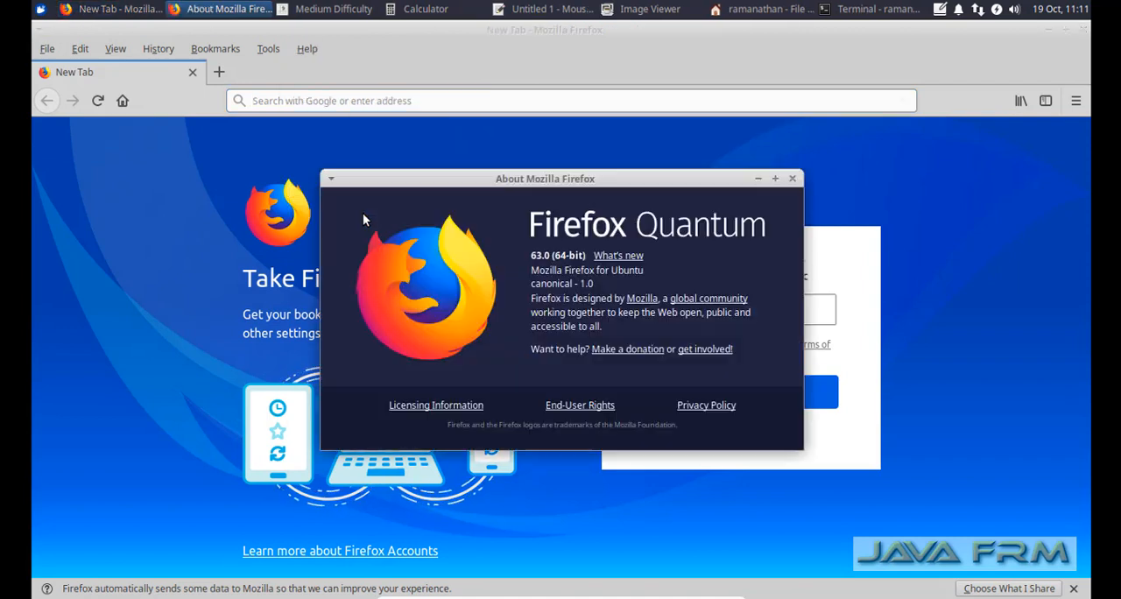
left_click(792, 179)
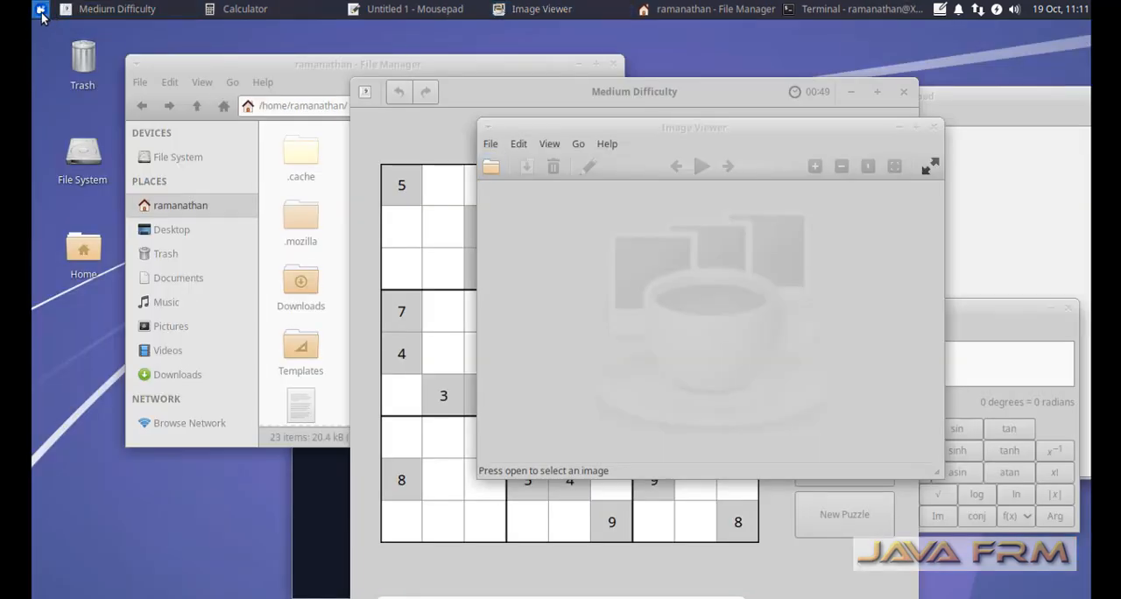
Launch Parole, browse Playback and Help, view About showing version 1.0.1, then close it.
left_click(39, 10)
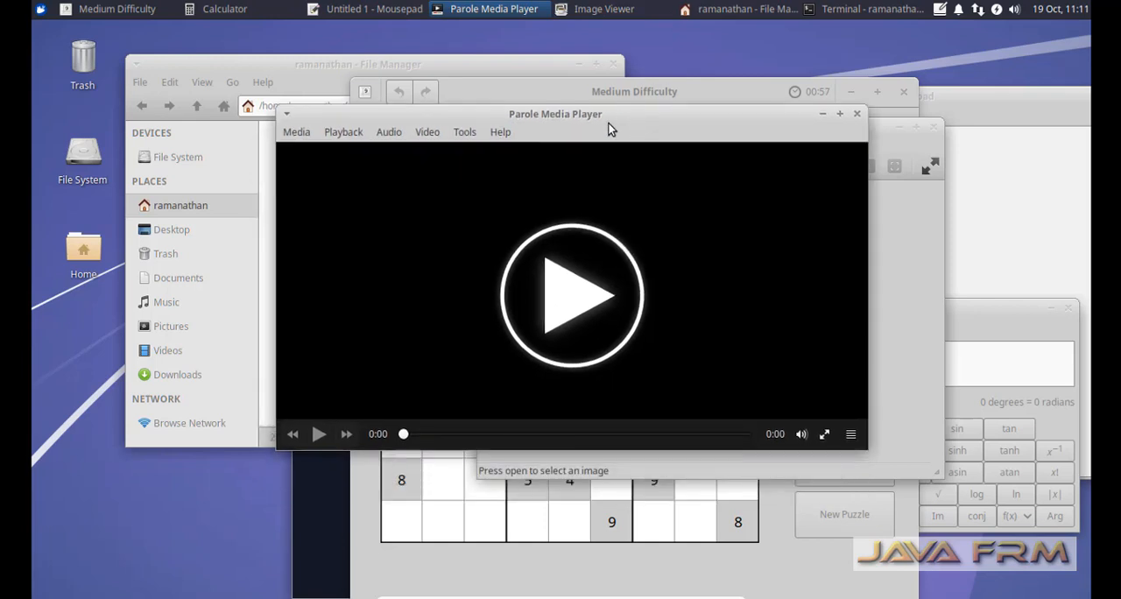
left_click(343, 131)
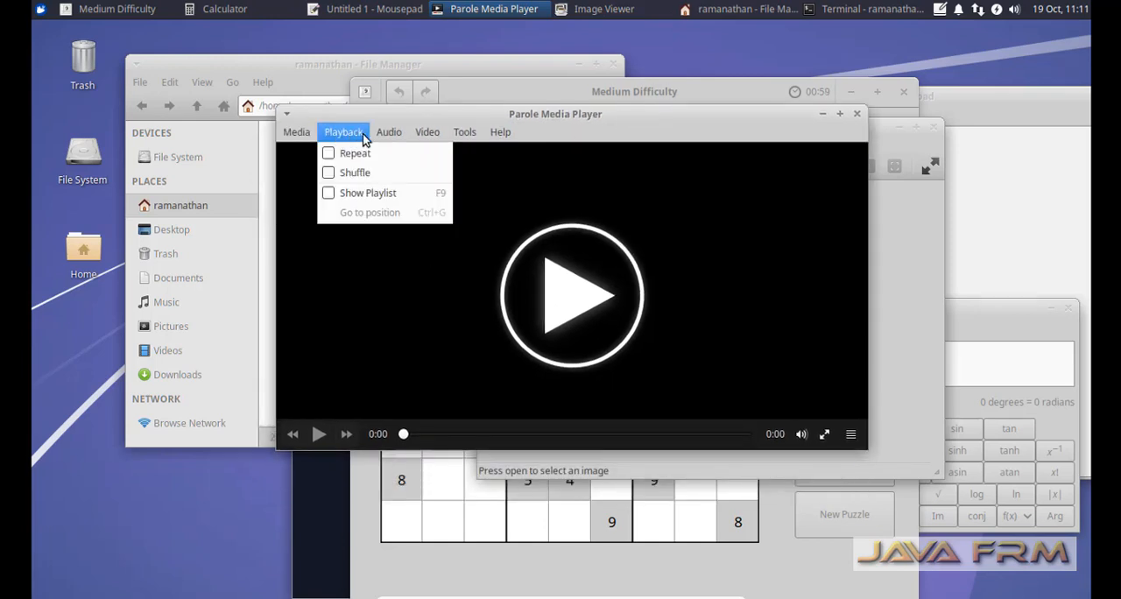
left_click(501, 132)
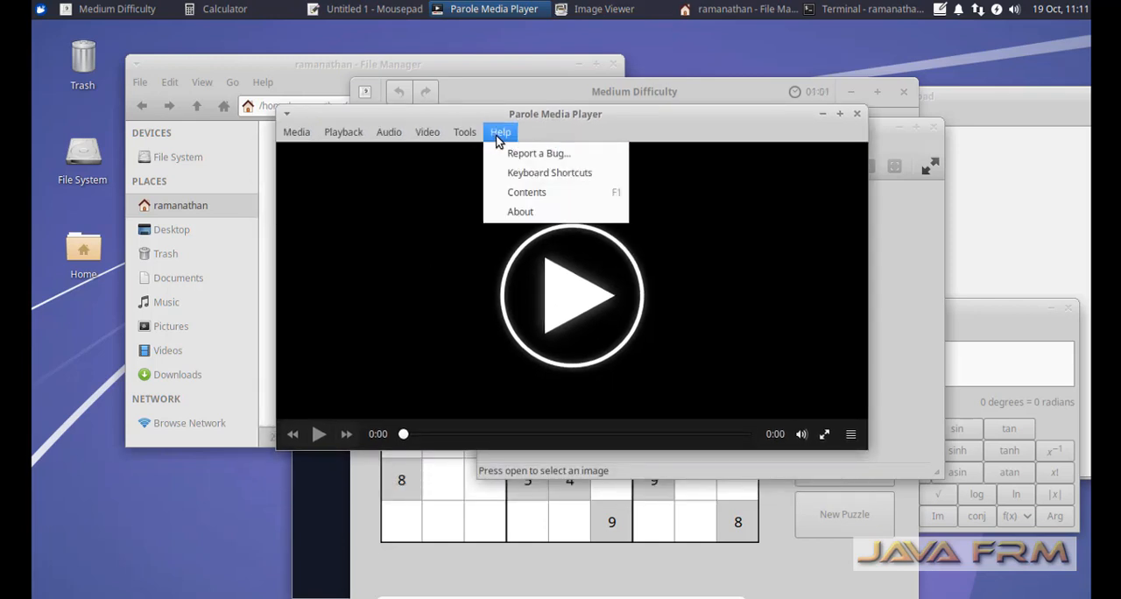
left_click(520, 212)
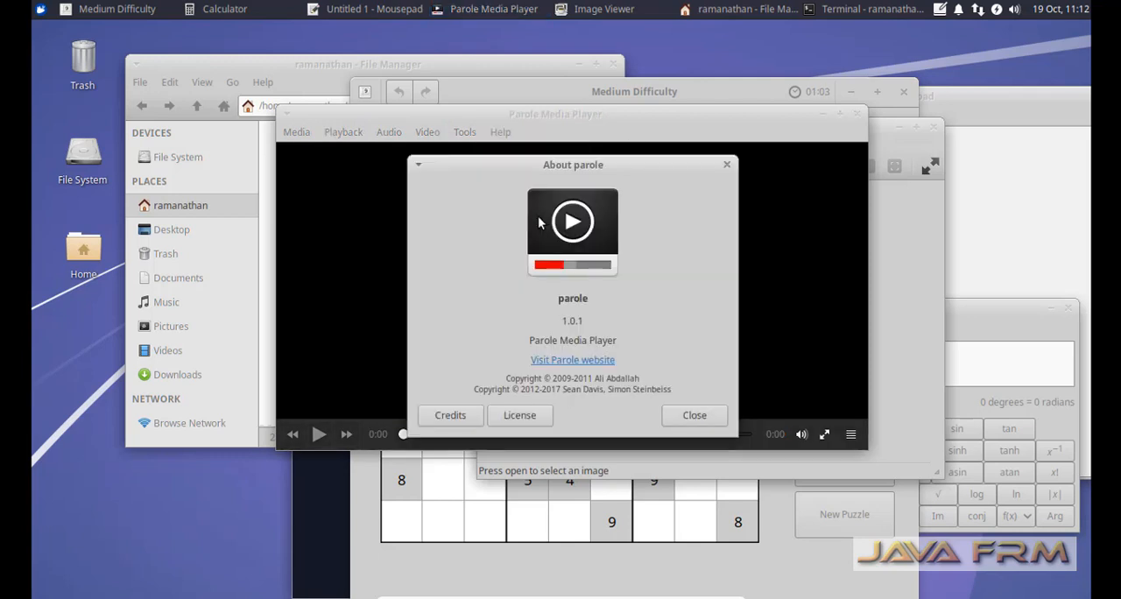
mouse_move(643, 291)
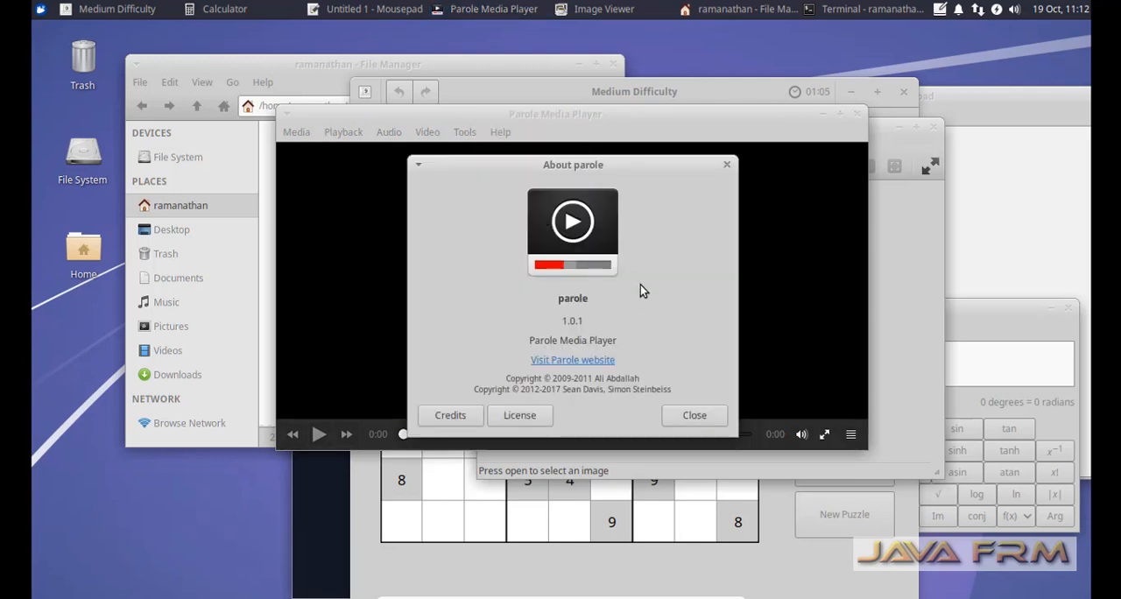
mouse_move(722, 311)
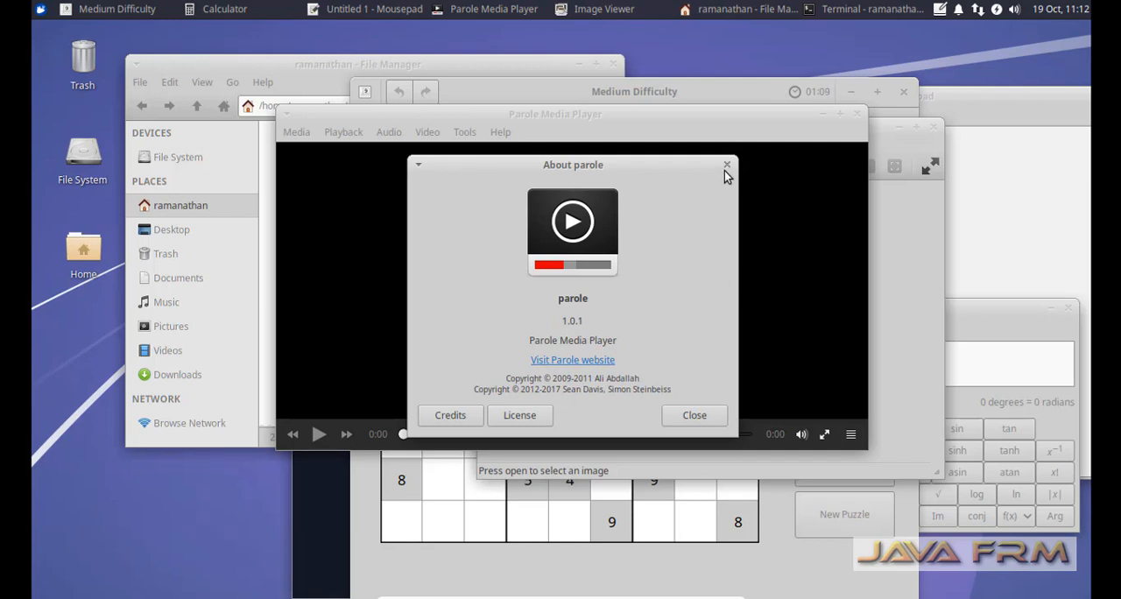
left_click(725, 165)
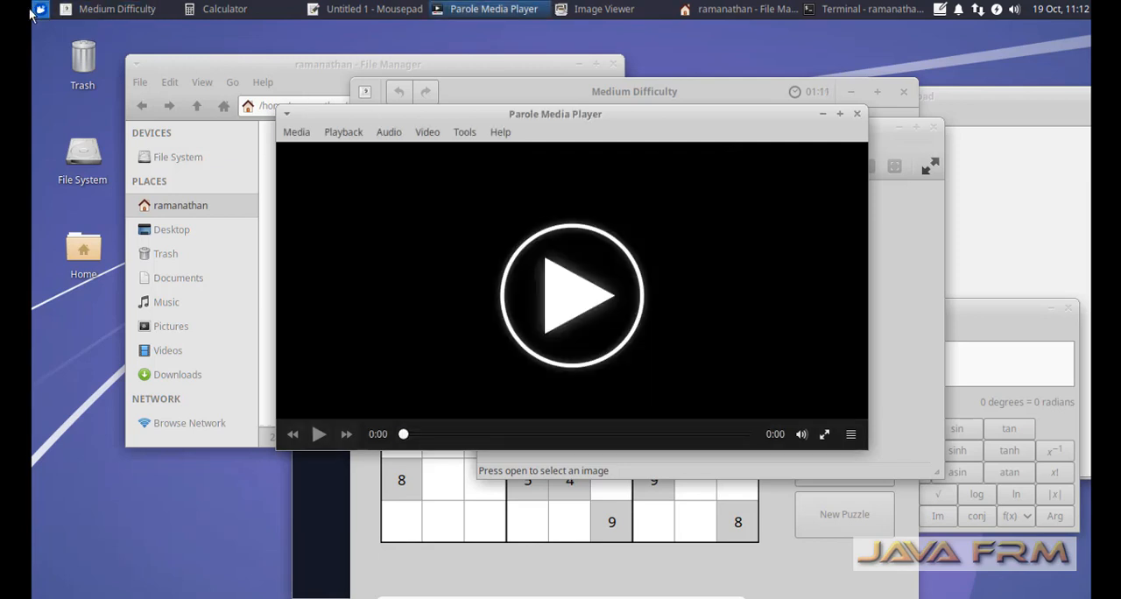
Launch Volume Control from Multimedia, check Recording, Playback and Output Devices levels, then close it.
left_click(40, 11)
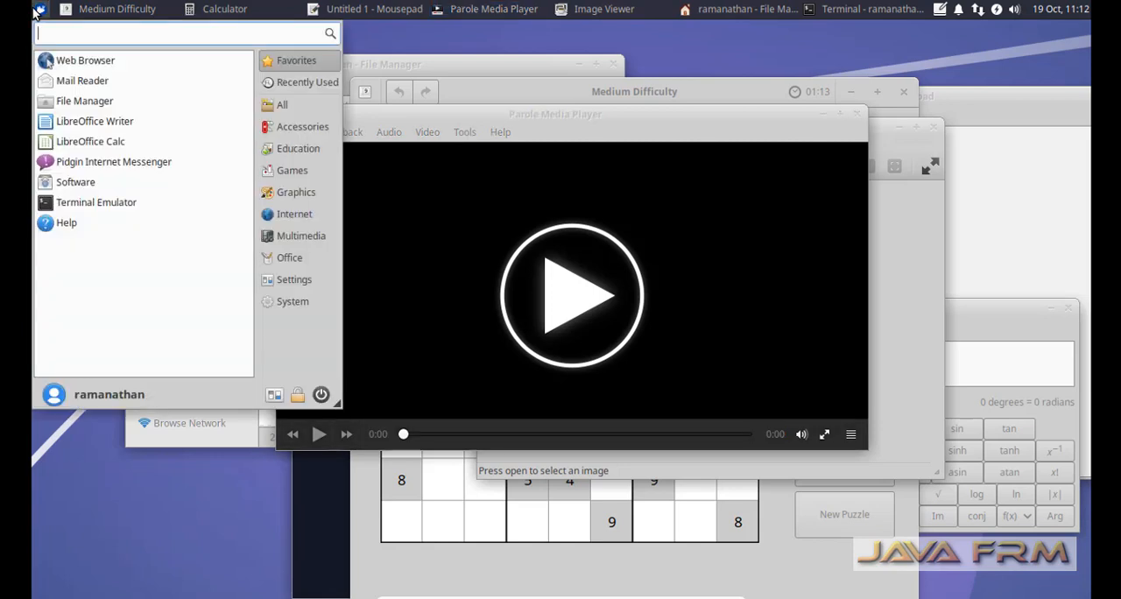
mouse_move(302, 235)
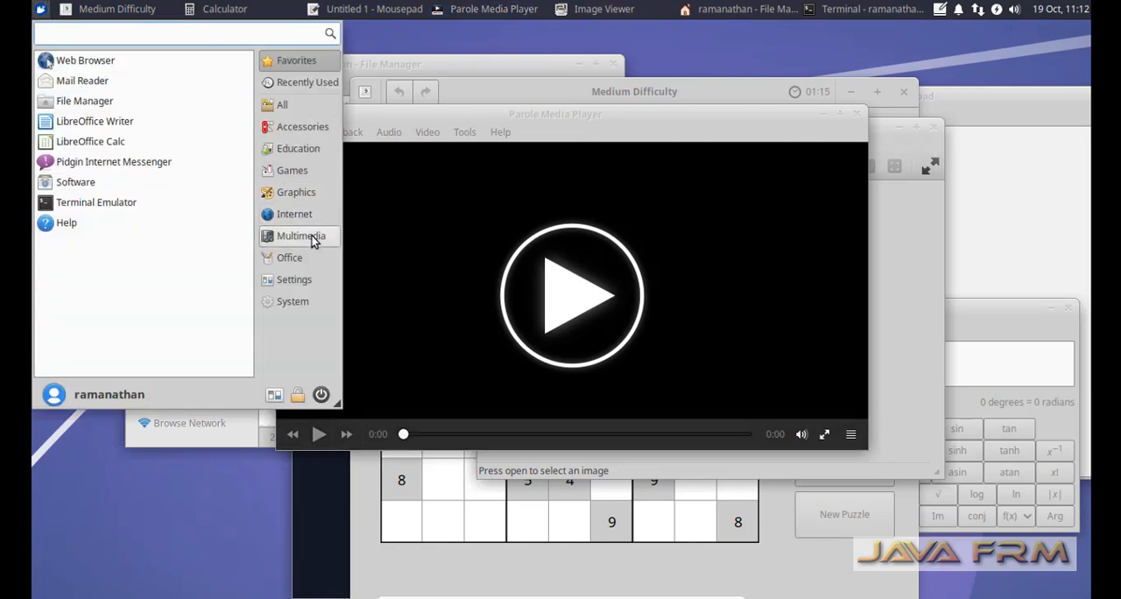
left_click(301, 234)
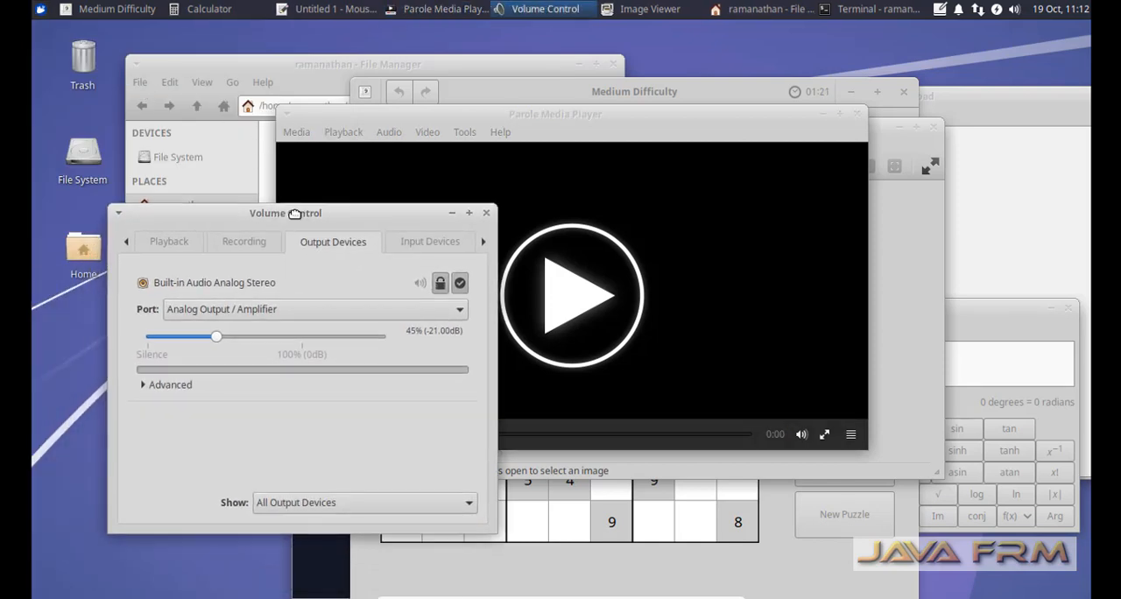
left_click(244, 241)
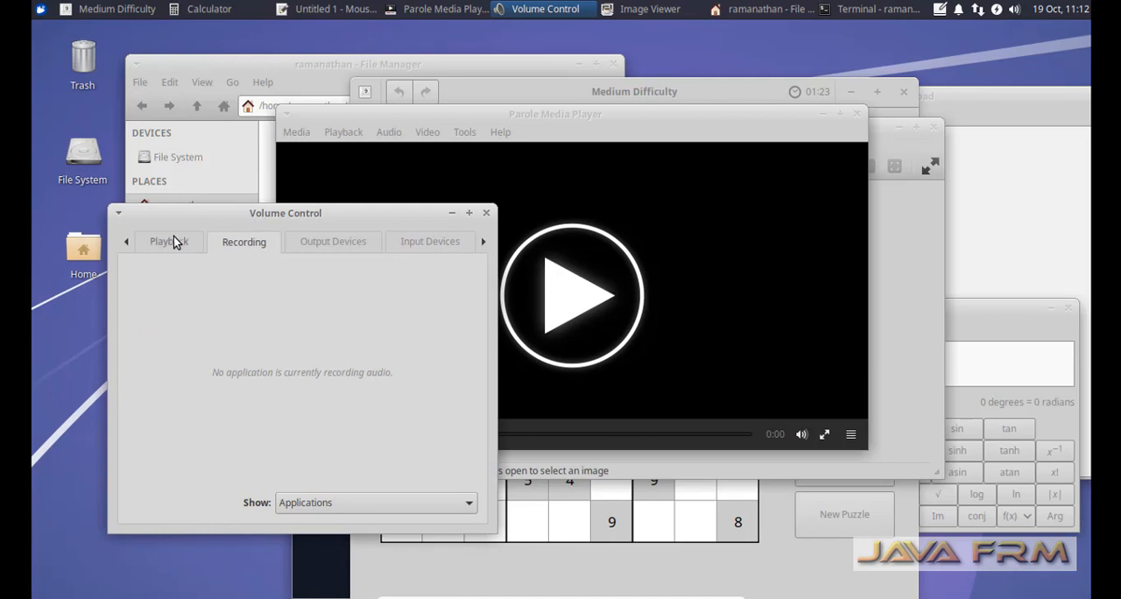
left_click(168, 242)
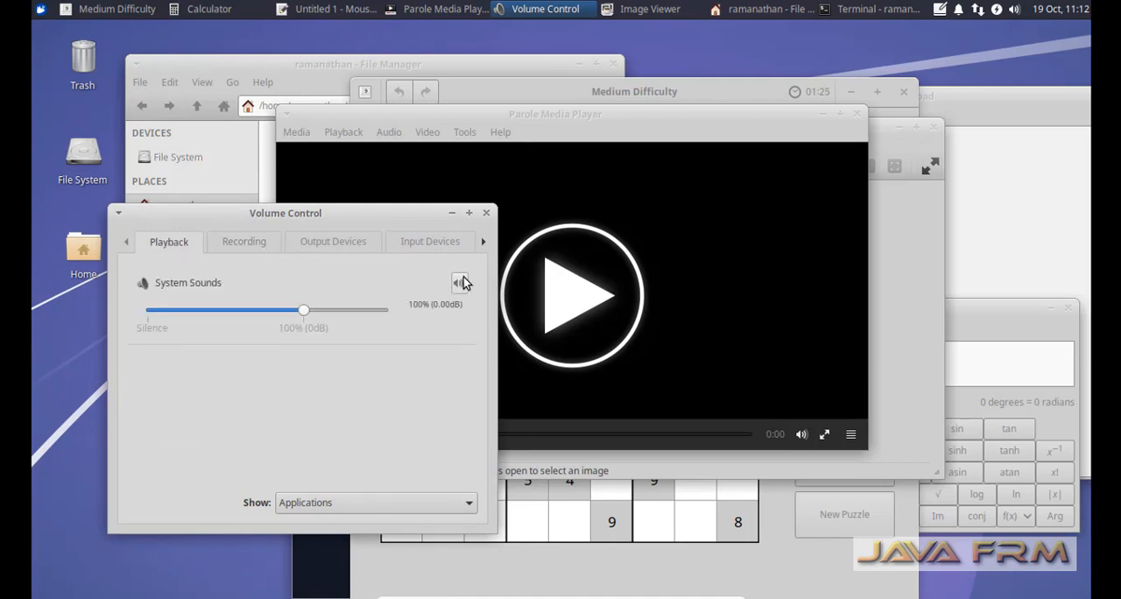
left_click(333, 242)
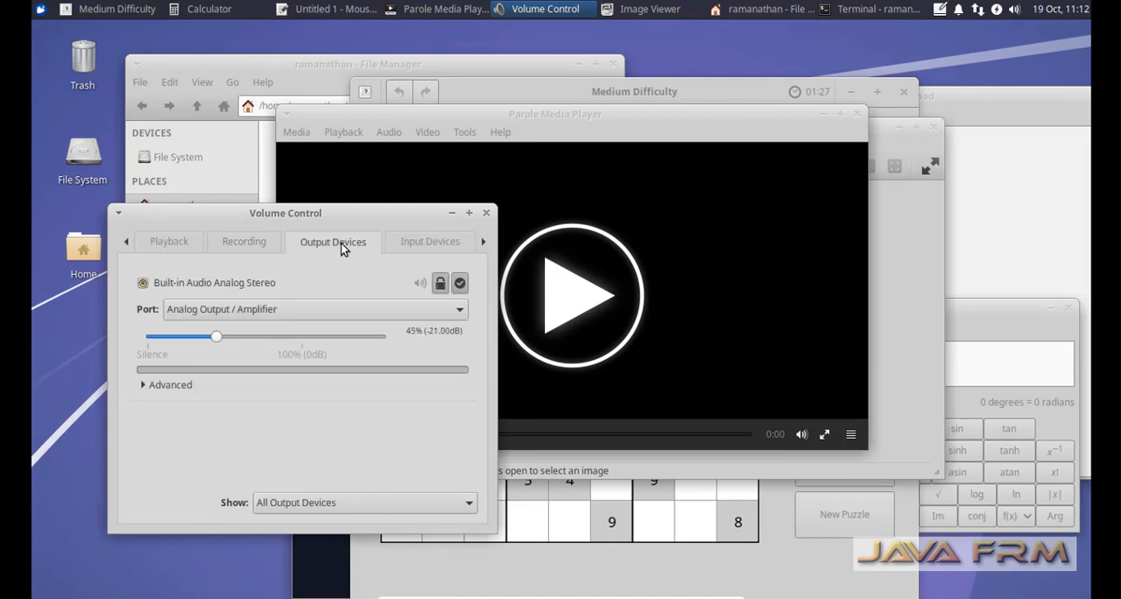
left_click(168, 242)
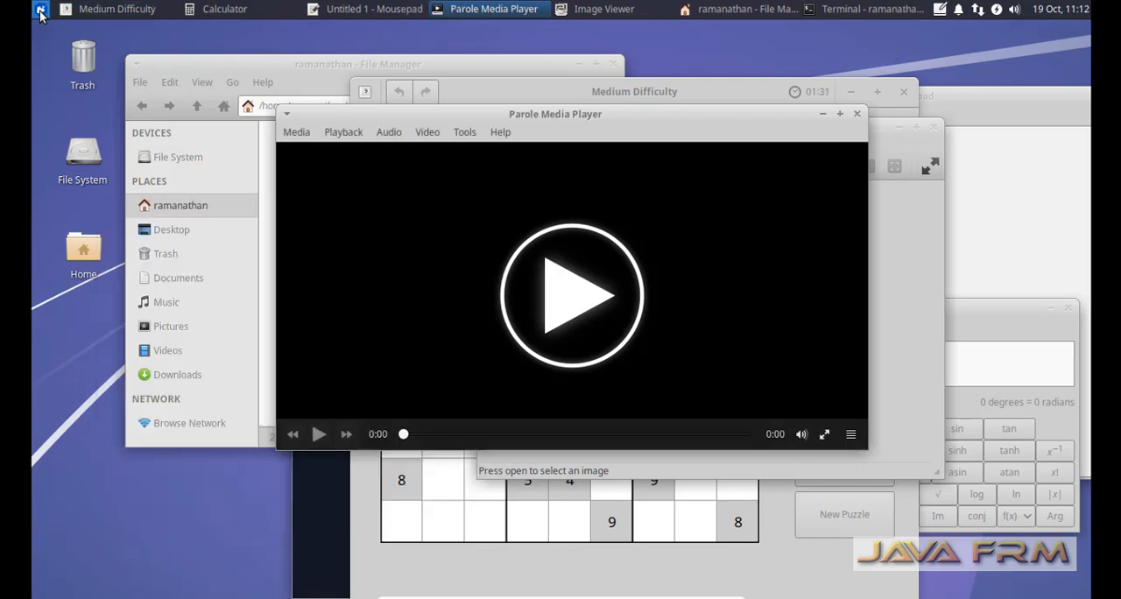
Launch LibreOffice Writer from Office with a blank document and browse the File, Insert and Form menus.
left_click(39, 10)
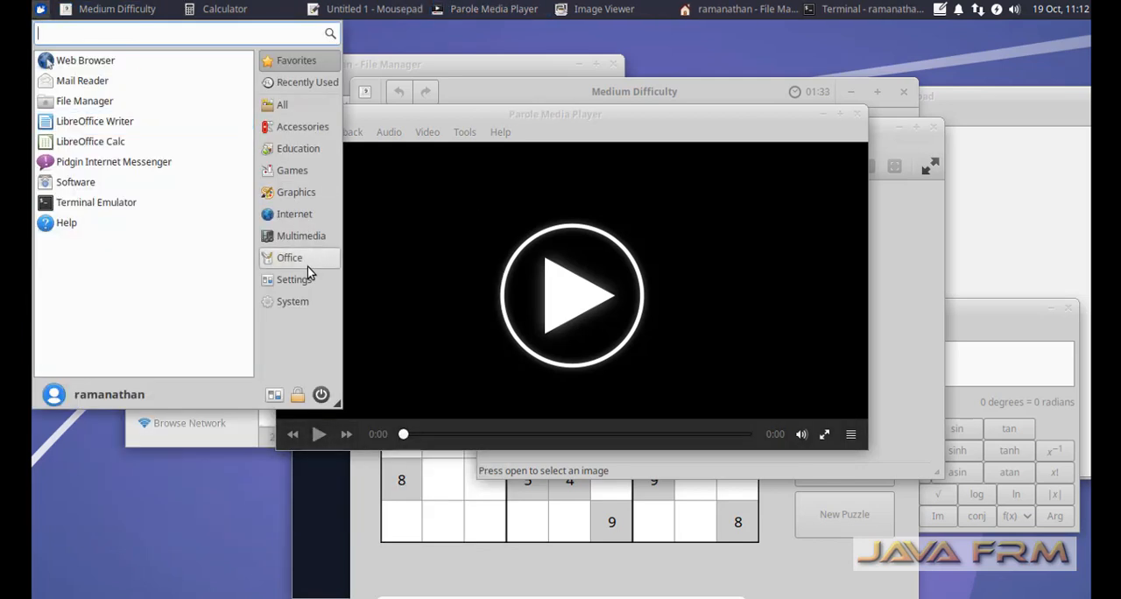
left_click(289, 256)
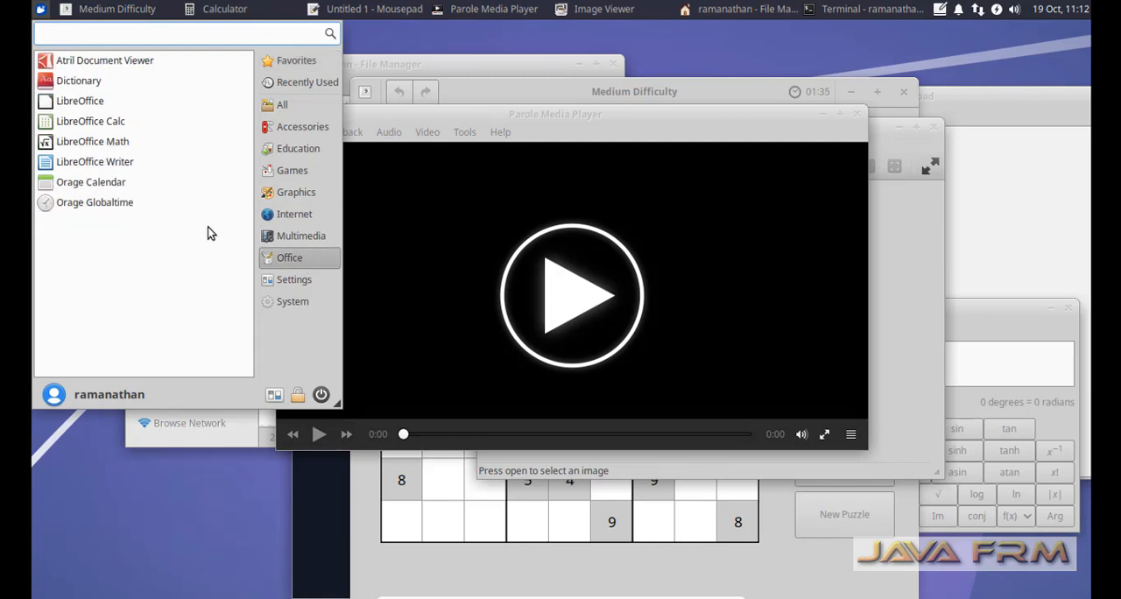
mouse_move(120, 165)
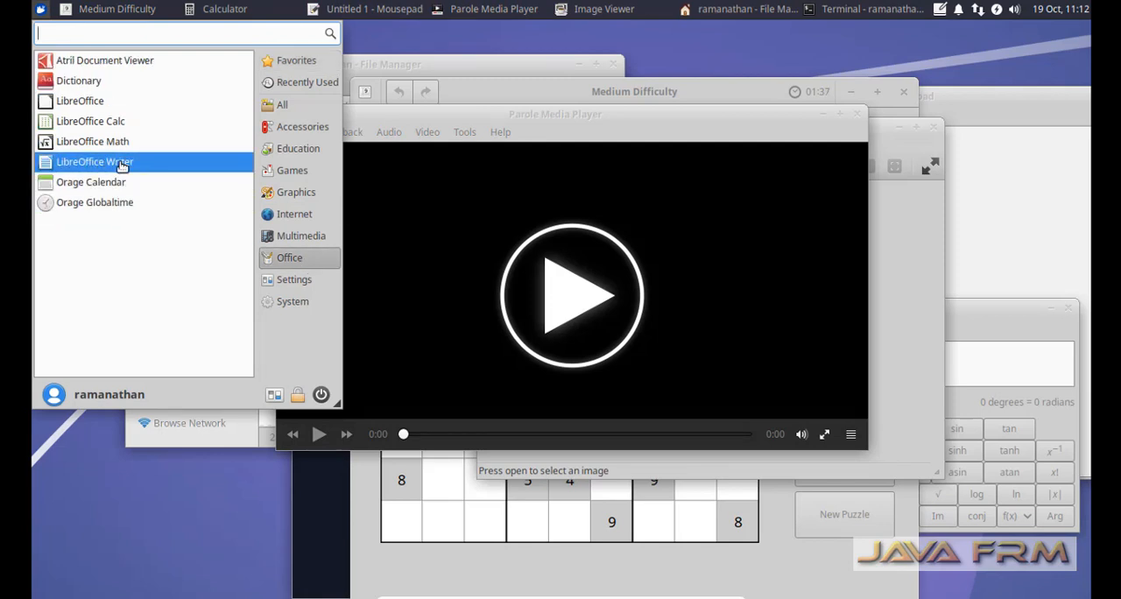
left_click(94, 161)
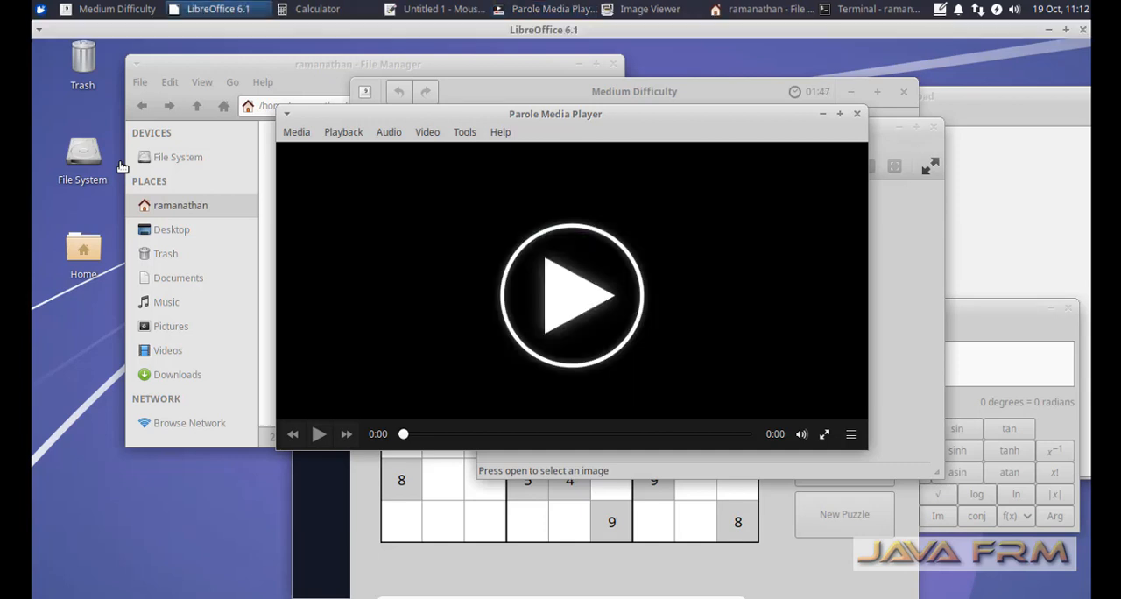
left_click(213, 8)
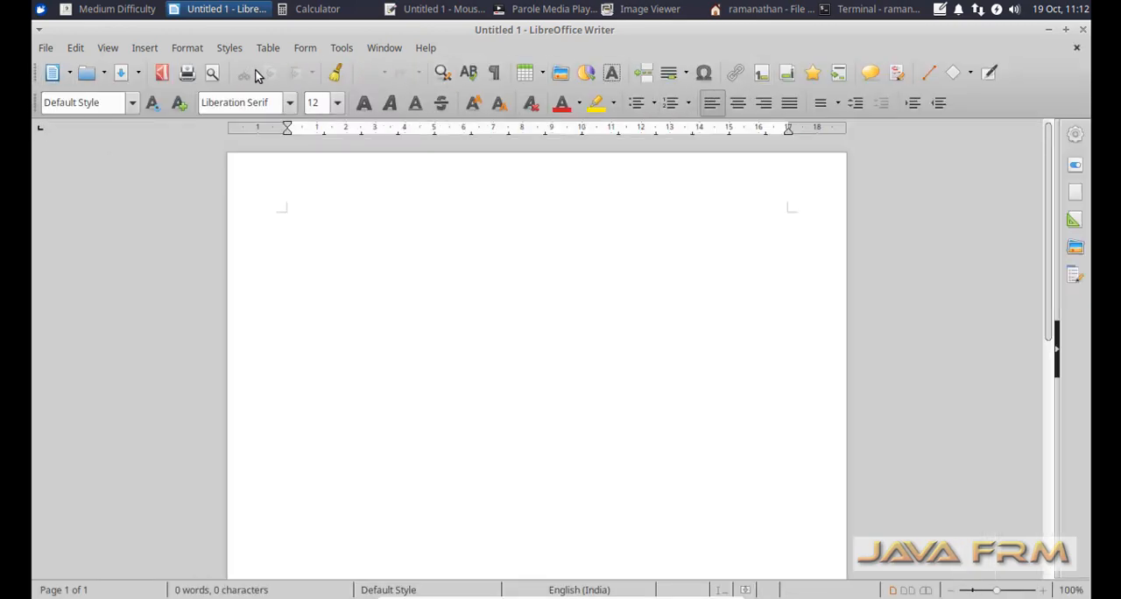
left_click(46, 47)
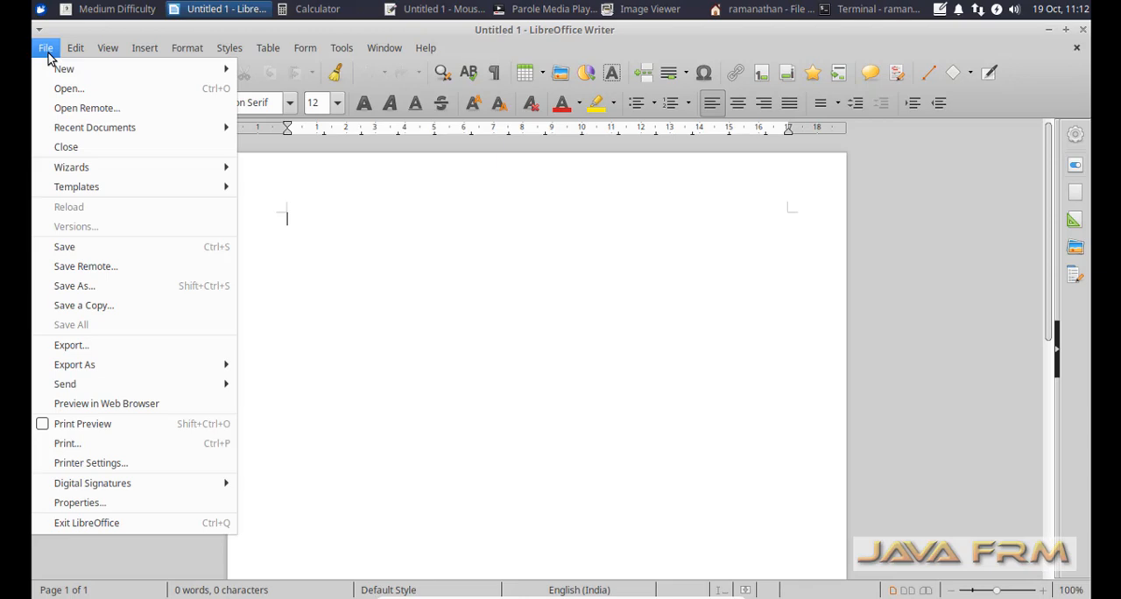
left_click(143, 47)
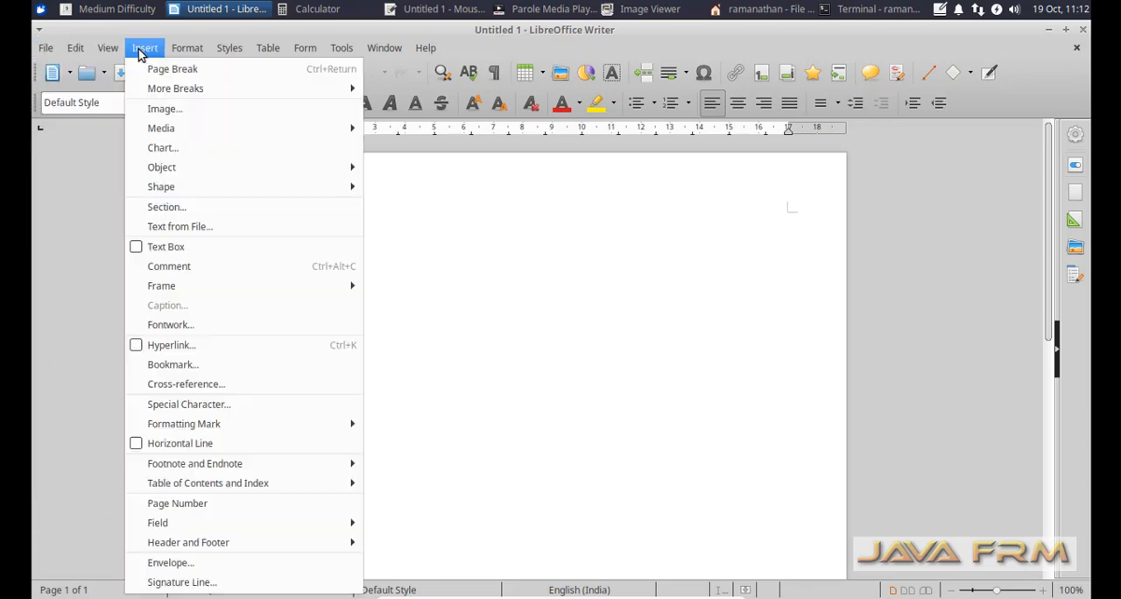
left_click(305, 47)
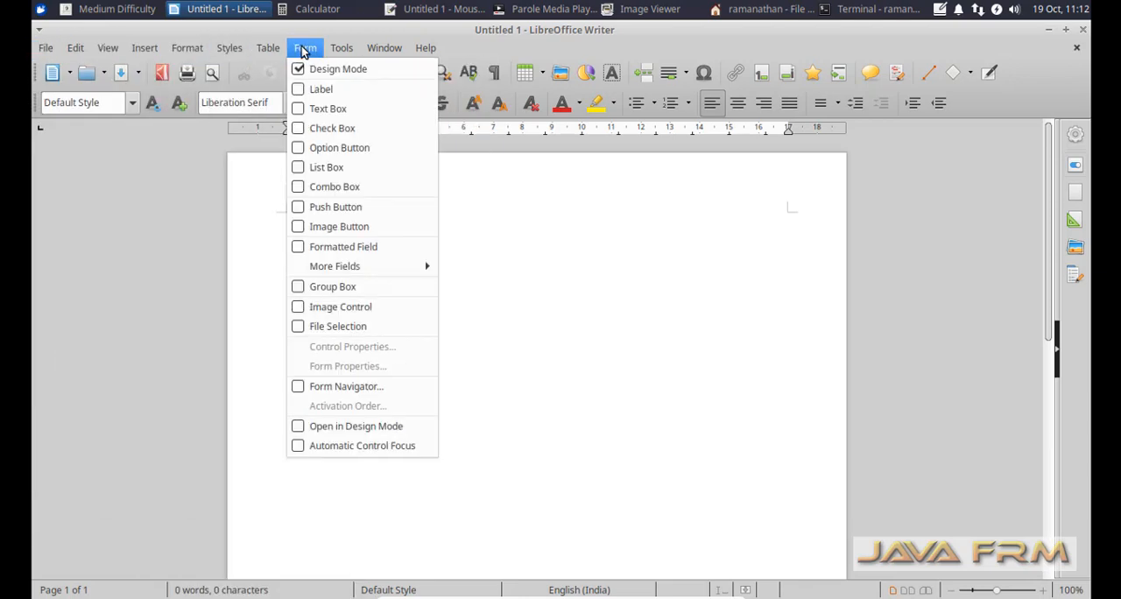
Show About LibreOffice from Help and select the version number 6.1.2.1.
left_click(424, 48)
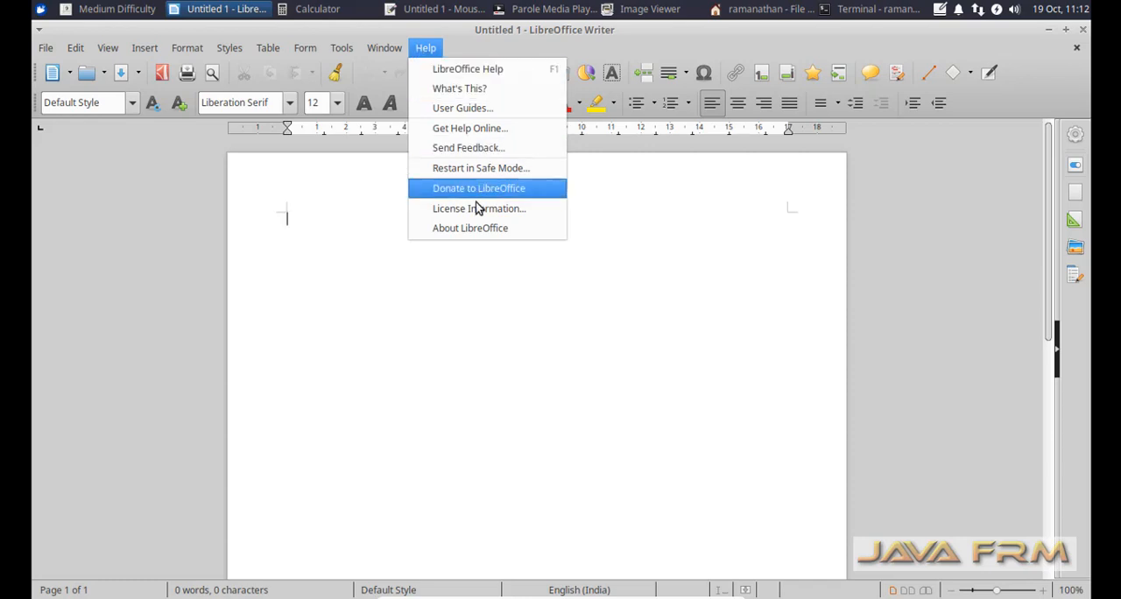
left_click(470, 227)
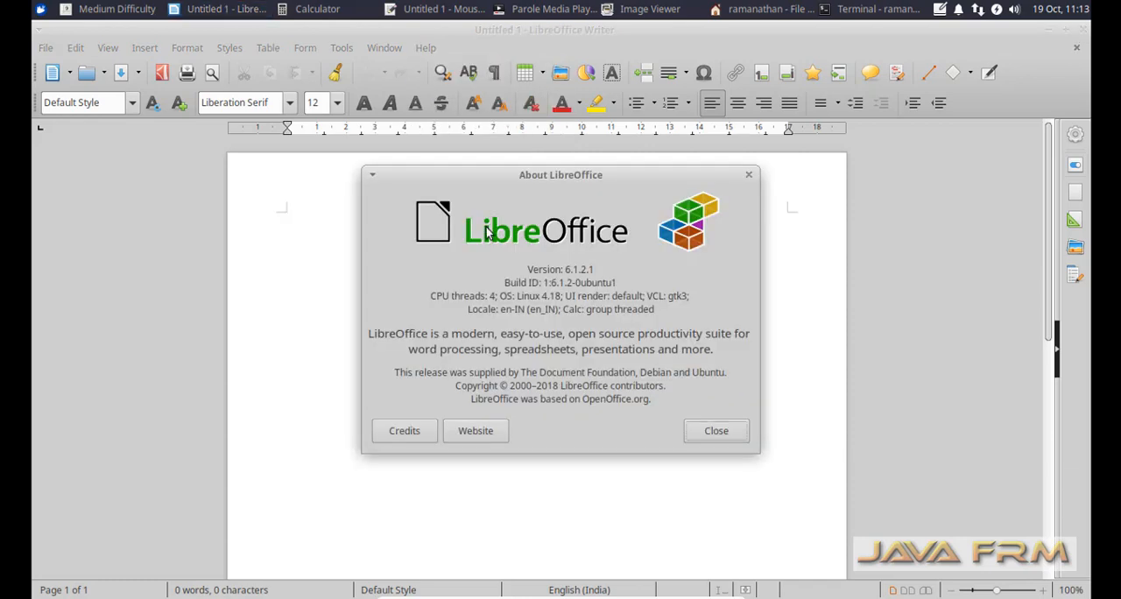
double_click(579, 269)
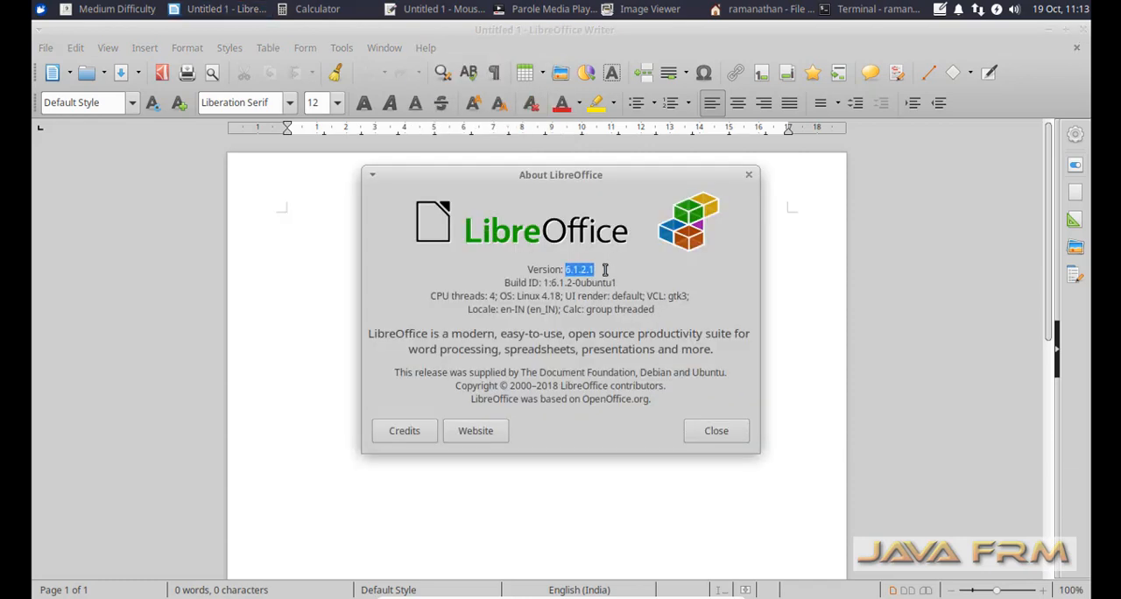
mouse_move(686, 436)
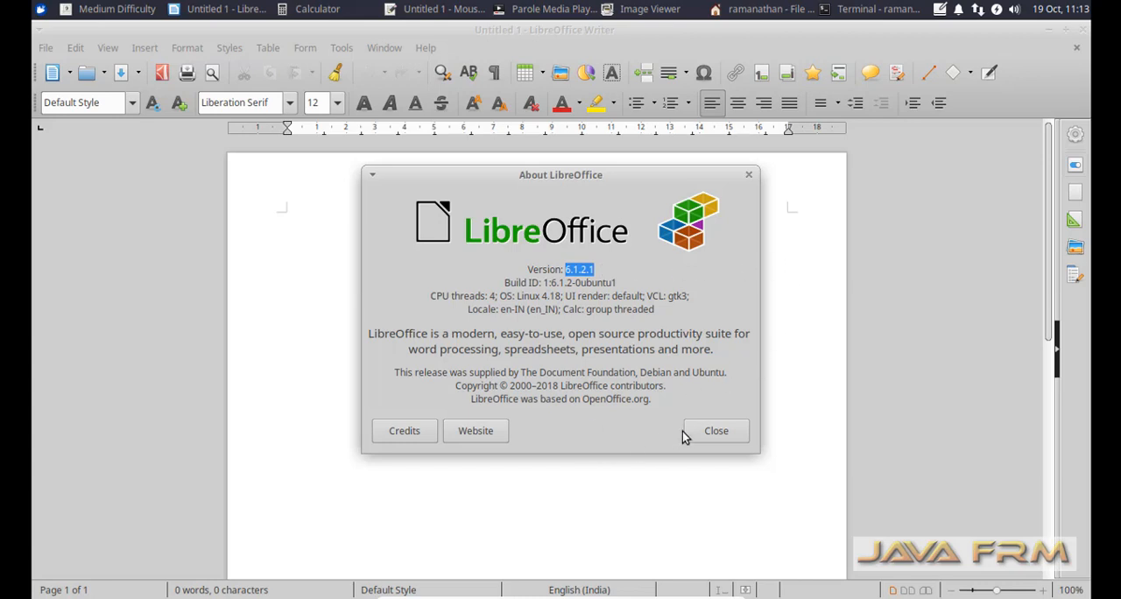
Dismiss About, create a blank Calc spreadsheet from the Start Center, then close it.
left_click(715, 431)
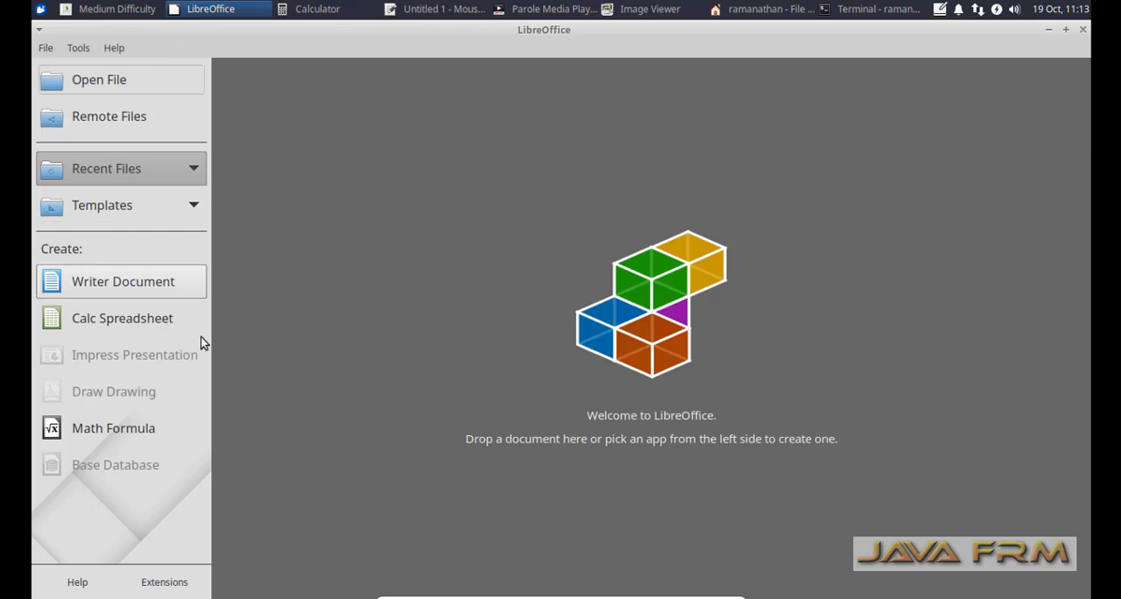
mouse_move(129, 326)
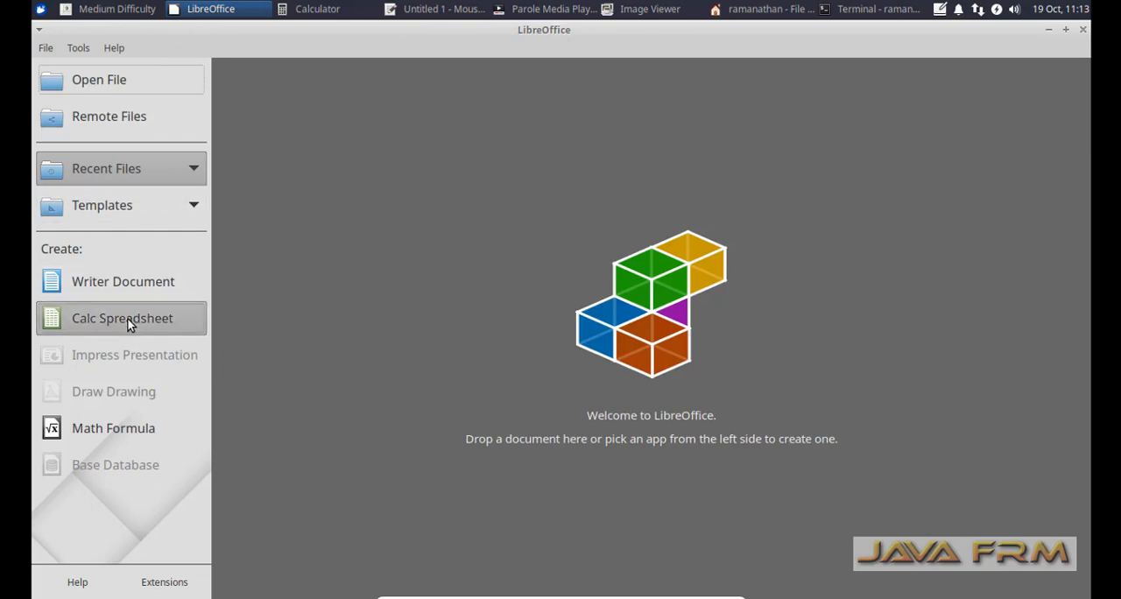
left_click(123, 319)
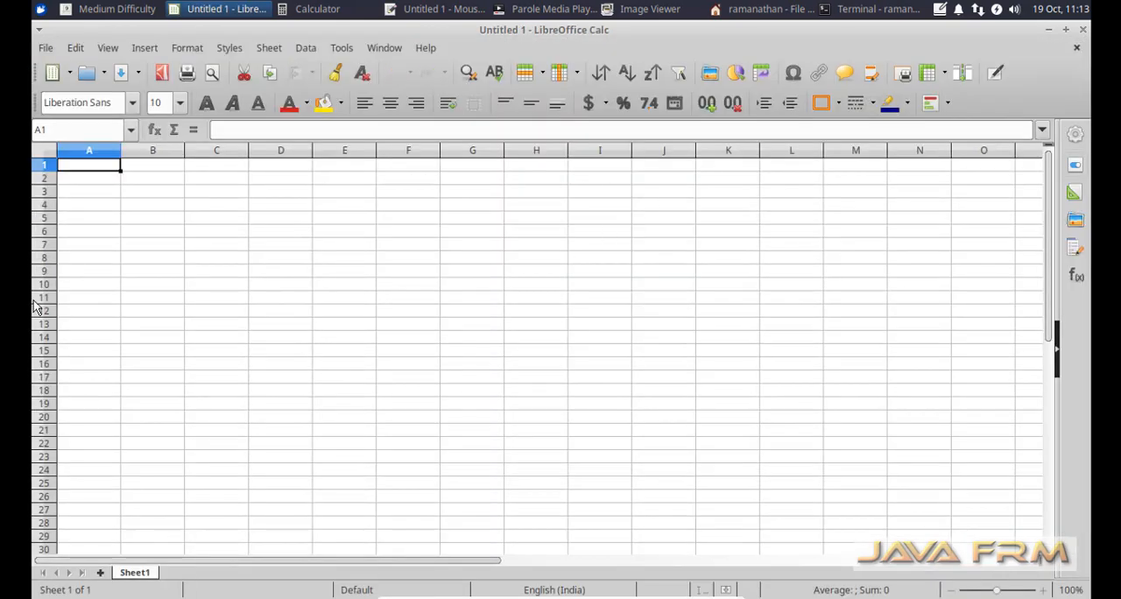
mouse_move(644, 235)
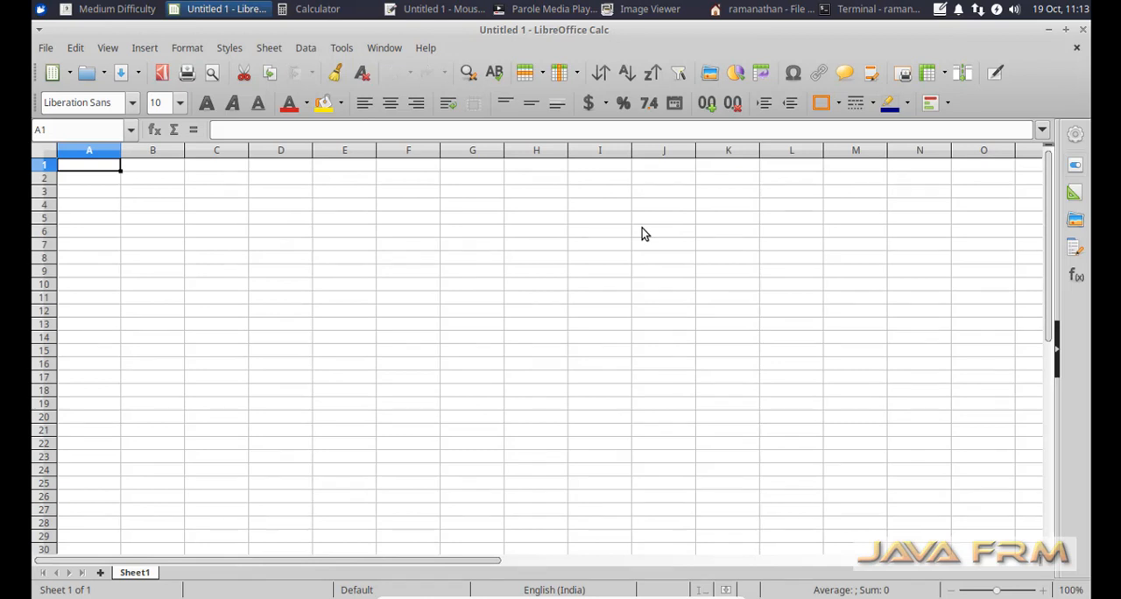
left_click(44, 47)
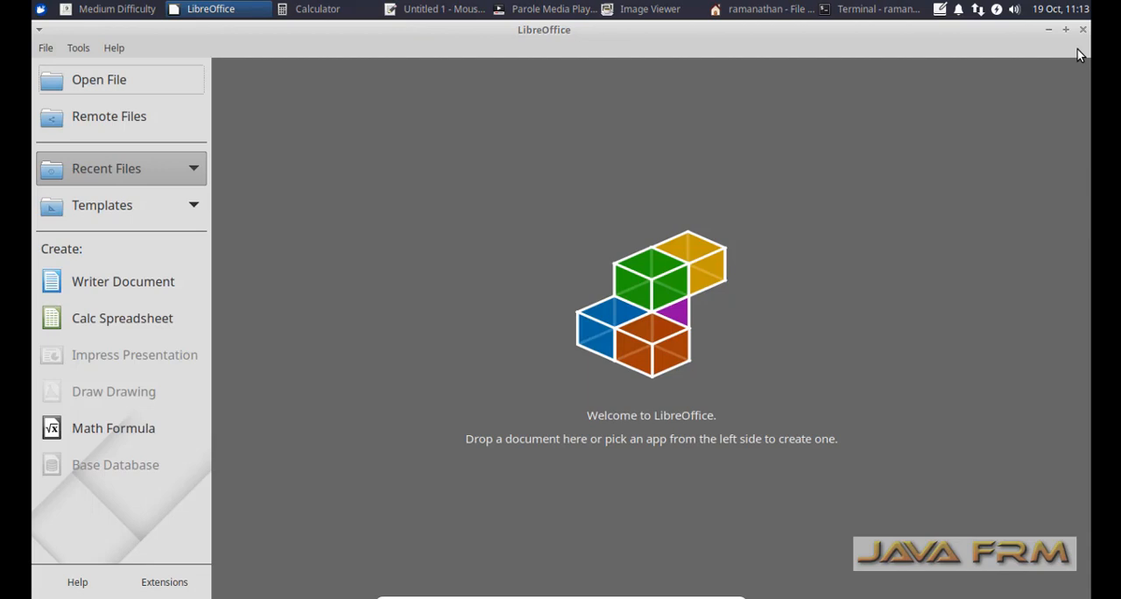
Create a blank Math formula document from the Start Center, then close it and LibreOffice.
left_click(112, 427)
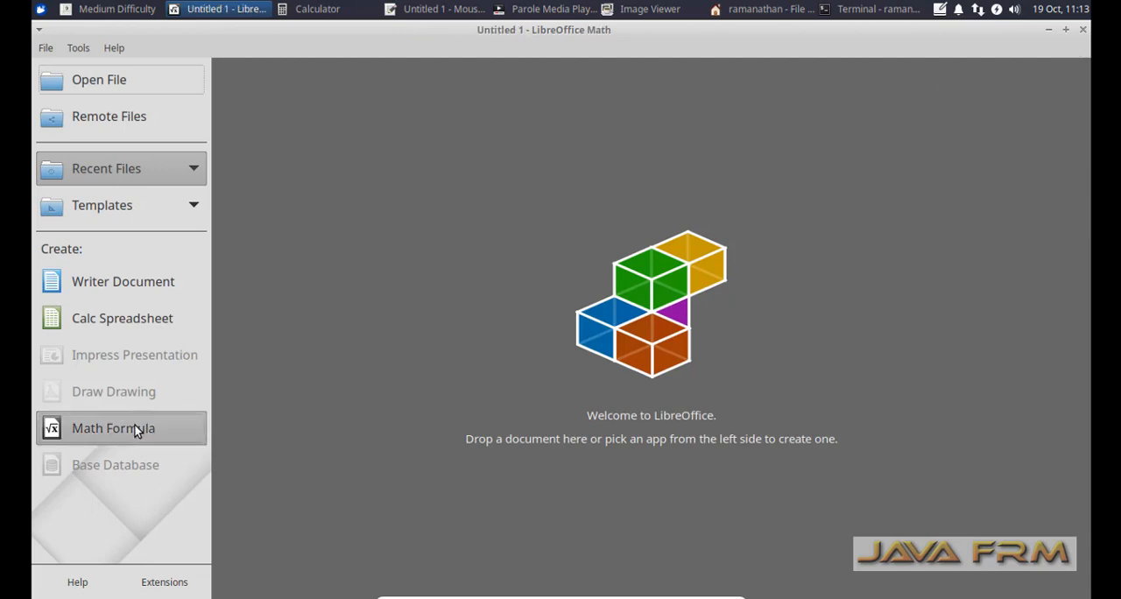
left_click(112, 427)
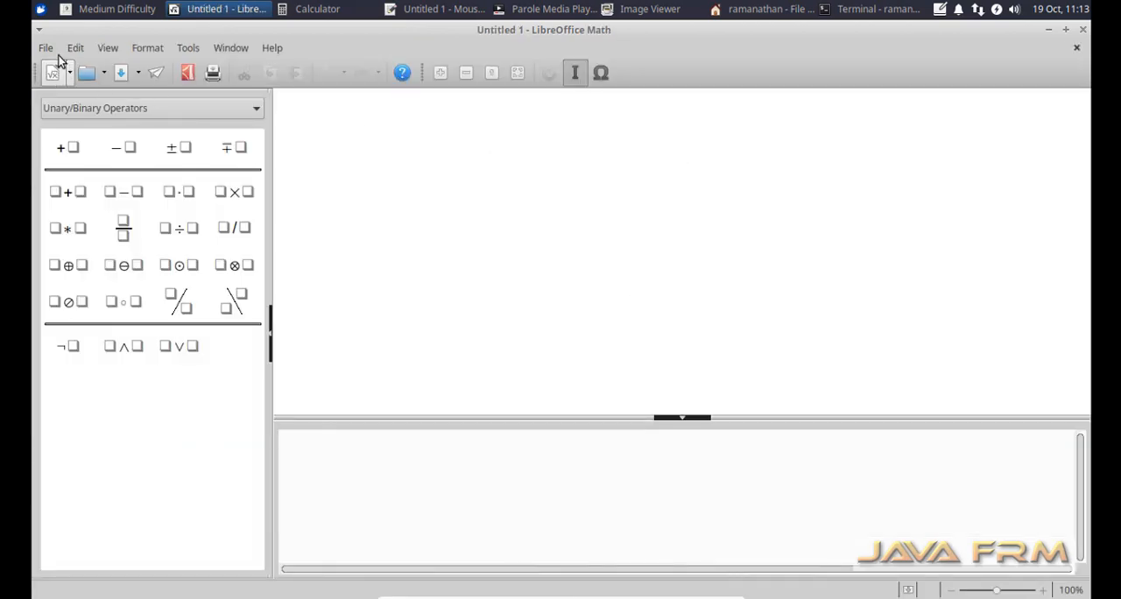
left_click(187, 47)
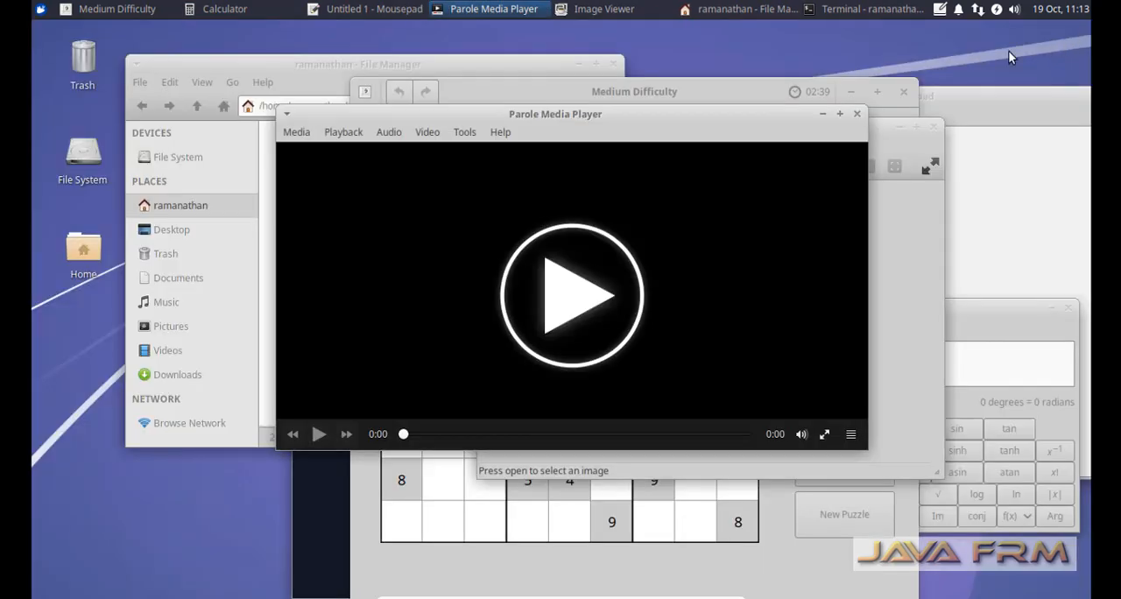
Show the Settings category's applications in the Whisker menu.
left_click(37, 11)
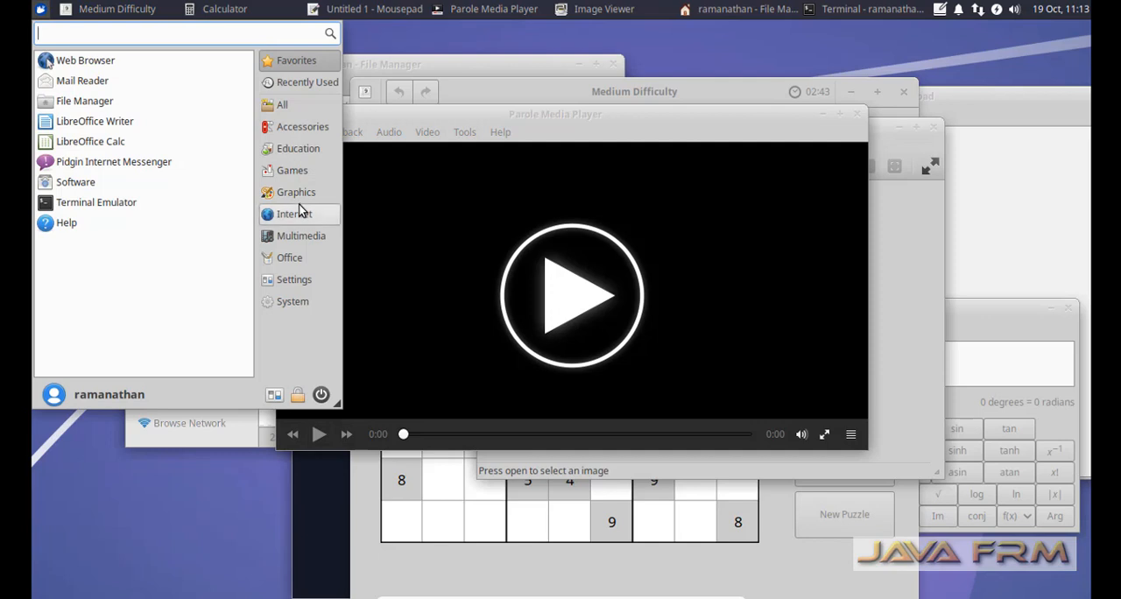
left_click(294, 280)
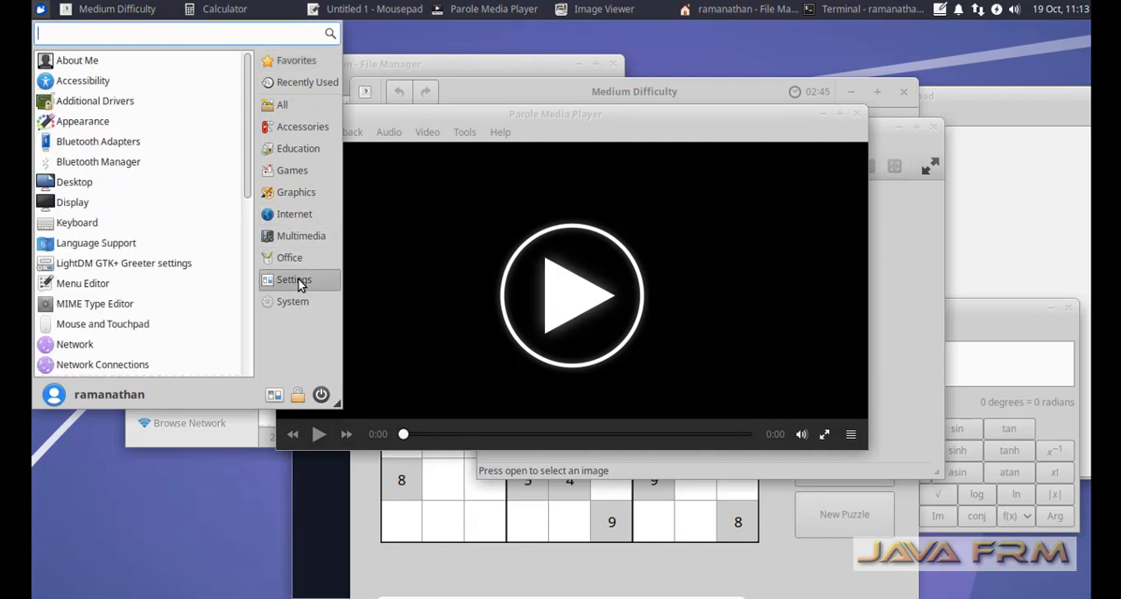
mouse_move(152, 205)
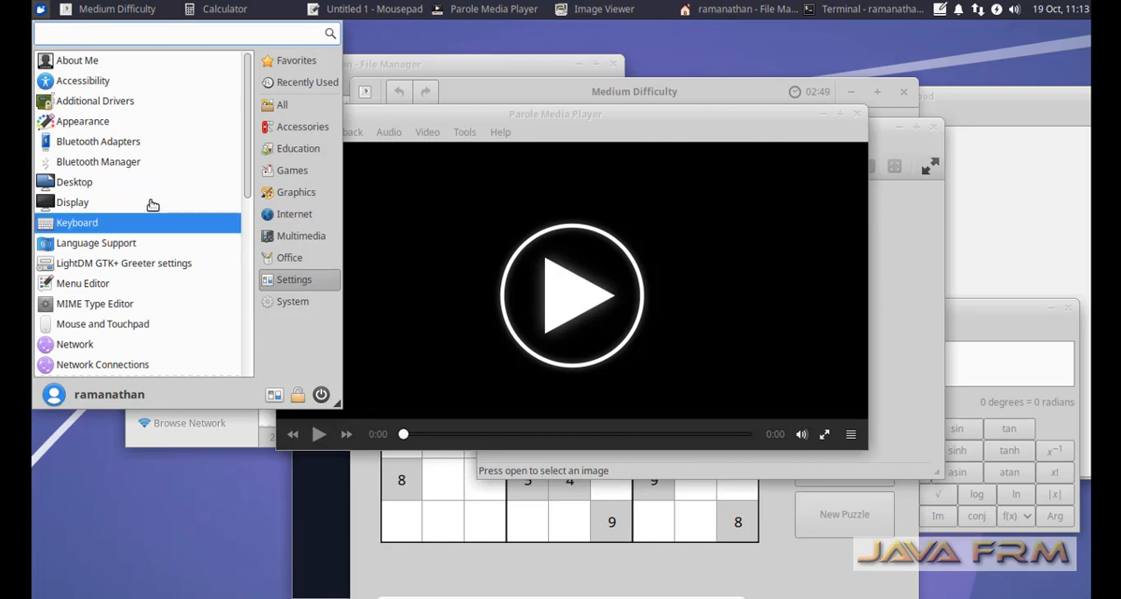
Launch Settings Editor, view the parole and thunar channel properties, then close it.
scroll("down", 3)
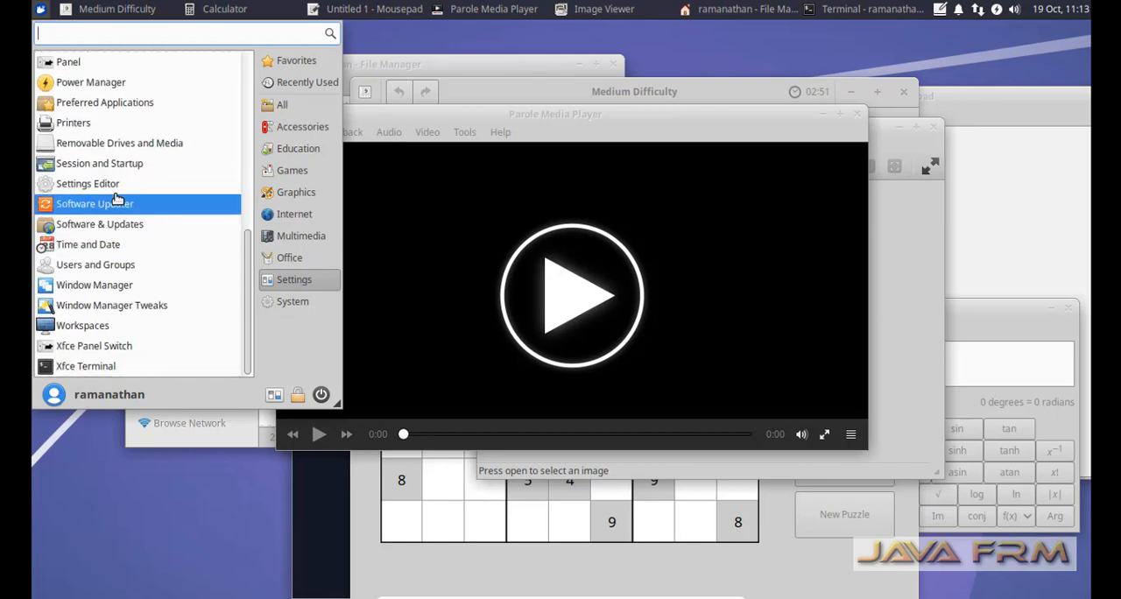
mouse_move(87, 184)
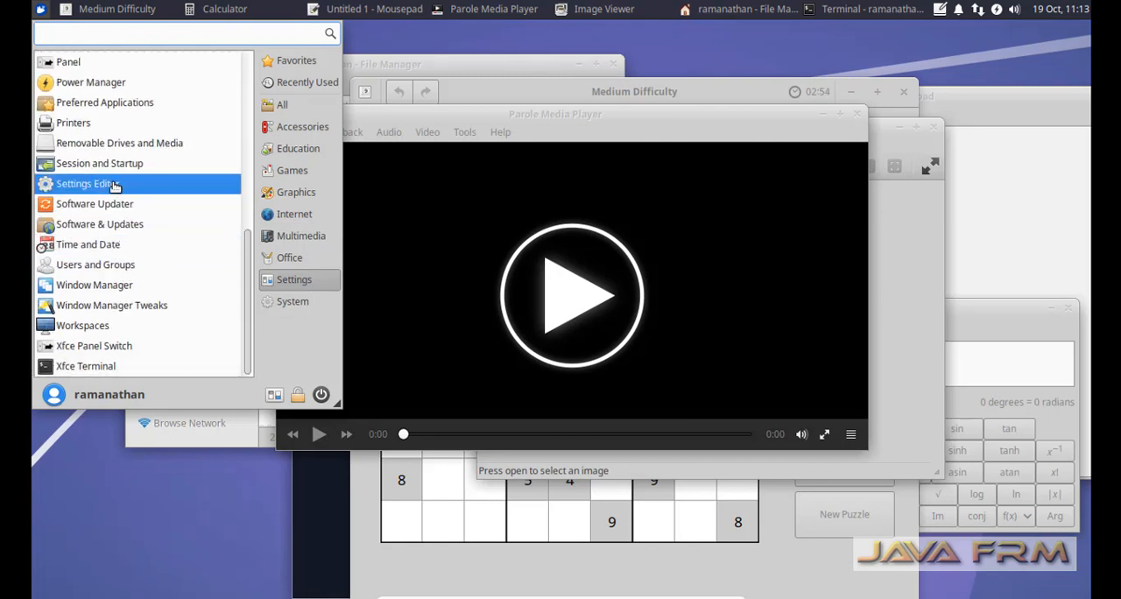
left_click(80, 184)
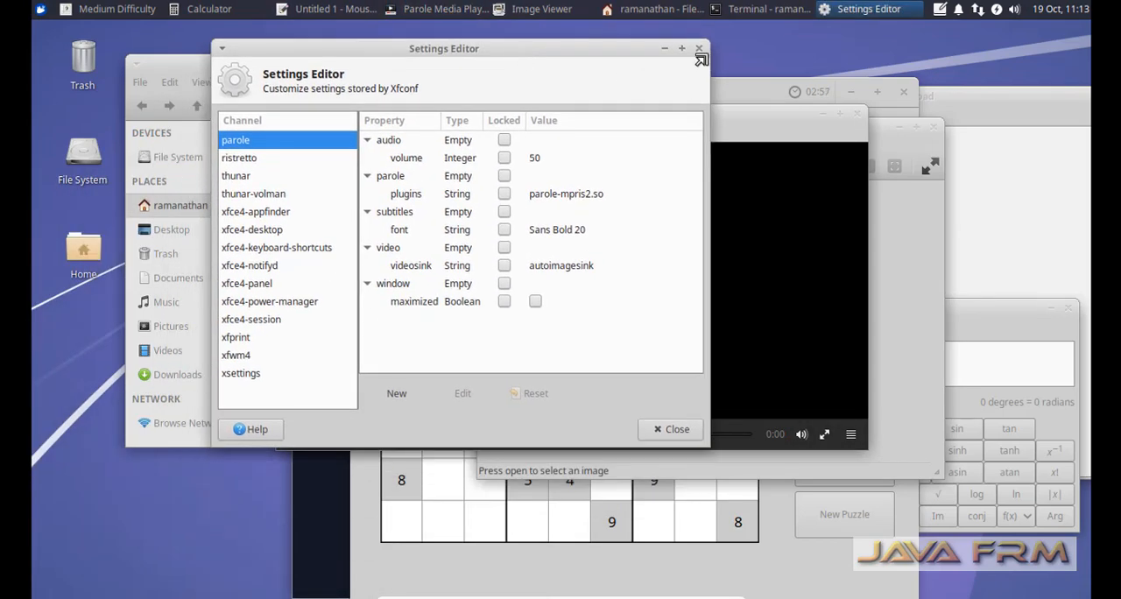
left_click(234, 175)
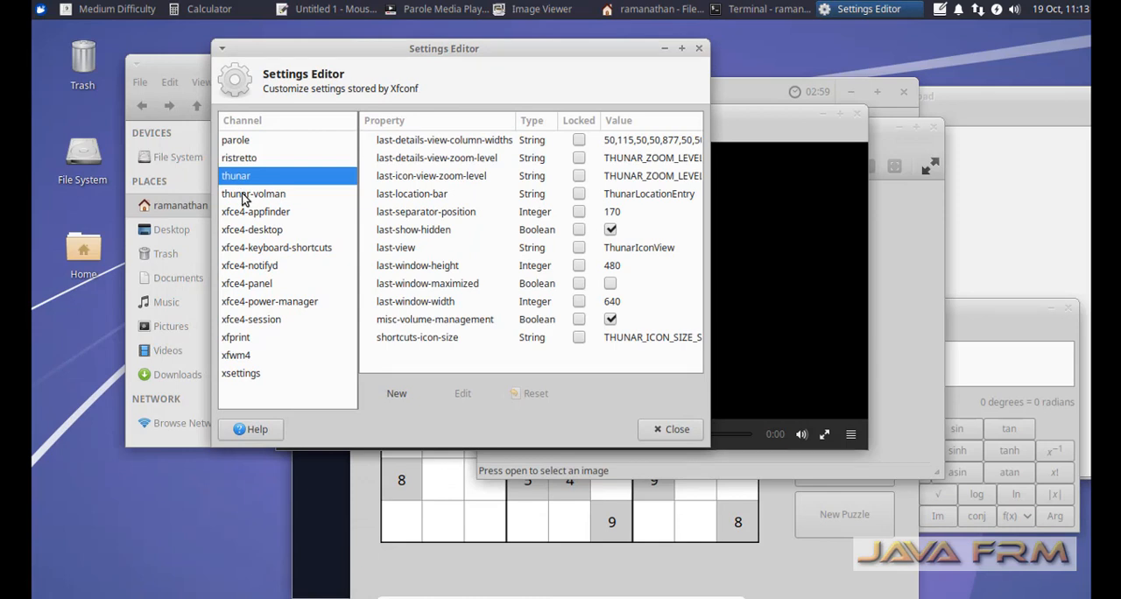
left_click(253, 194)
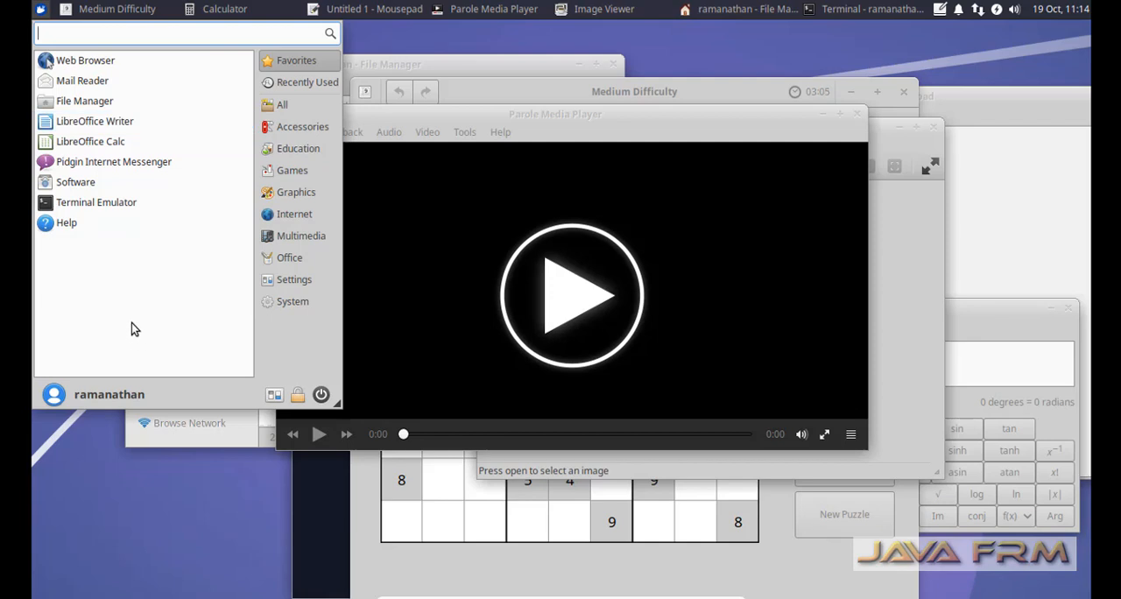
Launch Terminal Preferences, view the General and Appearance tabs, then close it.
left_click(294, 280)
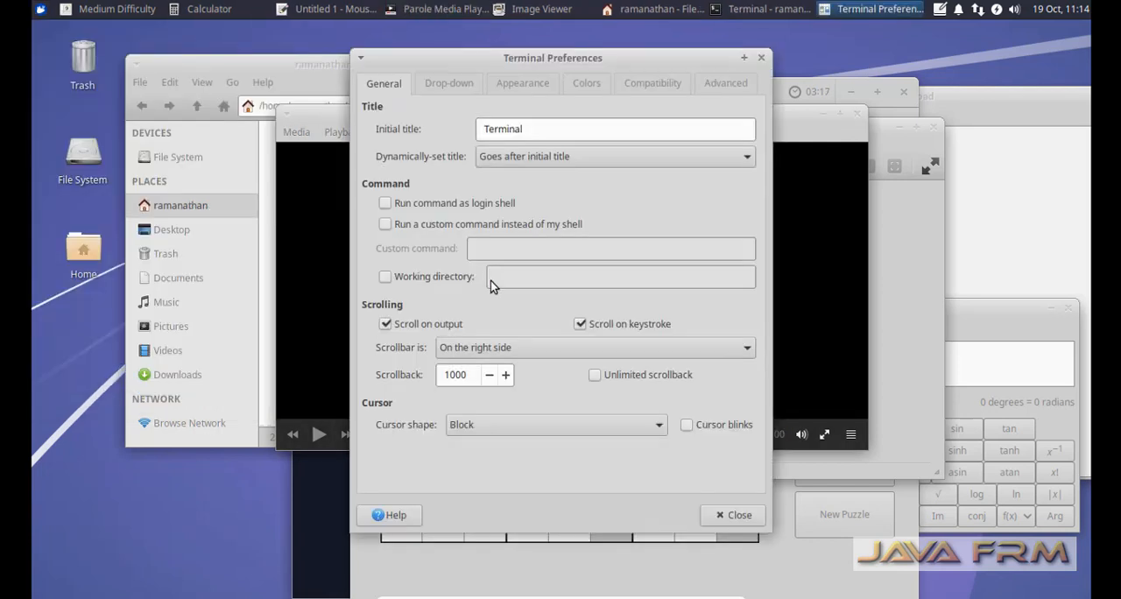
mouse_move(779, 510)
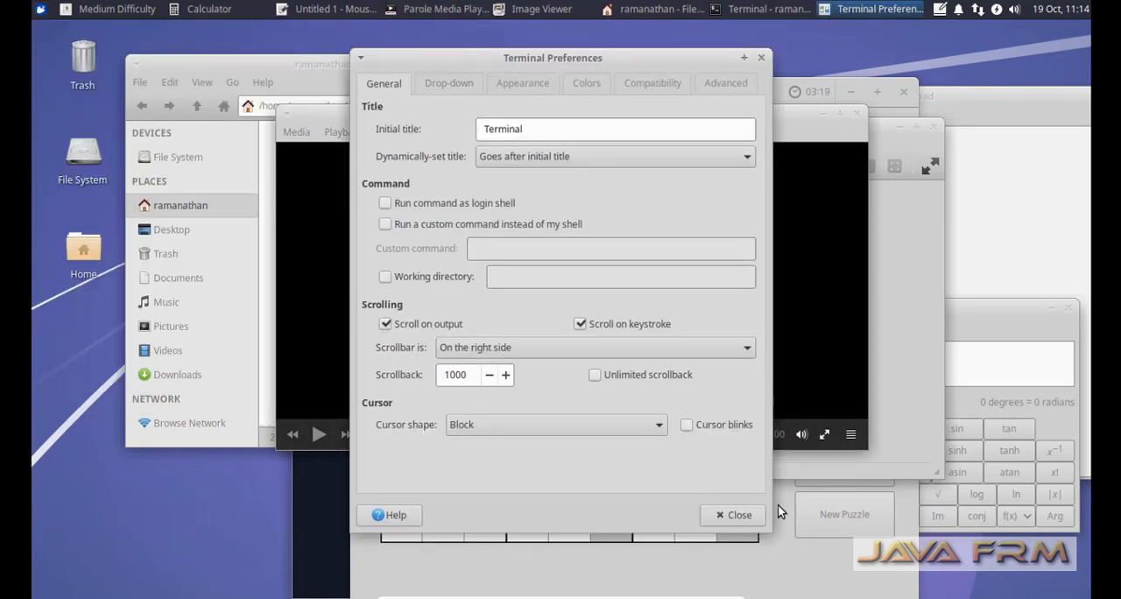
left_click(522, 84)
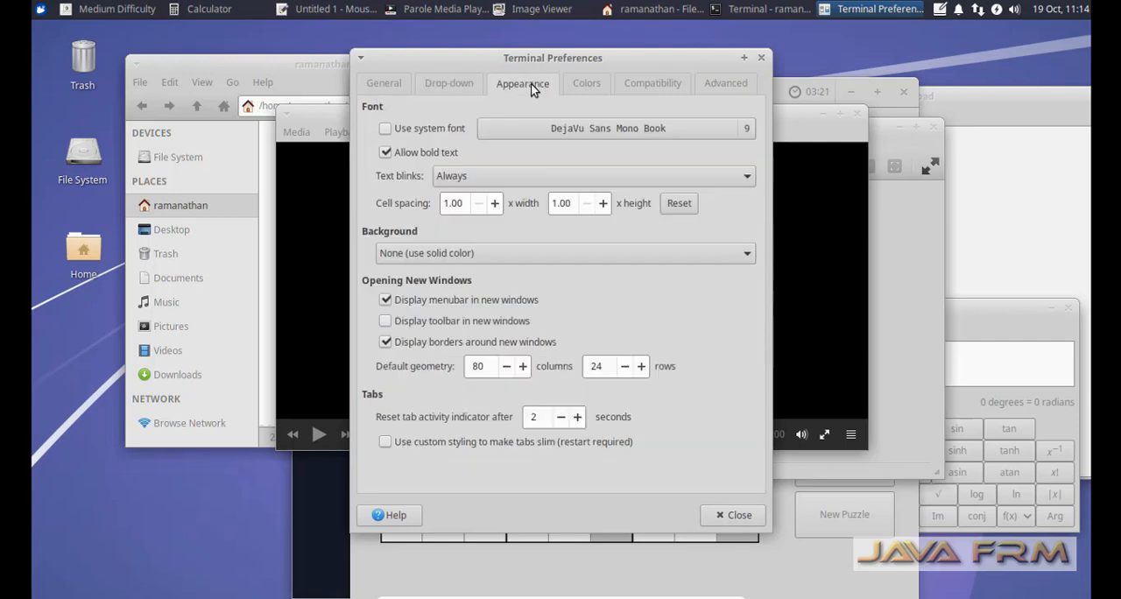
left_click(652, 82)
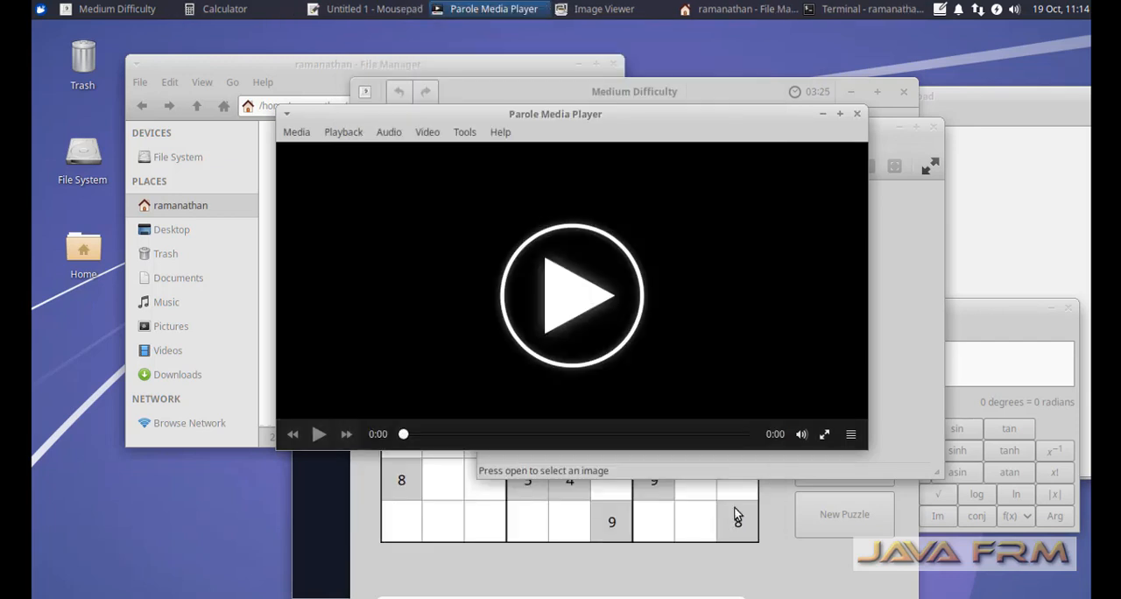
Launch Appearance from Settings, view the Style and Fonts tabs, then close it.
left_click(35, 9)
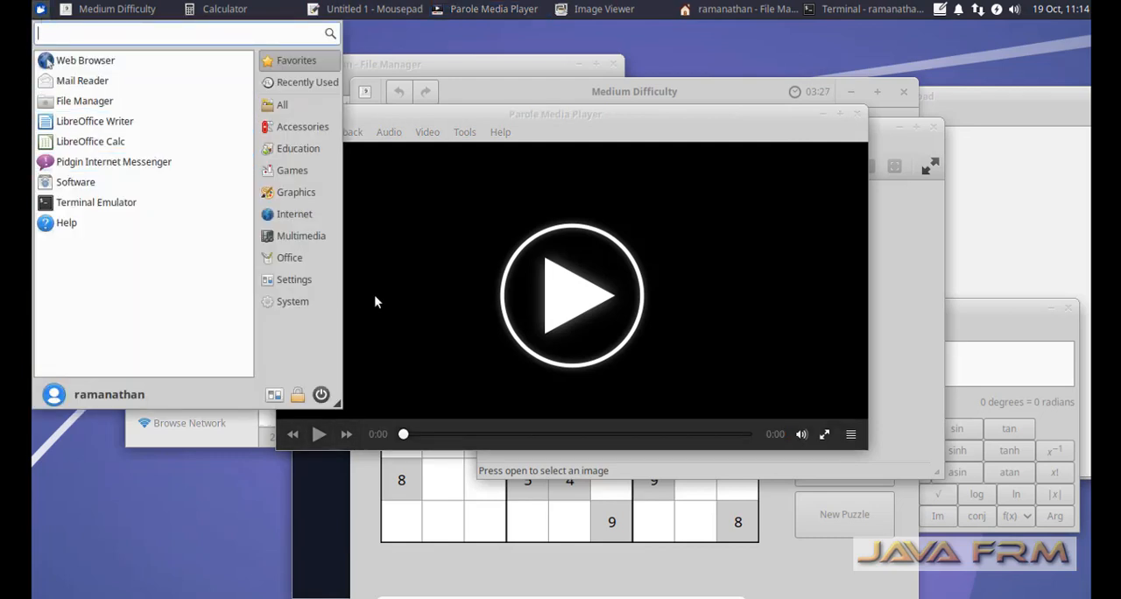
left_click(295, 280)
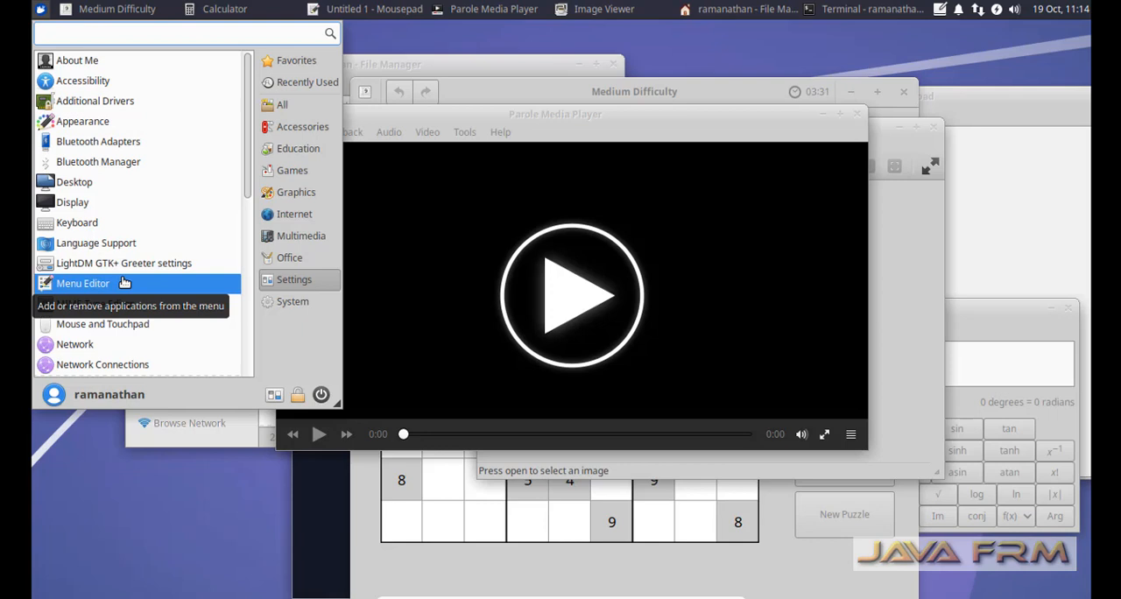
left_click(81, 121)
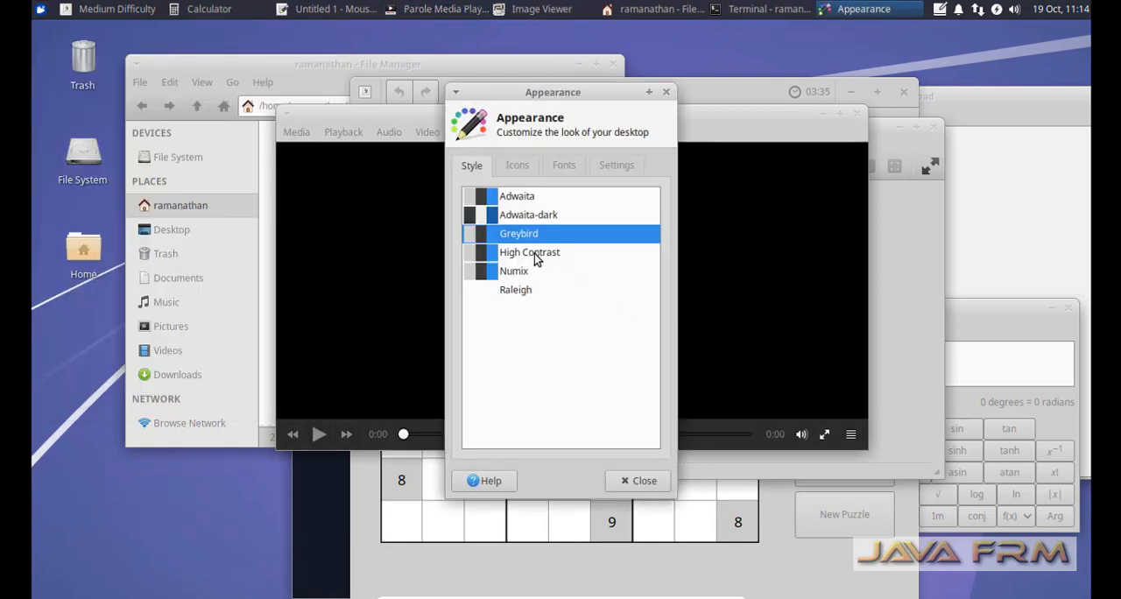
left_click(517, 165)
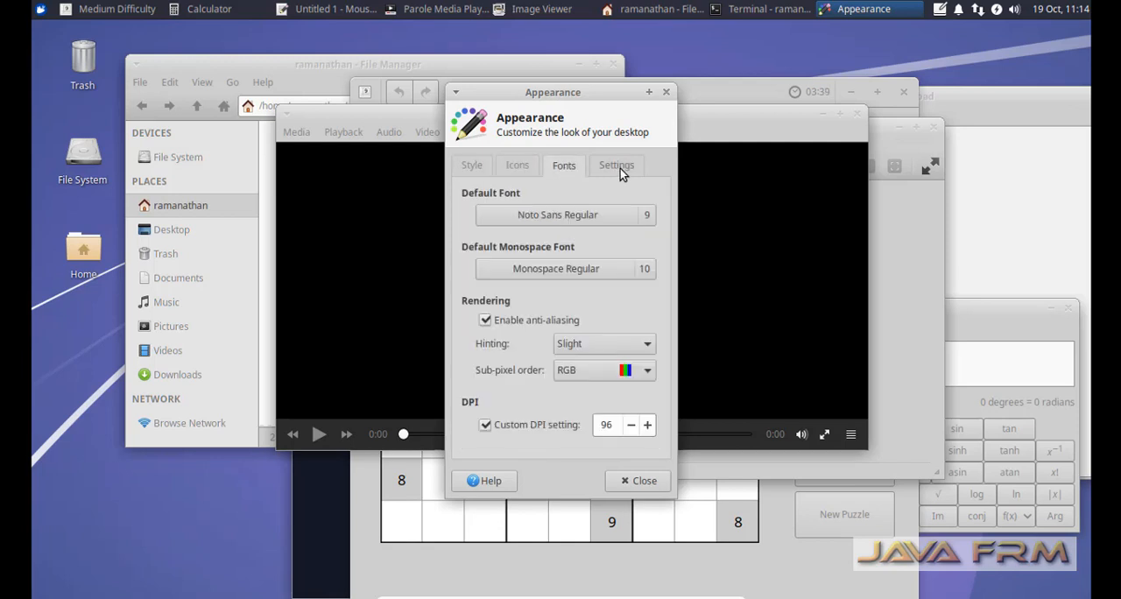
left_click(617, 167)
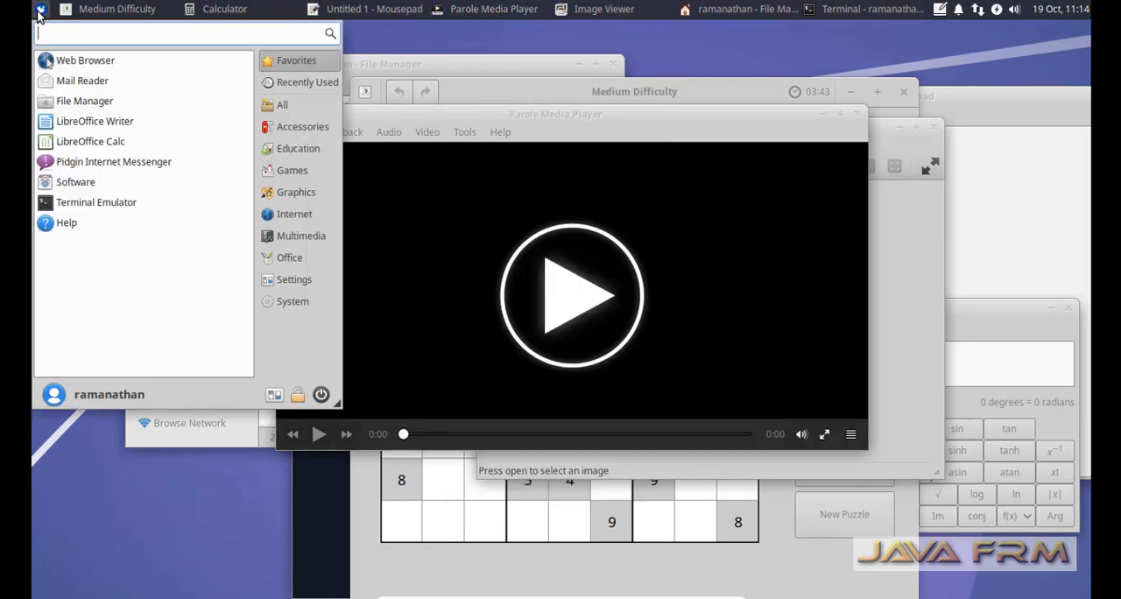
mouse_move(301, 286)
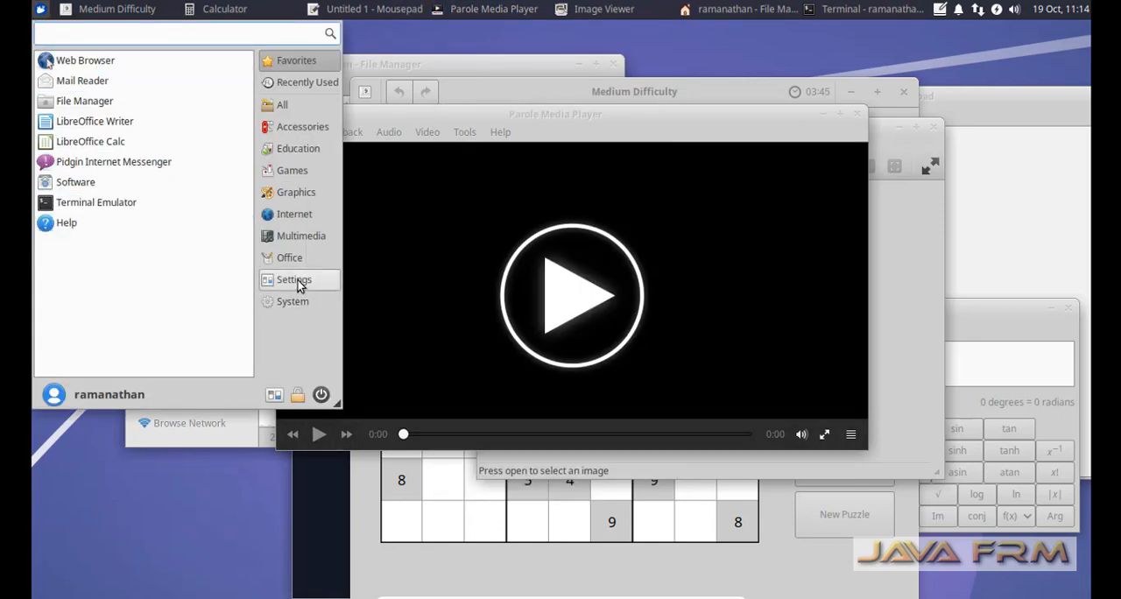
Launch Window Manager from Settings and view its Style, Keyboard and Advanced tabs.
left_click(294, 280)
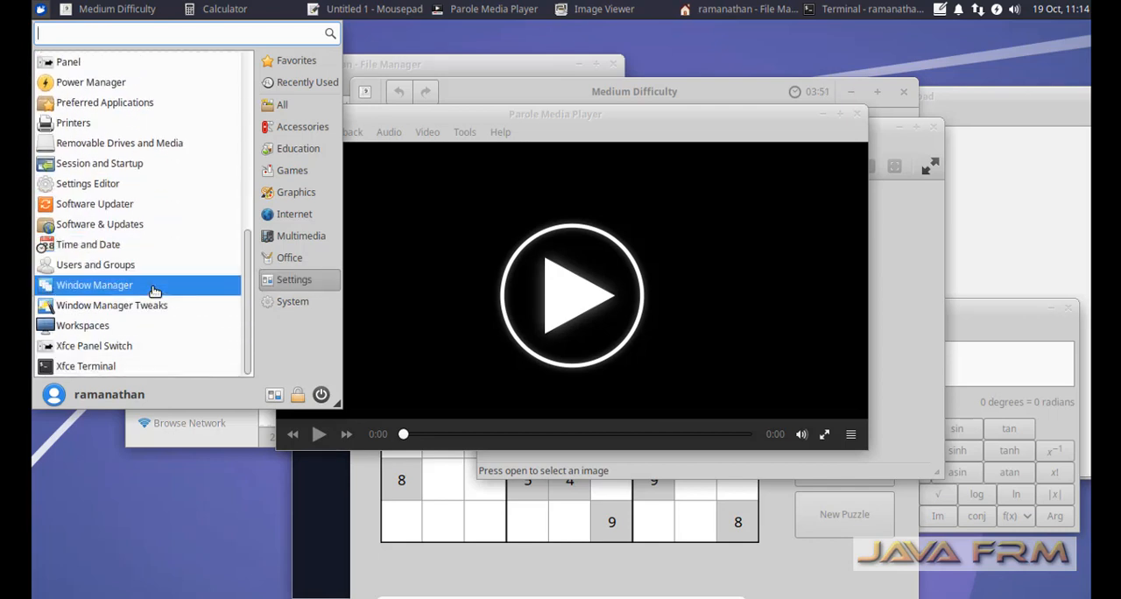
left_click(94, 284)
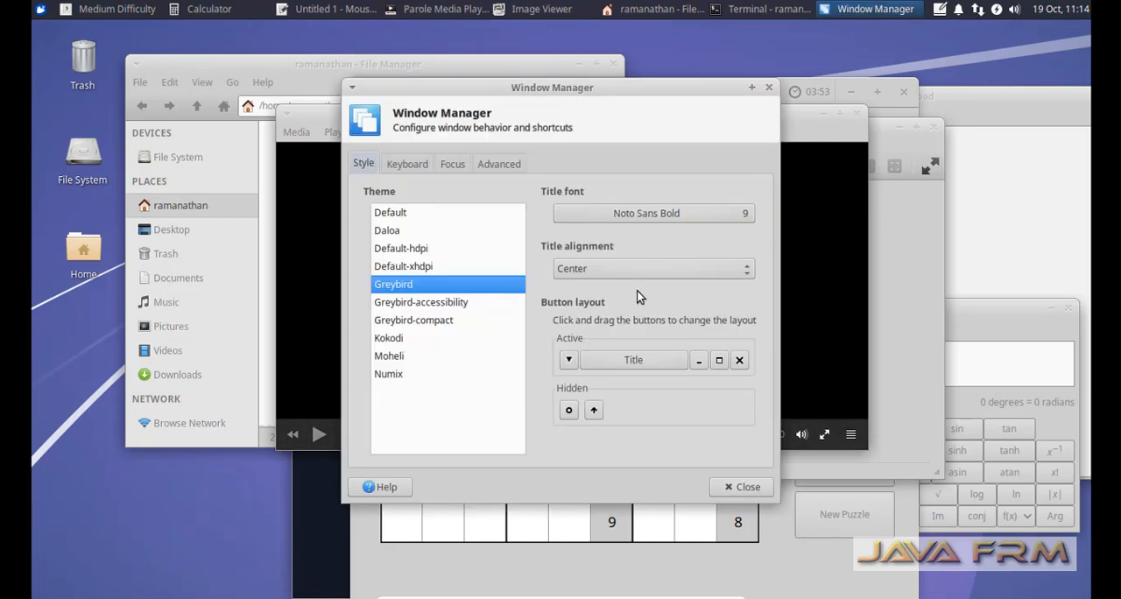
left_click(406, 165)
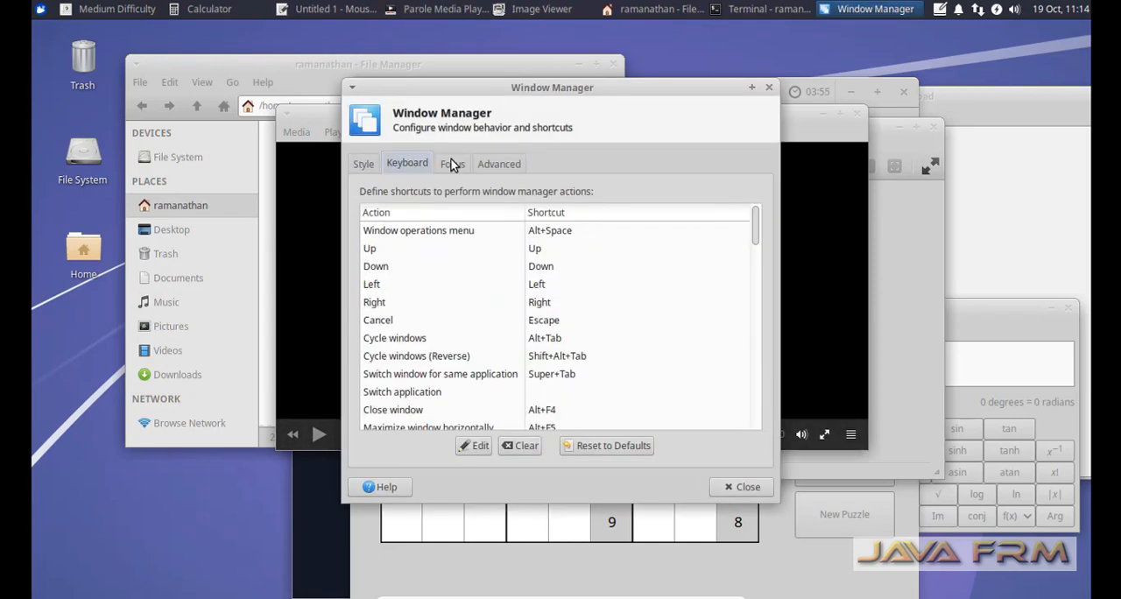
left_click(498, 163)
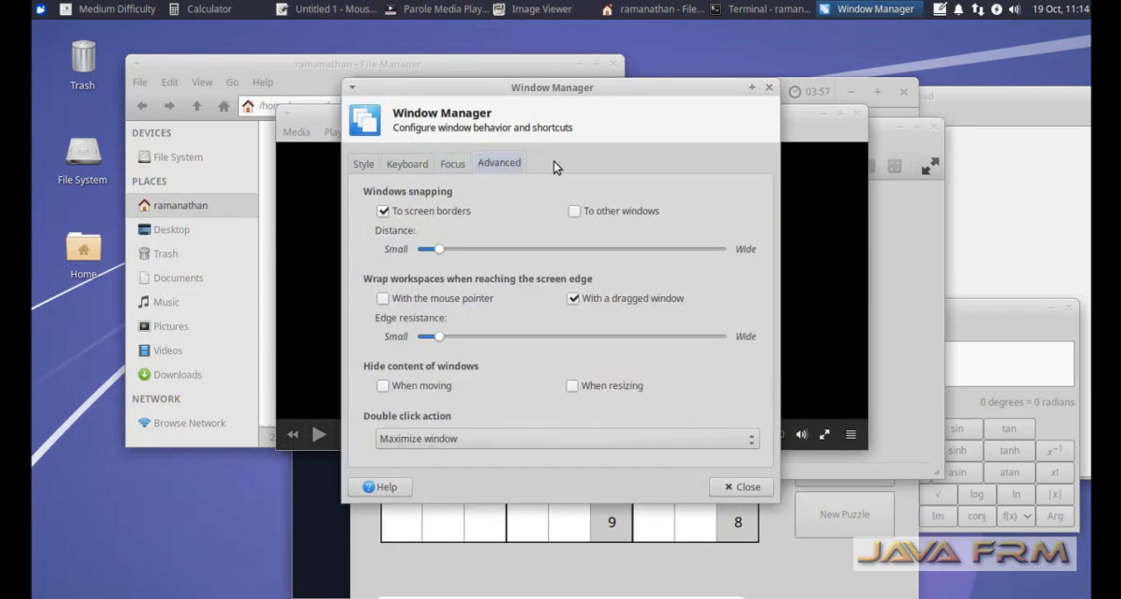
mouse_move(769, 91)
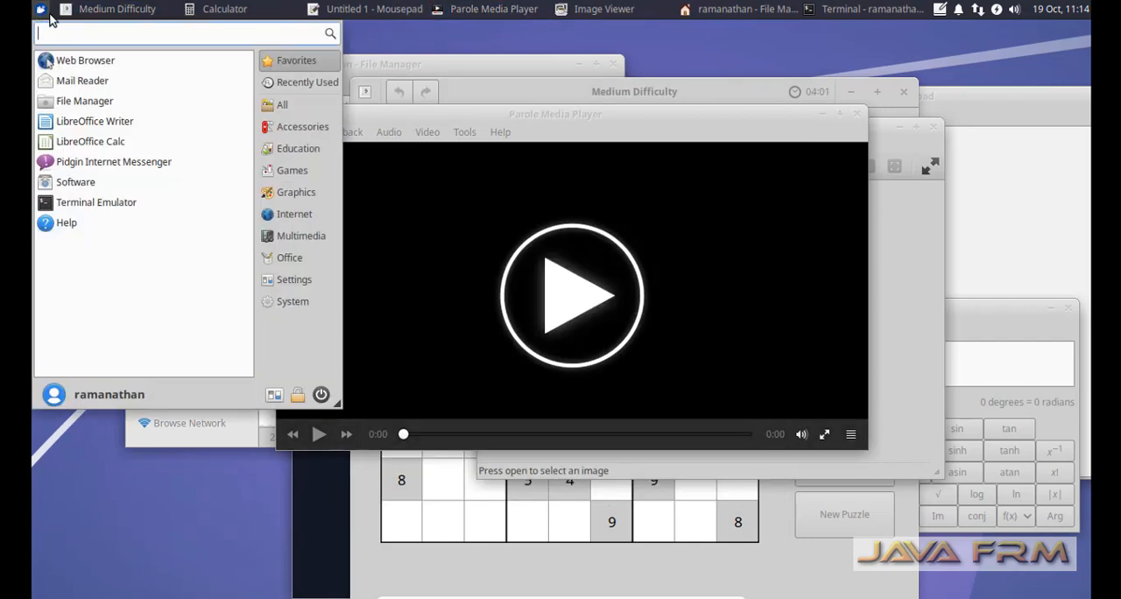
Launch Panel preferences from Settings, review Panel 0's Display options, then close it.
left_click(294, 279)
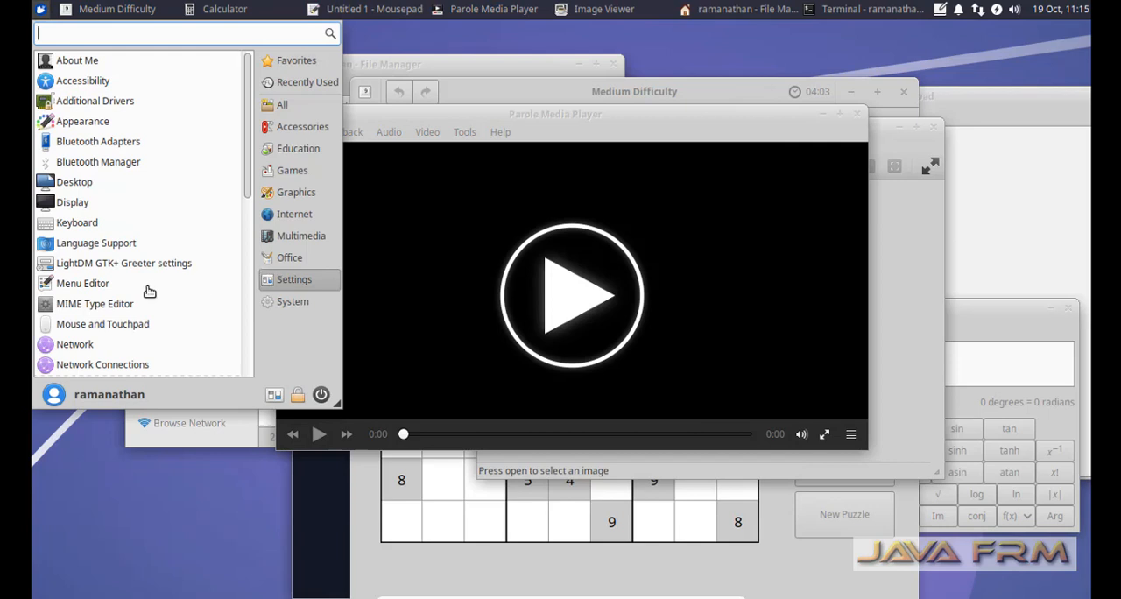
mouse_move(112, 292)
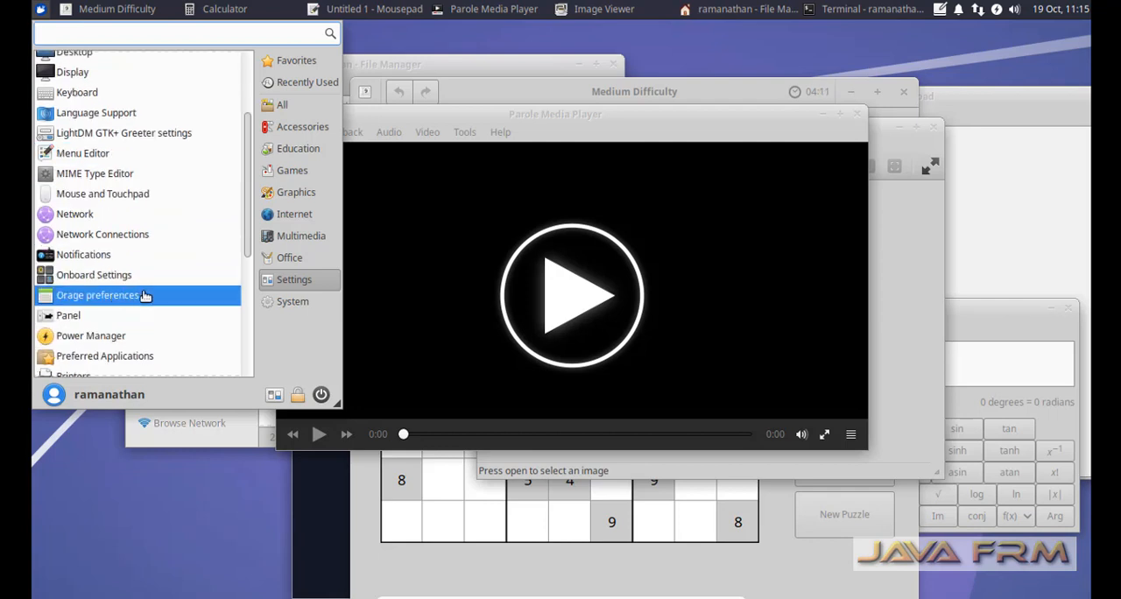
mouse_move(154, 305)
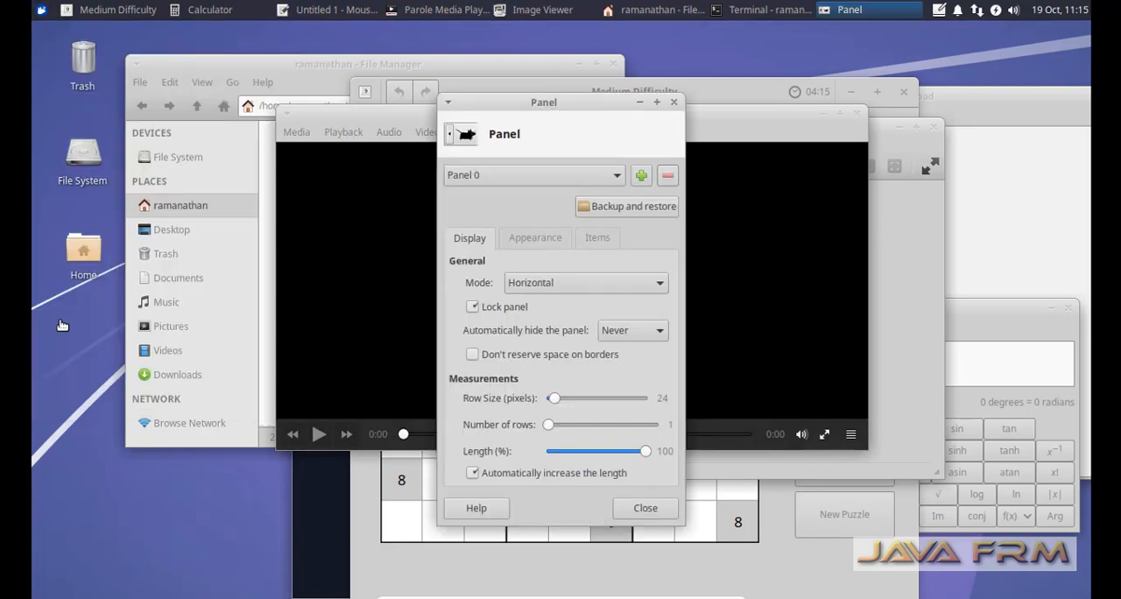
left_click(473, 307)
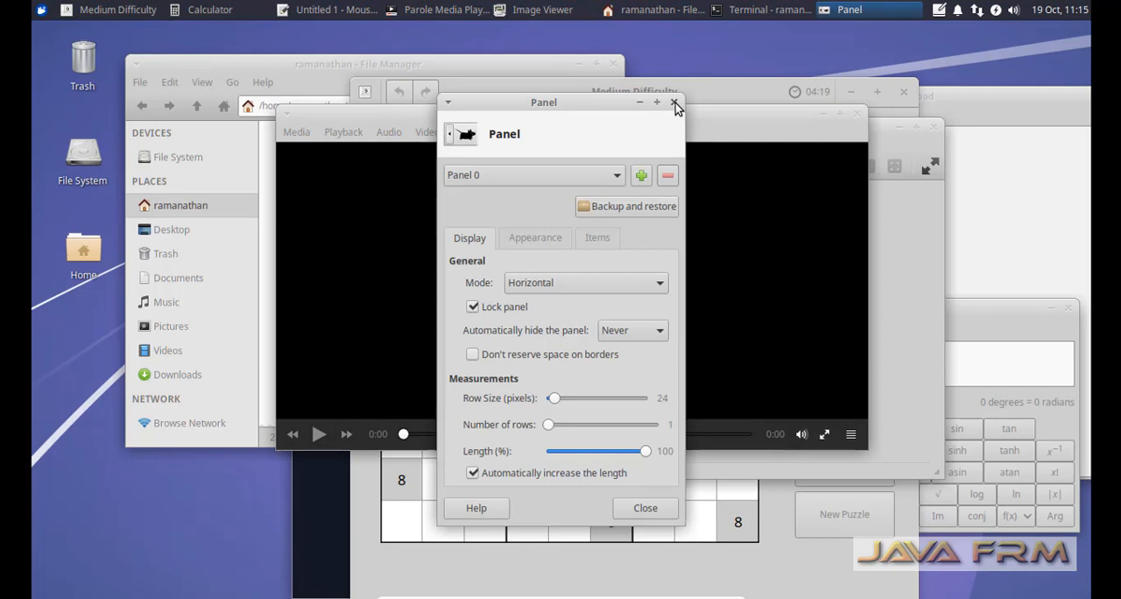
left_click(676, 105)
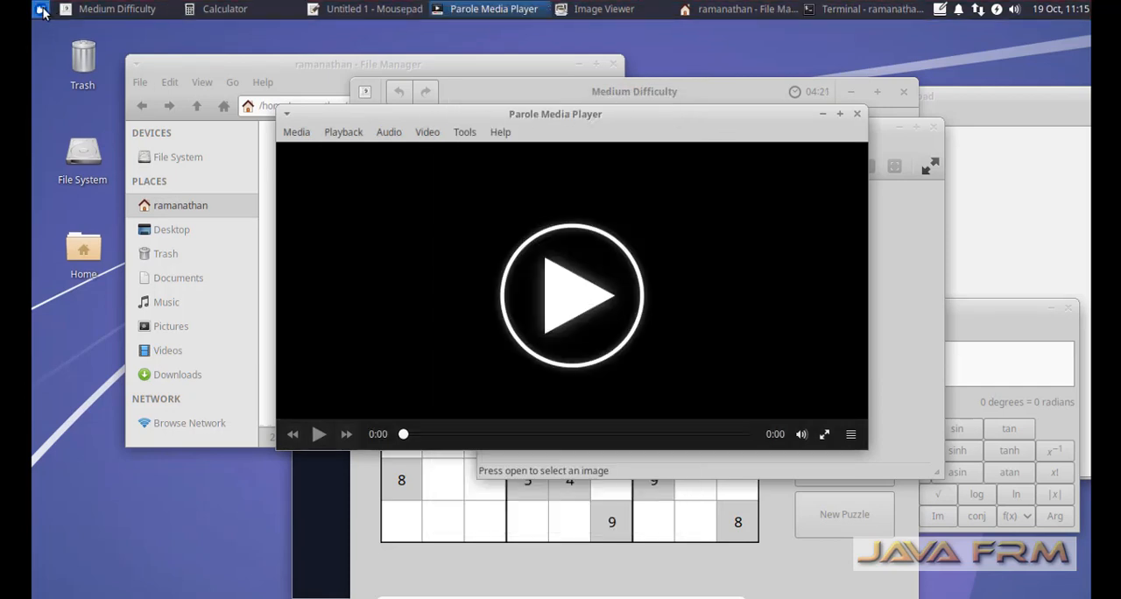
Review the Other Software, Authentication and Developer Options tabs, then close Software & Updates.
left_click(42, 11)
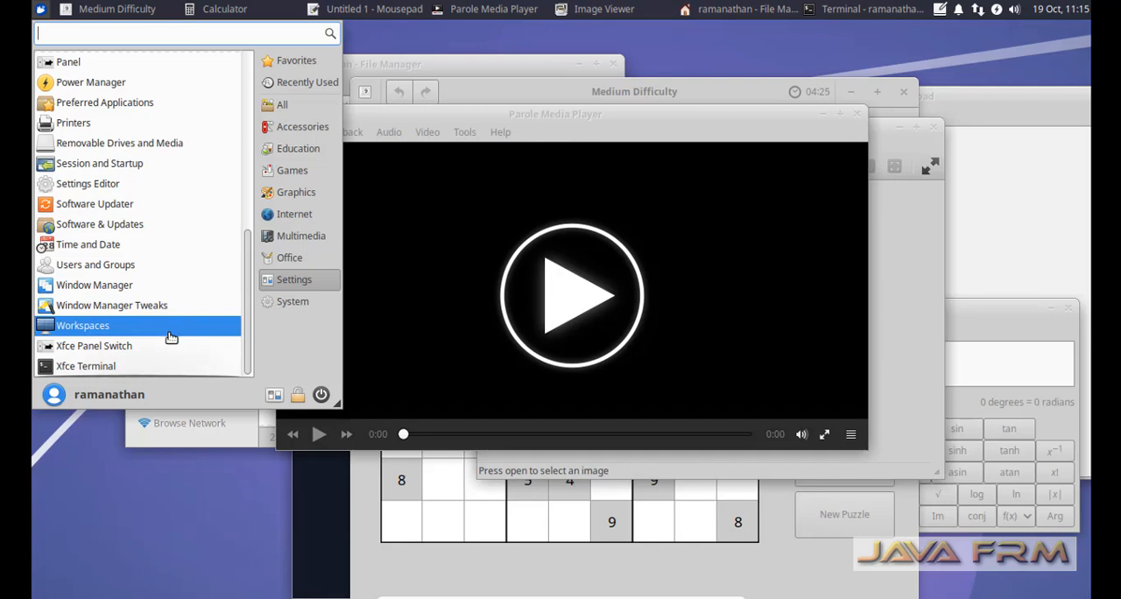
mouse_move(98, 225)
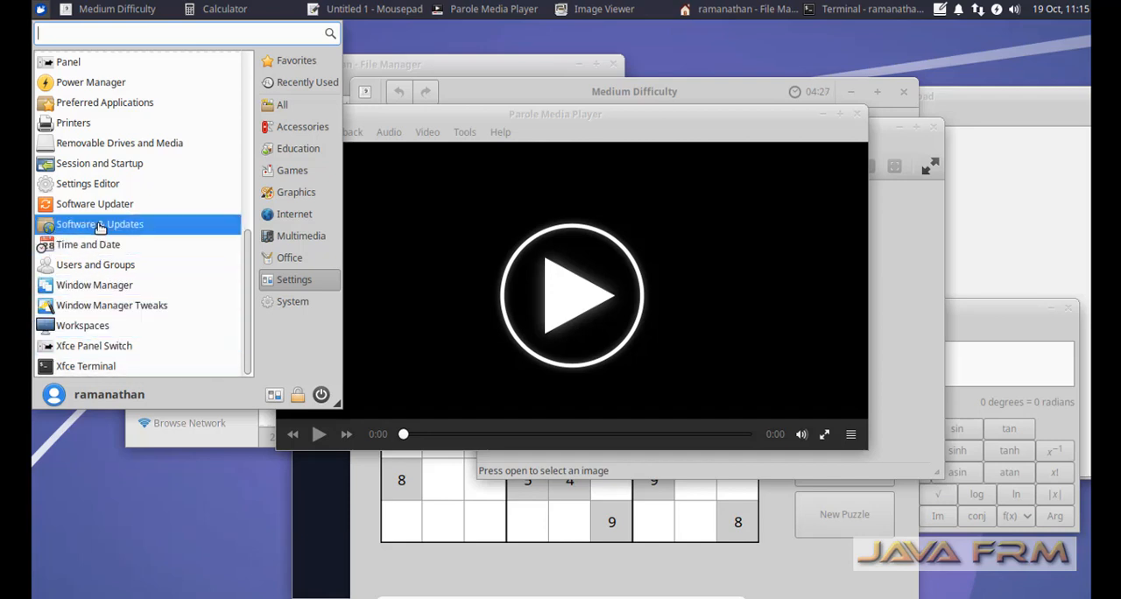
mouse_move(105, 226)
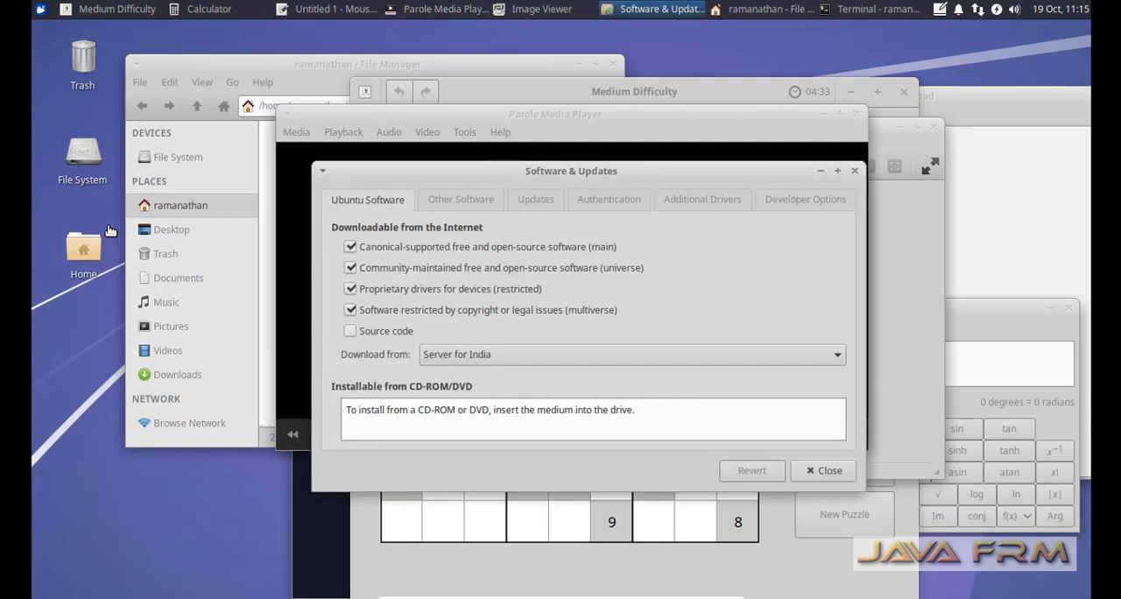
mouse_move(594, 387)
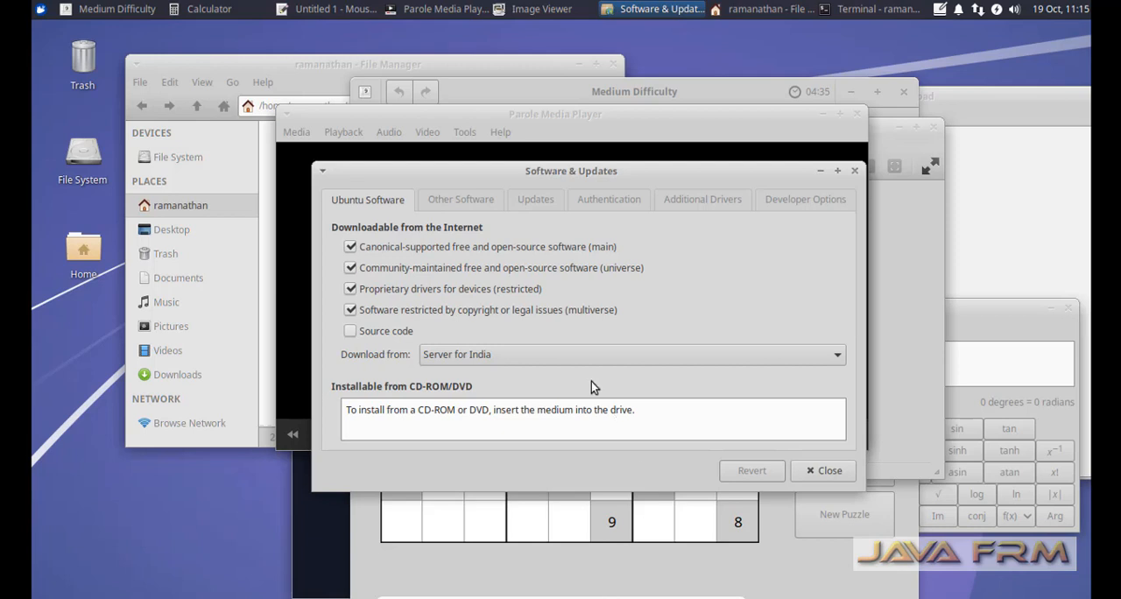
left_click(459, 199)
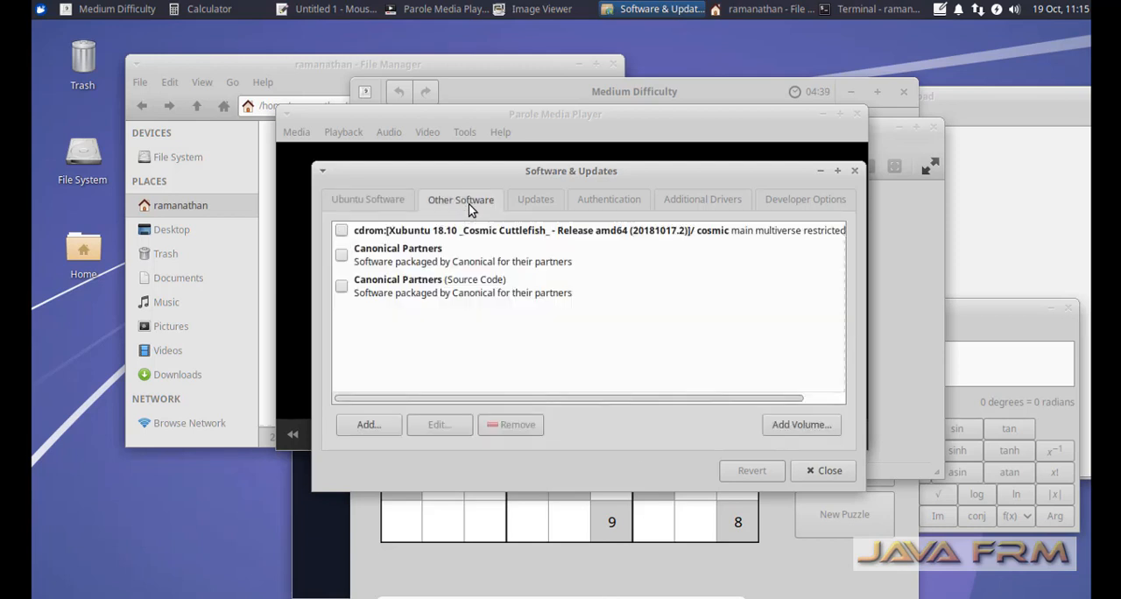
left_click(609, 200)
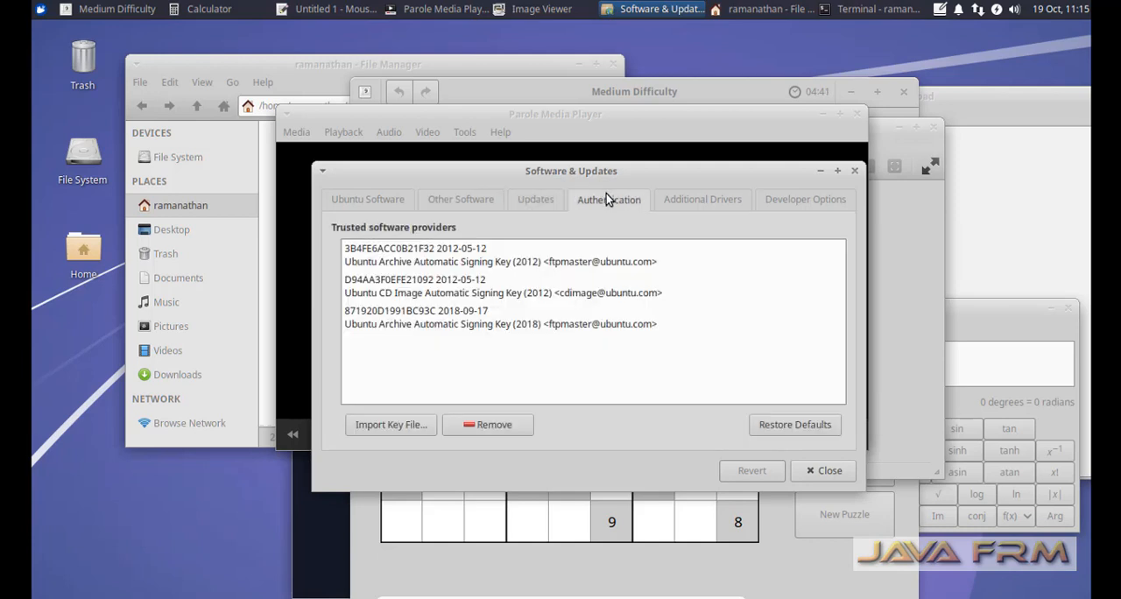
left_click(806, 200)
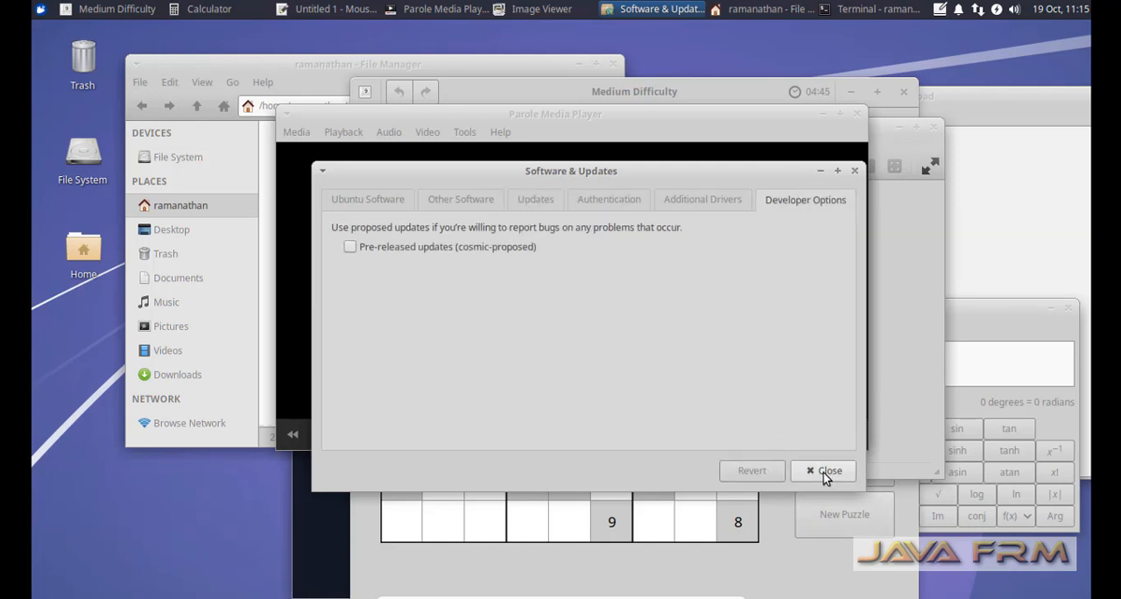
left_click(823, 472)
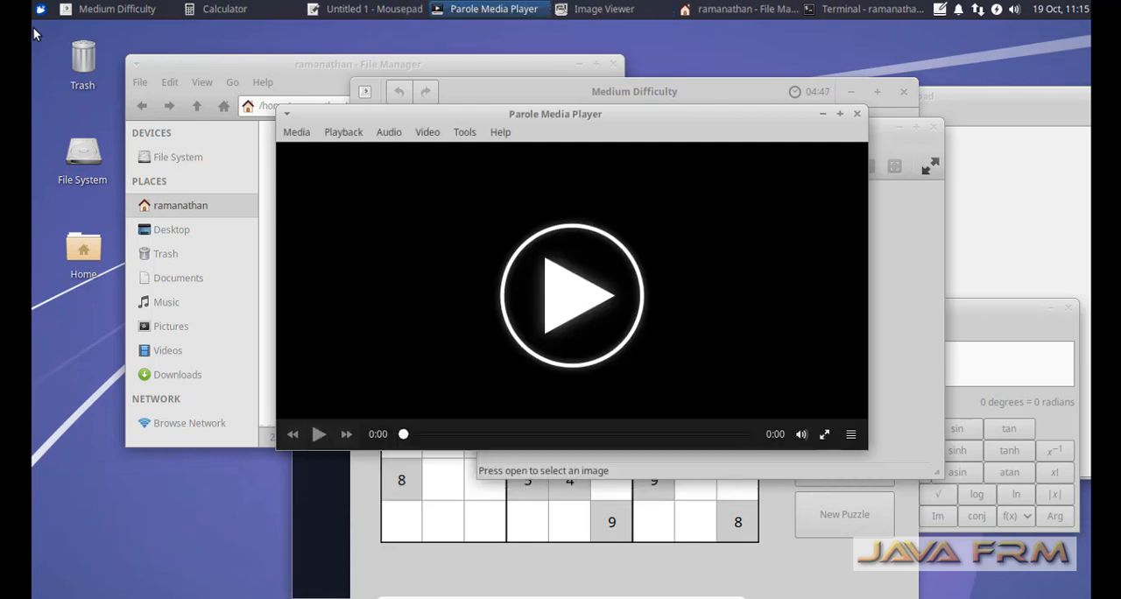
Launch Software Updater from the Settings menu and dismiss its no-updates message.
left_click(39, 11)
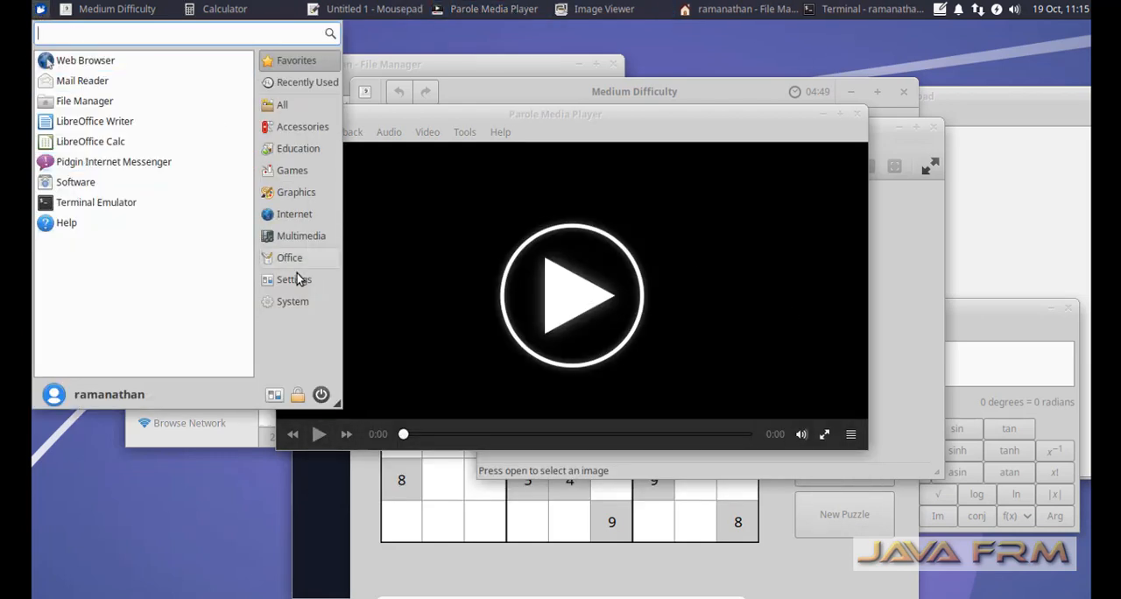
left_click(295, 280)
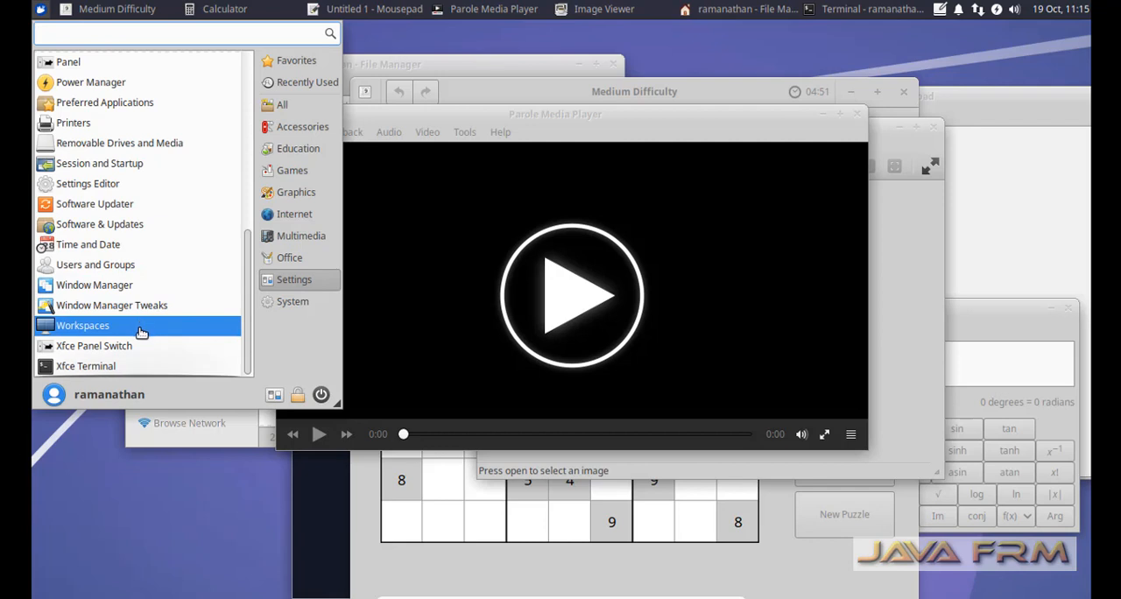
mouse_move(116, 366)
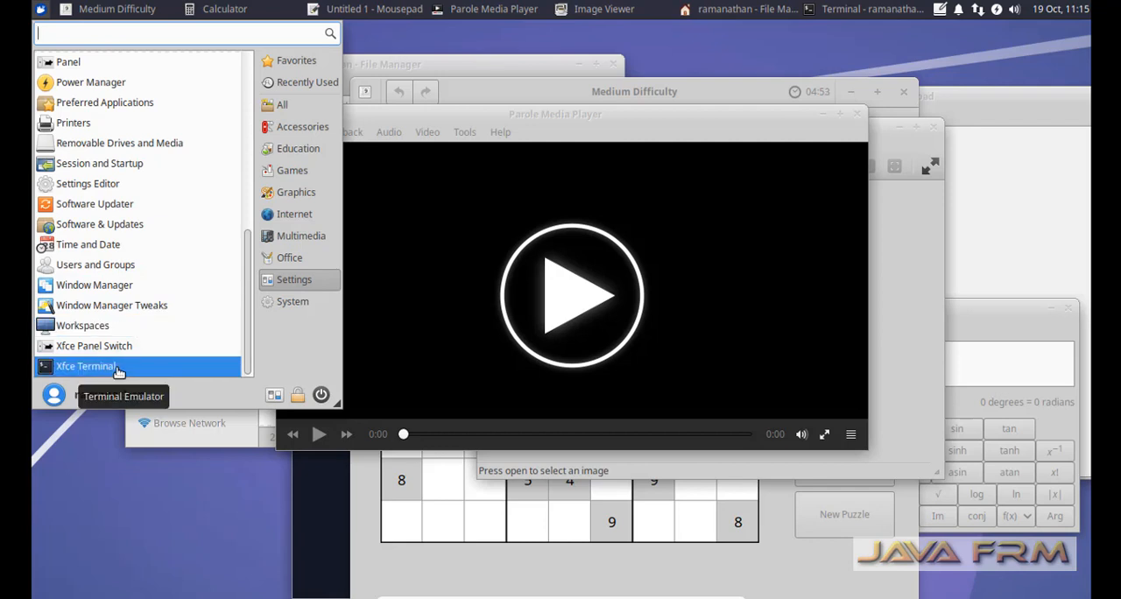
mouse_move(95, 204)
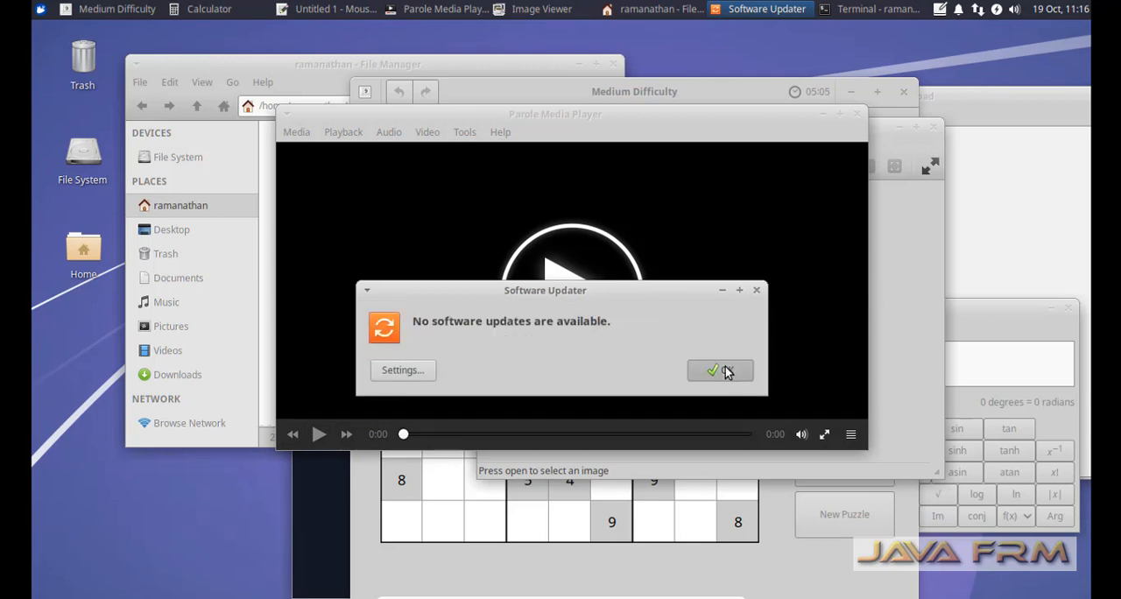
left_click(42, 9)
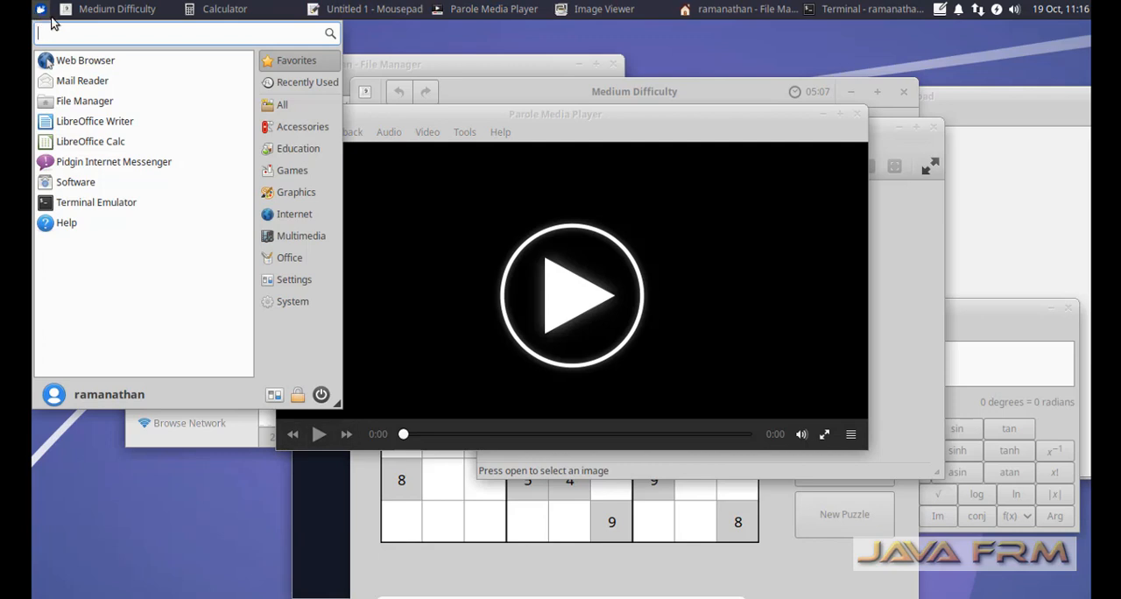
mouse_move(301, 126)
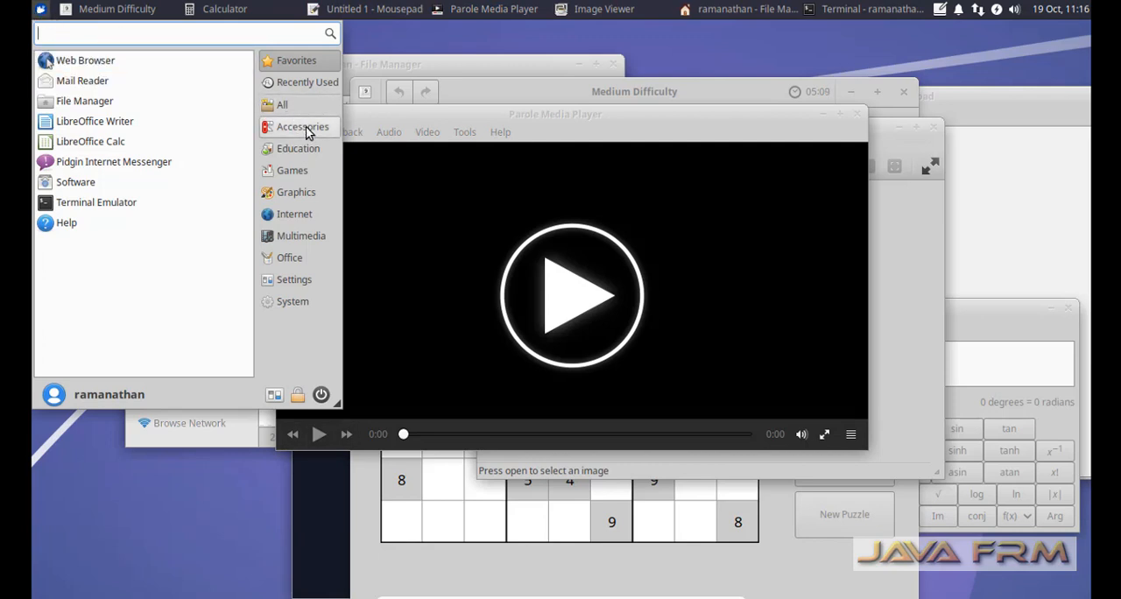
mouse_move(275, 395)
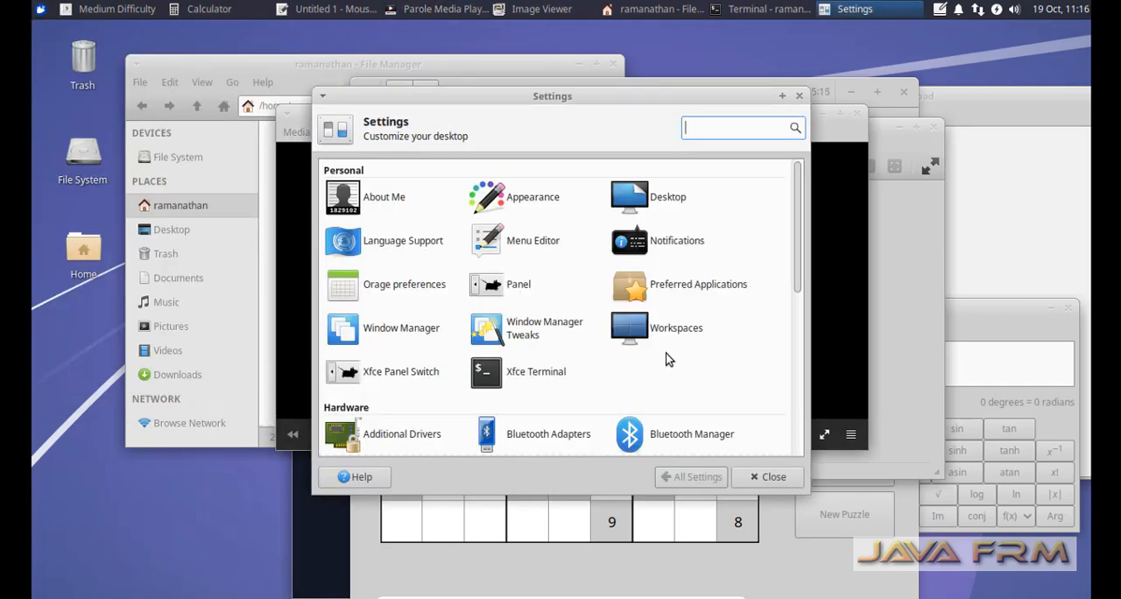
Maximize the Xfce Settings Manager window showing all settings categories.
left_click(781, 95)
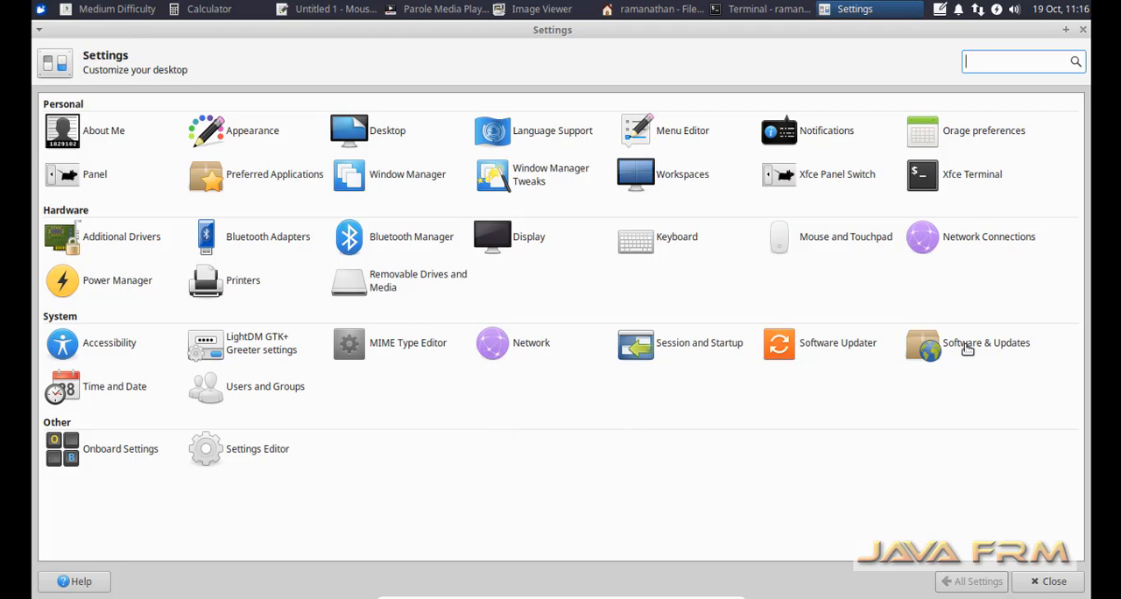
View Orage Preferences' Calendar window and Extra settings tabs, then close it and the calendar.
left_click(922, 129)
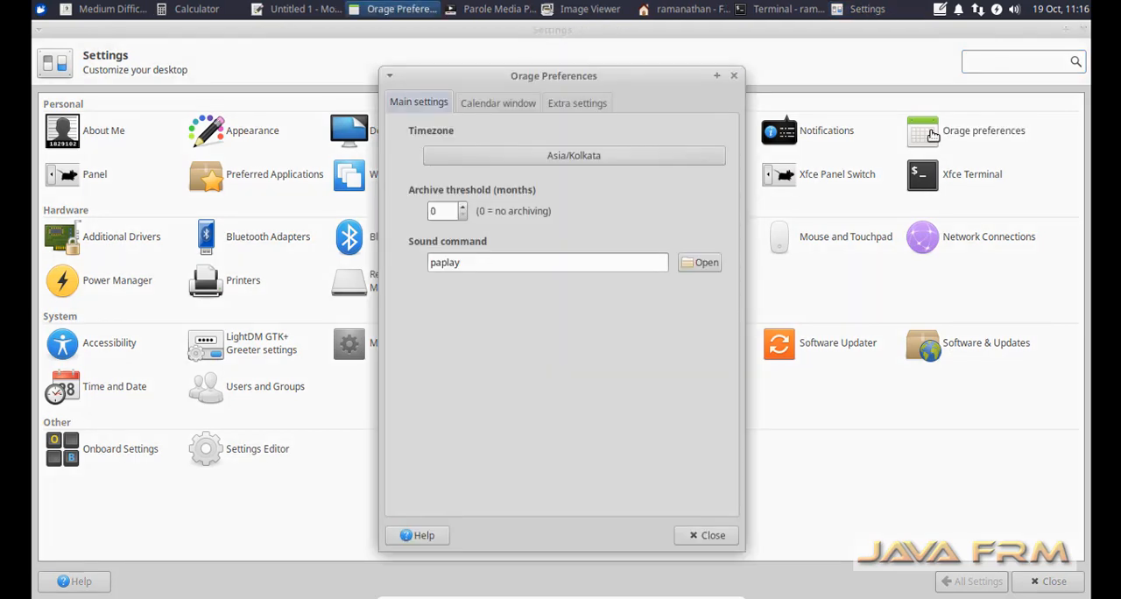
left_click(498, 101)
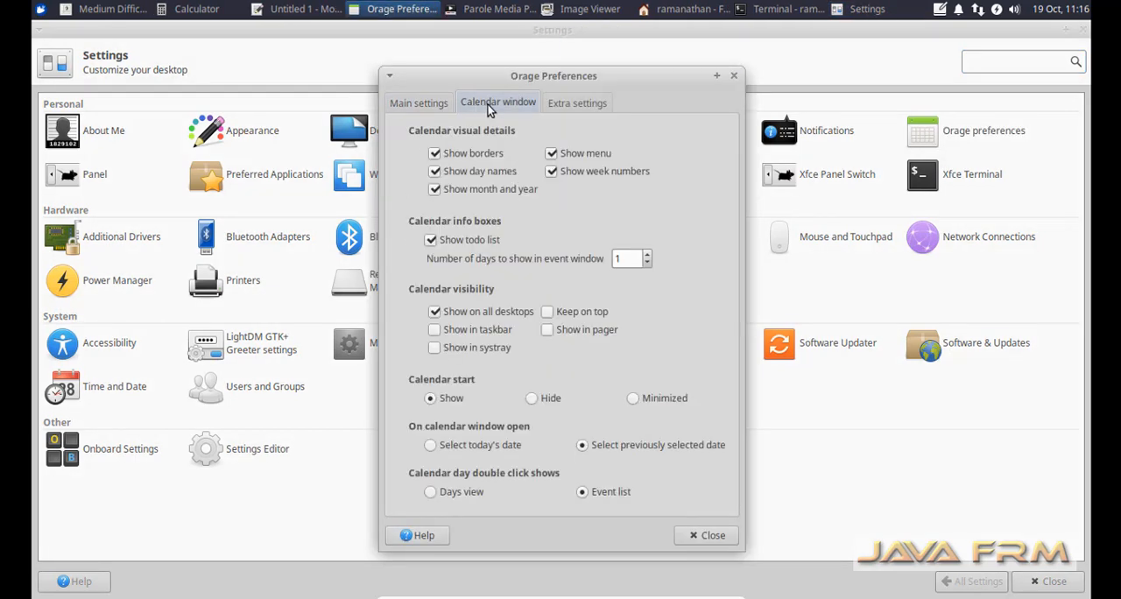
left_click(578, 102)
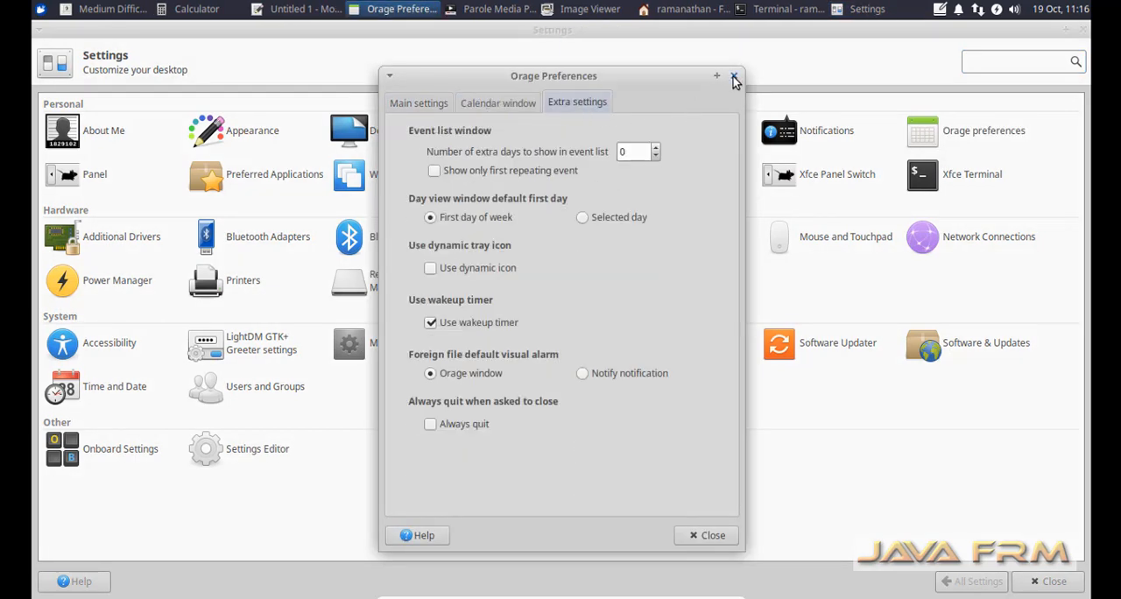
left_click(732, 79)
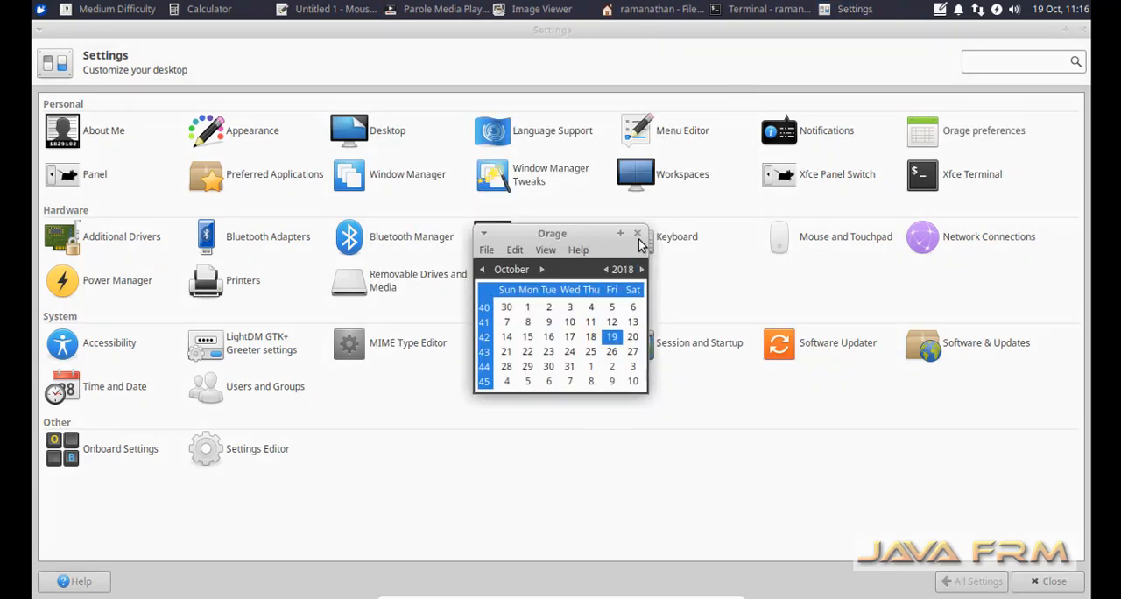
left_click(637, 233)
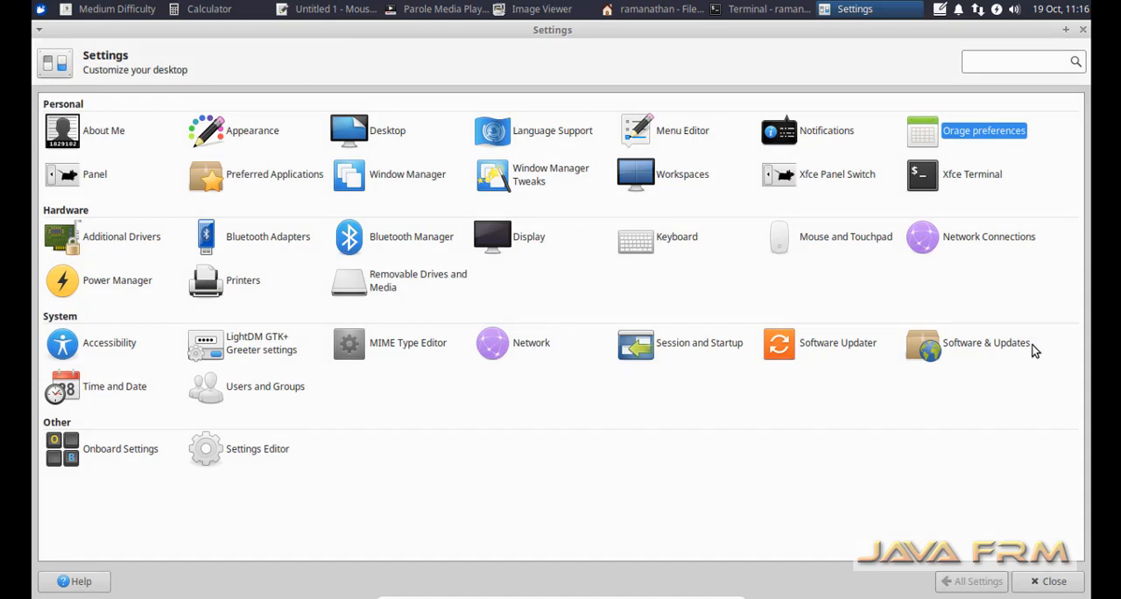
mouse_move(371, 347)
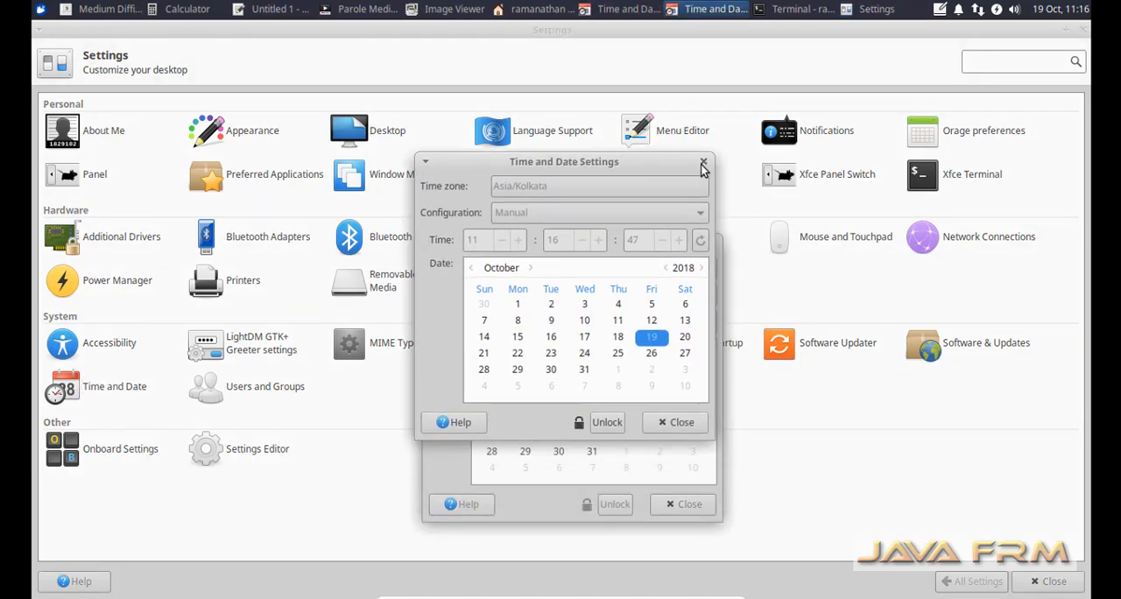
Close Time and Date, browse Onboard's Window and Keyboard pages, then cancel out of About Me.
left_click(702, 161)
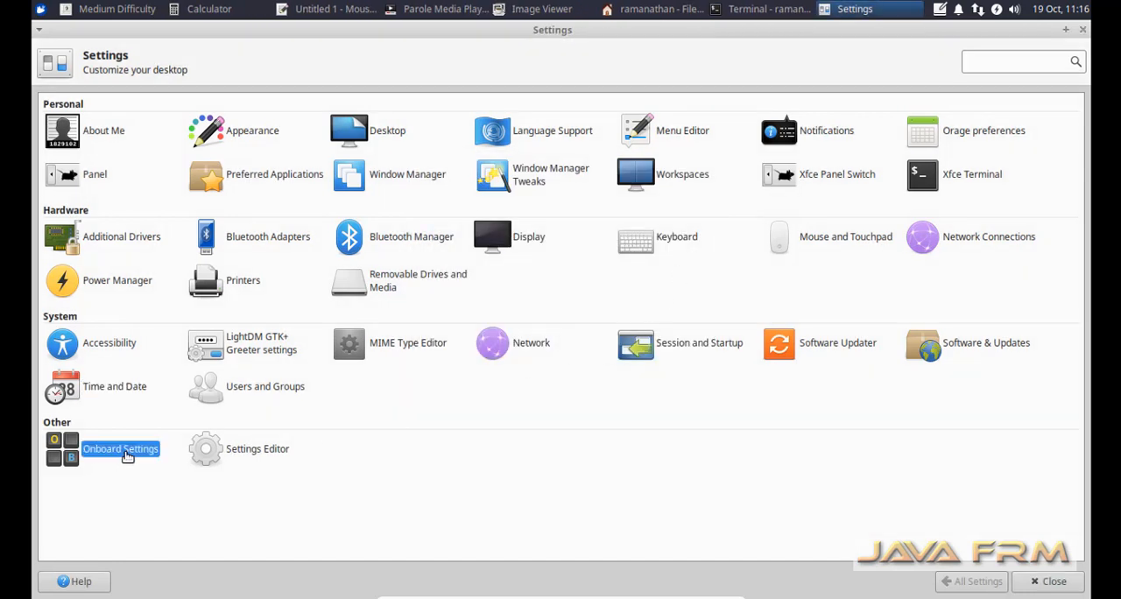
double_click(119, 448)
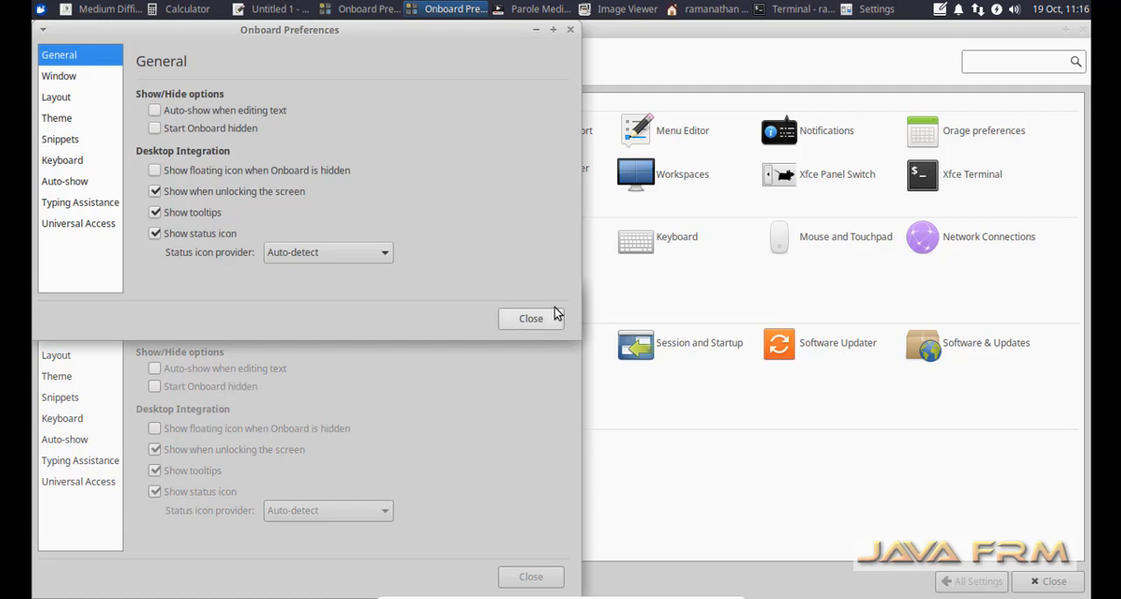
mouse_move(569, 34)
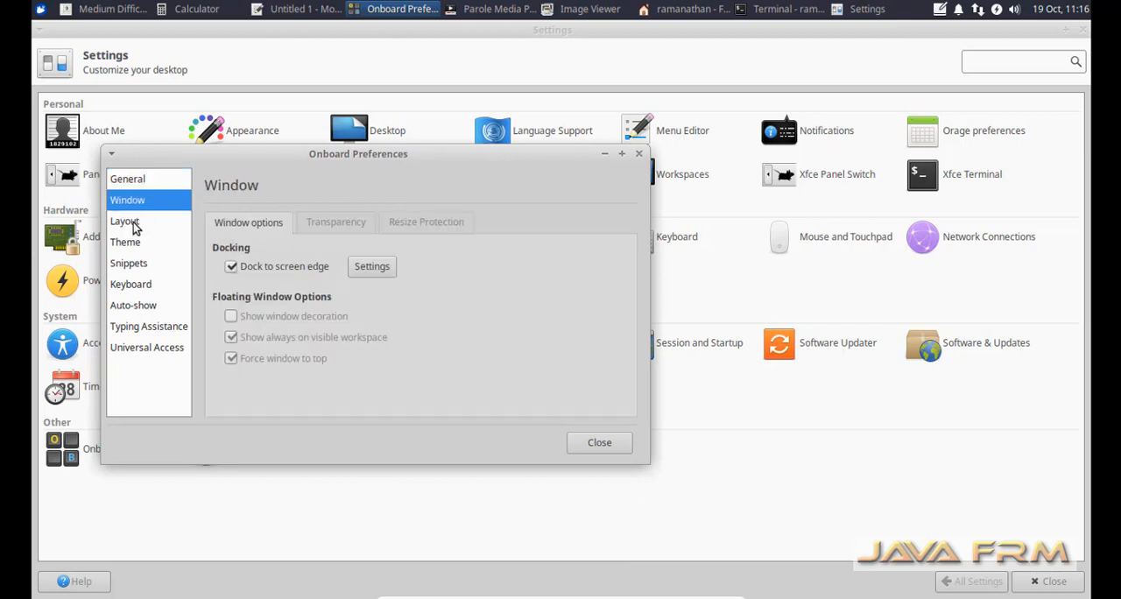
left_click(130, 284)
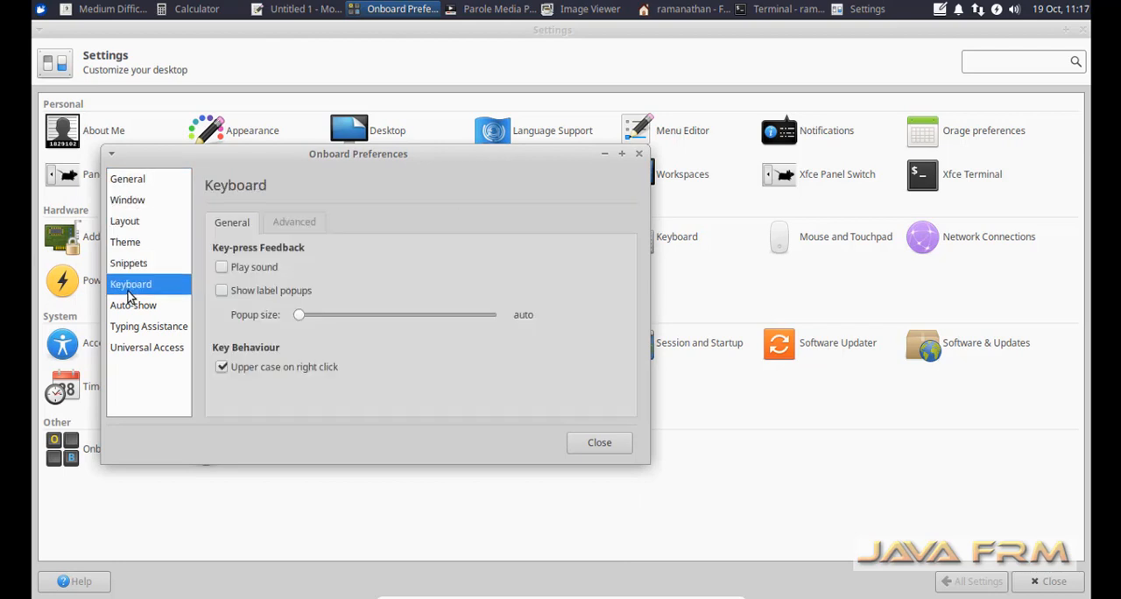
left_click(147, 347)
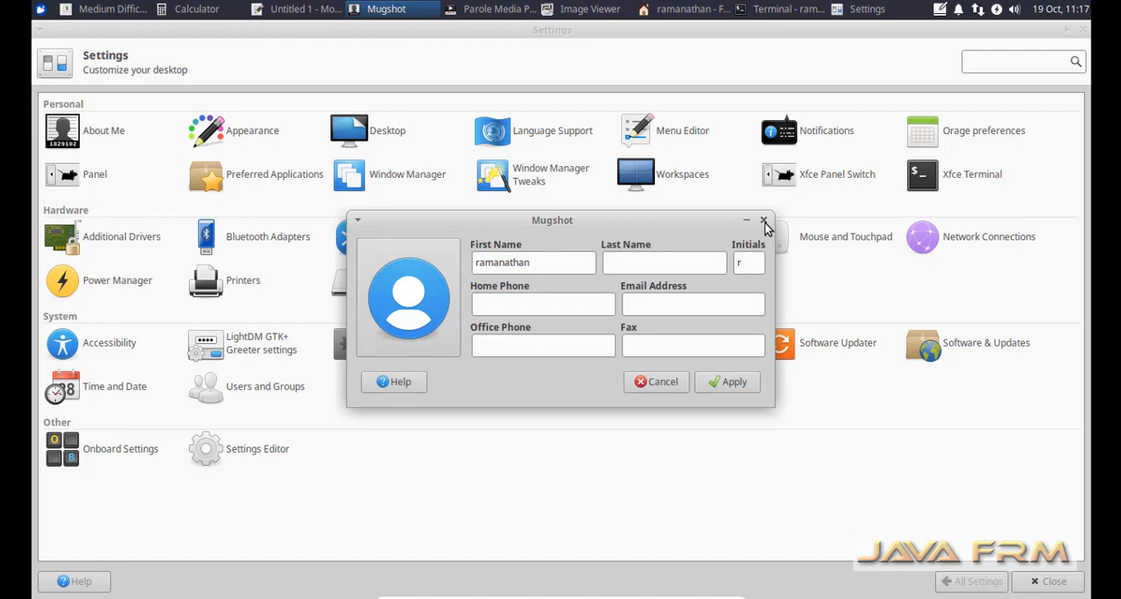
left_click(764, 221)
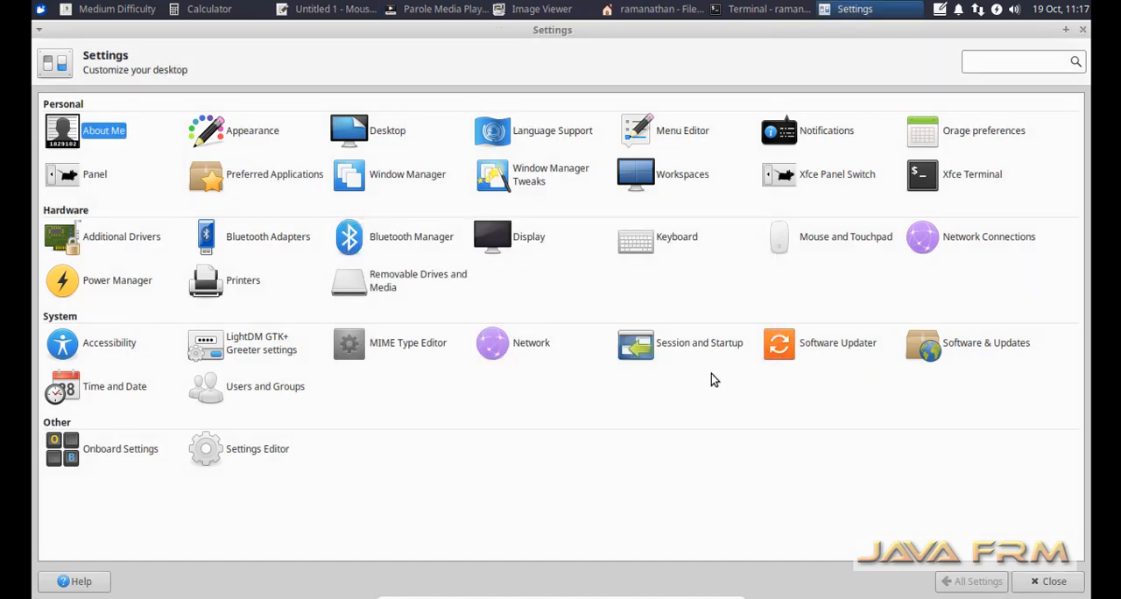
mouse_move(510, 420)
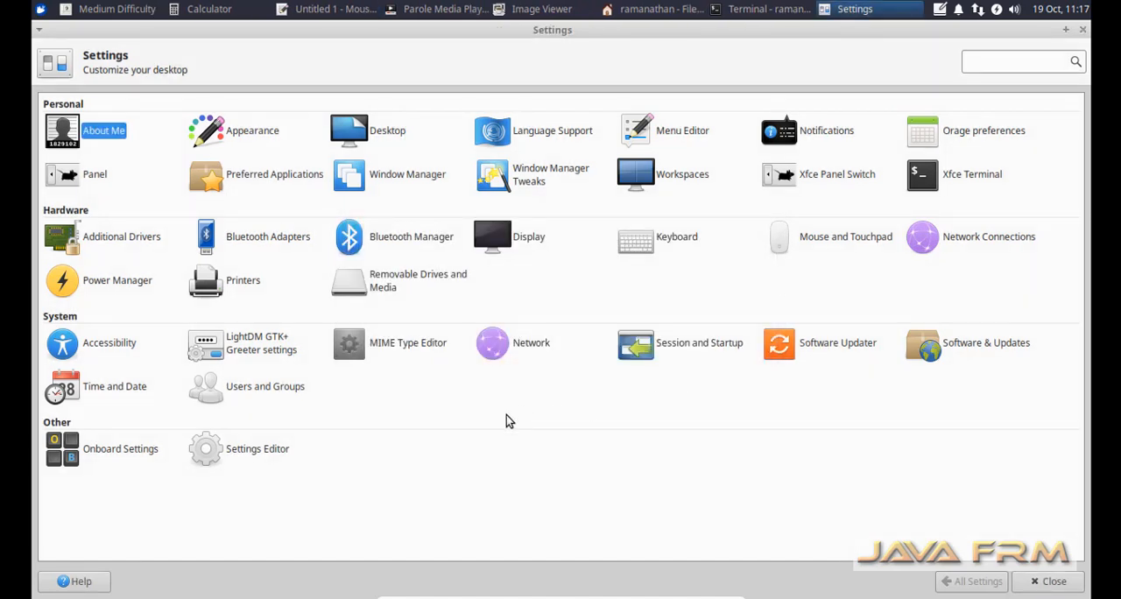
mouse_move(515, 420)
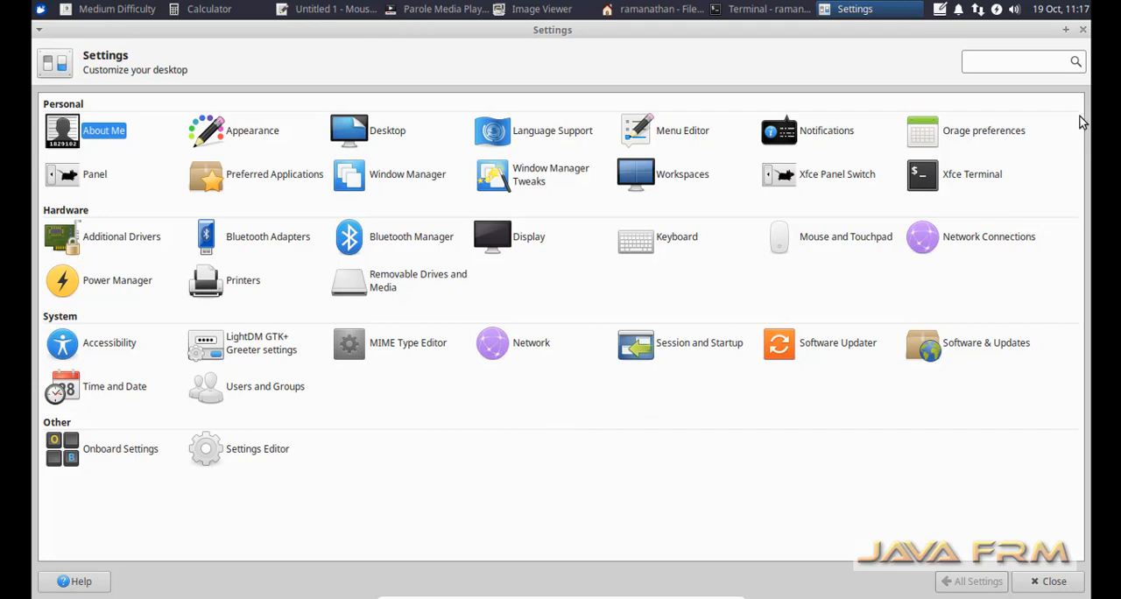
mouse_move(1086, 32)
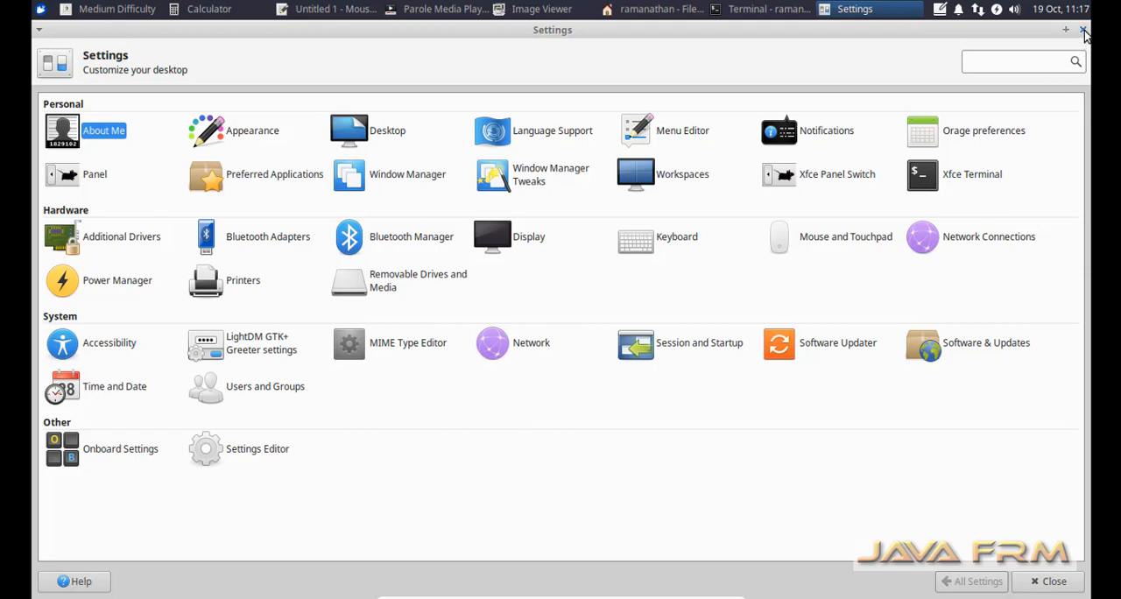
Close Settings Manager and launch Task Manager from the System menu category.
left_click(1080, 29)
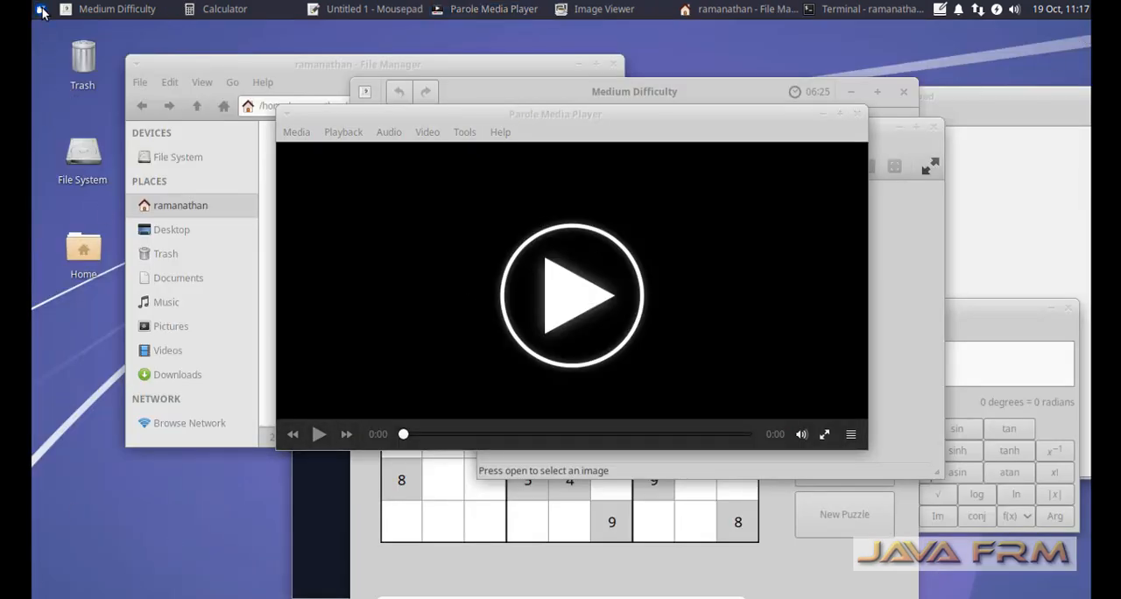
left_click(38, 11)
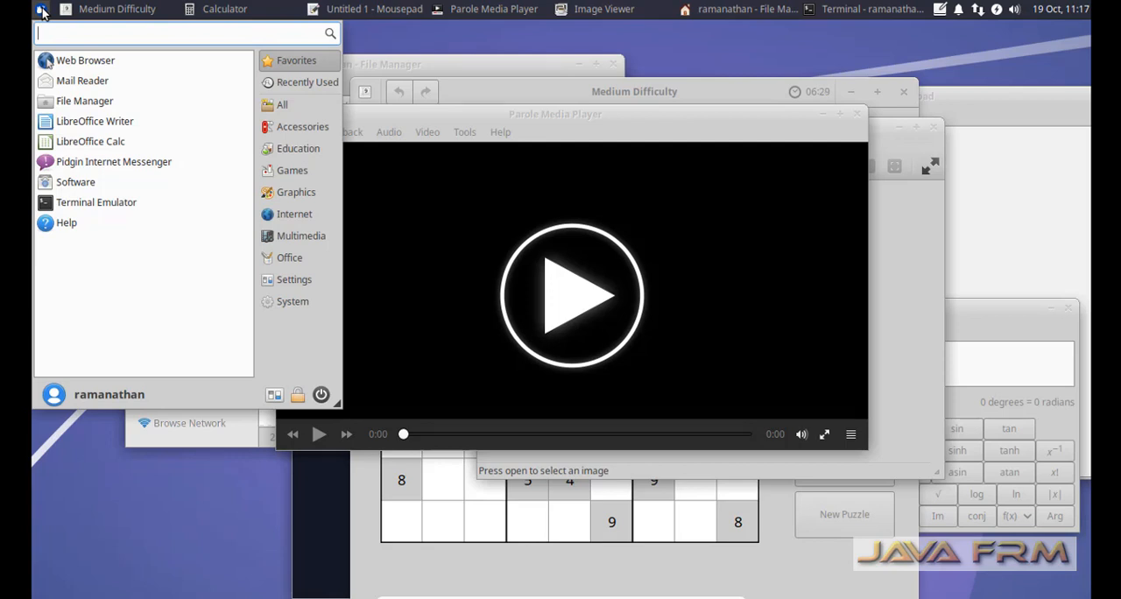
left_click(292, 301)
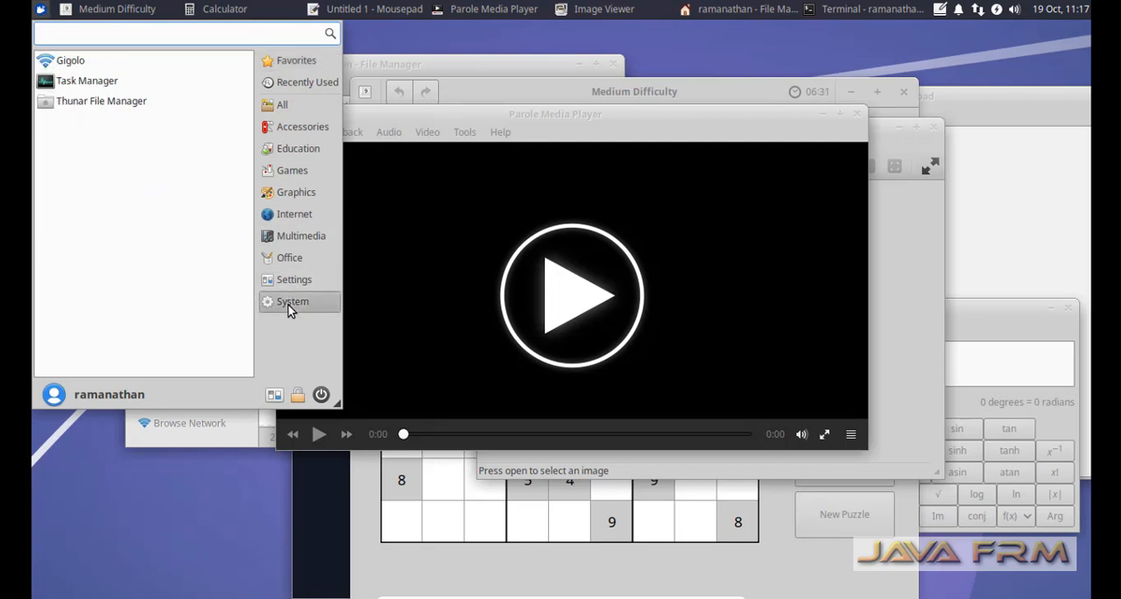
left_click(84, 81)
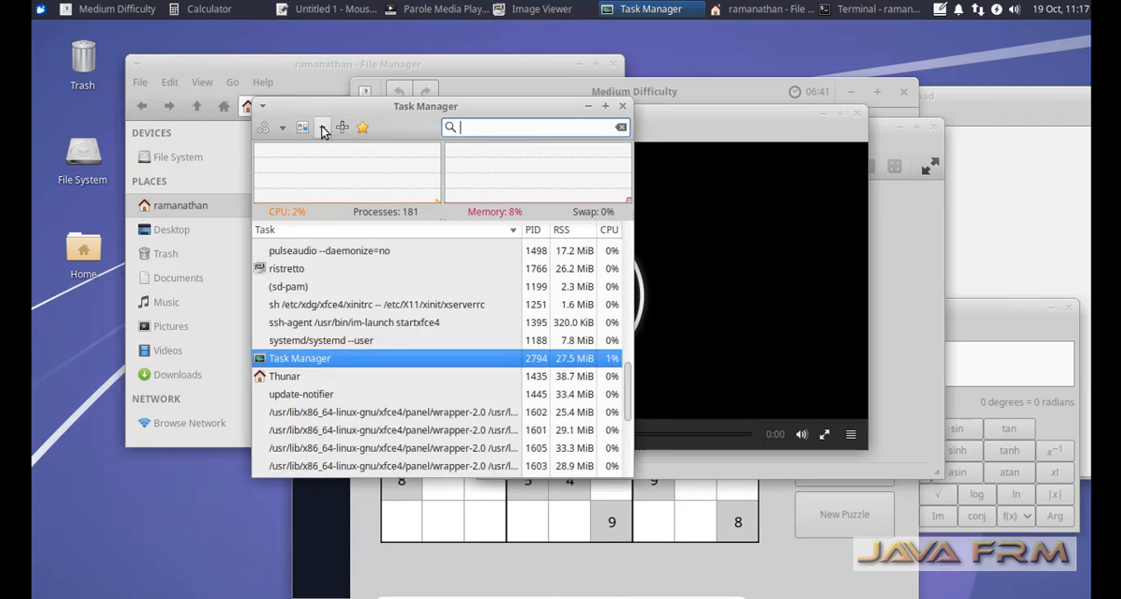
Show all processes with PPID and State columns added, then close Task Manager.
left_click(322, 126)
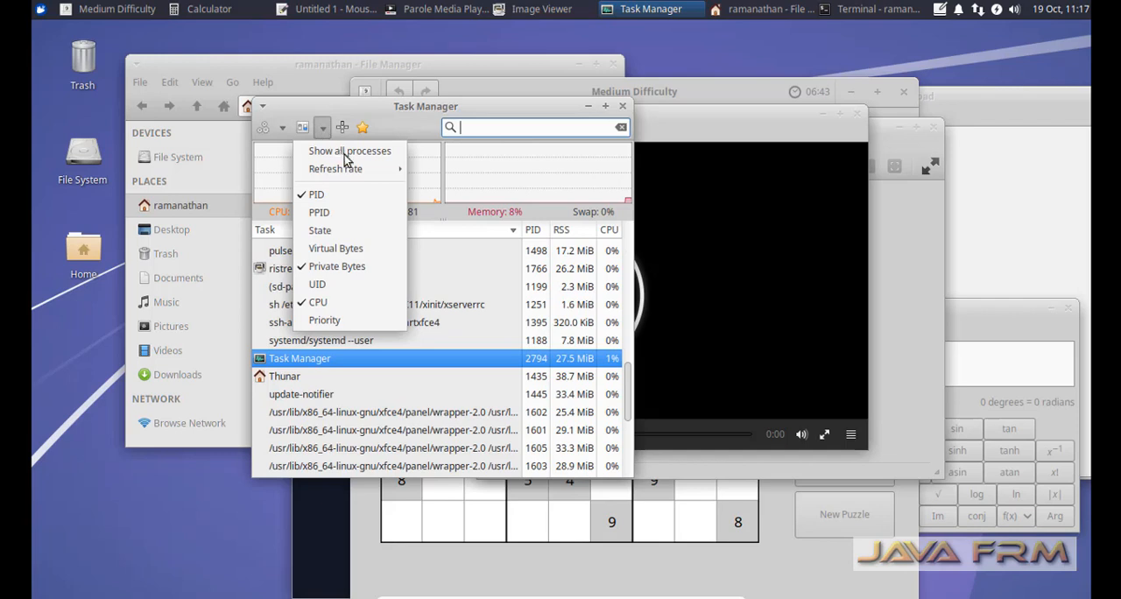
left_click(350, 150)
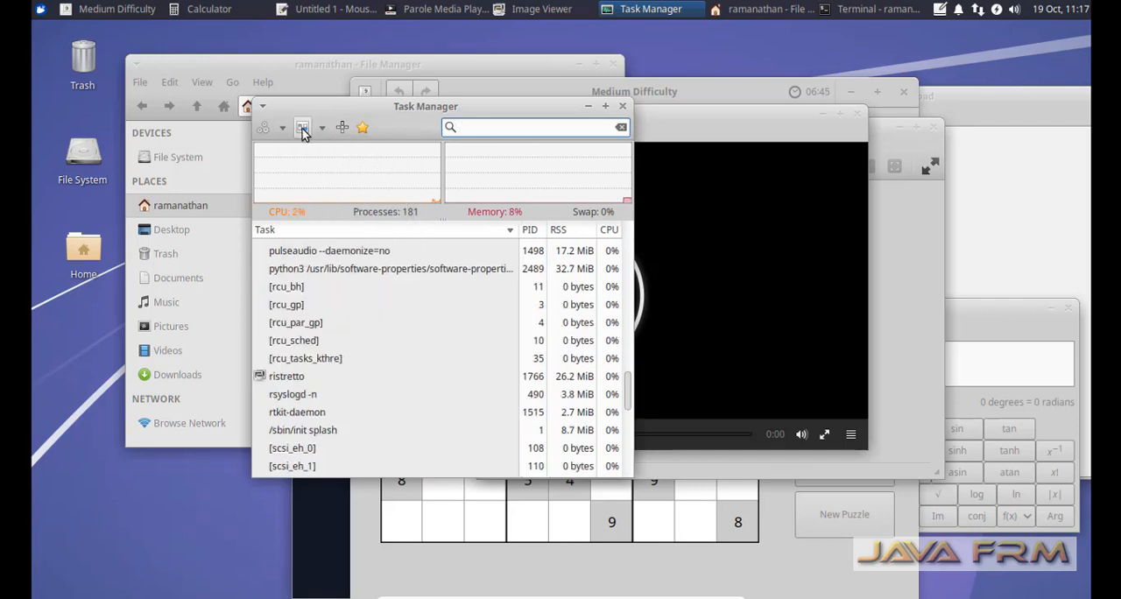
left_click(302, 126)
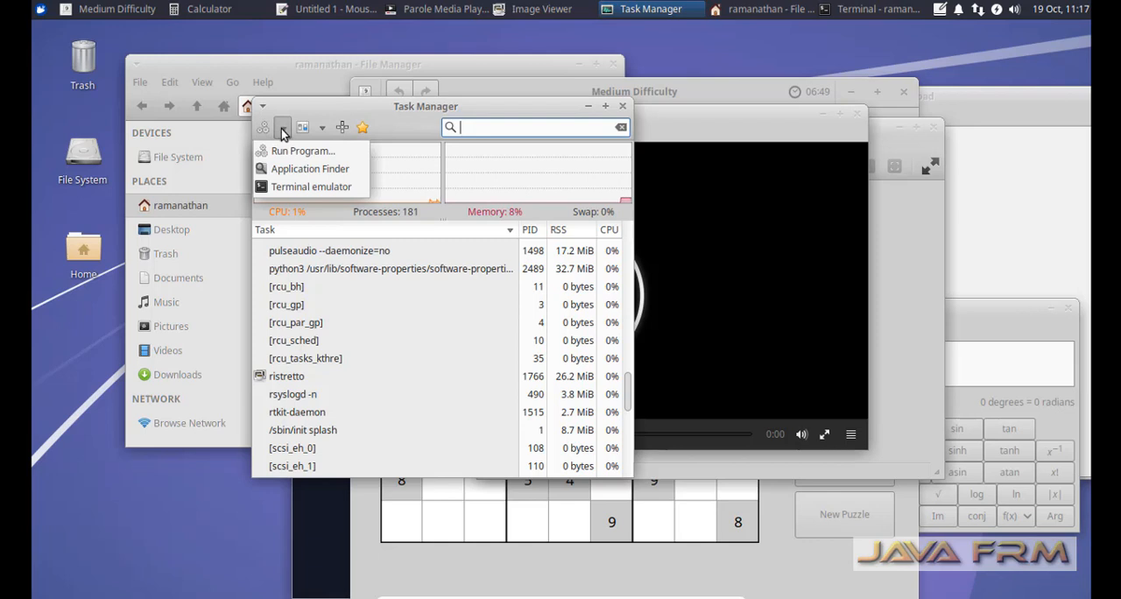
left_click(322, 126)
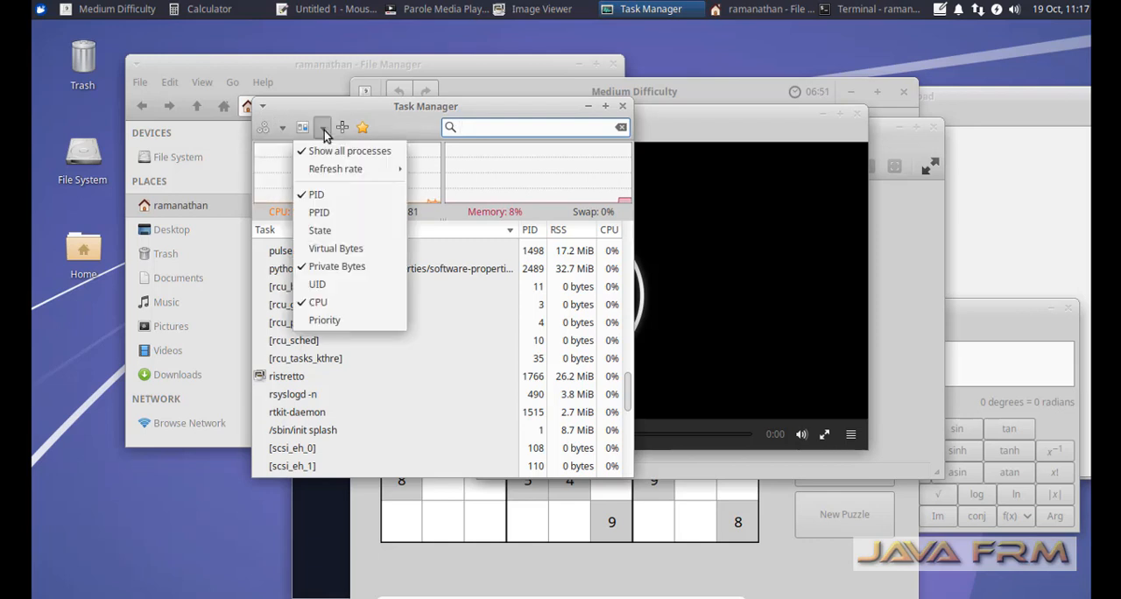
left_click(319, 212)
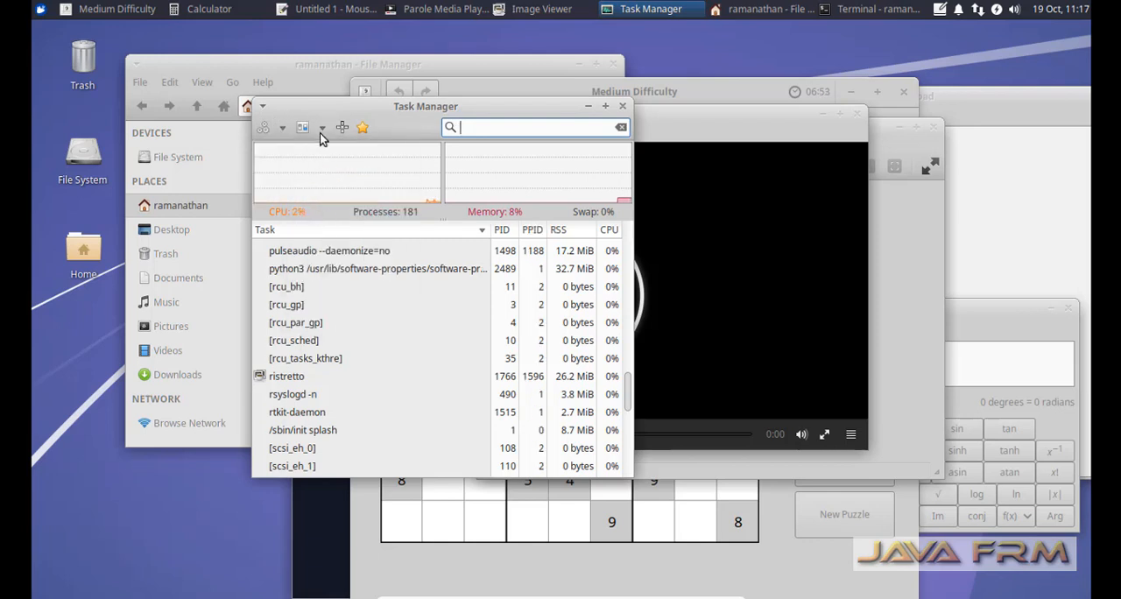
left_click(342, 127)
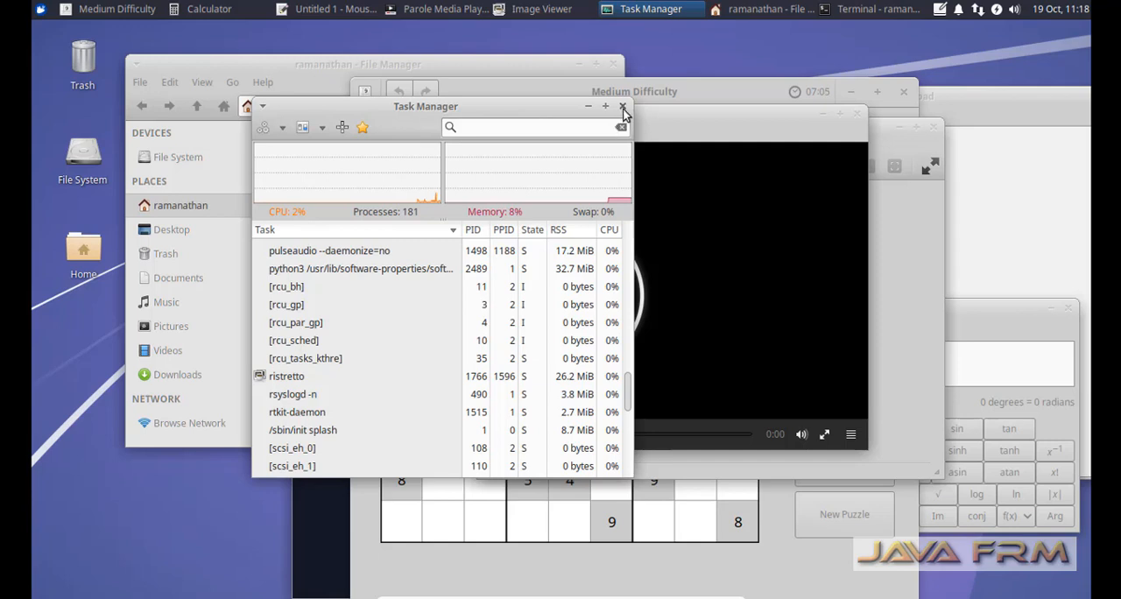
left_click(622, 105)
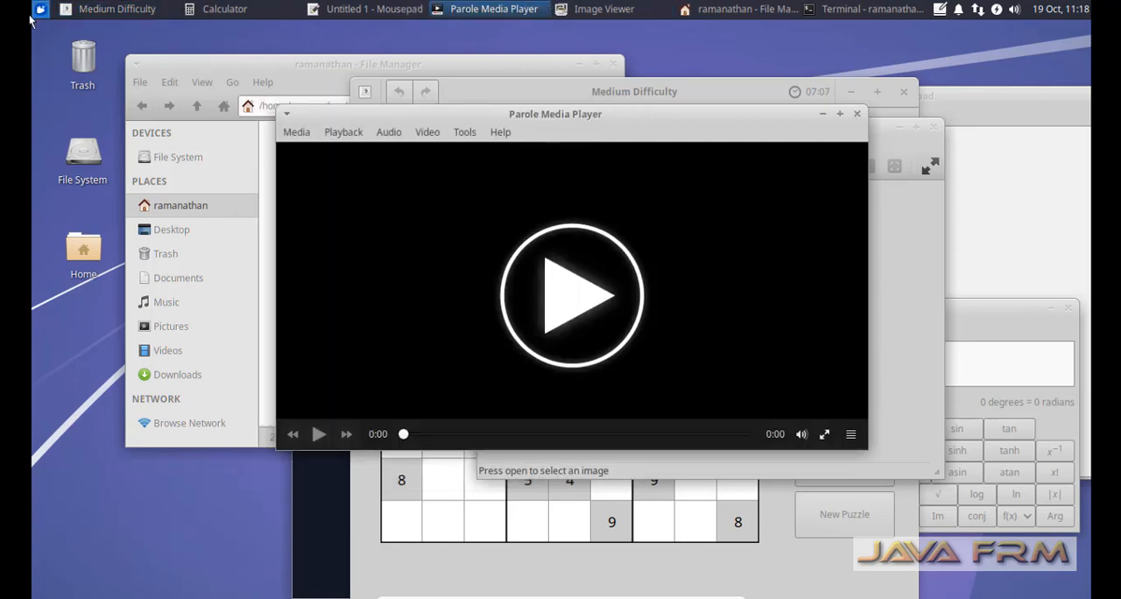
Browse the System menu category once more, then close the image viewer.
left_click(38, 10)
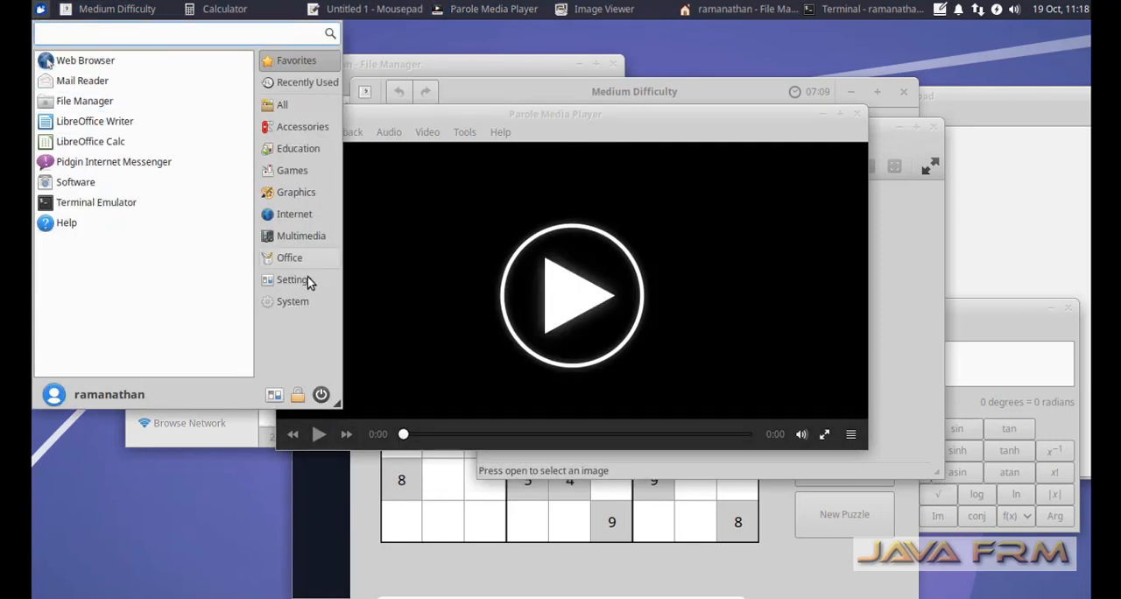
left_click(293, 301)
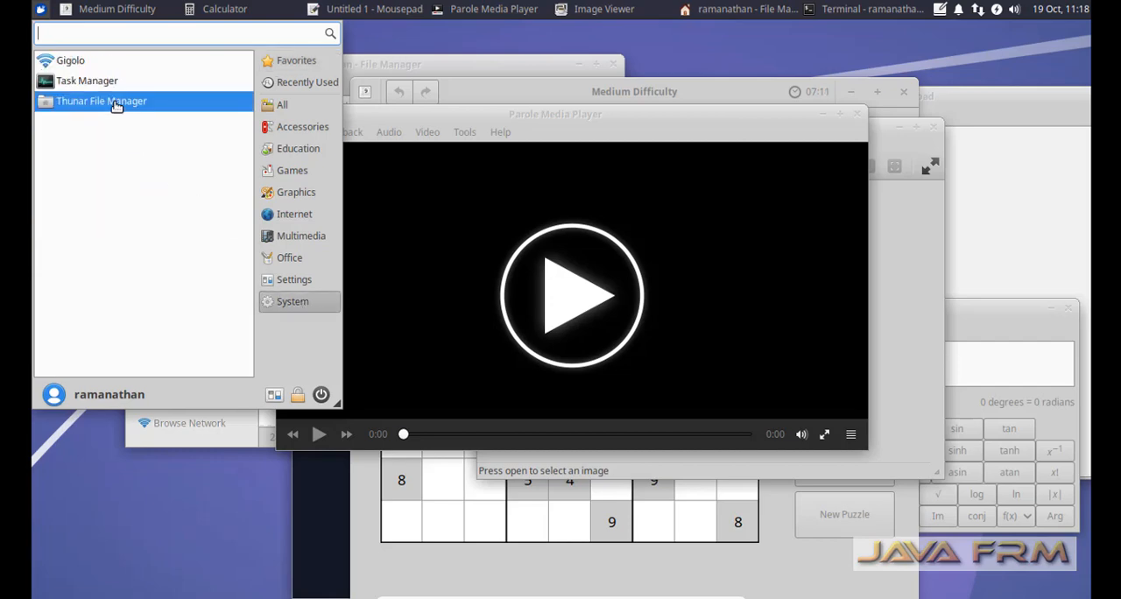
left_click(102, 102)
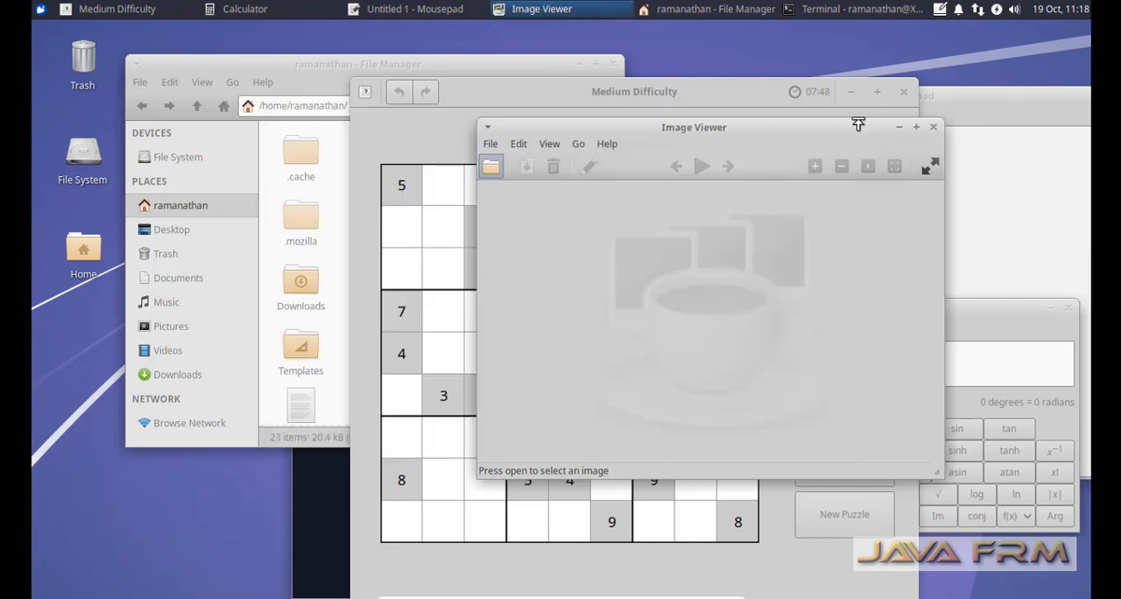
left_click(933, 126)
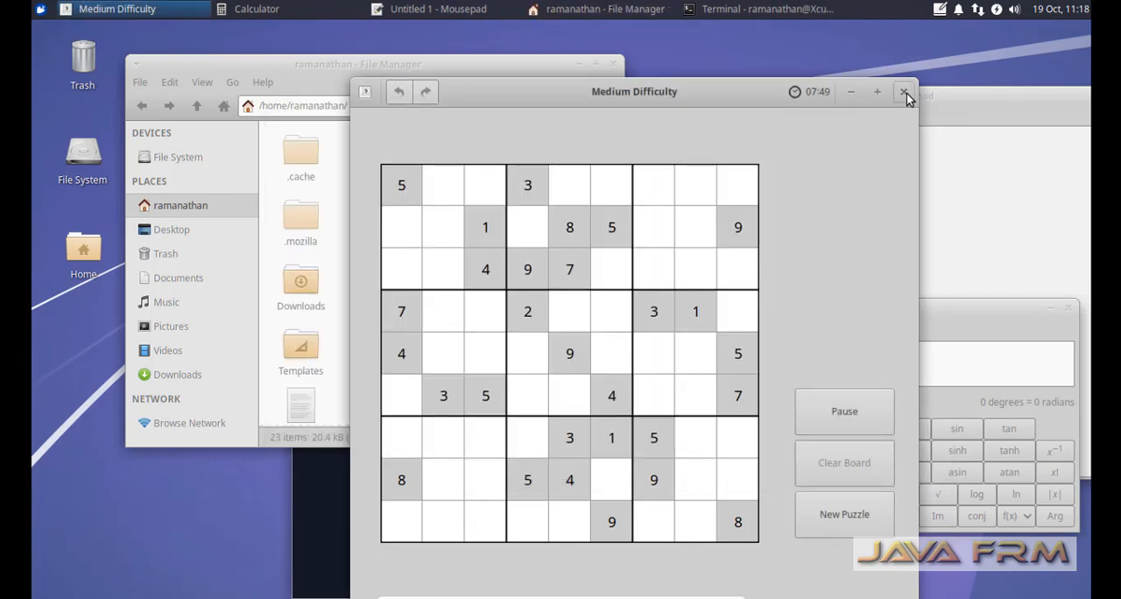
Close Sudoku, the terminal, the empty Mousepad document and the Notes sticky note.
left_click(900, 91)
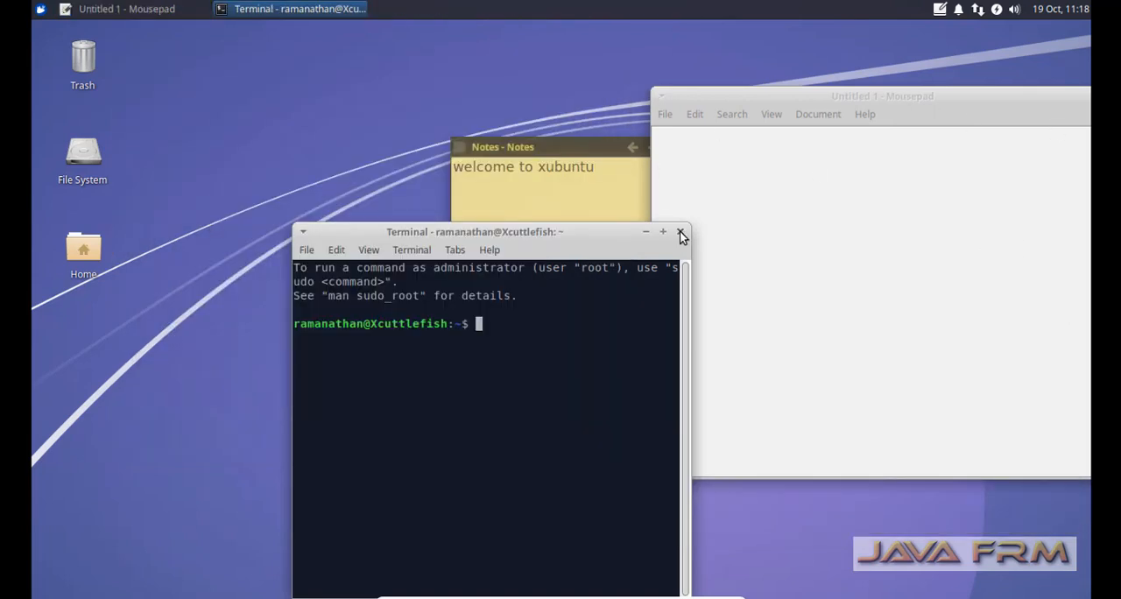
left_click(680, 235)
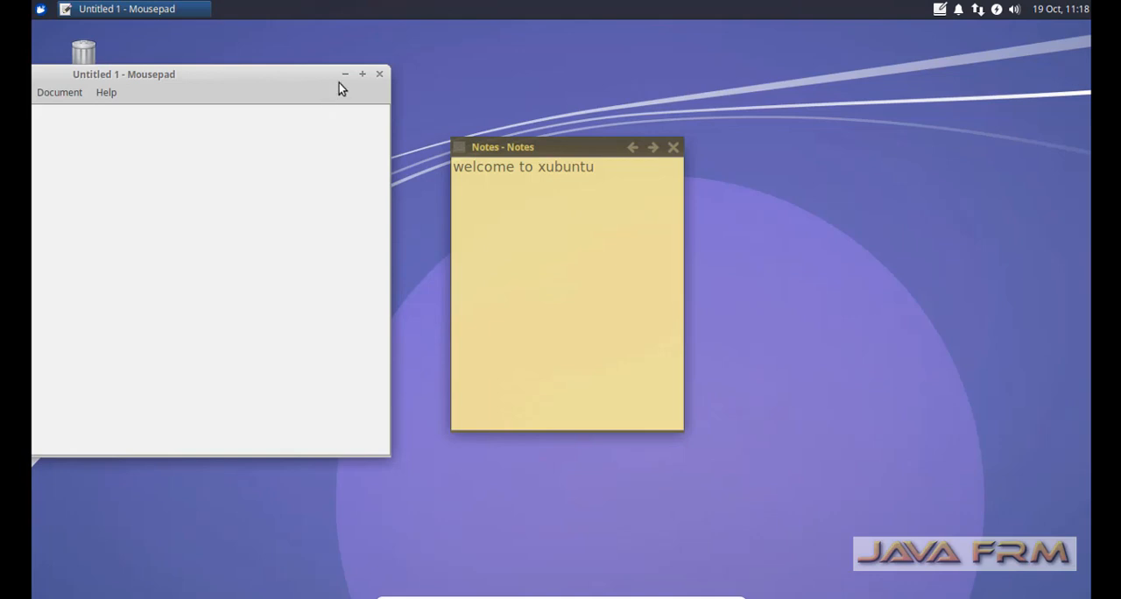
left_click(378, 73)
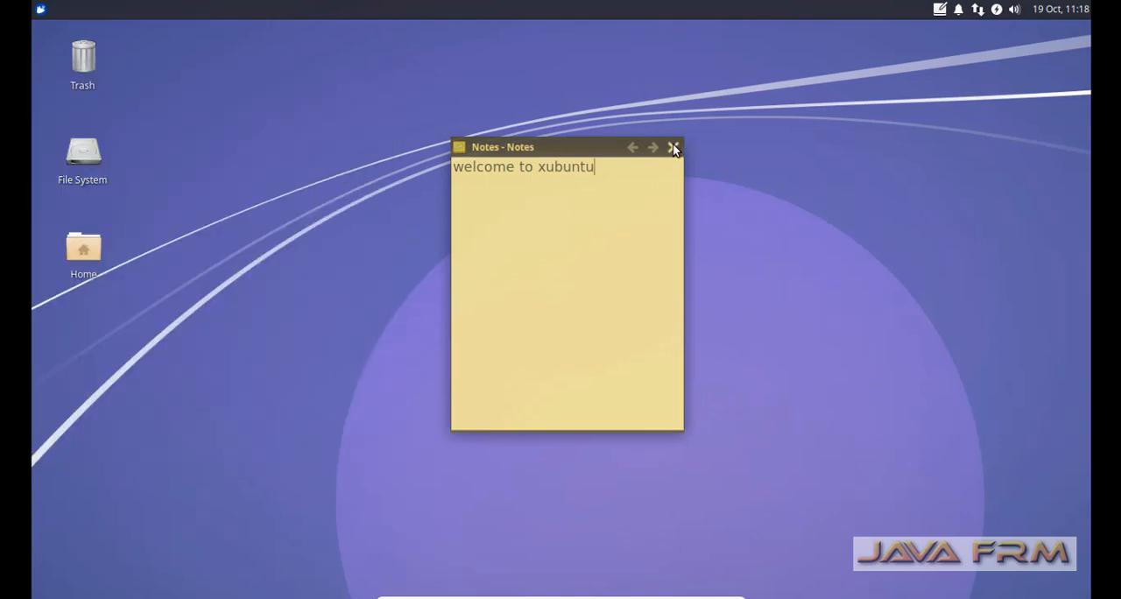
left_click(674, 147)
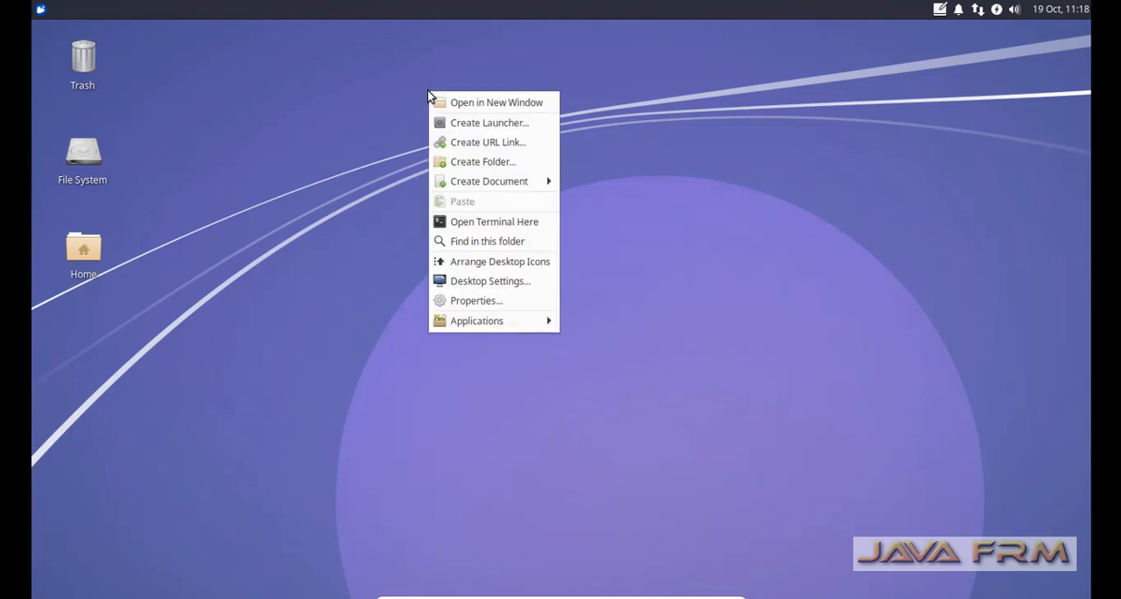
Open a terminal on the Desktop and check java -version, python3 and perl -v, then clear the screen.
left_click(512, 226)
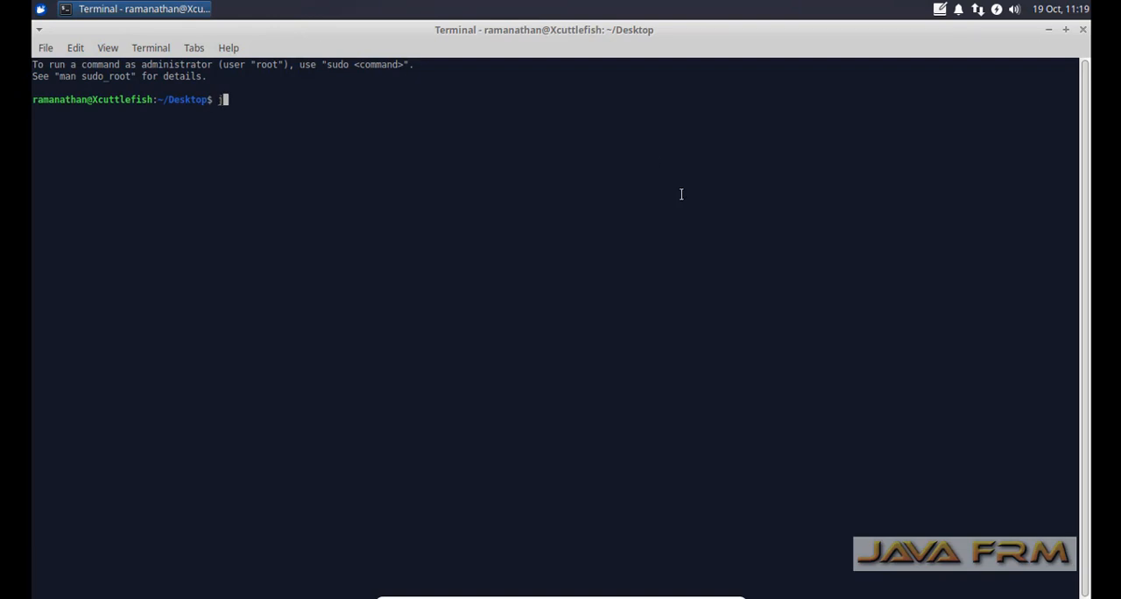
type("ava -version")
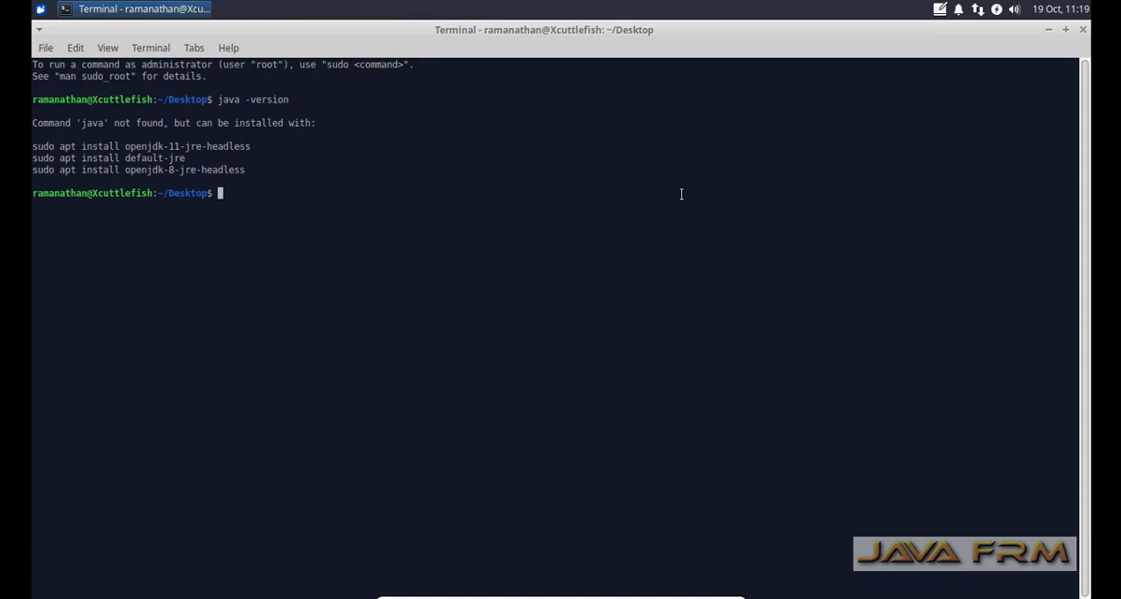
type("perl -")
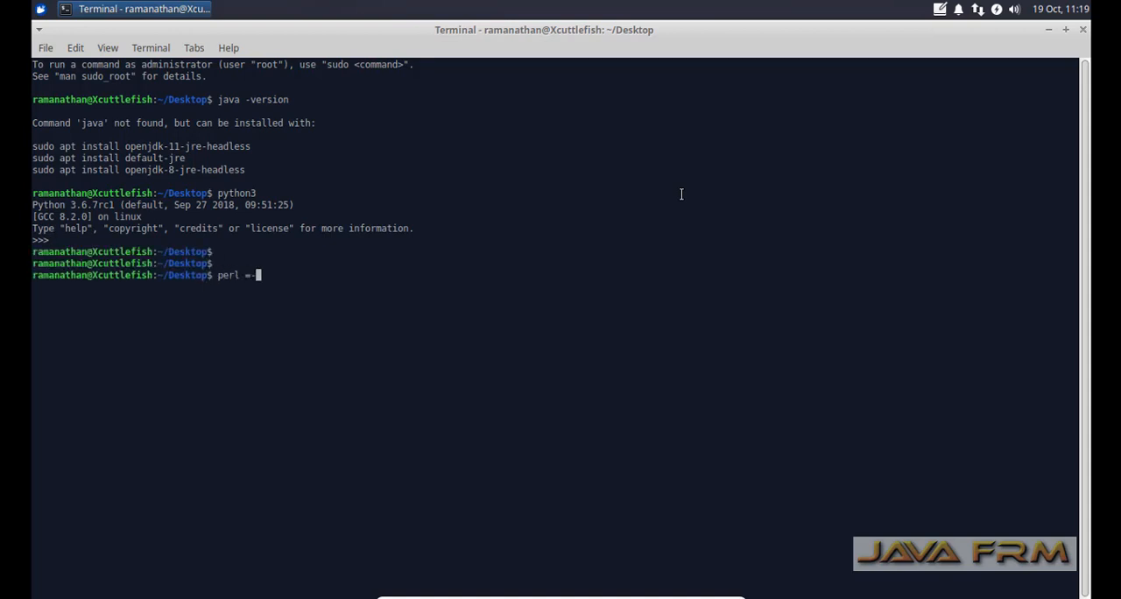
type("v")
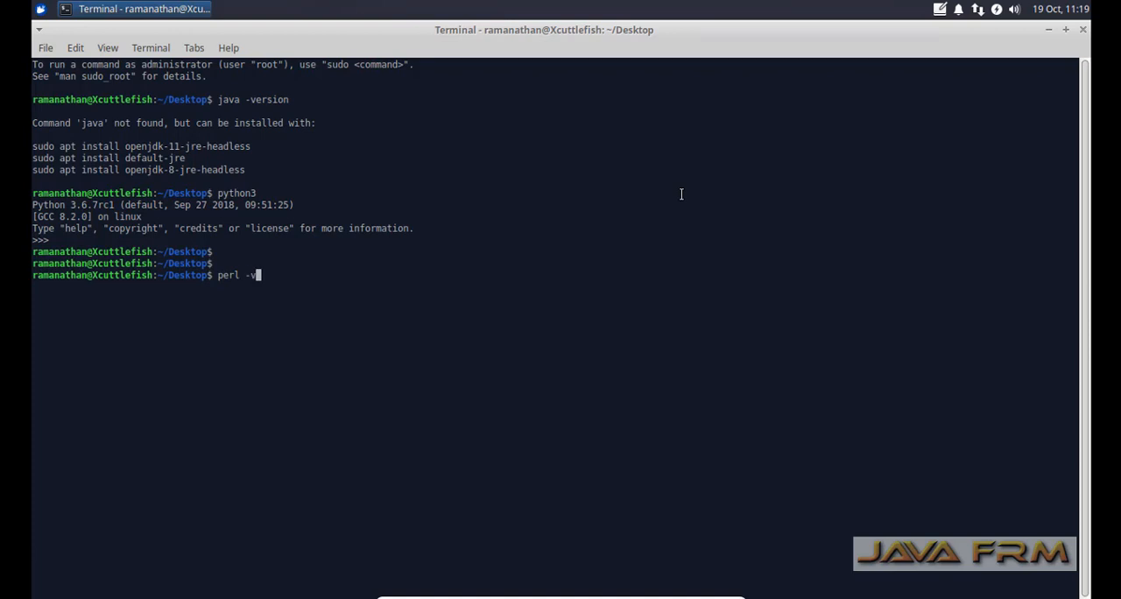
key("Return")
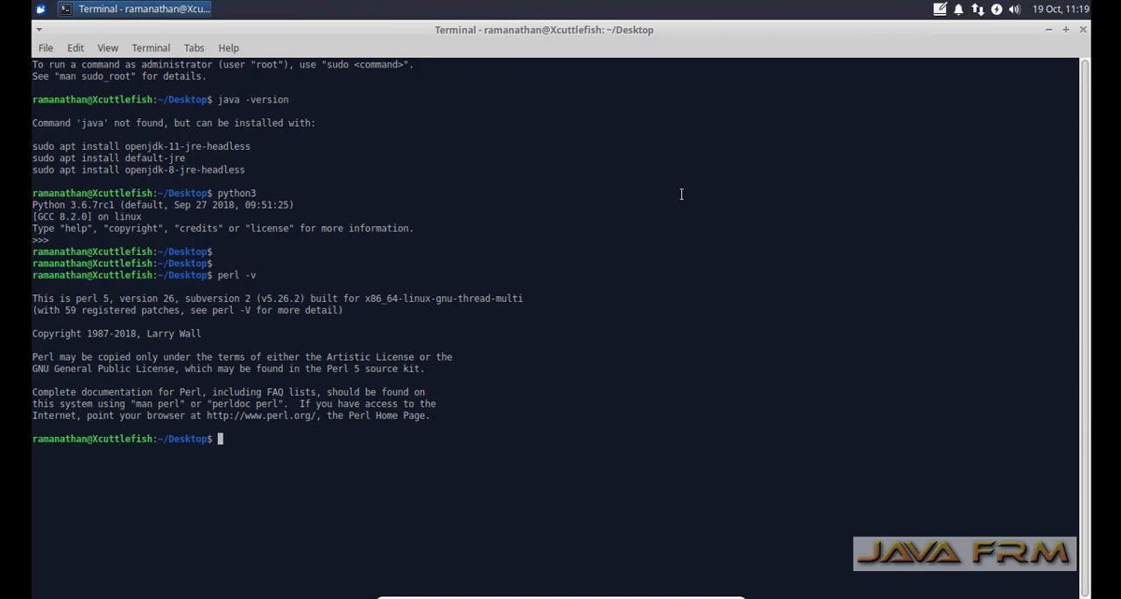
type("clear")
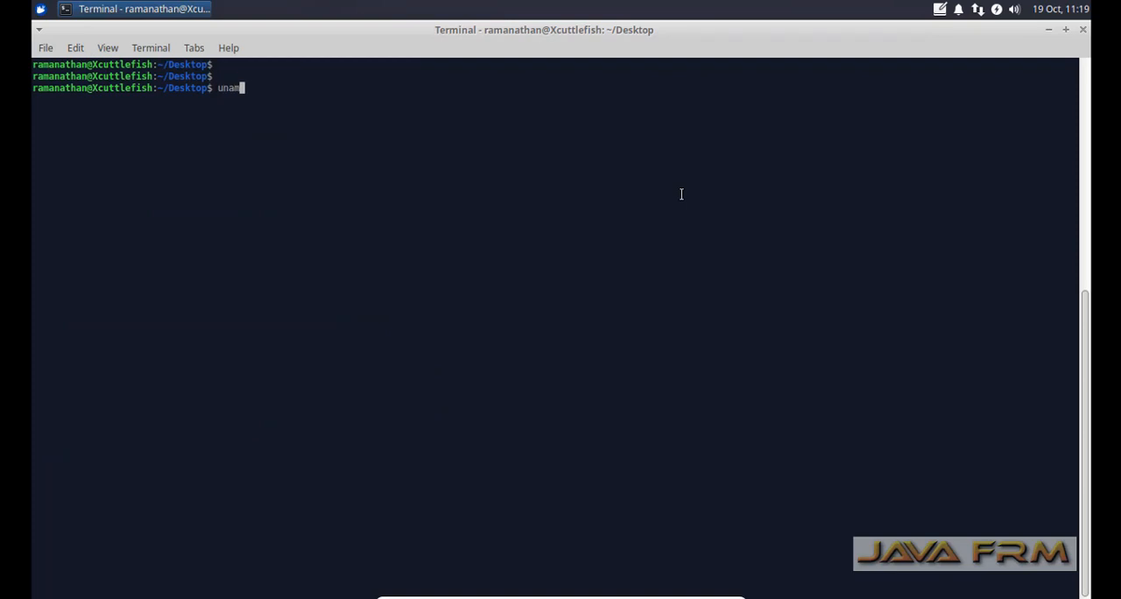
Run uname -a to show kernel 4.18.0-10-generic, then close the terminal.
key("Return")
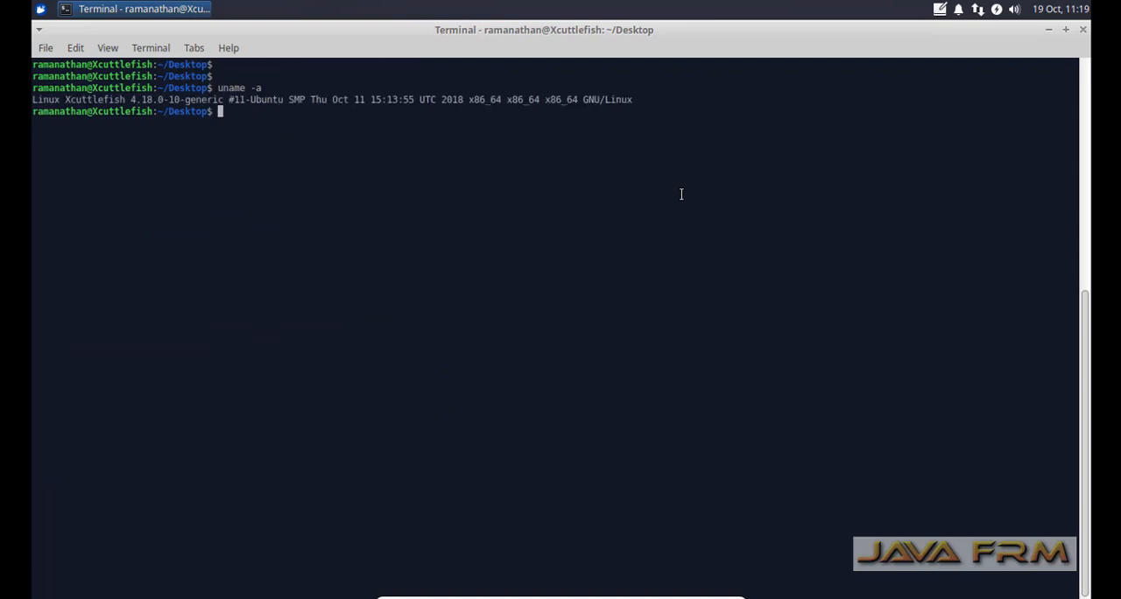
mouse_move(515, 91)
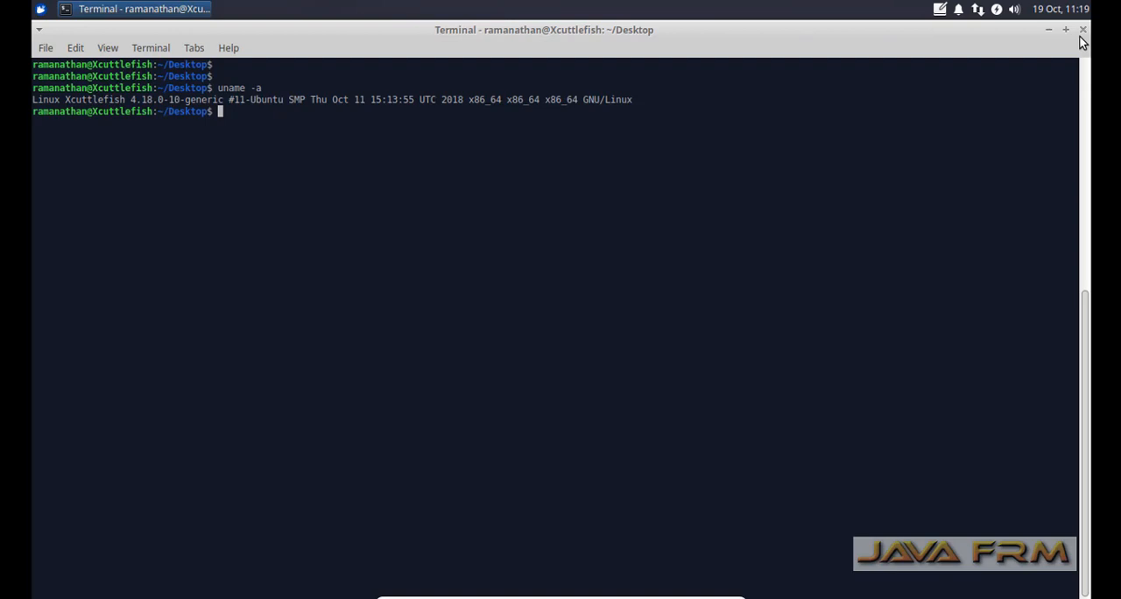
left_click(1083, 28)
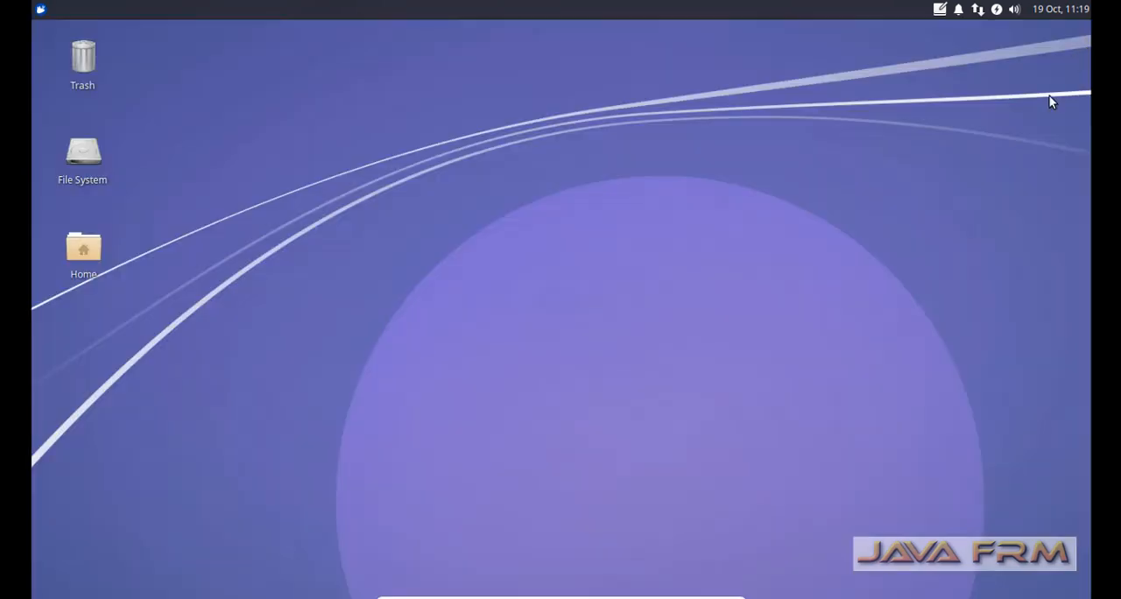
mouse_move(858, 223)
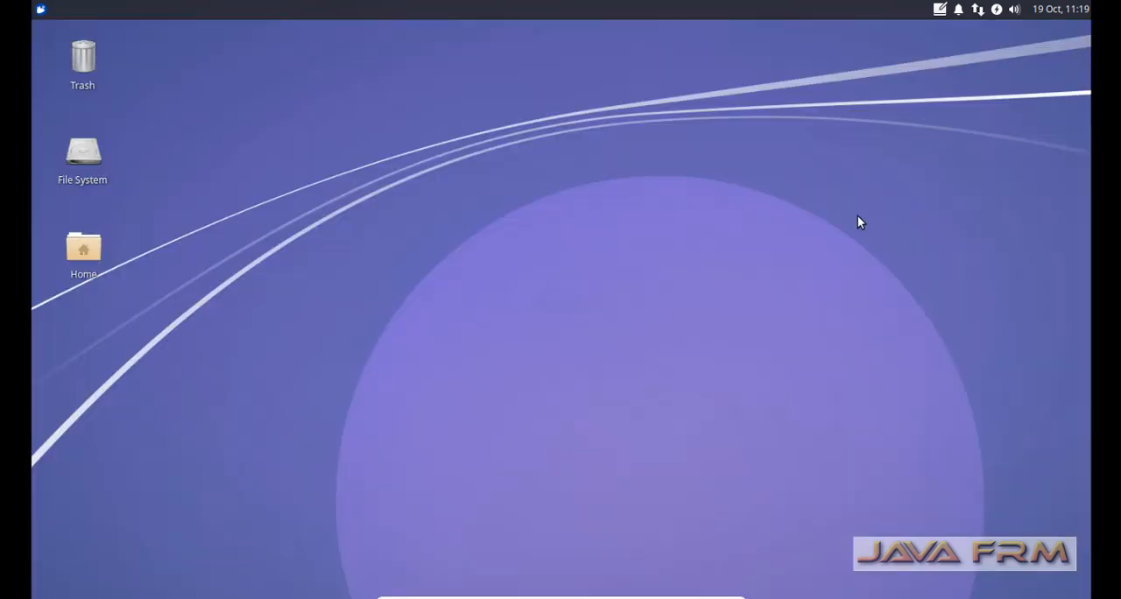